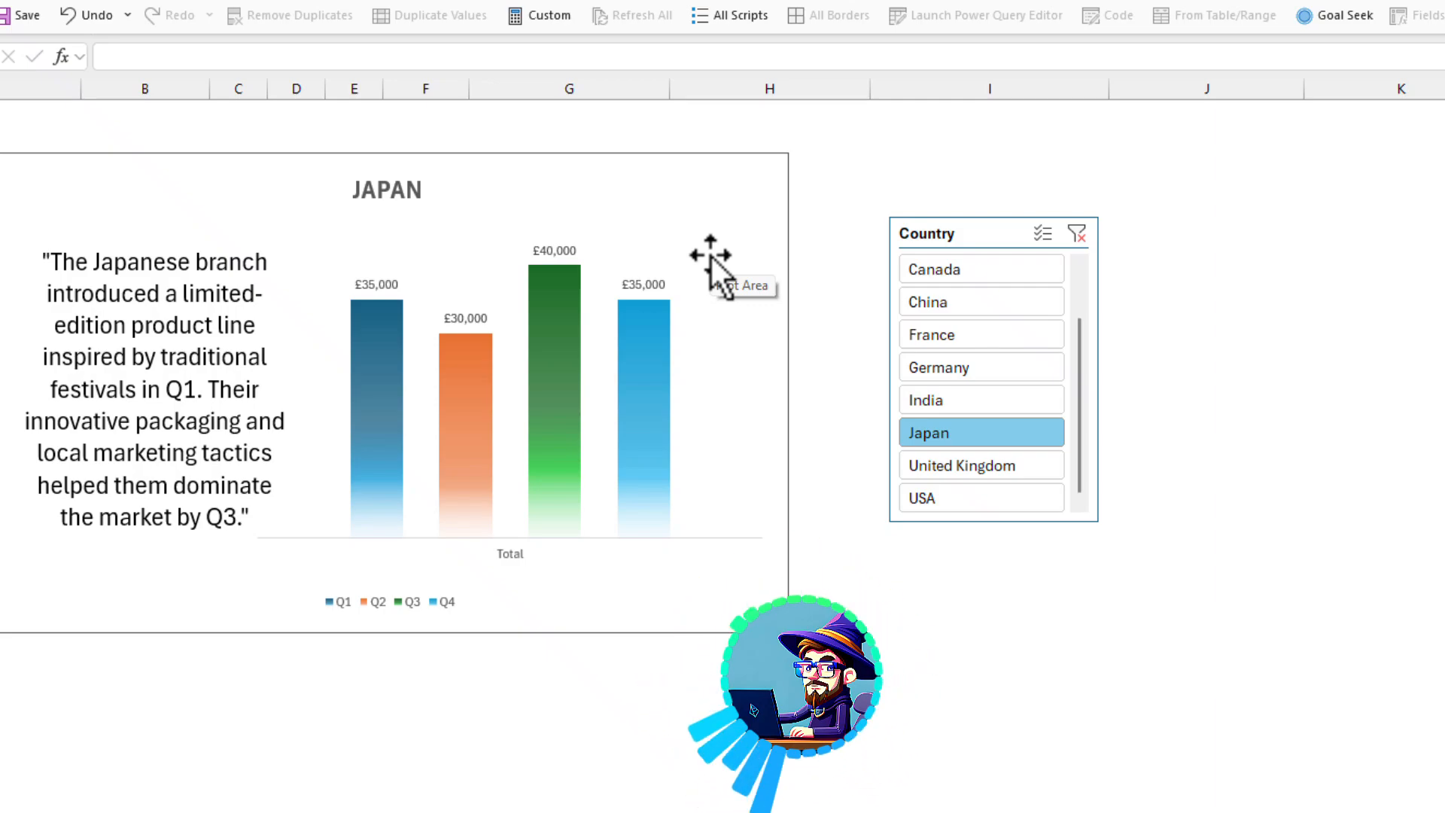
pyautogui.moveTo(129, 425)
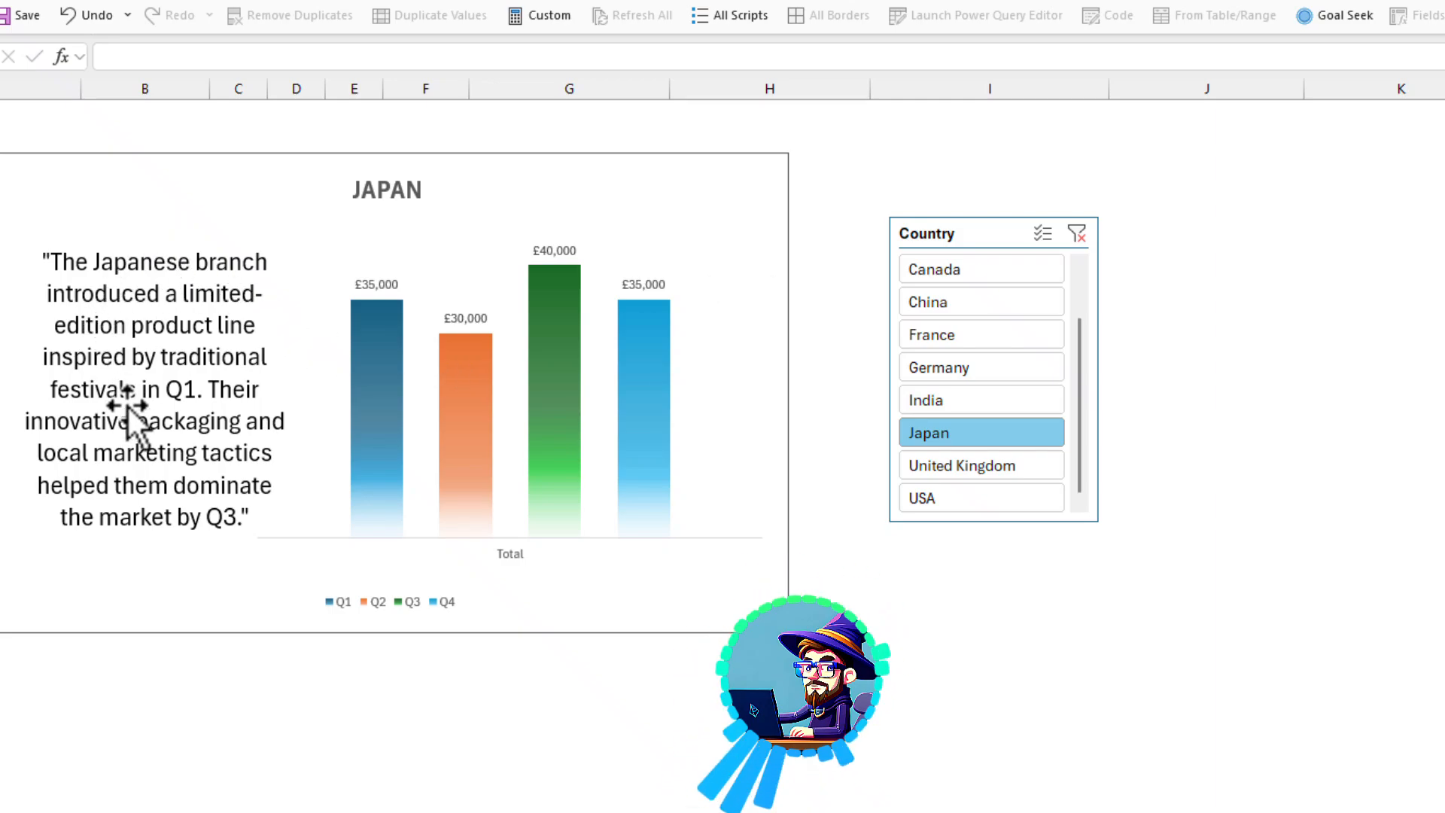
pyautogui.moveTo(230, 409)
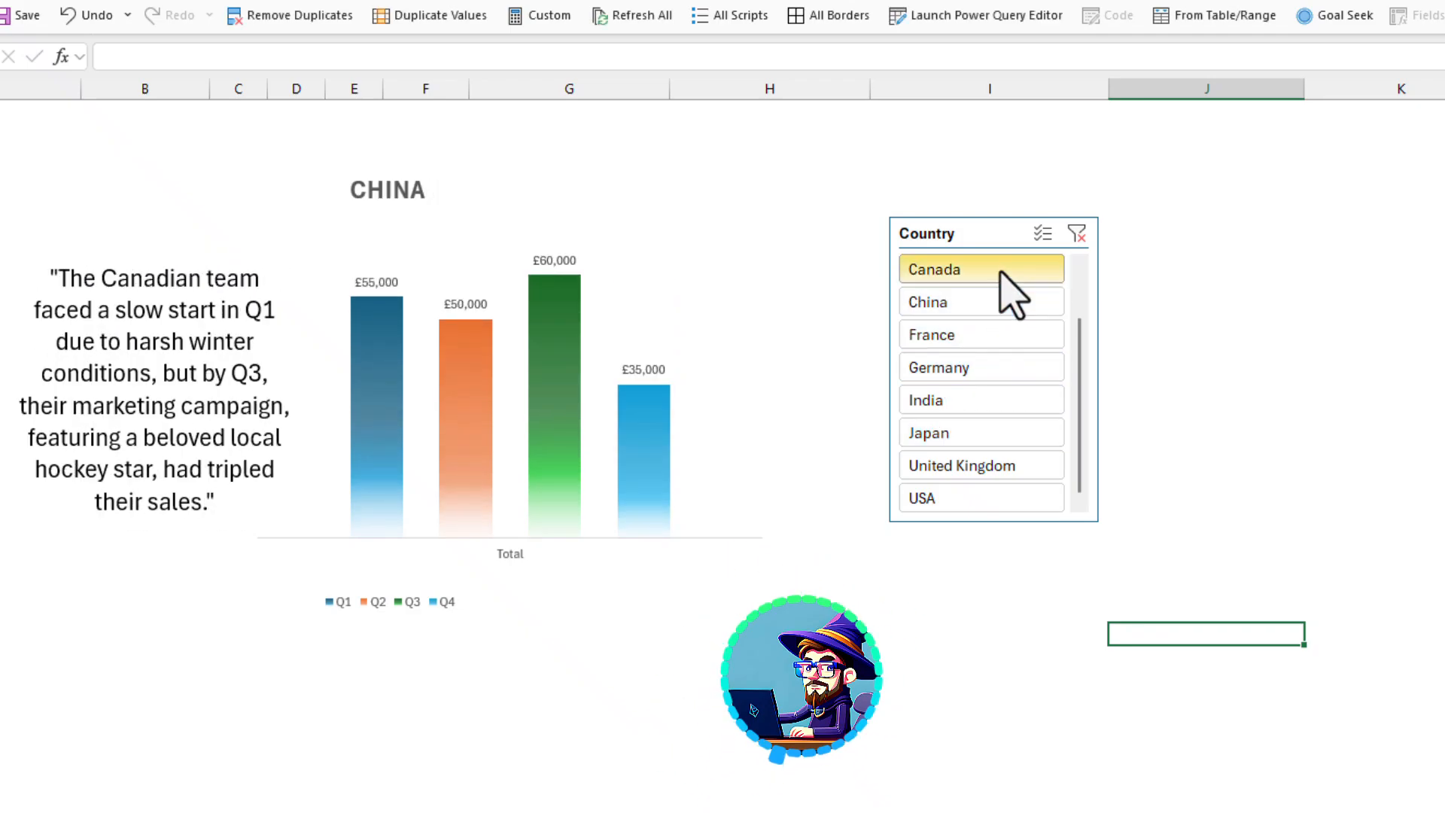
# - Filter the Country slicer to Canada then Germany, updating the chart title, bars and story
pyautogui.click(938, 367)
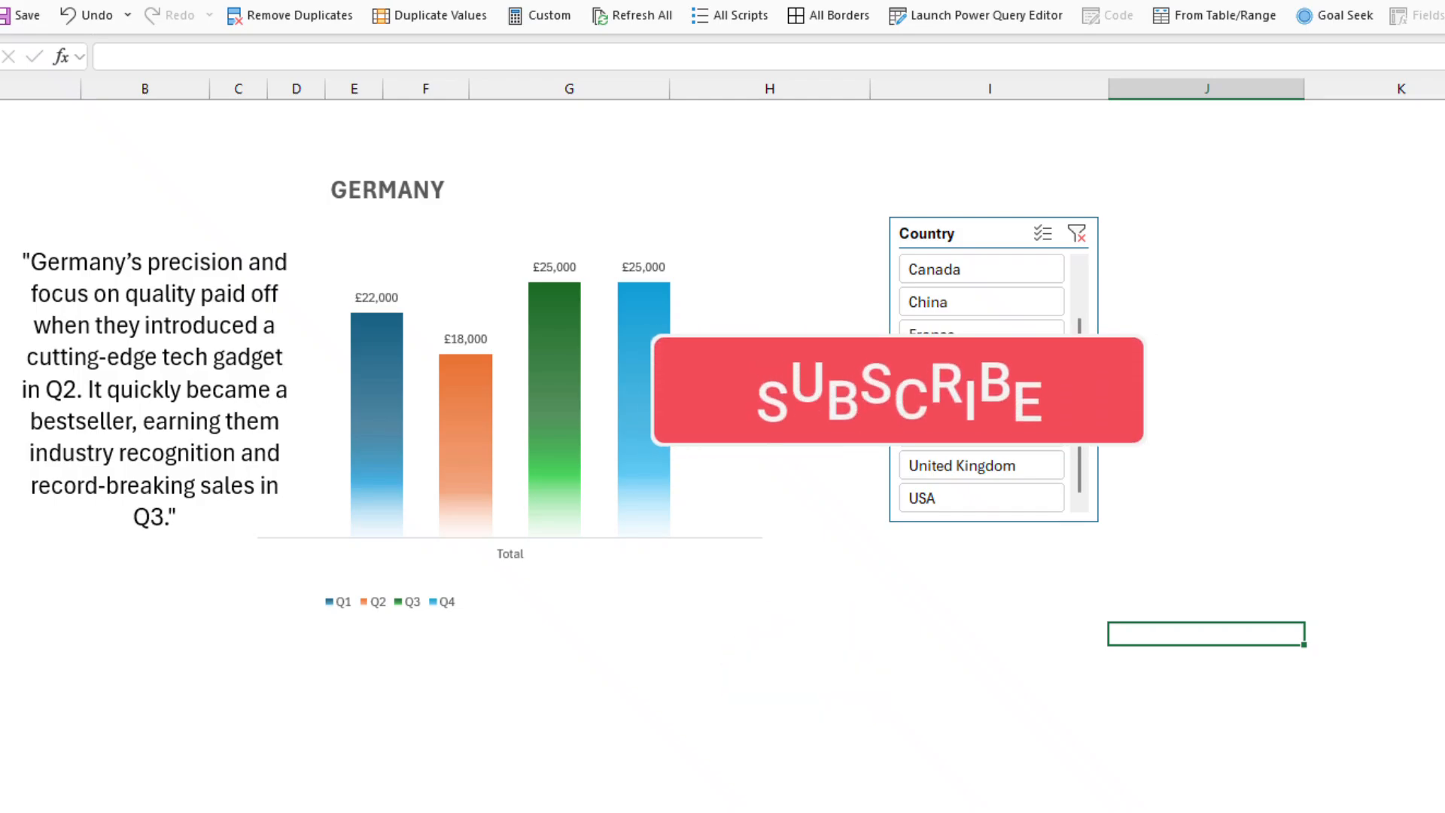
# - Review the Data, Story, Dash and Calc sheets, then switch to the raw sales data on Sheet1
pyautogui.click(214, 783)
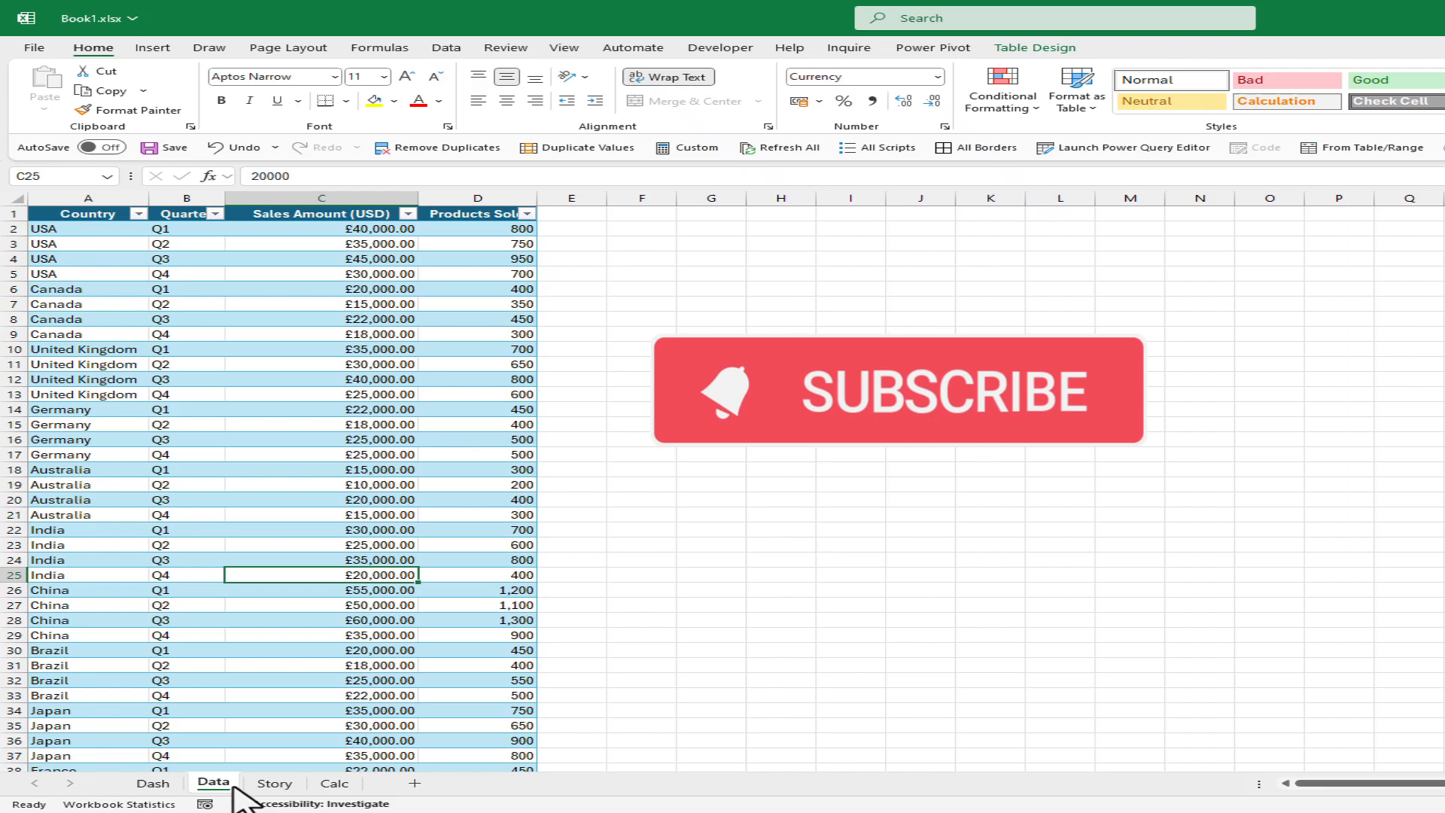
pyautogui.moveTo(126, 262)
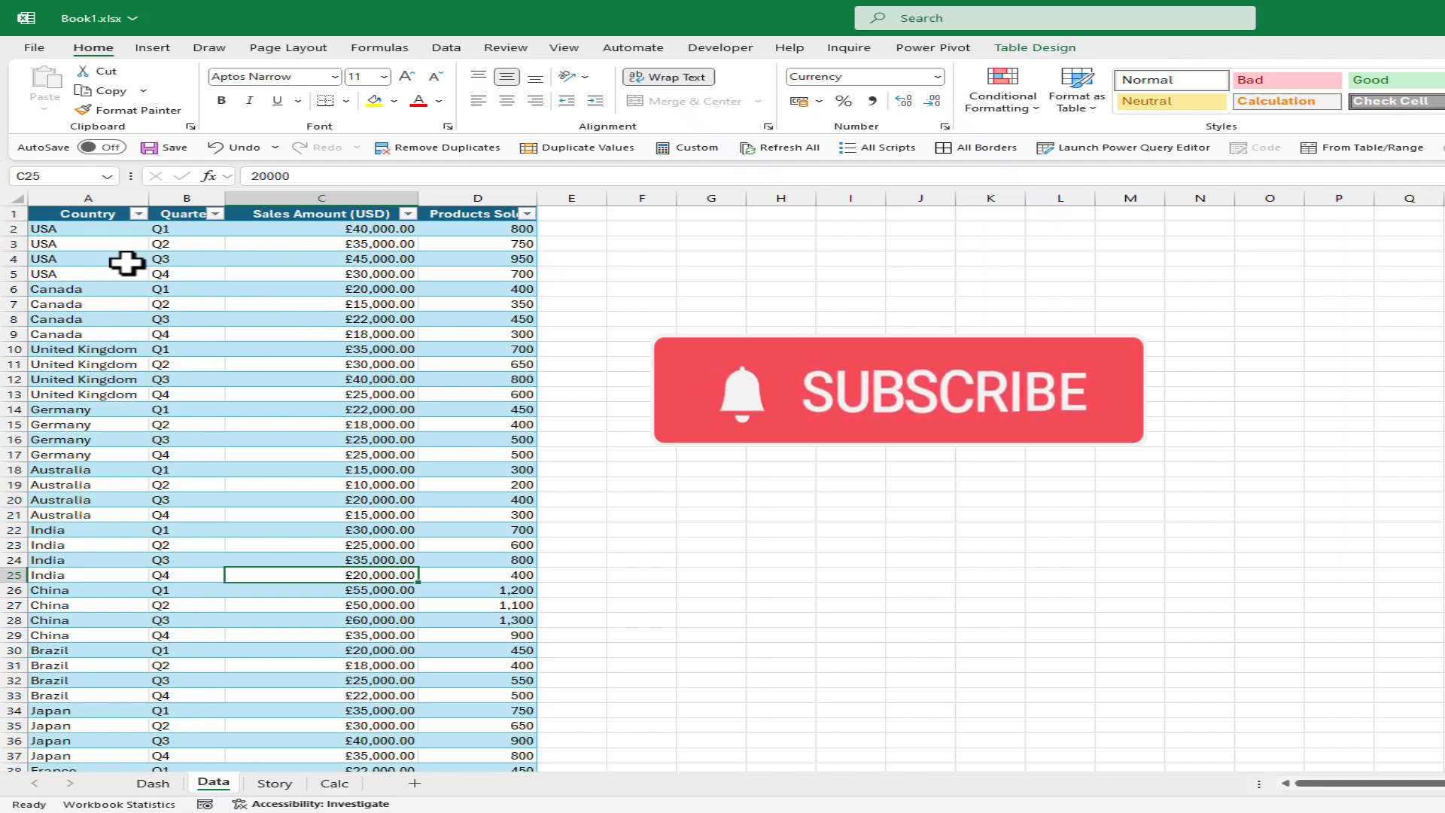
pyautogui.click(274, 783)
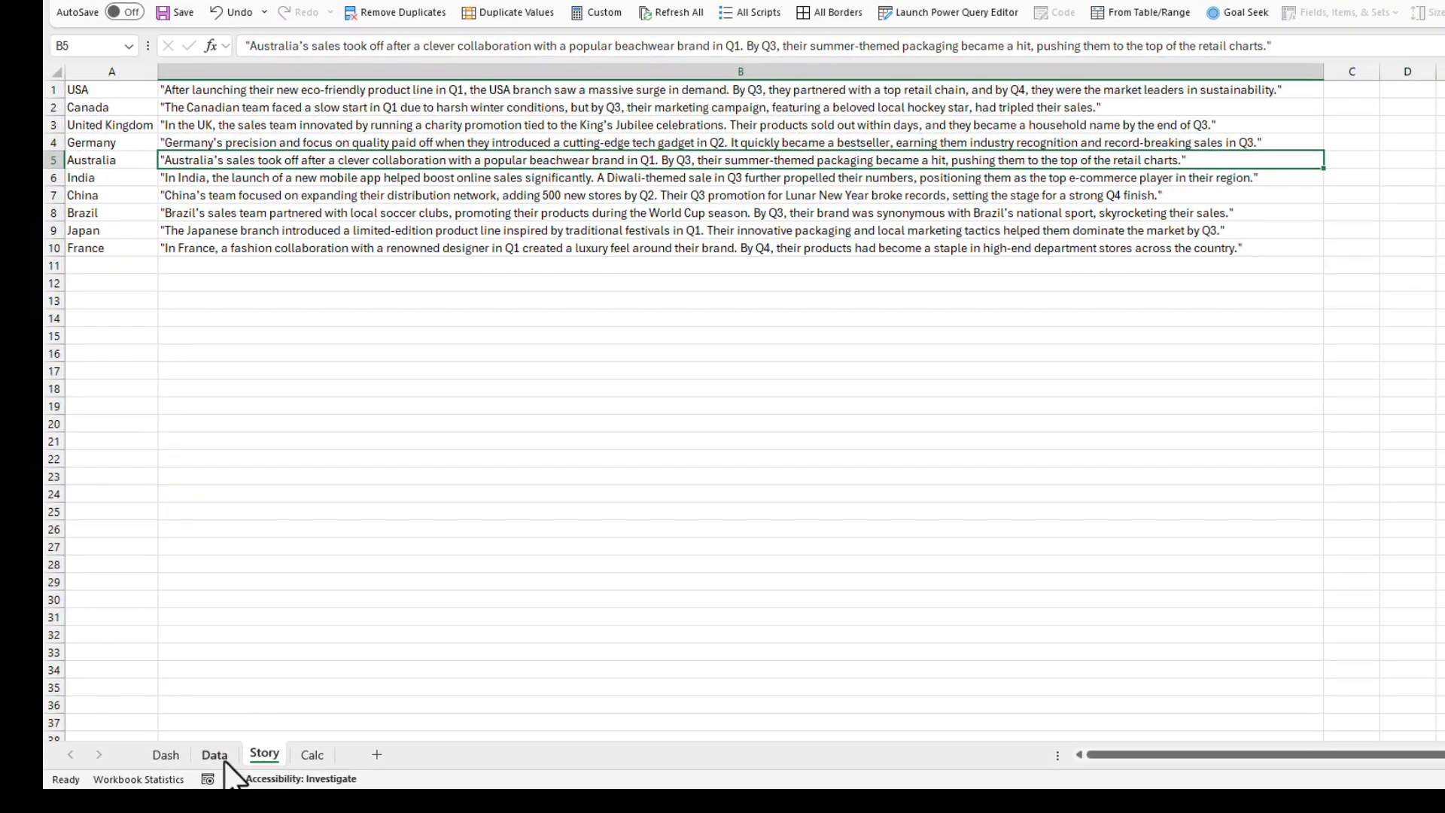
pyautogui.click(164, 755)
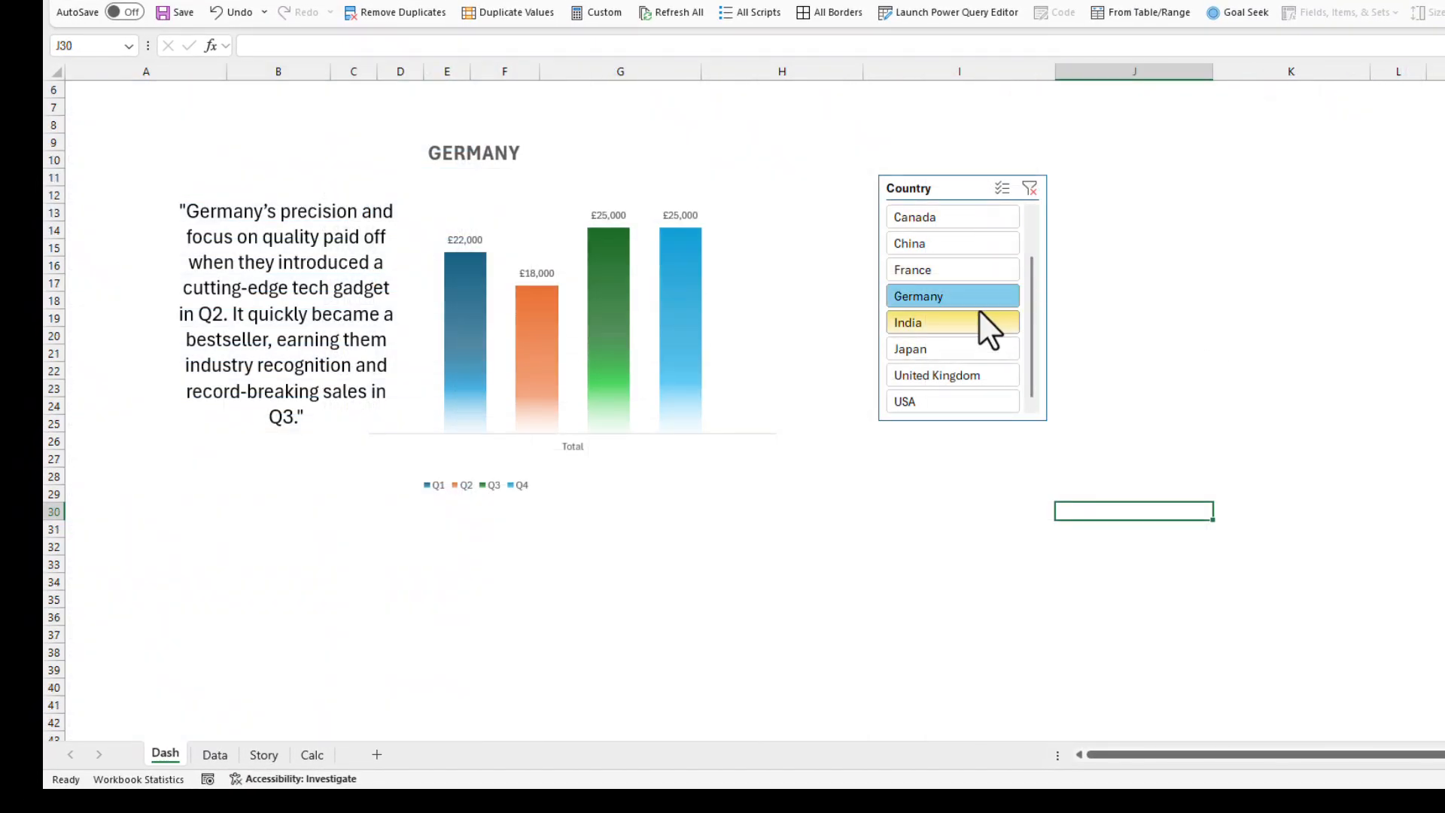
pyautogui.click(263, 755)
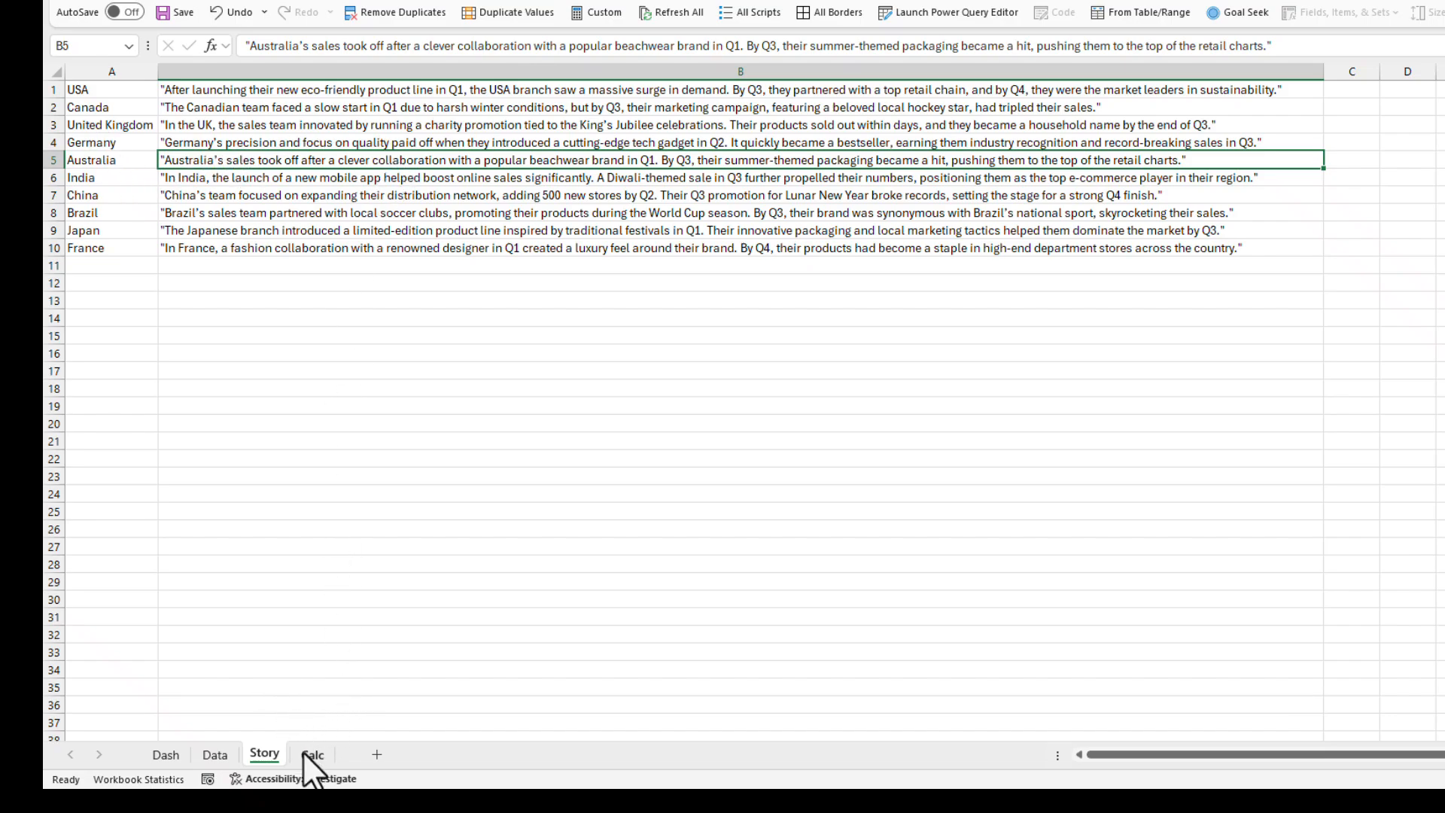
pyautogui.click(311, 754)
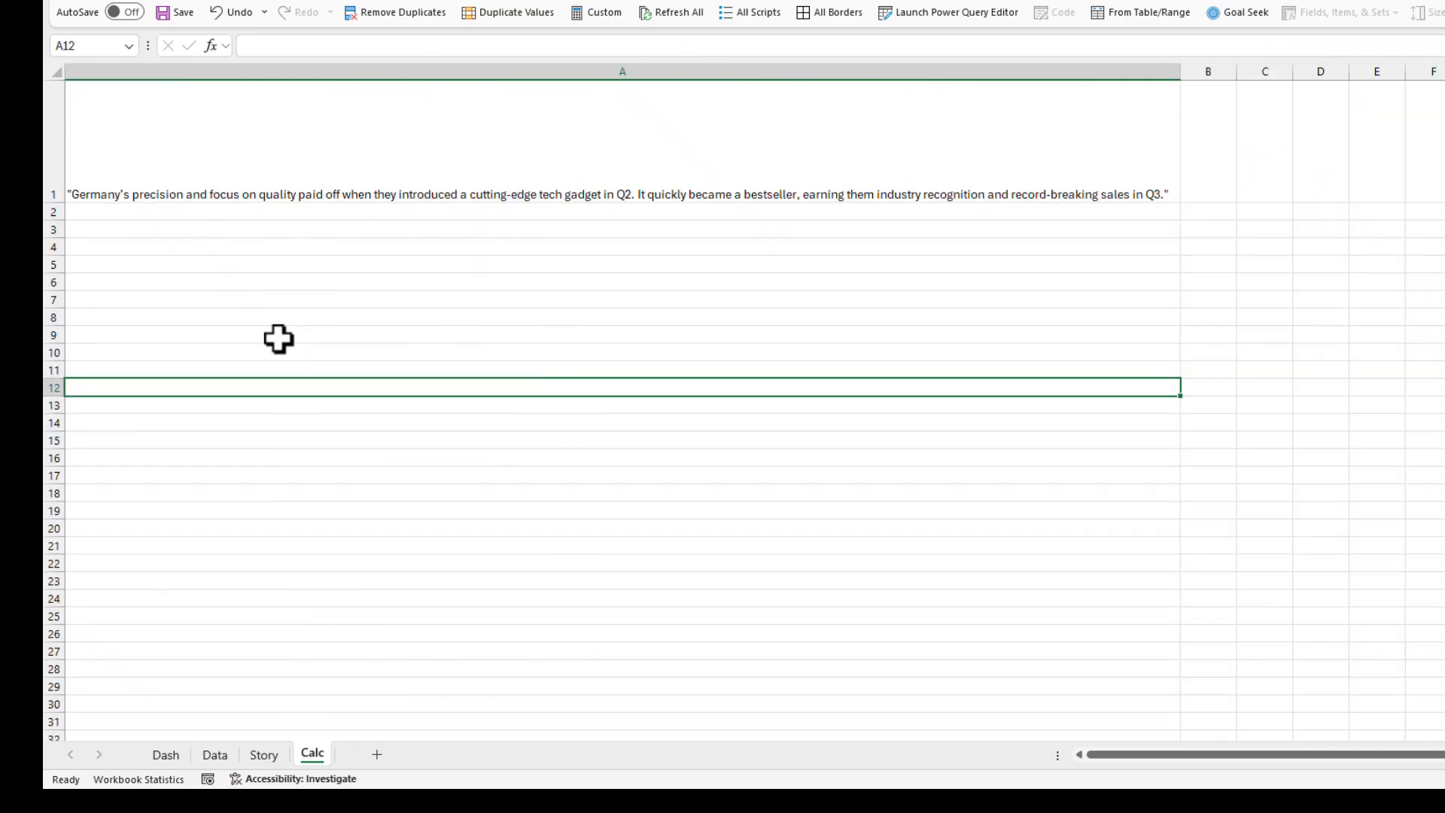
pyautogui.moveTo(610, 220)
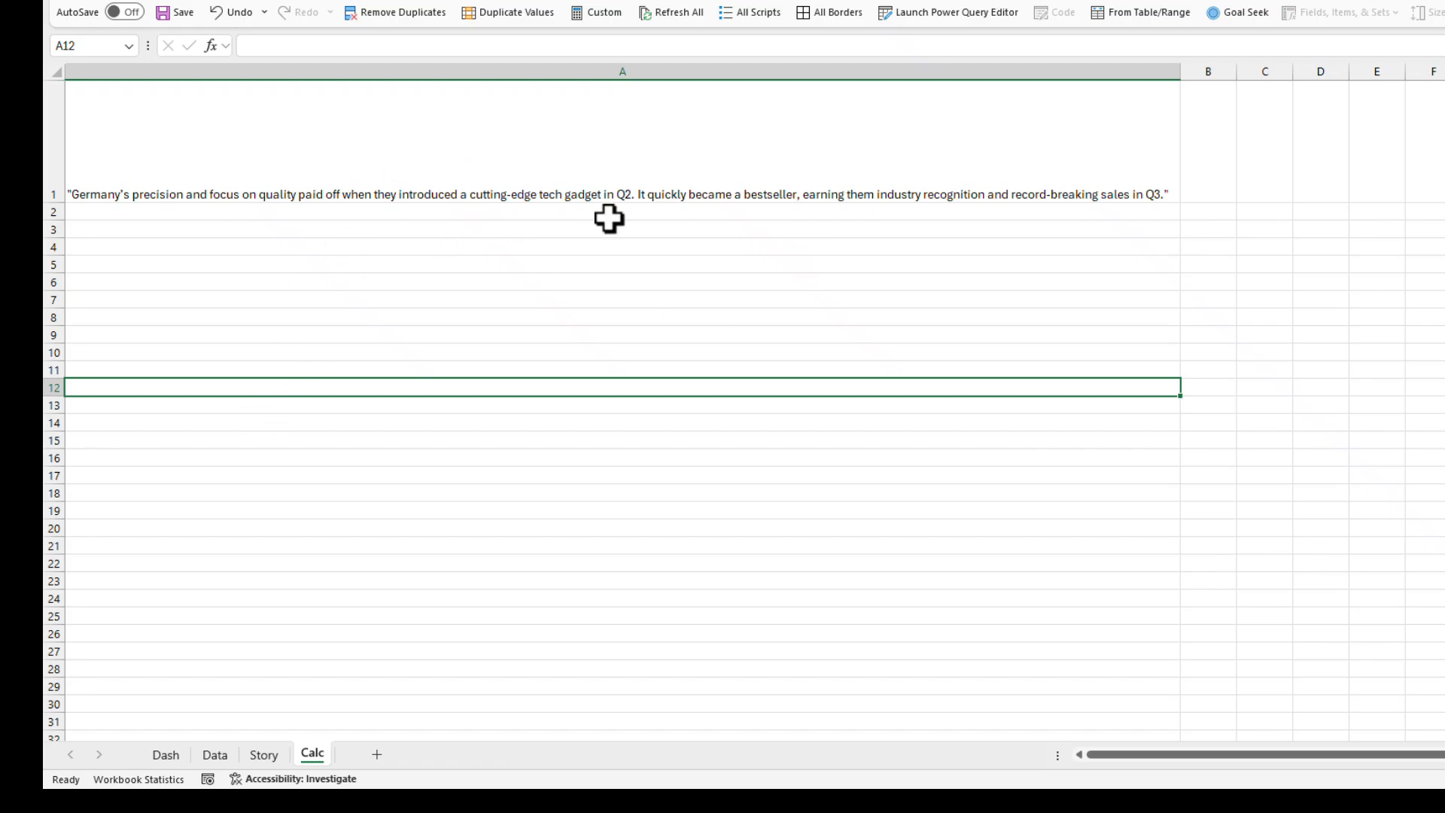
pyautogui.moveTo(552, 206)
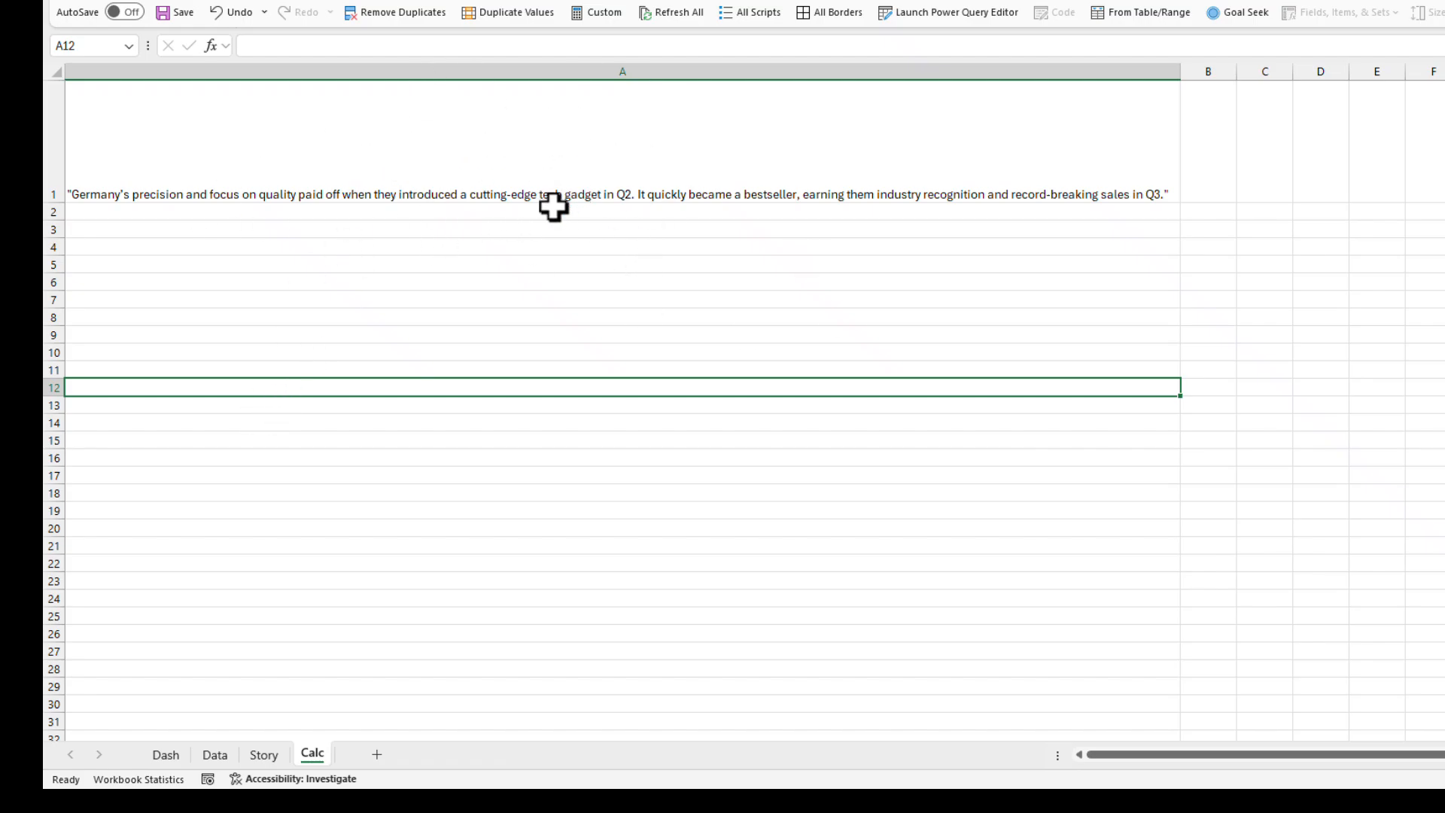
pyautogui.moveTo(486, 432)
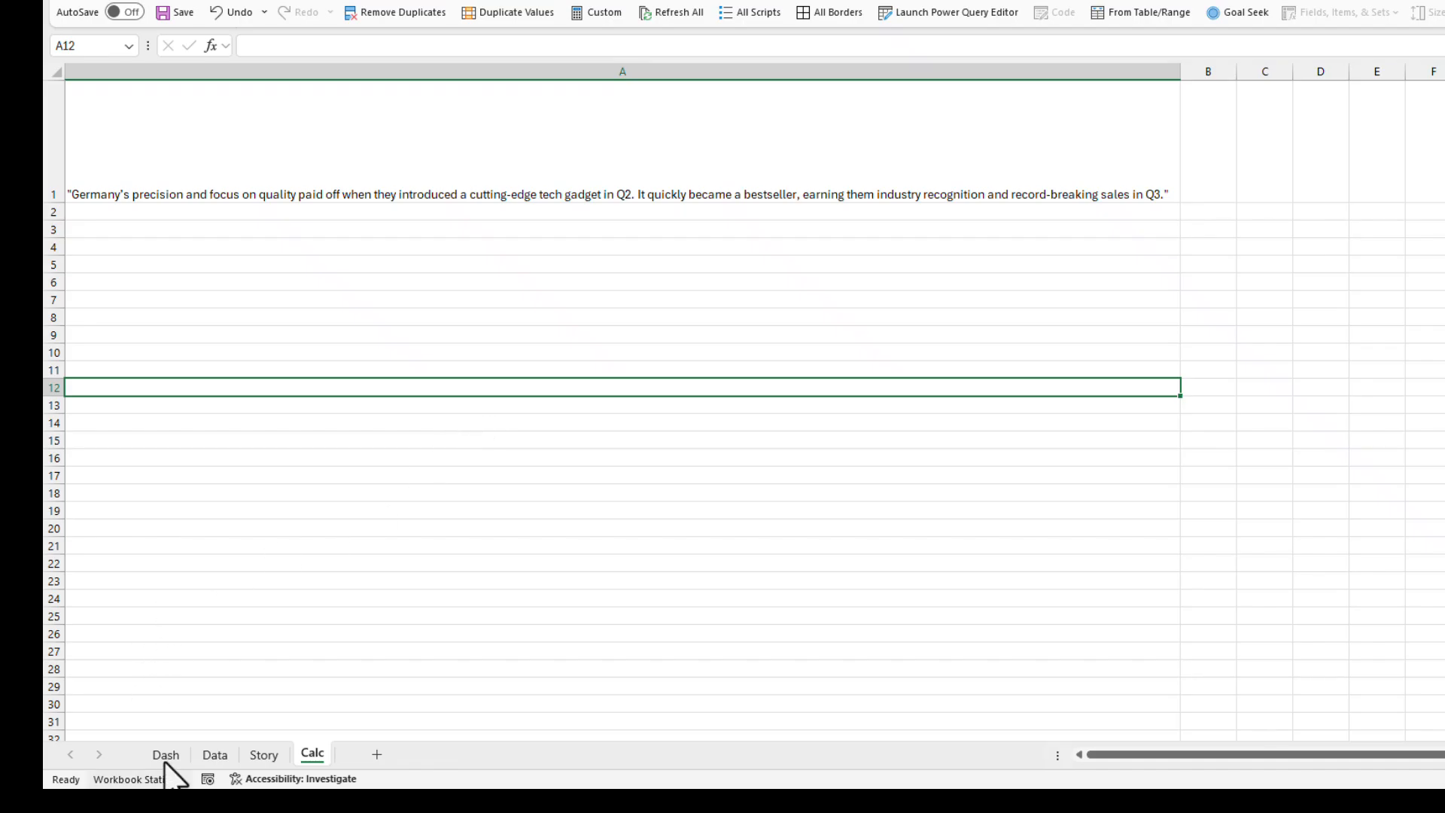
pyautogui.click(215, 754)
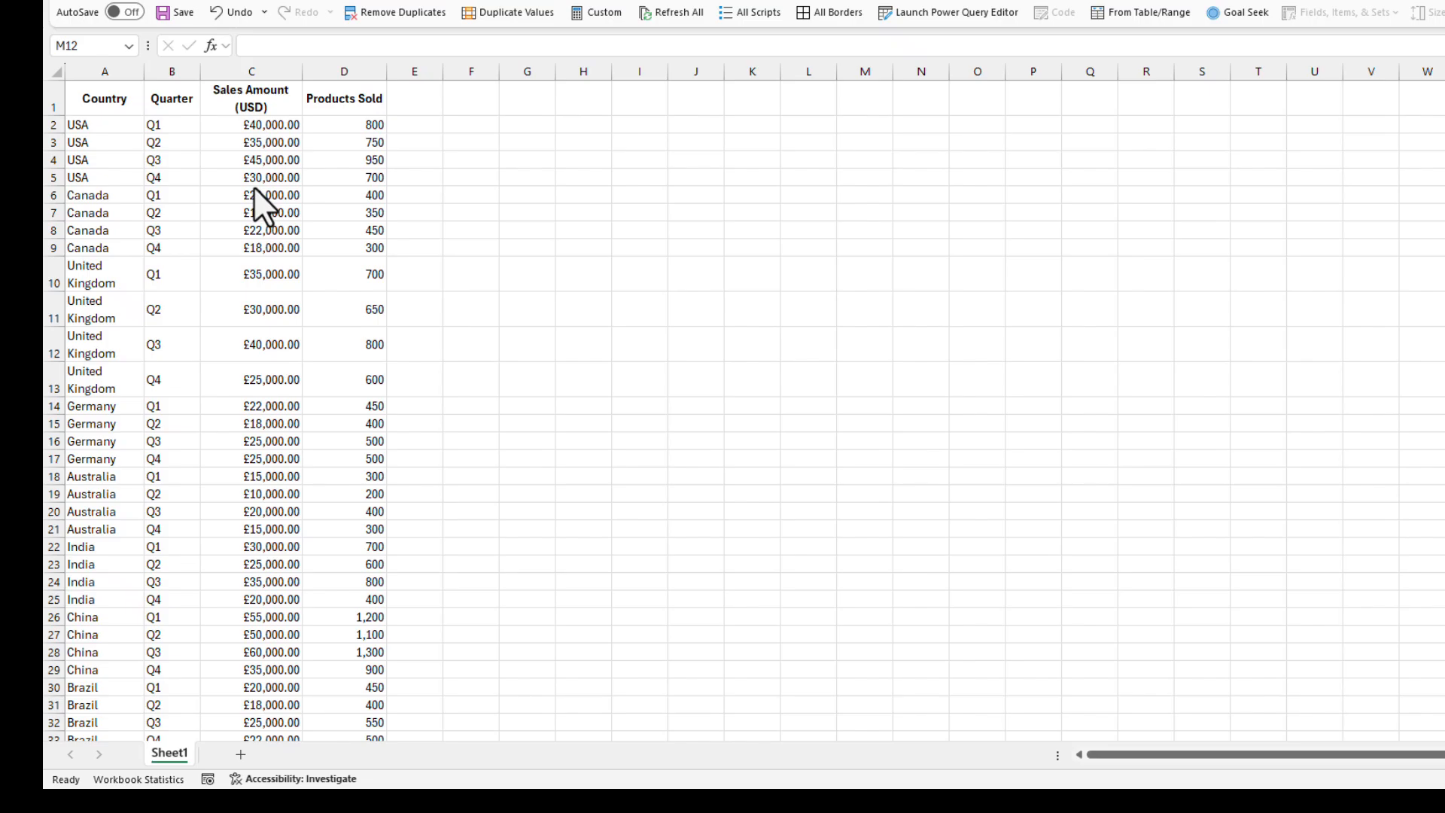
# - Convert the sales data range into an Excel table with headers via Ctrl+T
pyautogui.click(251, 230)
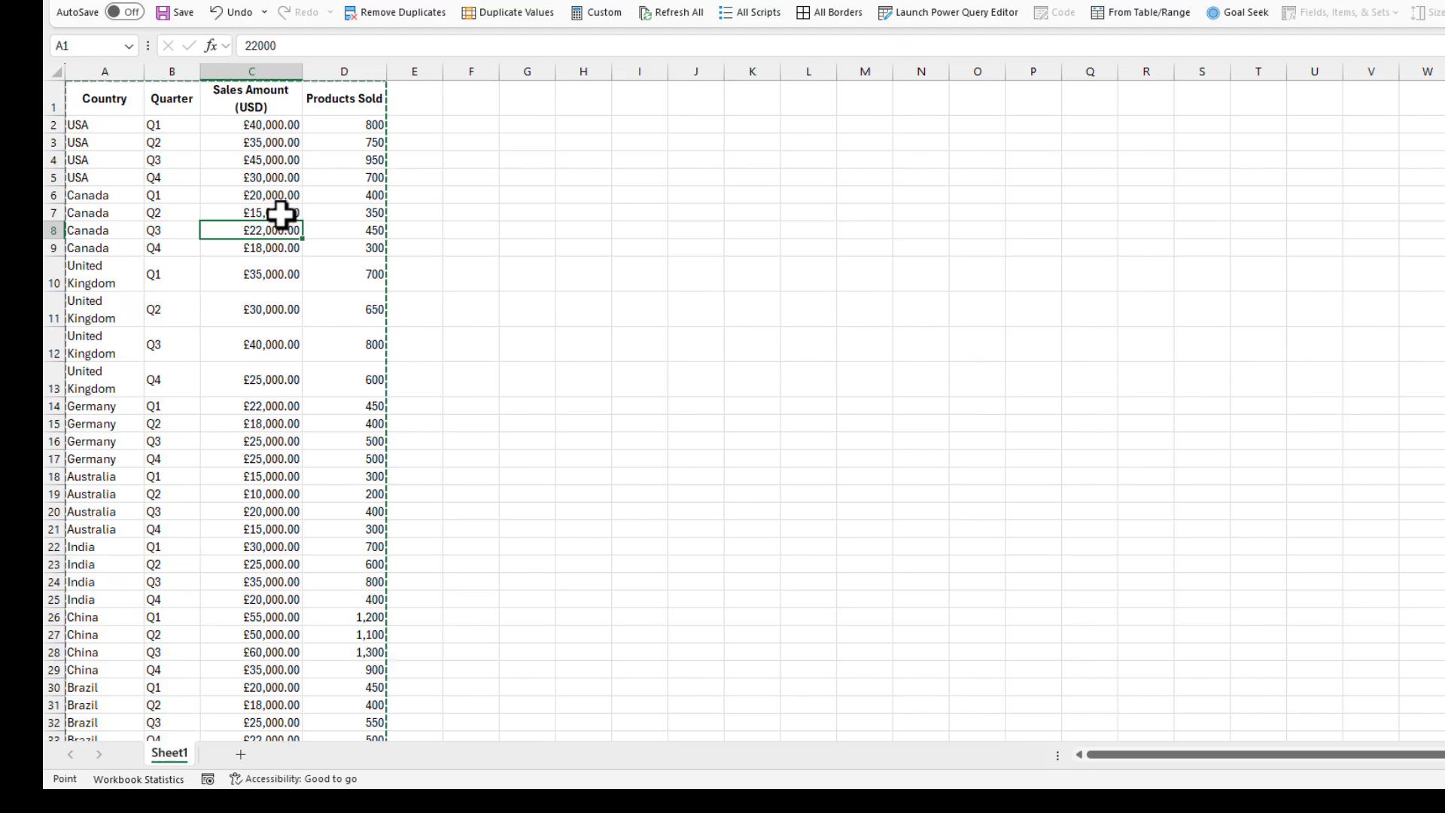
pyautogui.click(1140, 12)
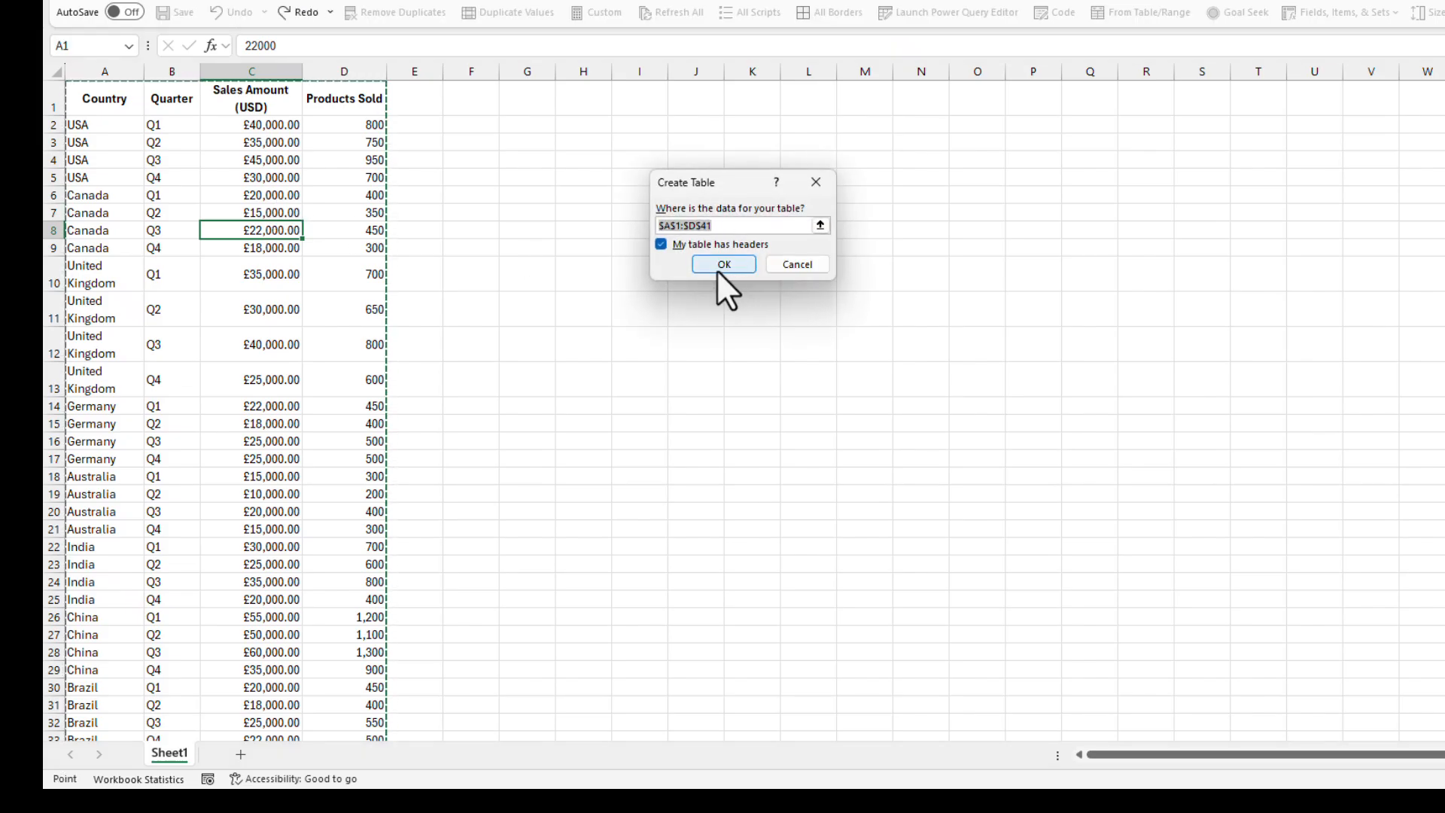
pyautogui.click(723, 265)
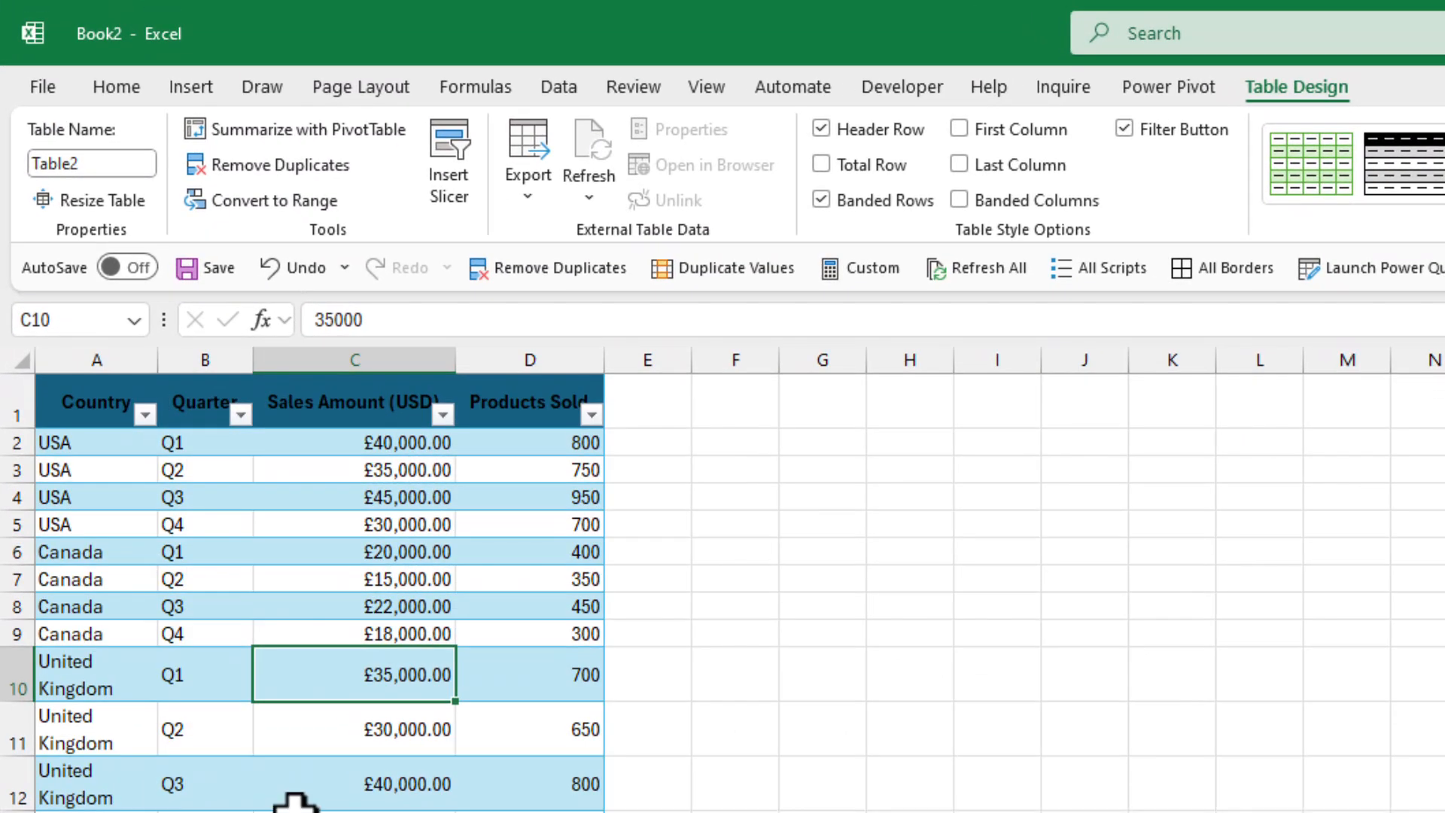
# - Start a PivotTable from the sales table on a new worksheet
pyautogui.click(189, 88)
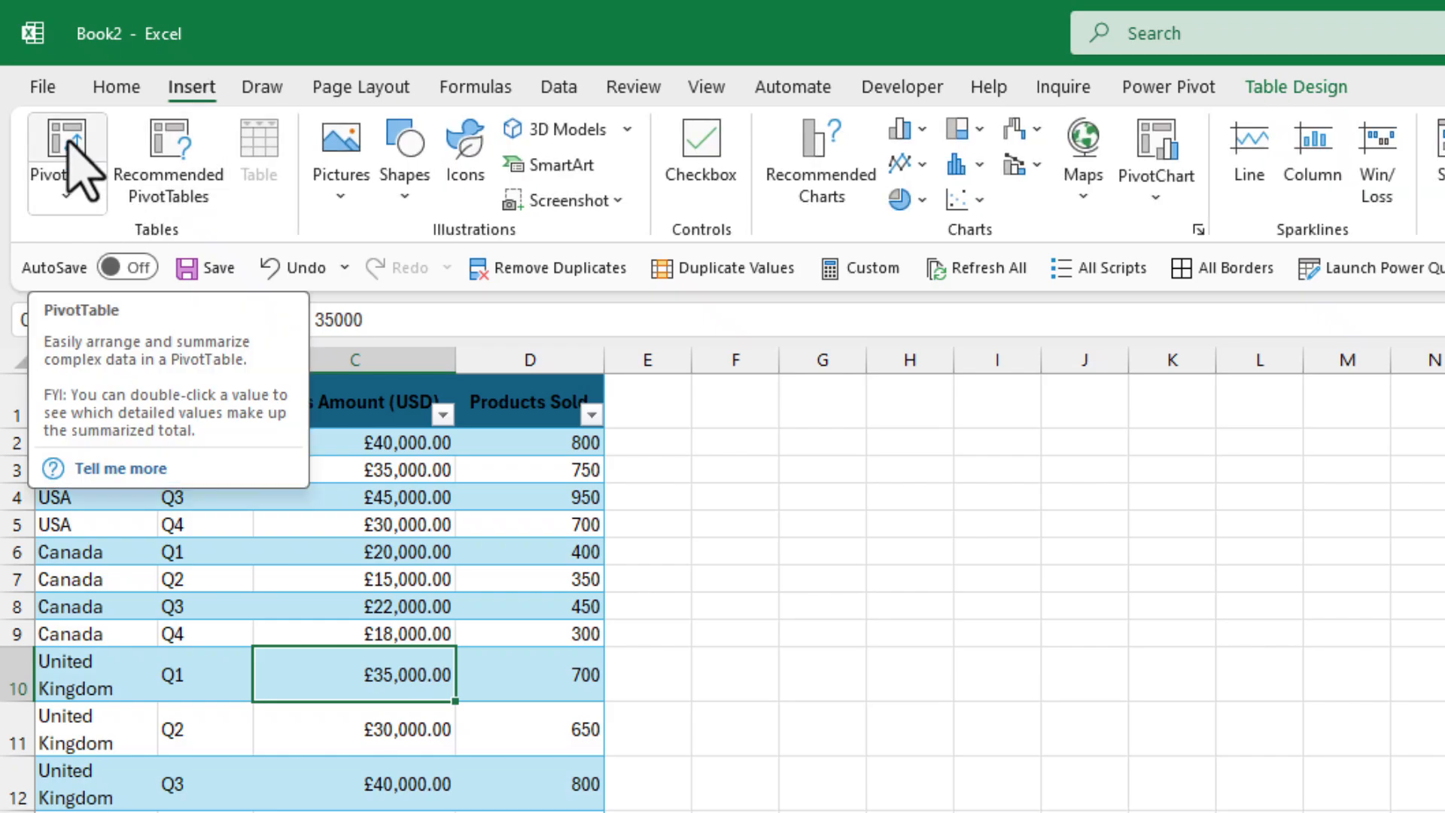
pyautogui.click(66, 147)
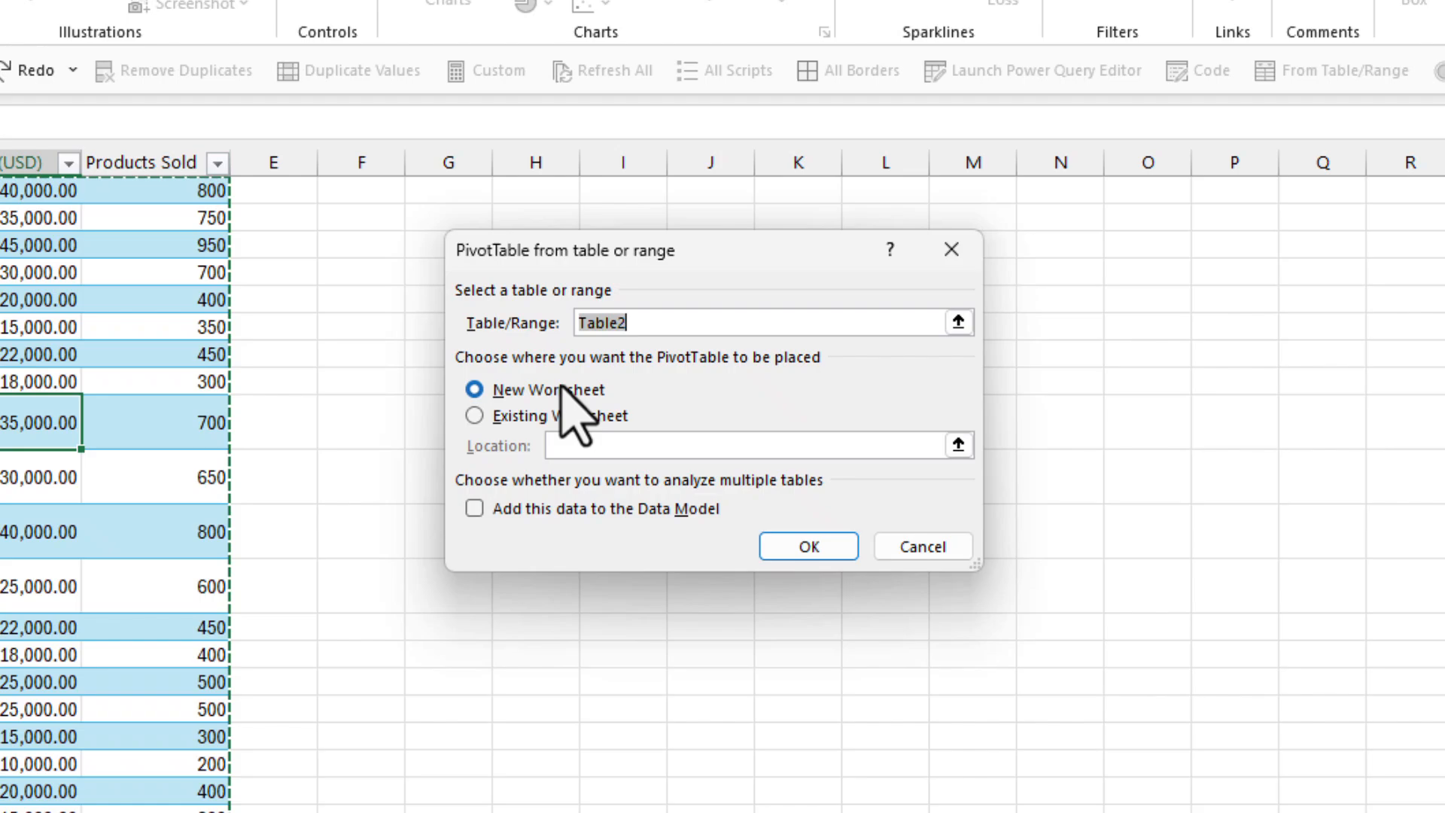
pyautogui.moveTo(599, 396)
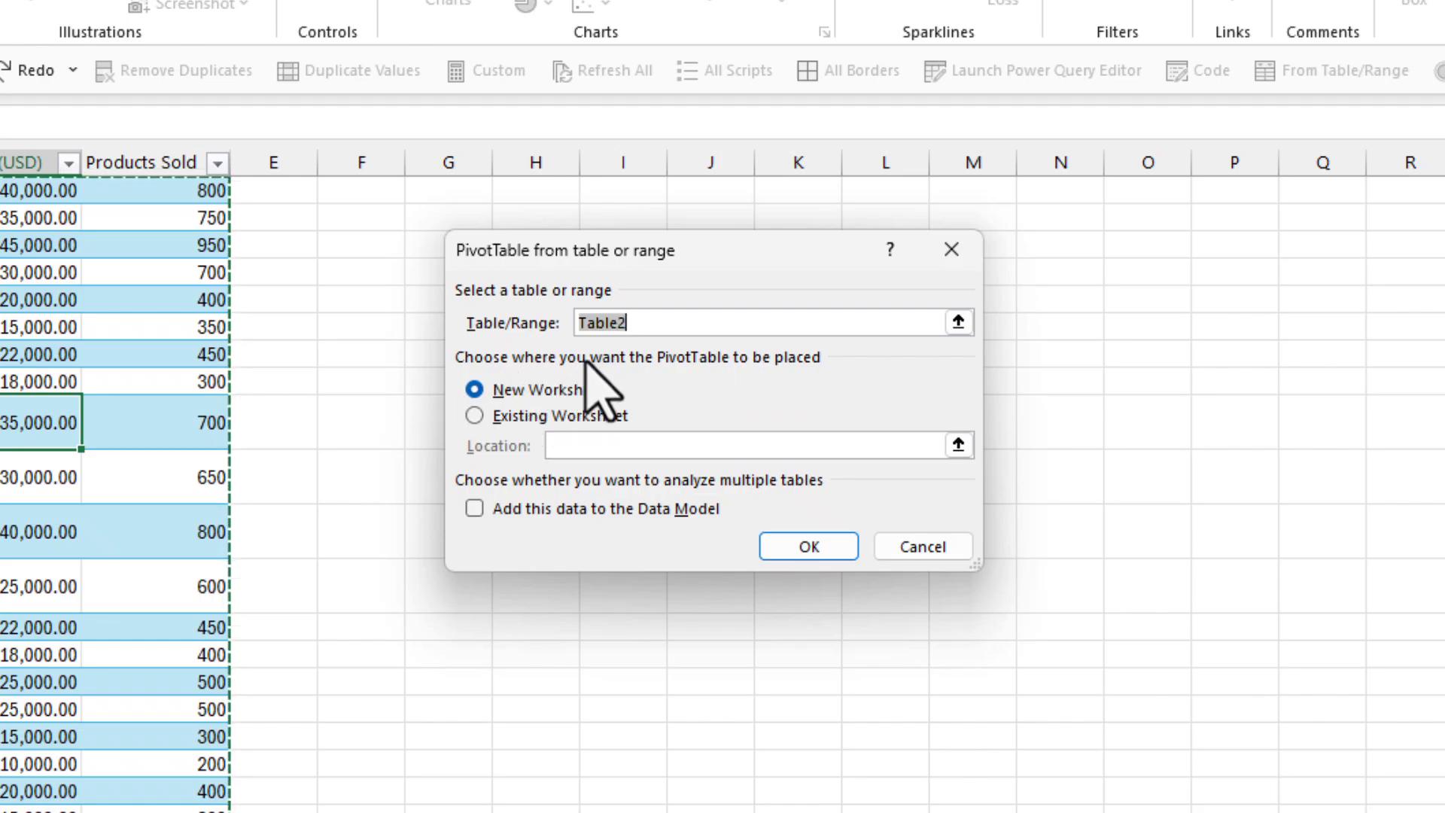
pyautogui.moveTo(577, 512)
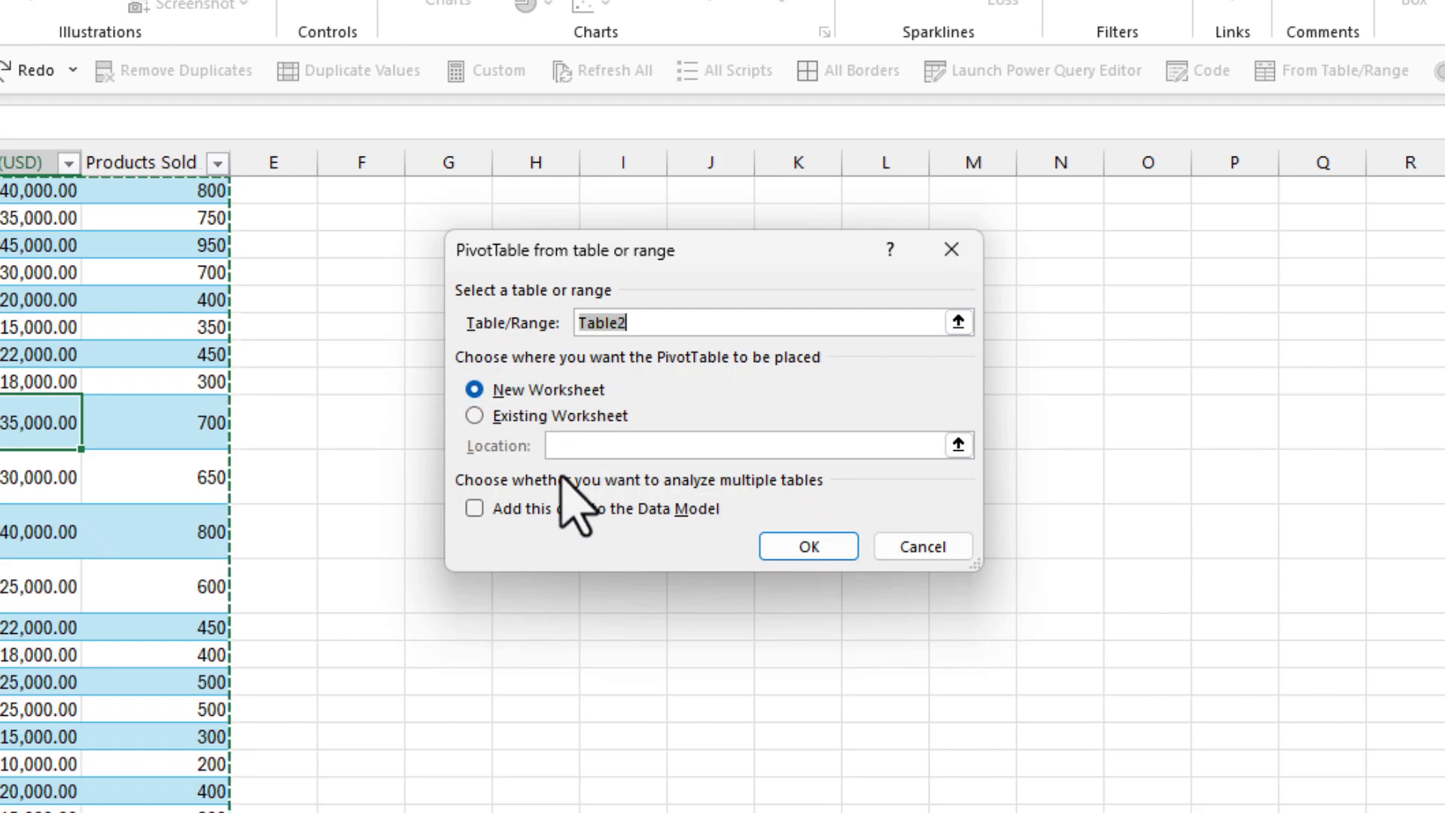
pyautogui.moveTo(604, 405)
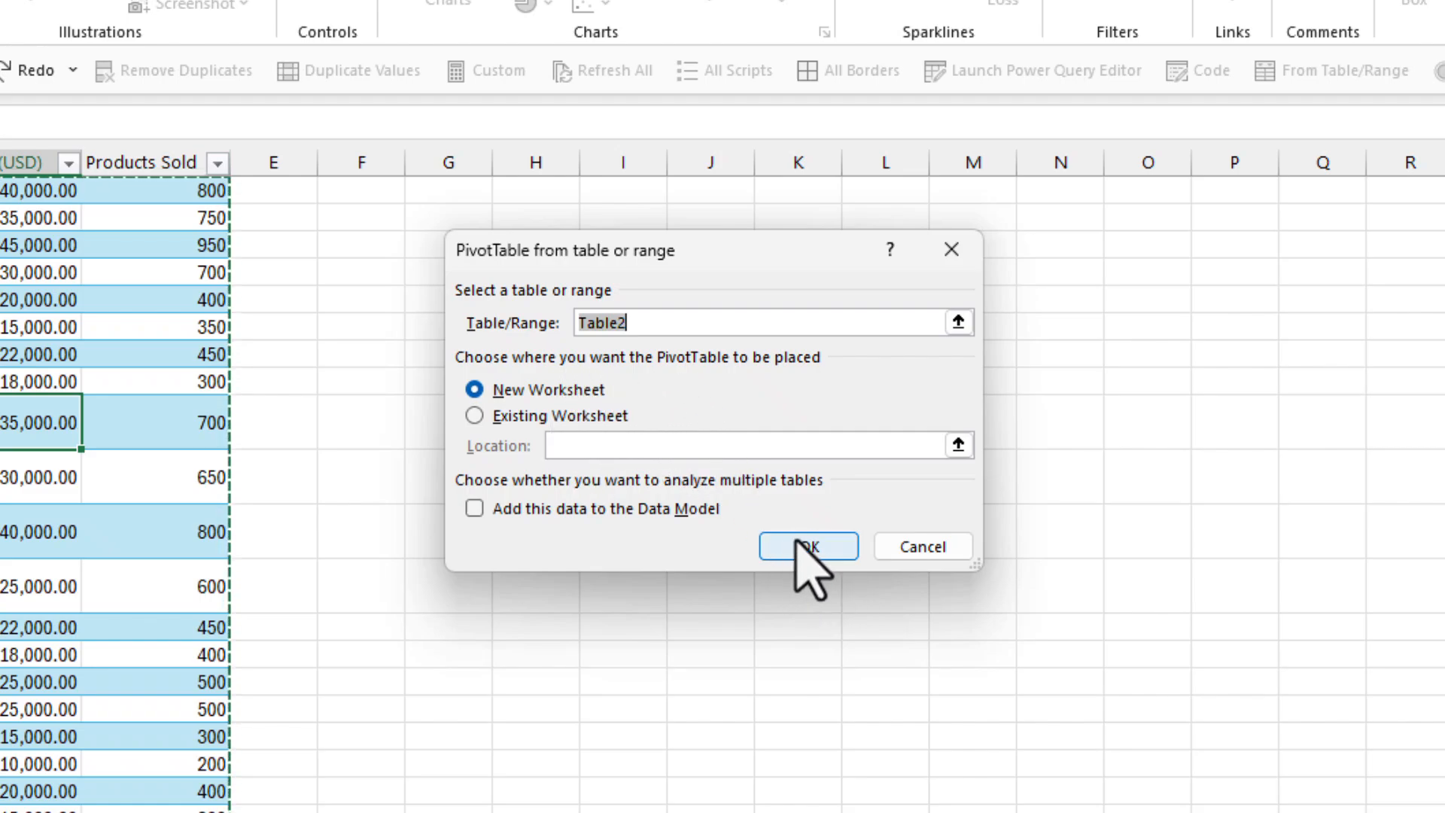
# - Create the PivotTable with Country in Filters, Quarter in Columns and summed Sales Amount (USD) as values
pyautogui.click(807, 545)
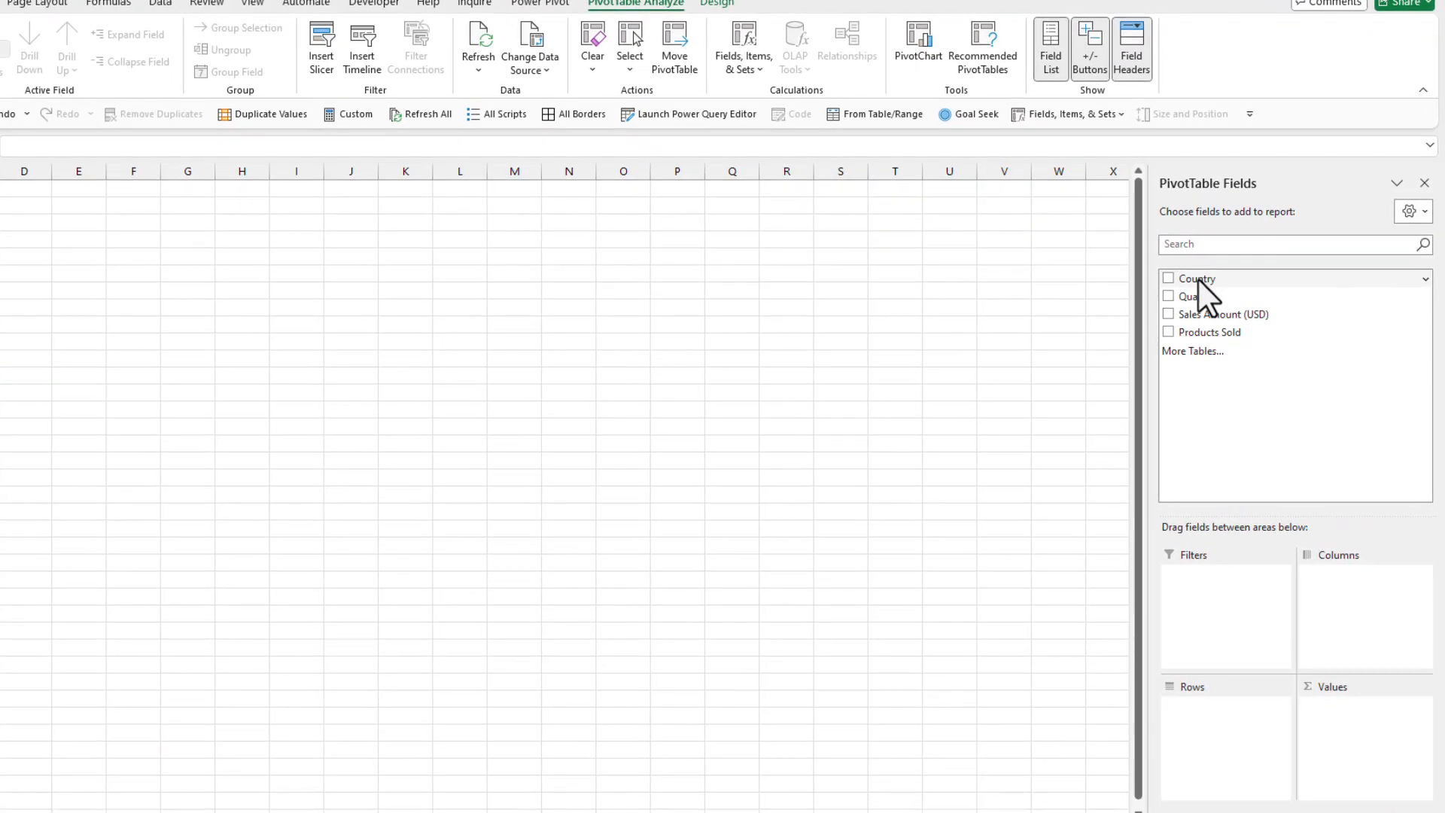
pyautogui.click(1168, 278)
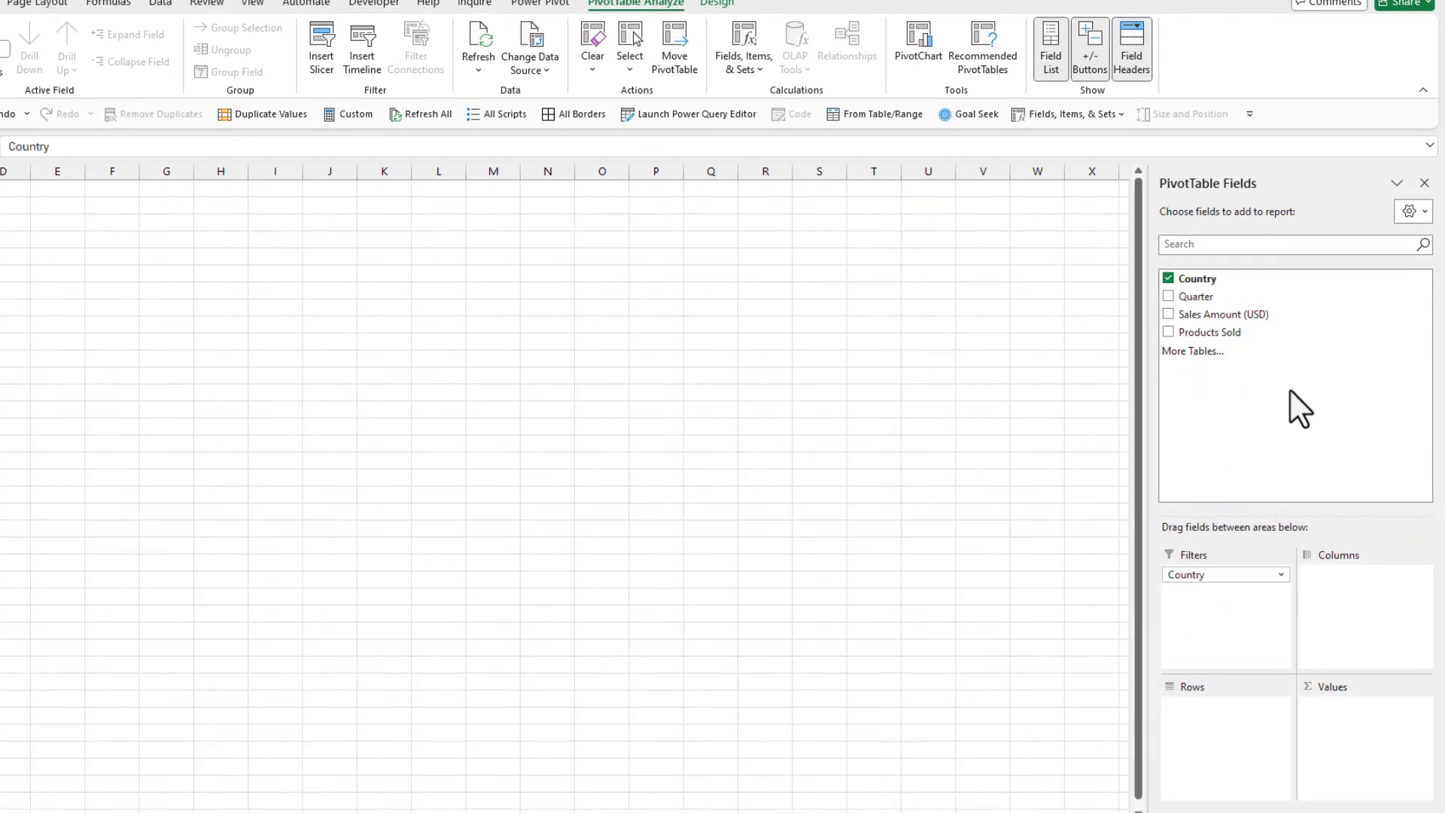
pyautogui.moveTo(1294, 606)
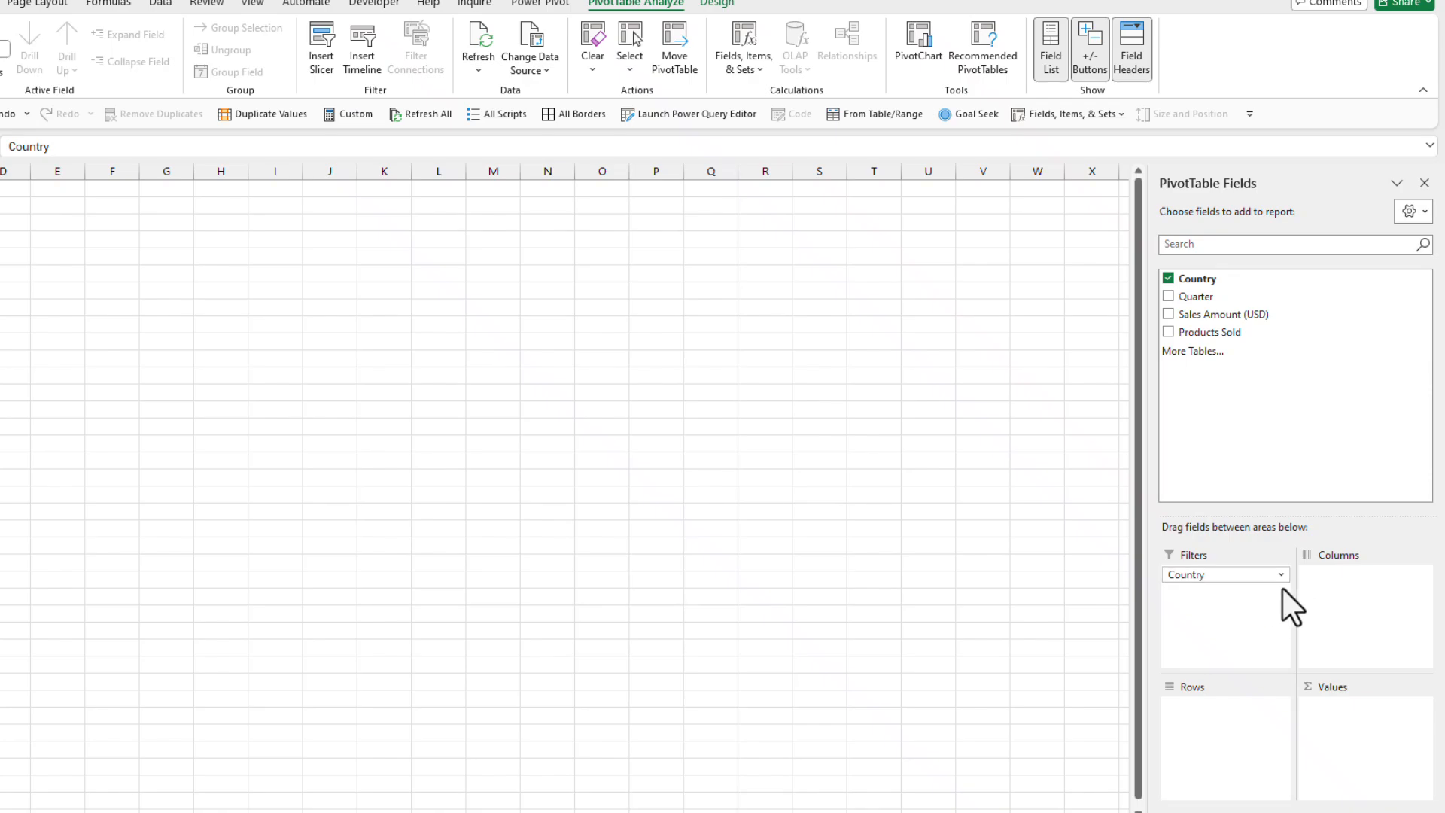
pyautogui.moveTo(1234, 503)
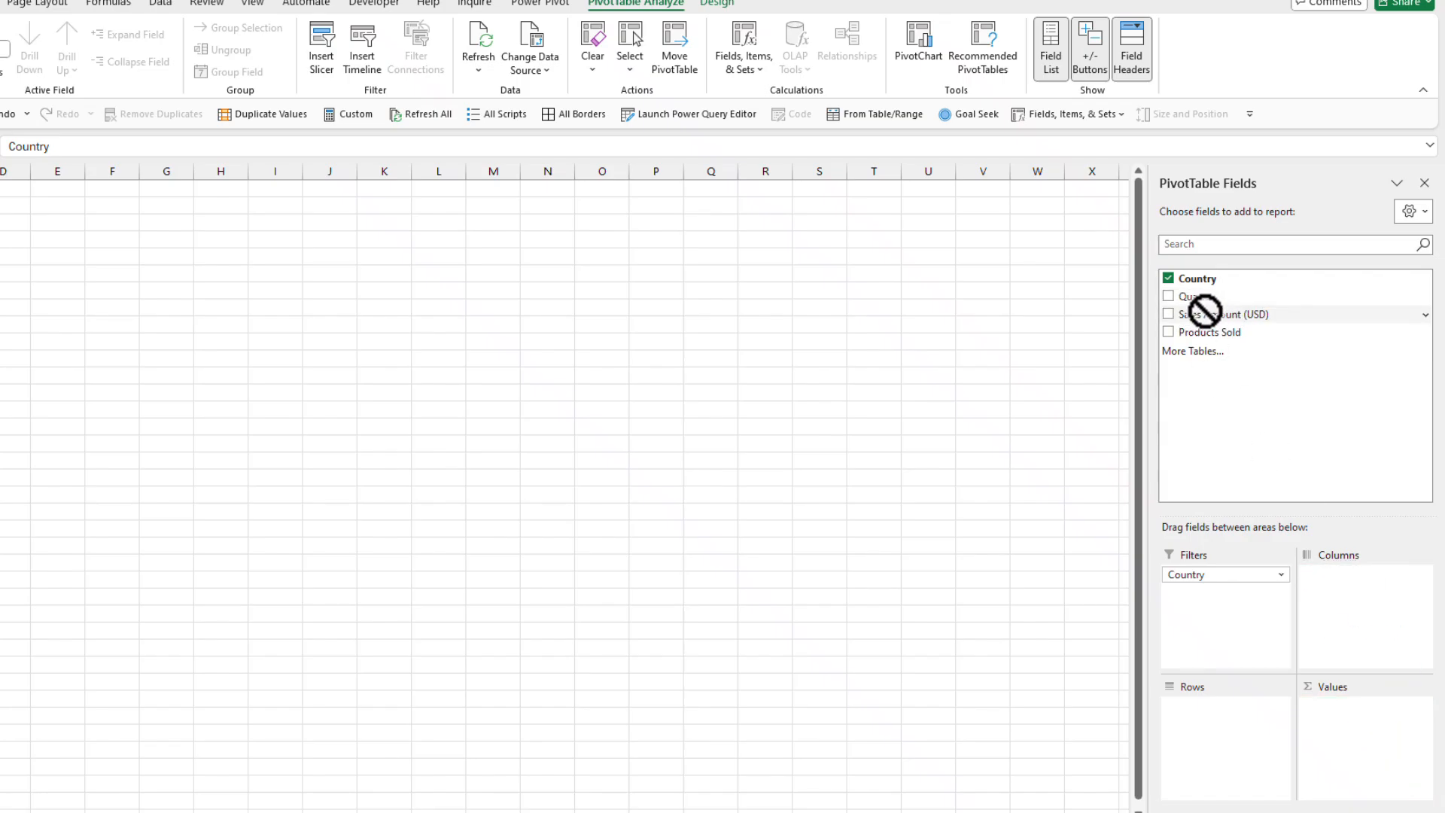
pyautogui.click(1169, 313)
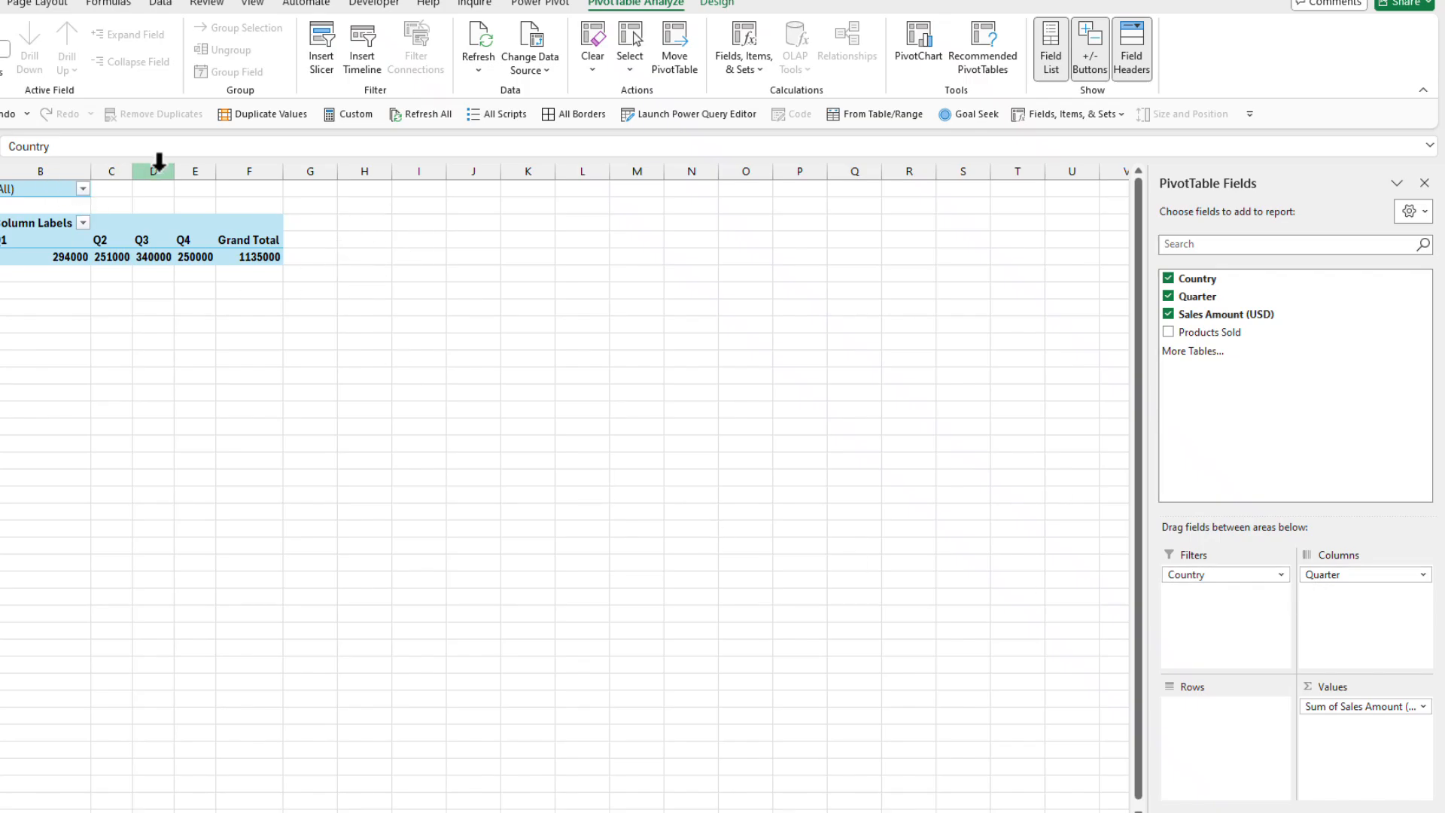
pyautogui.moveTo(269, 214)
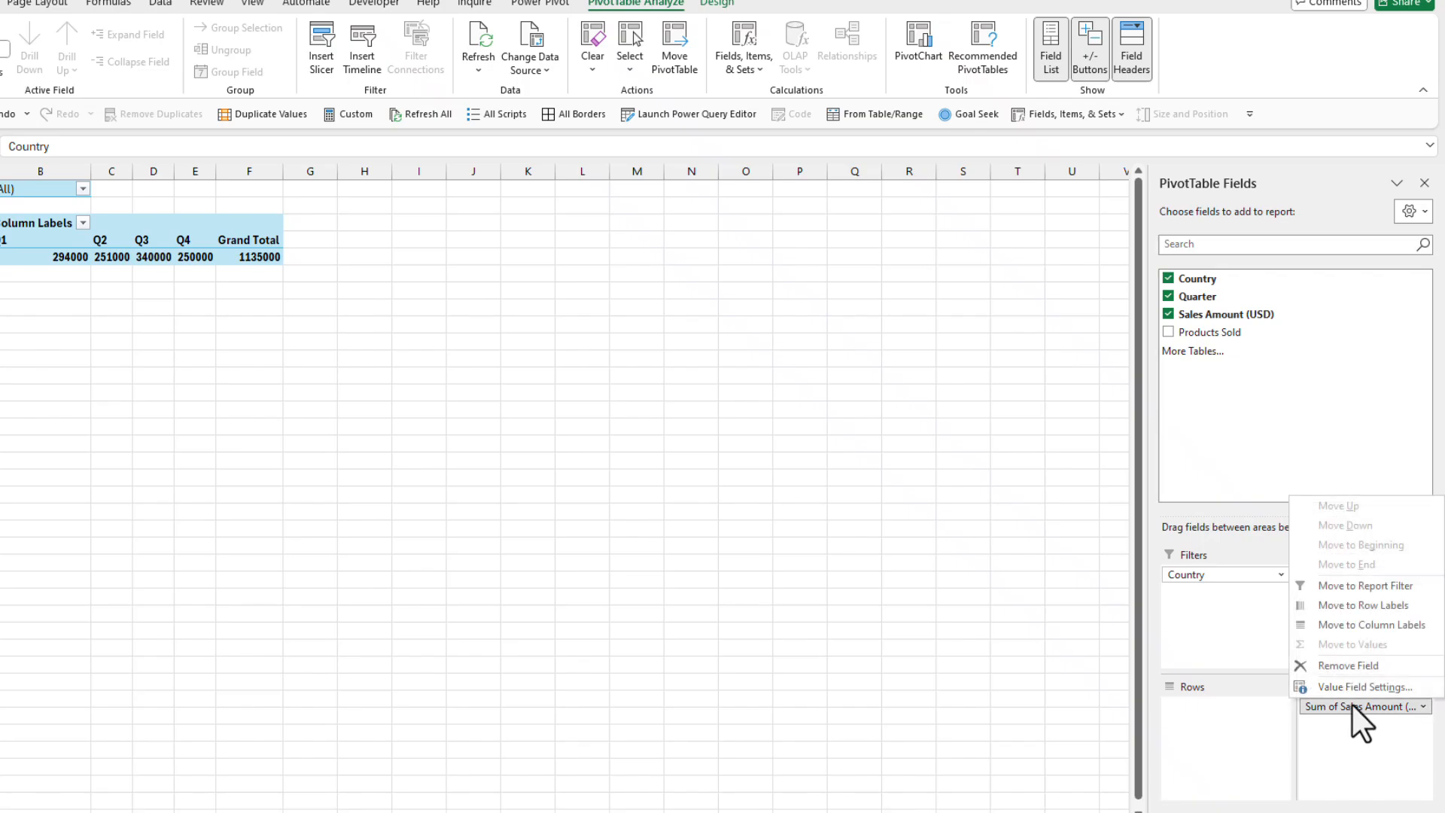
# - Format the summed Sales Amount as $ currency with 0 decimal places
pyautogui.click(1364, 687)
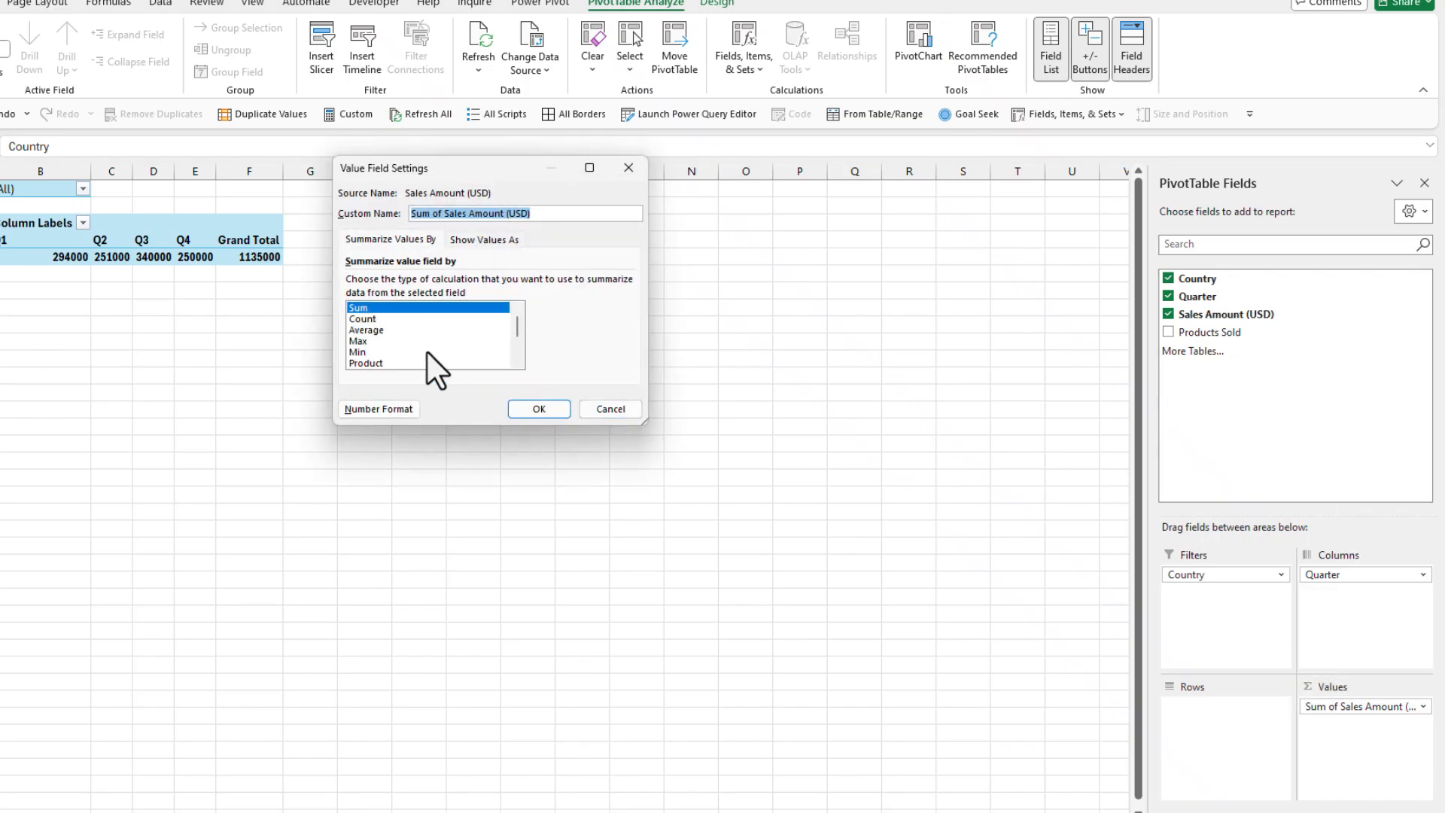
pyautogui.click(378, 408)
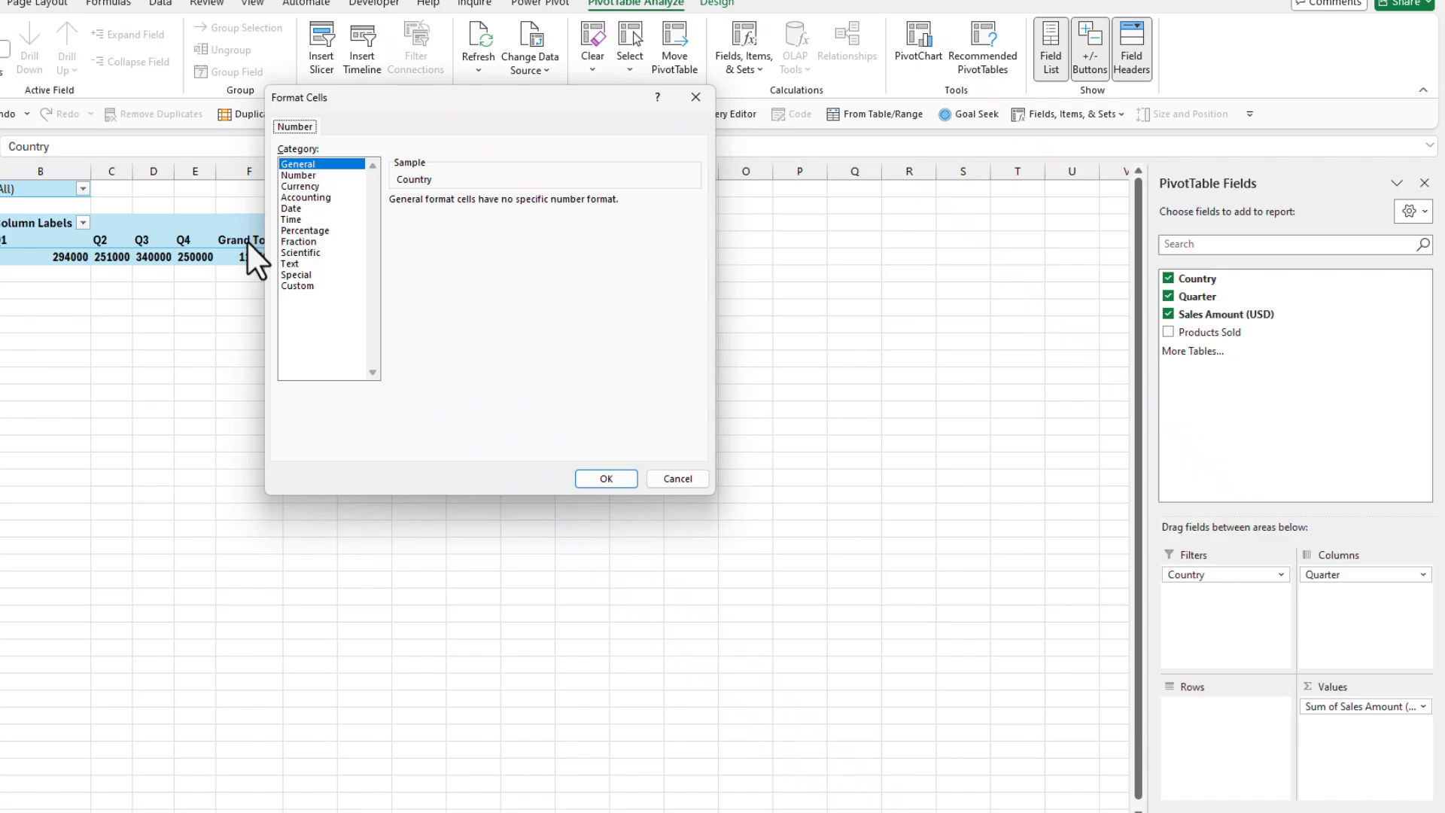
pyautogui.click(300, 186)
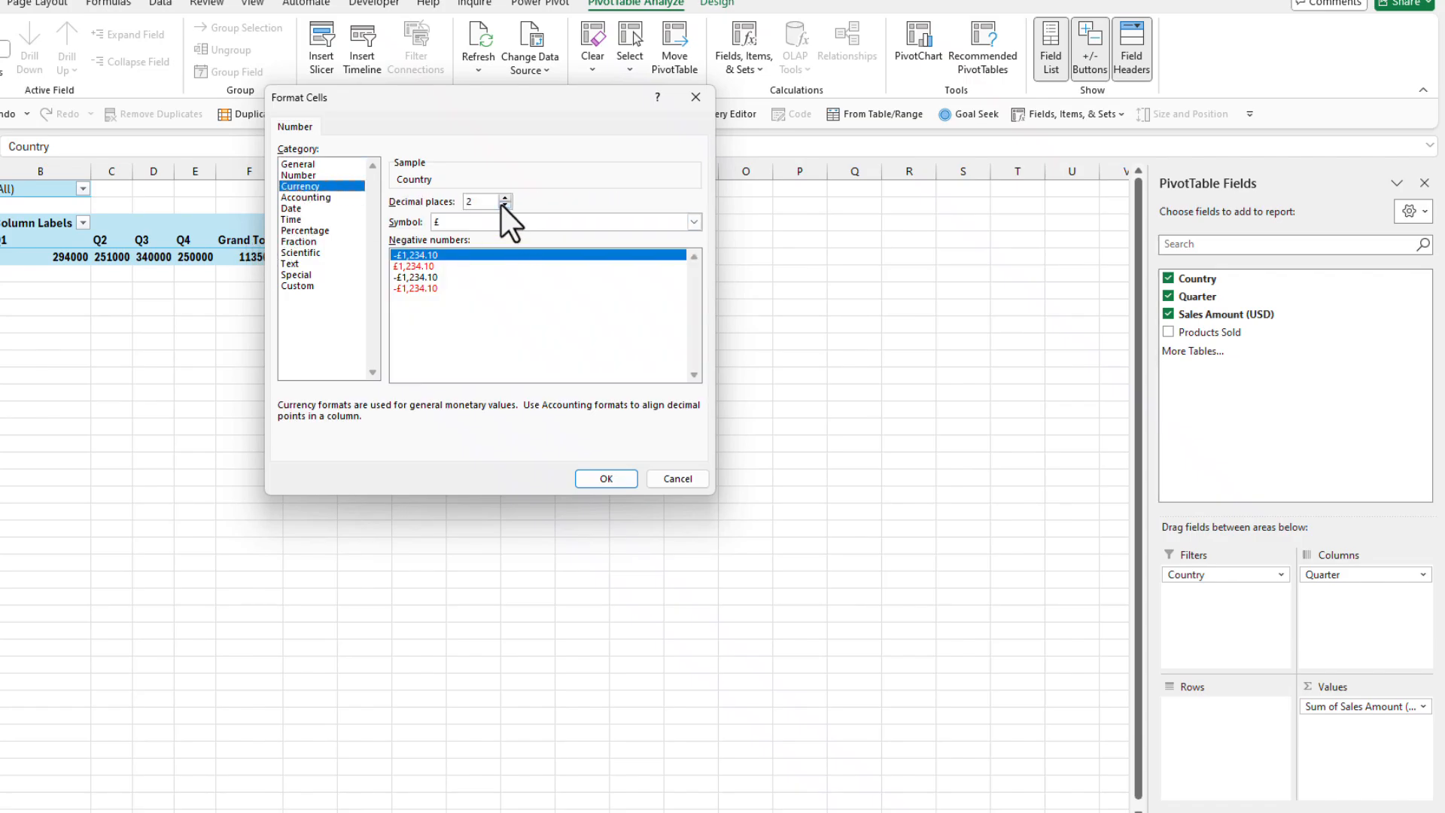
pyautogui.click(505, 206)
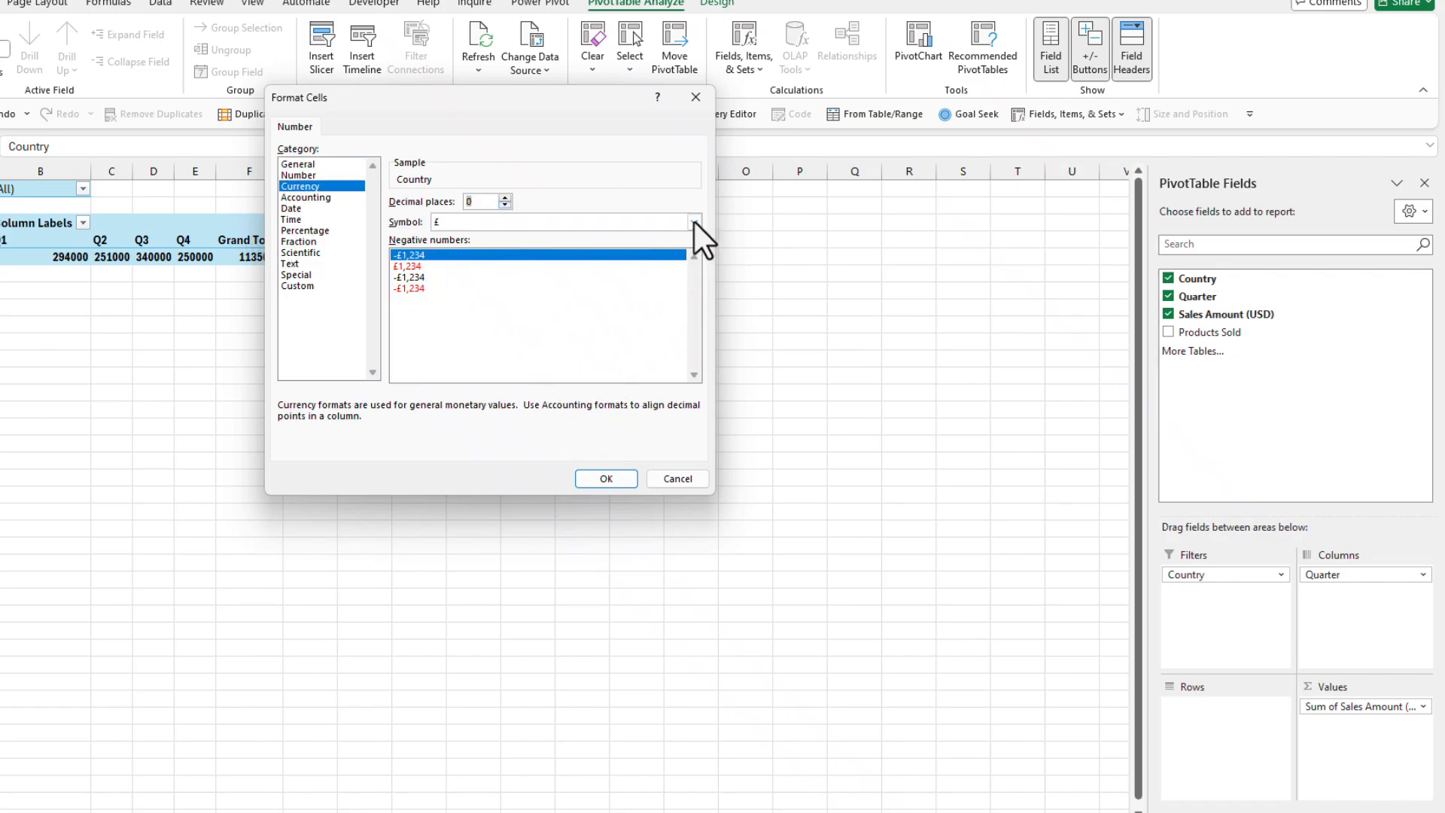
pyautogui.click(692, 222)
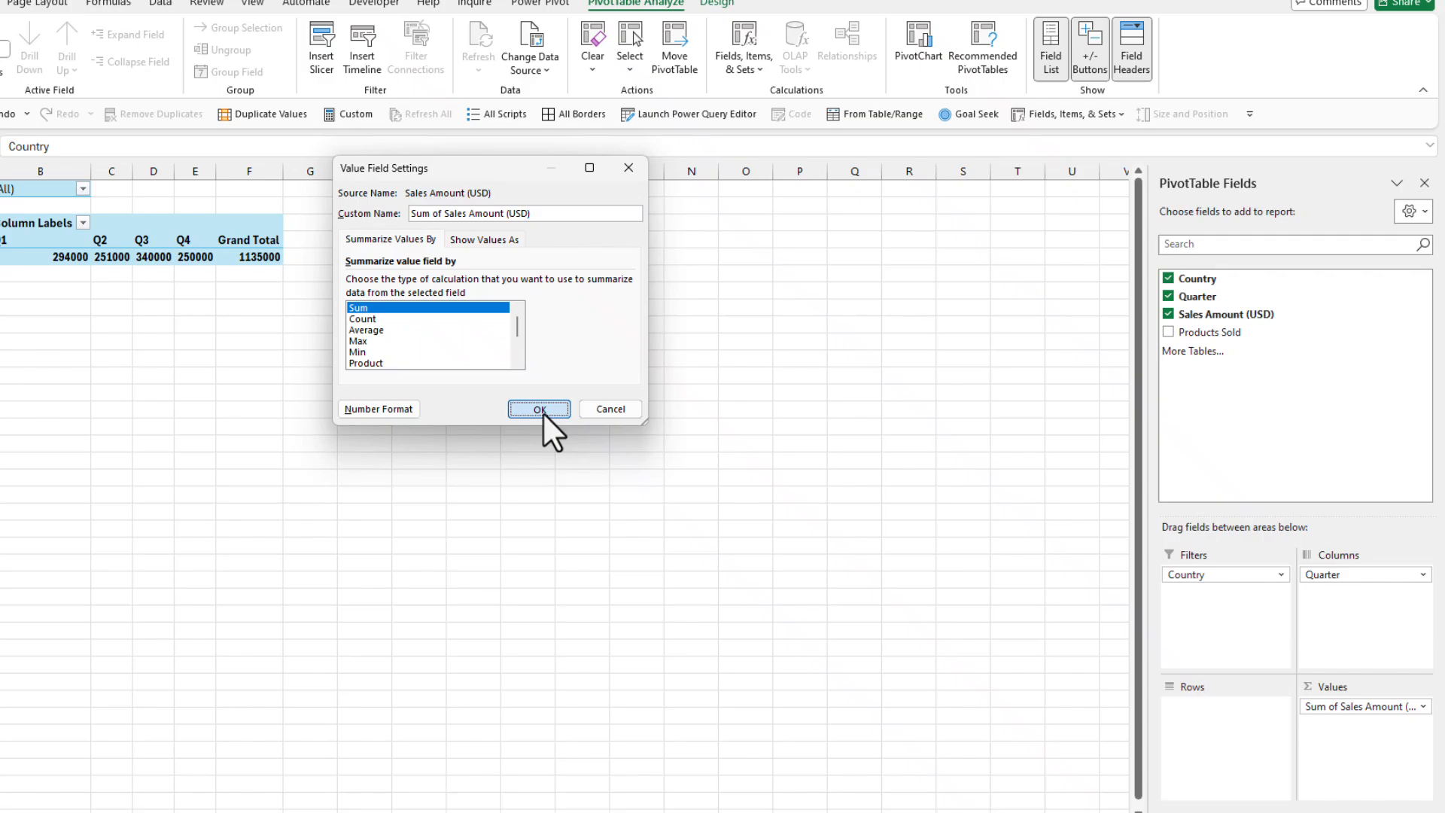
pyautogui.click(539, 410)
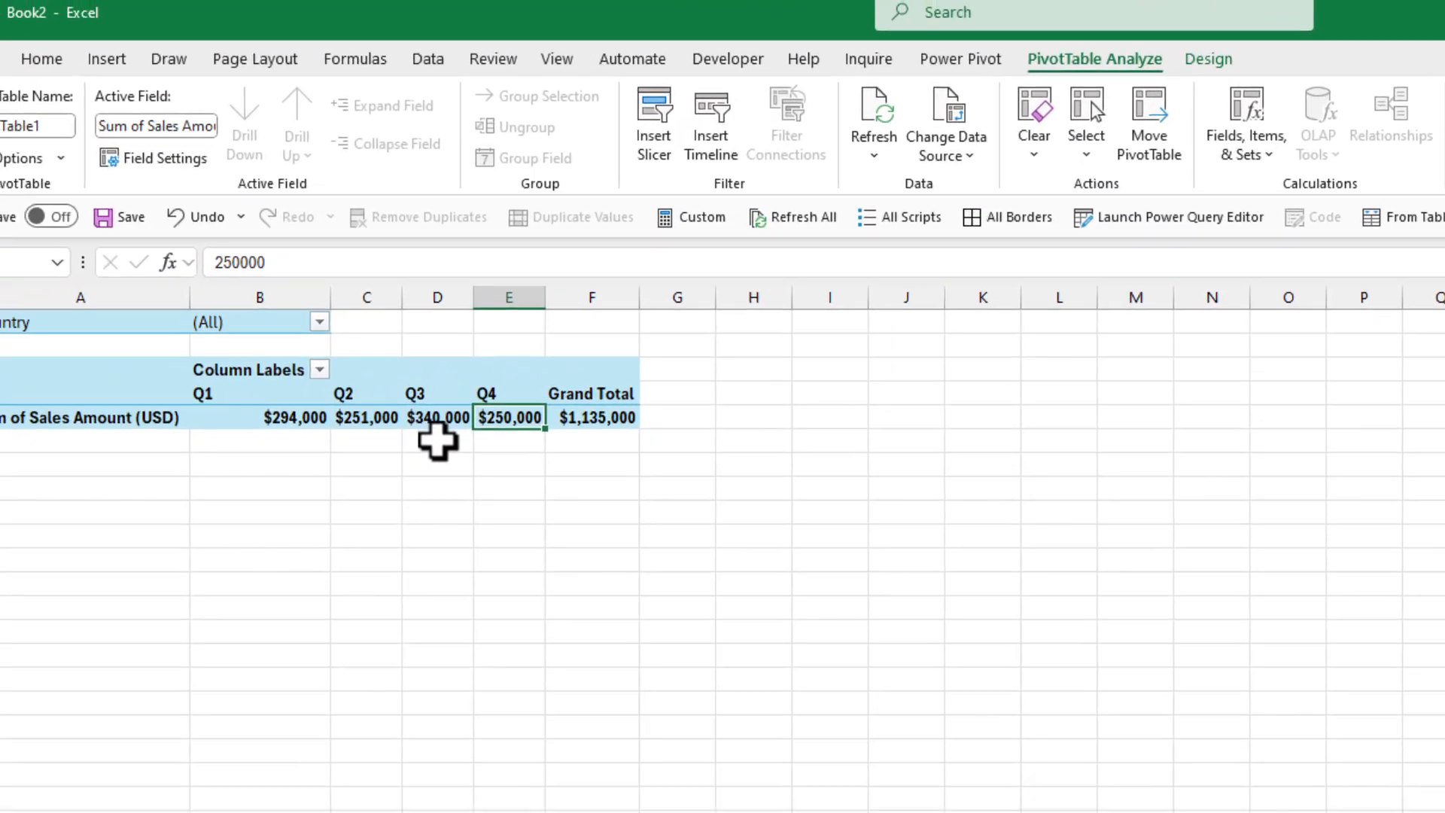
# - Insert a clustered column PivotChart of quarterly sales and hide all its field buttons
pyautogui.click(438, 417)
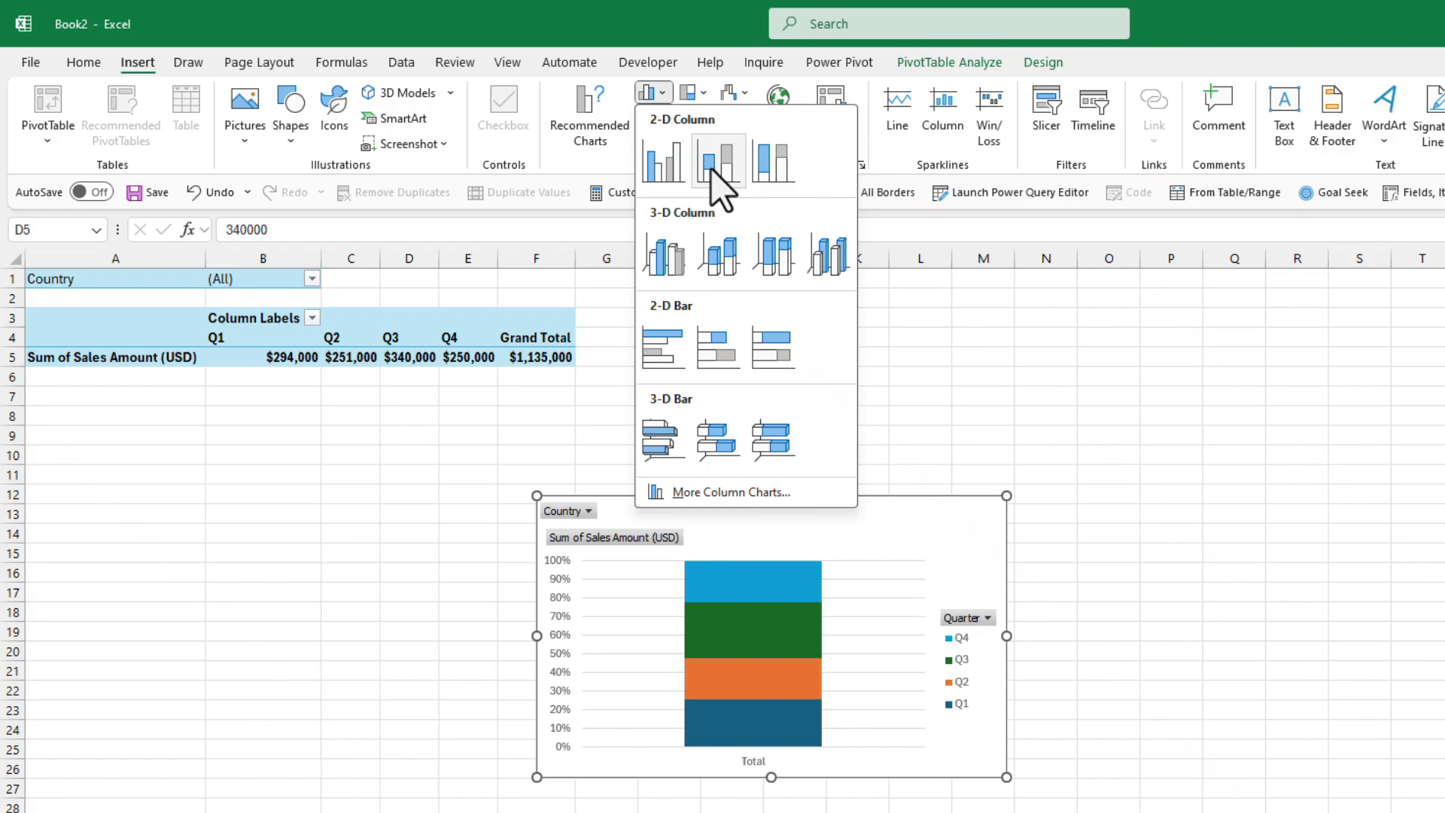
pyautogui.click(717, 163)
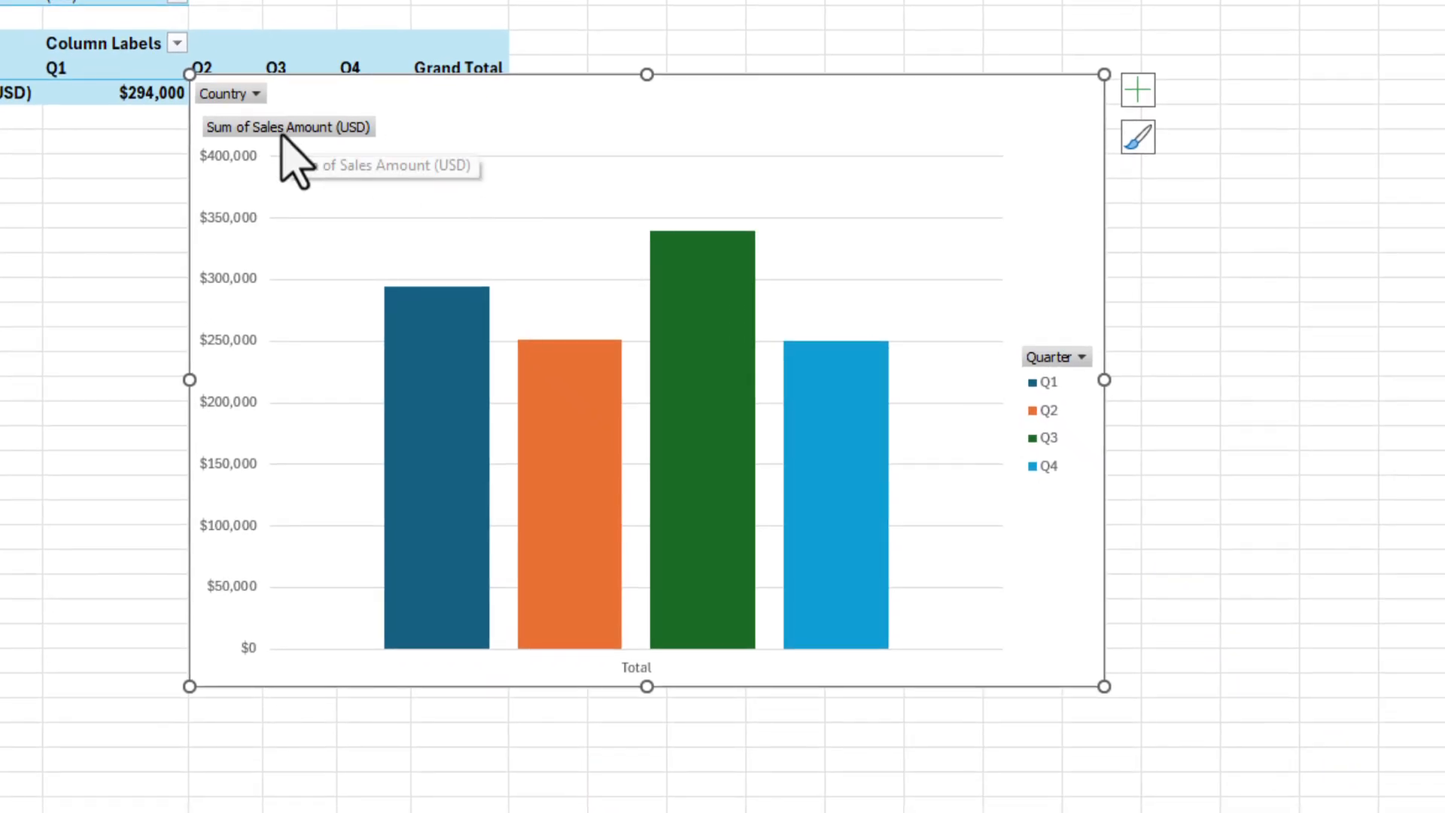
pyautogui.click(287, 126)
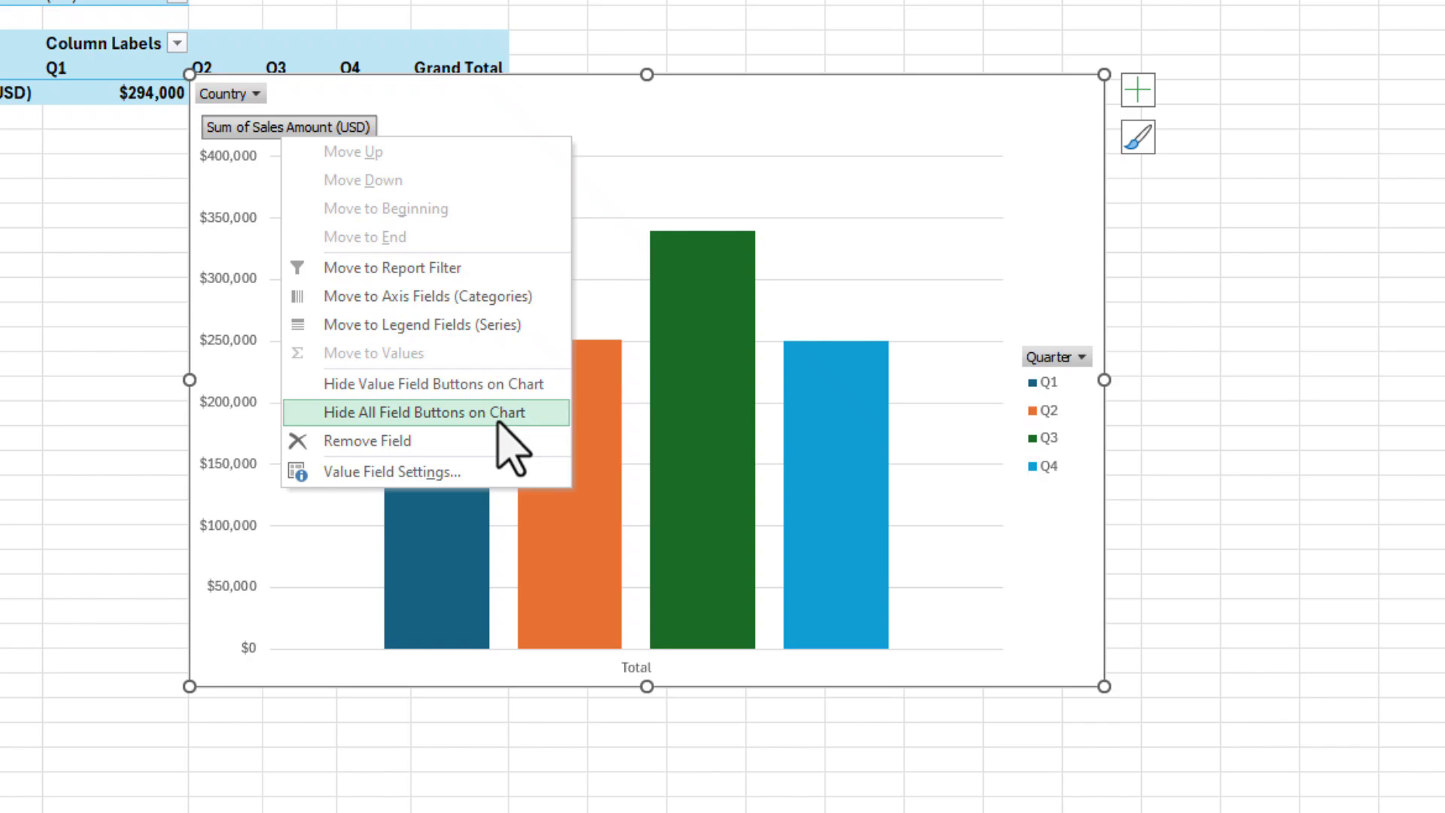
pyautogui.moveTo(477, 443)
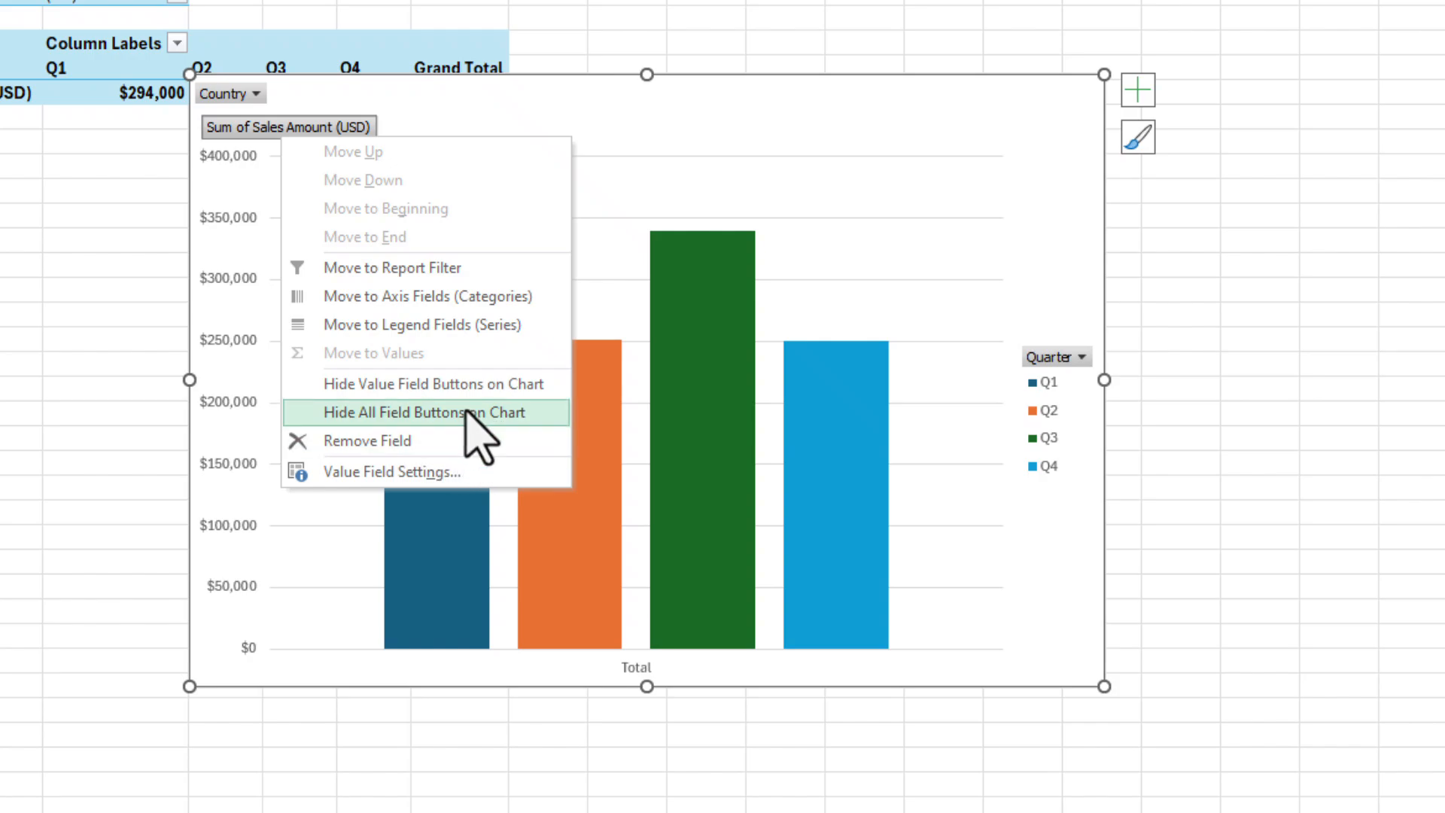
pyautogui.click(433, 413)
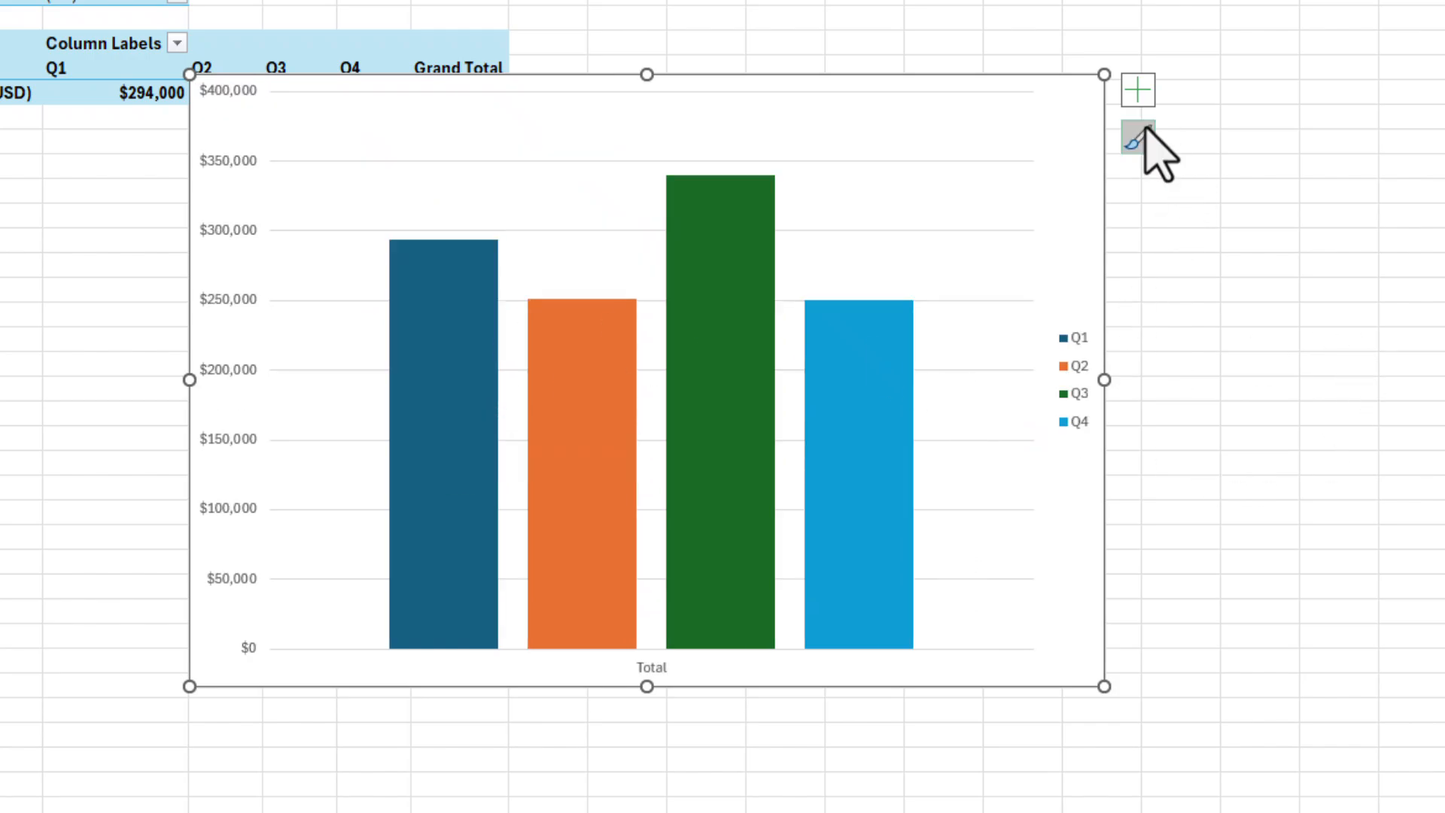
# - Add a chart title, remove gridlines and the vertical value axis, and move the legend to the bottom
pyautogui.click(1138, 88)
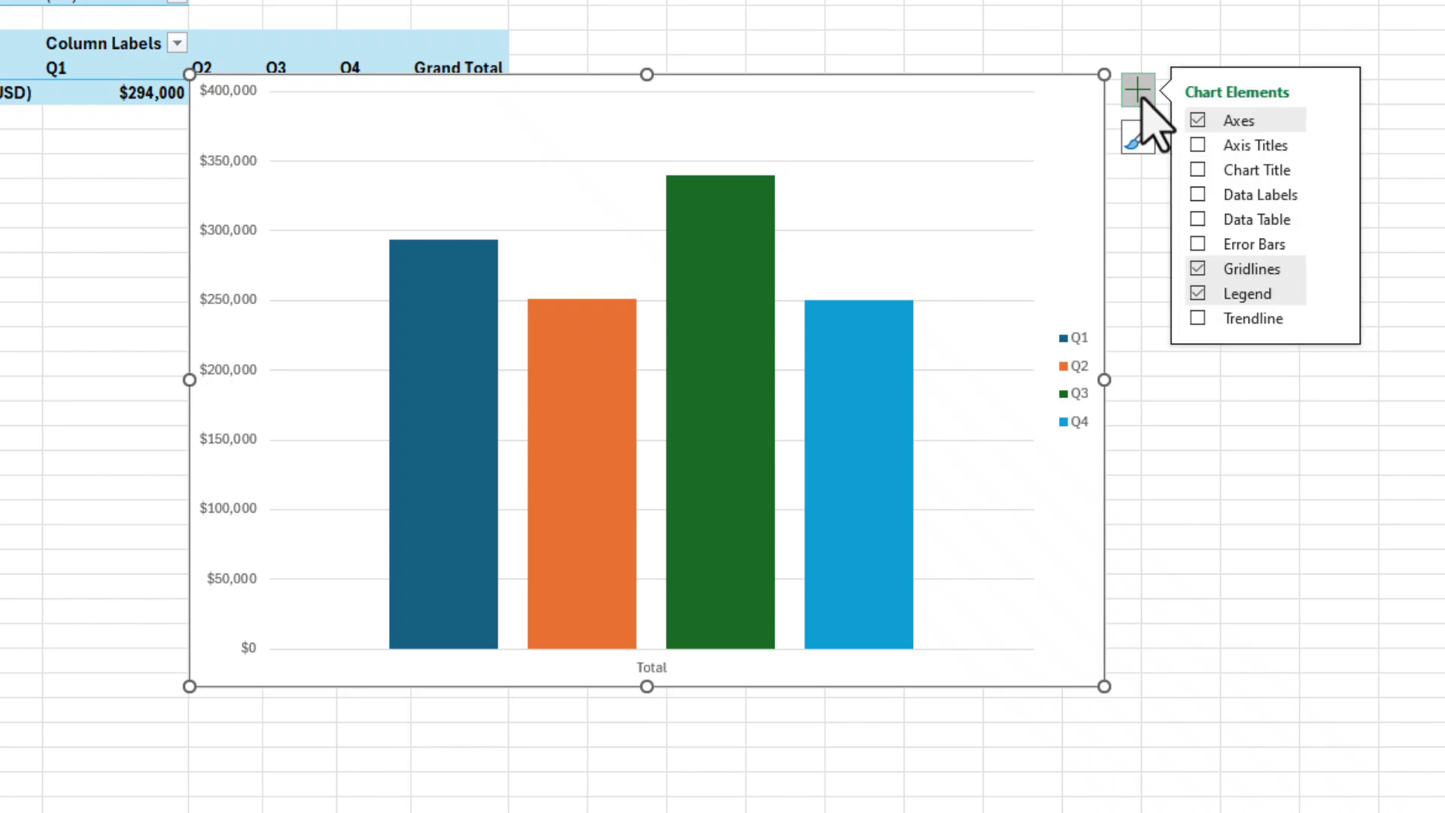
pyautogui.click(1199, 170)
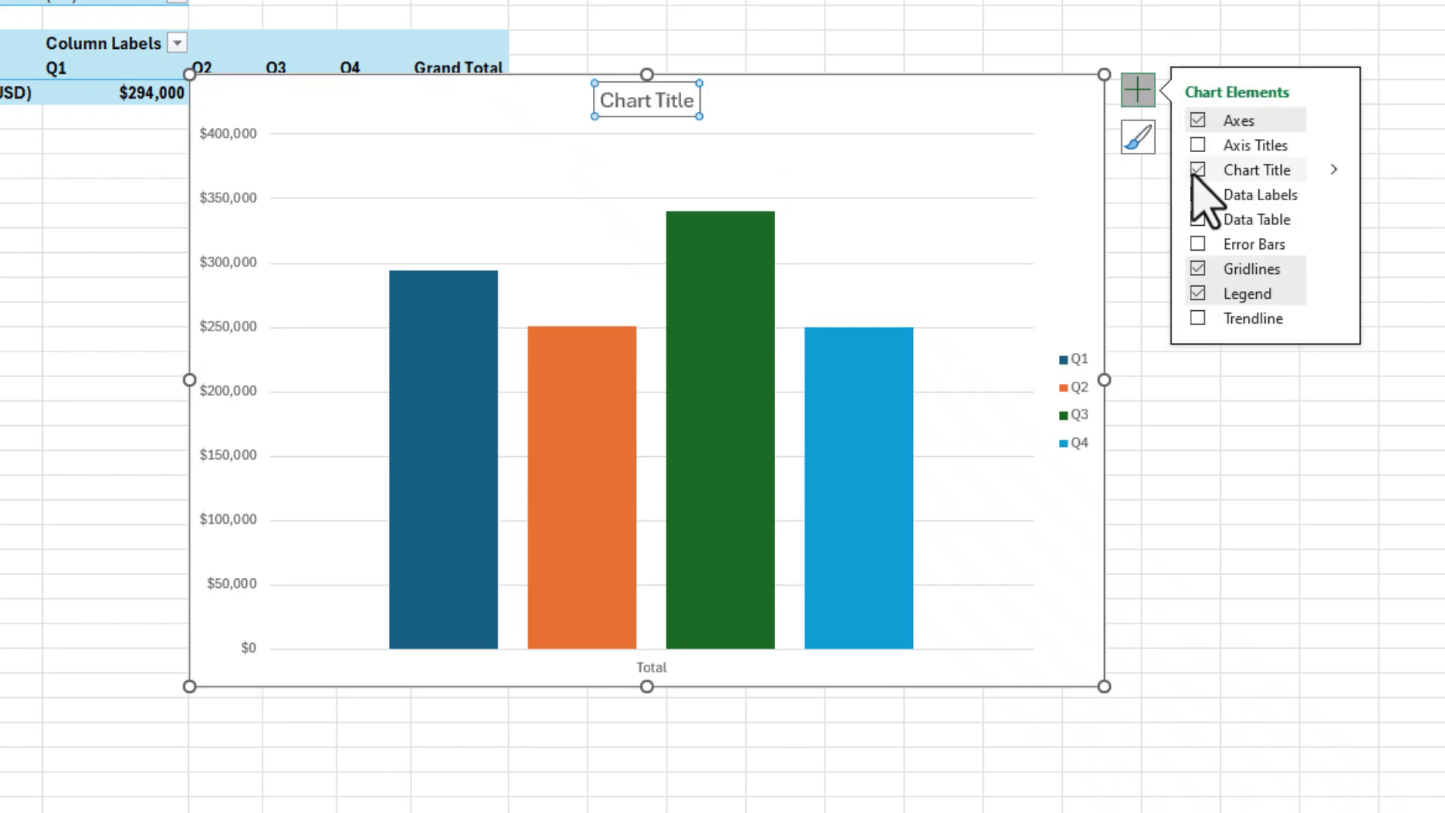
pyautogui.moveTo(1221, 304)
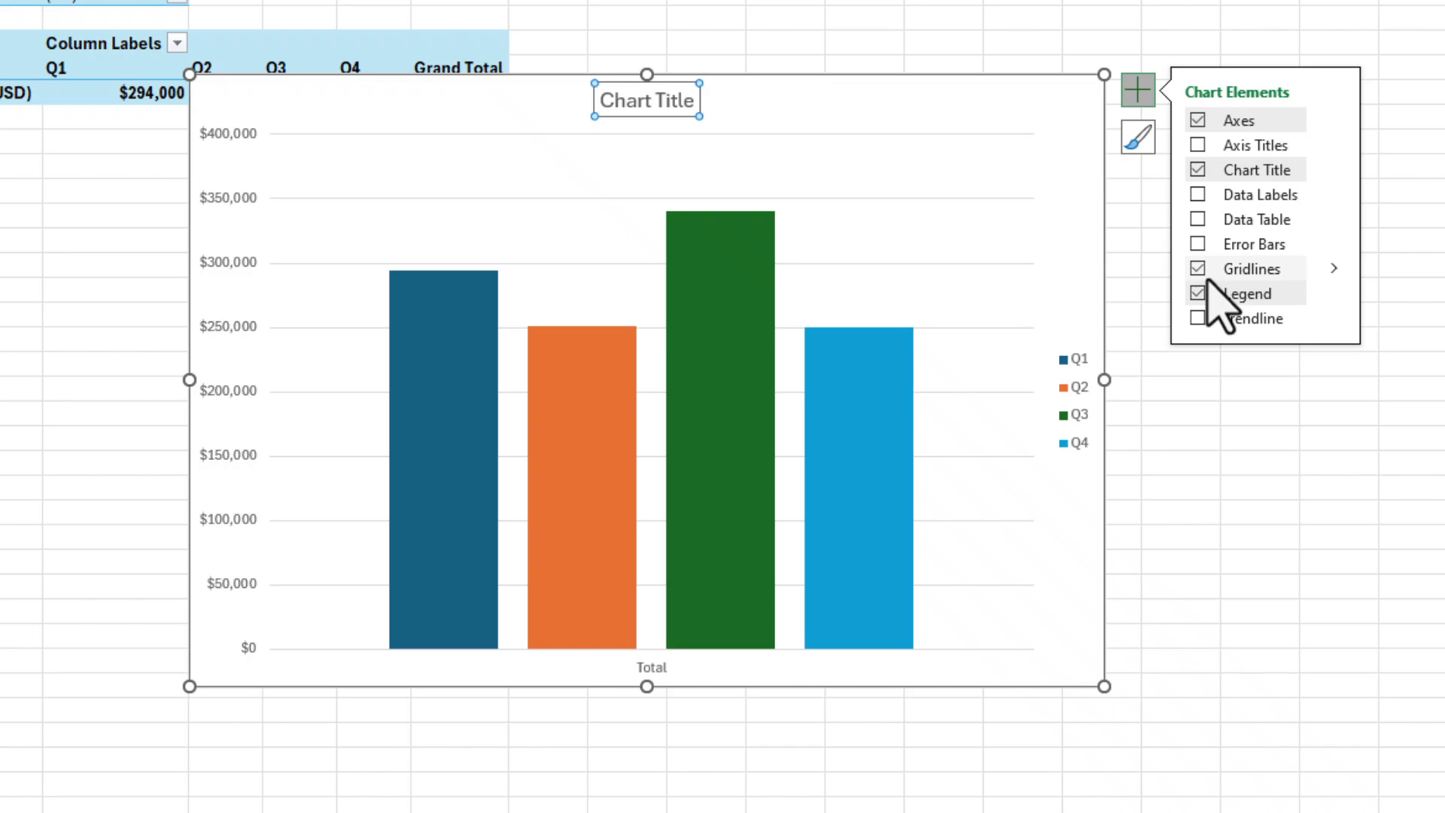
pyautogui.click(1196, 268)
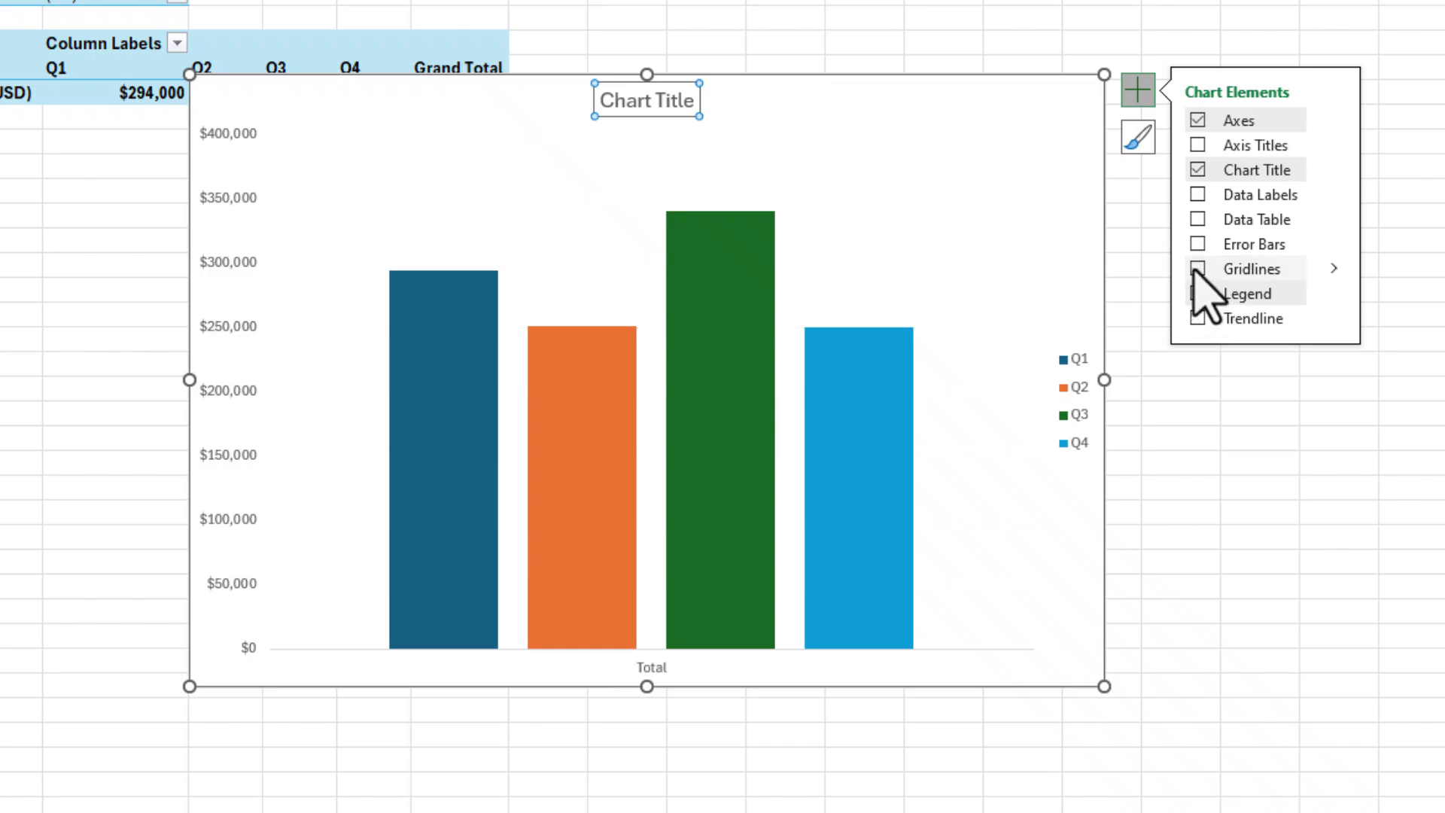
pyautogui.click(1197, 293)
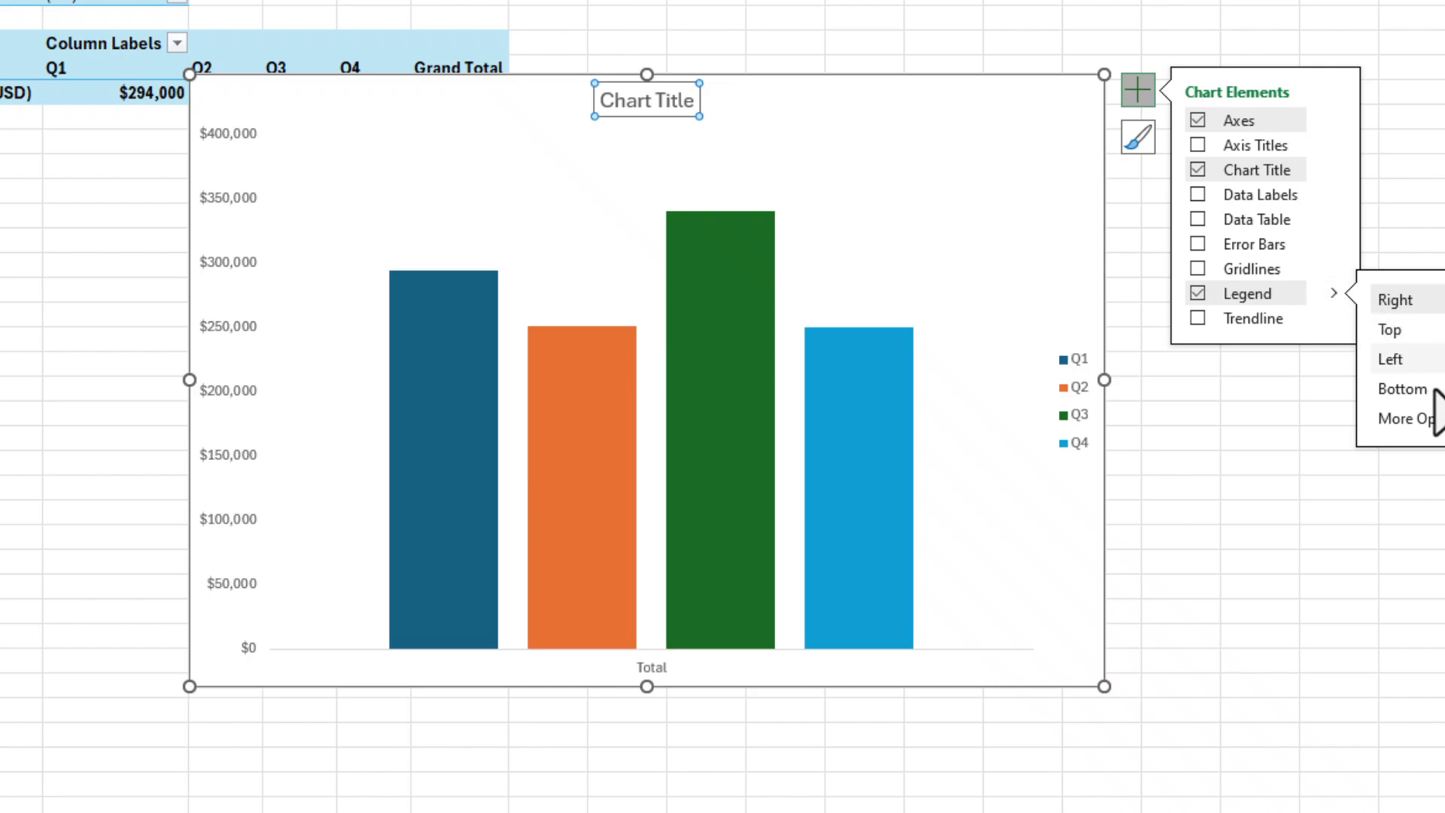
pyautogui.click(1402, 388)
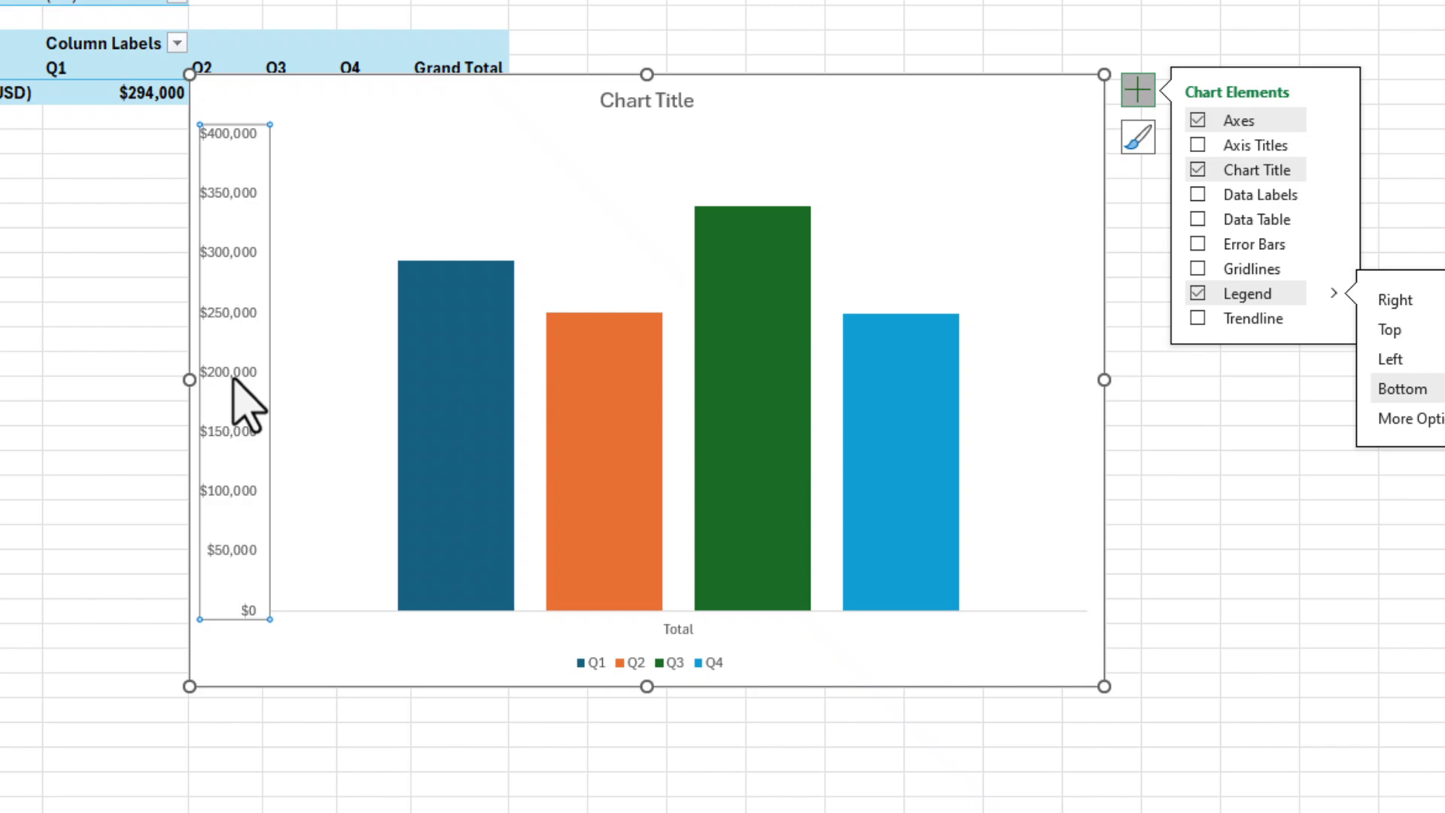
pyautogui.click(1198, 120)
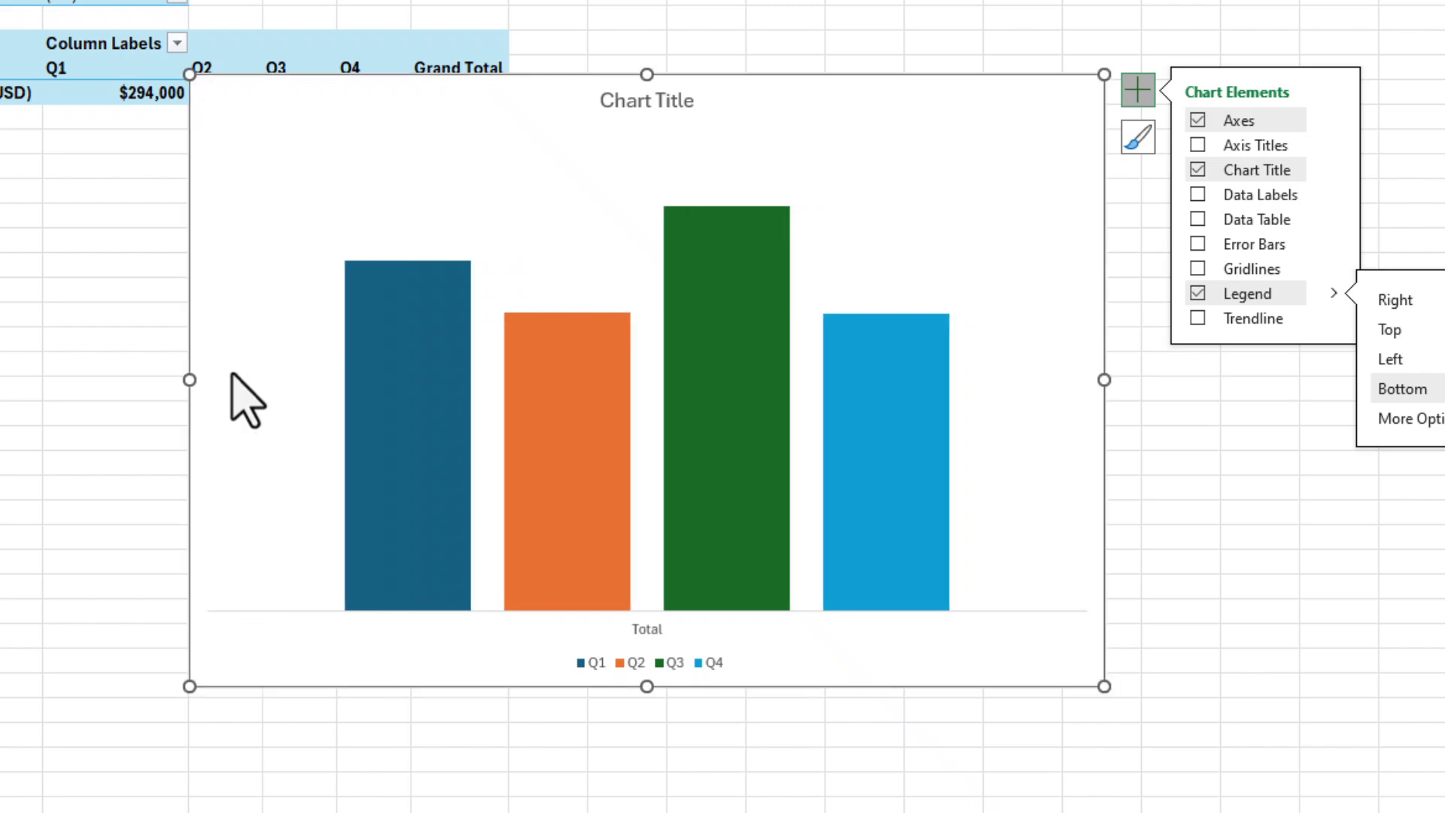
pyautogui.moveTo(917, 161)
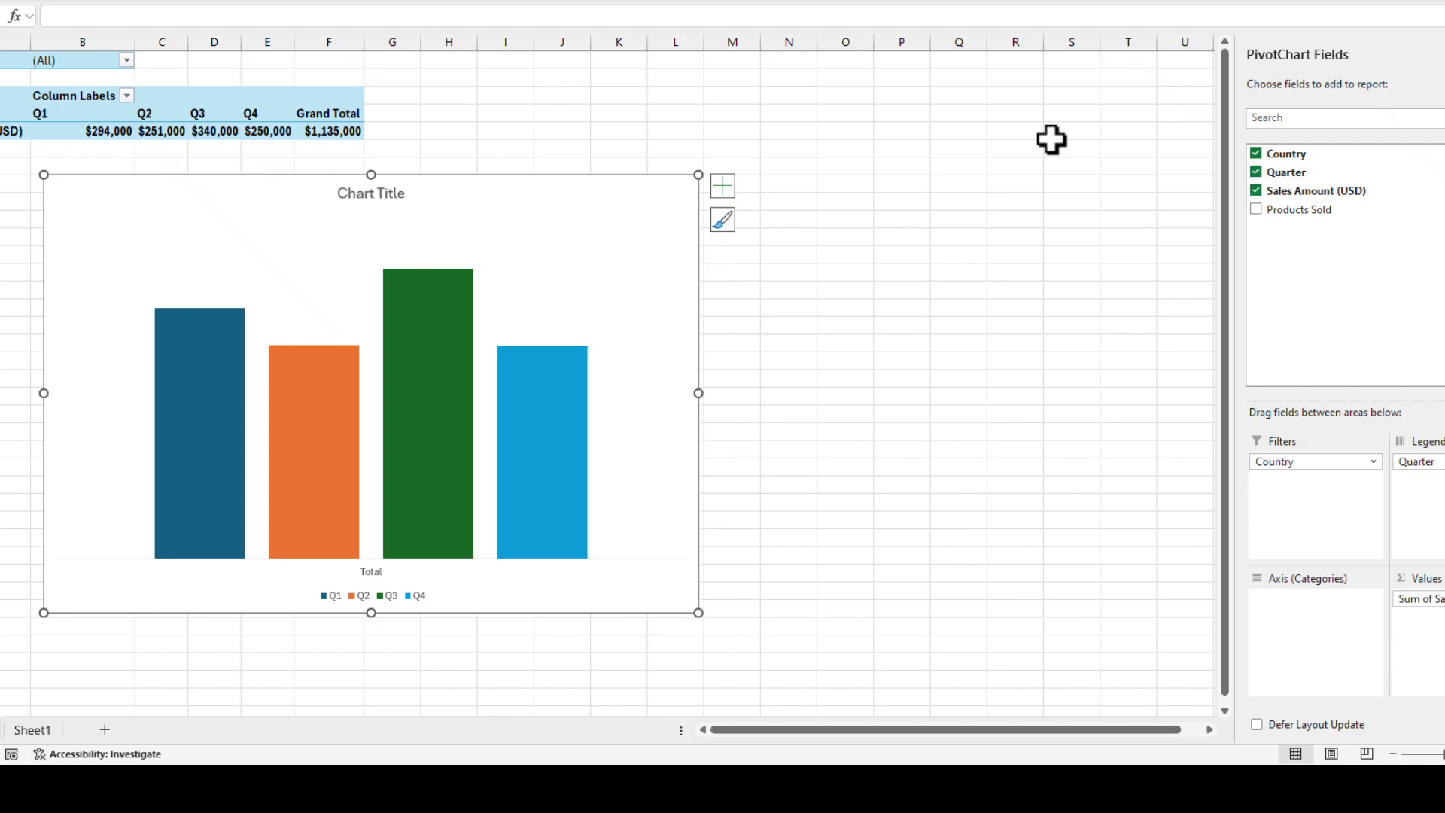
pyautogui.moveTo(80, 121)
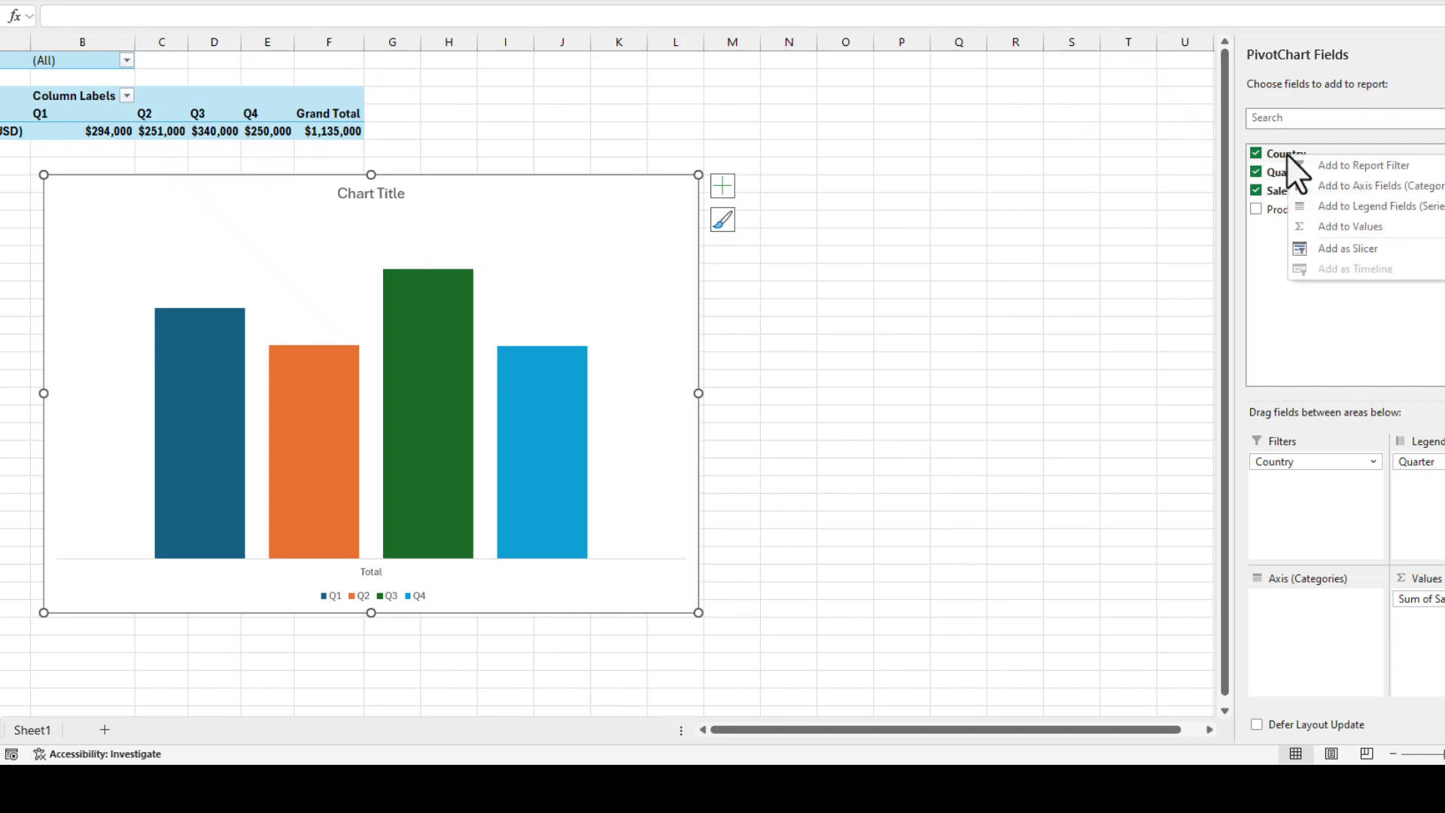
pyautogui.moveTo(1348, 249)
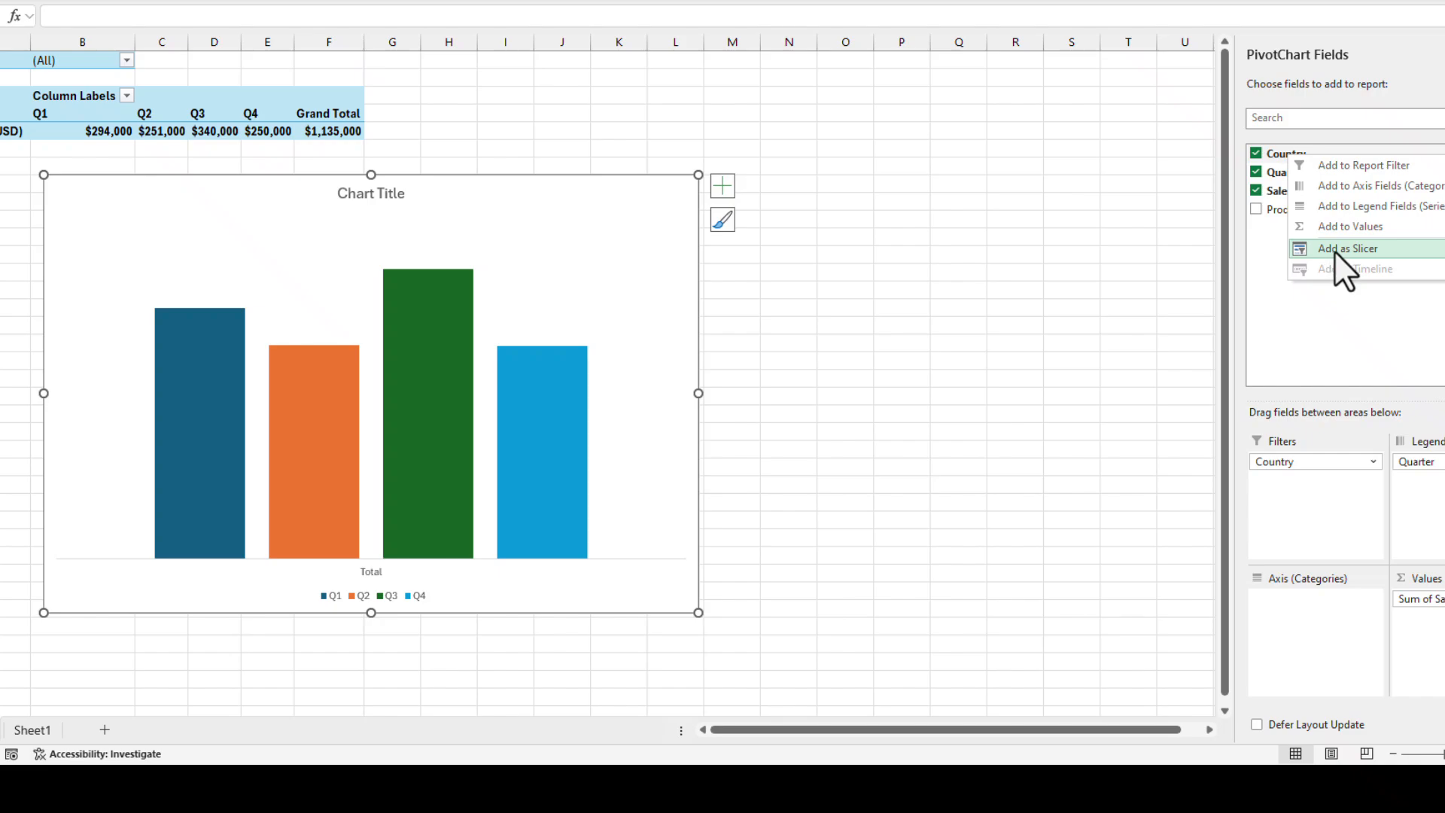
# - Add Country as a slicer and filter to Brazil, then Australia
pyautogui.click(1346, 248)
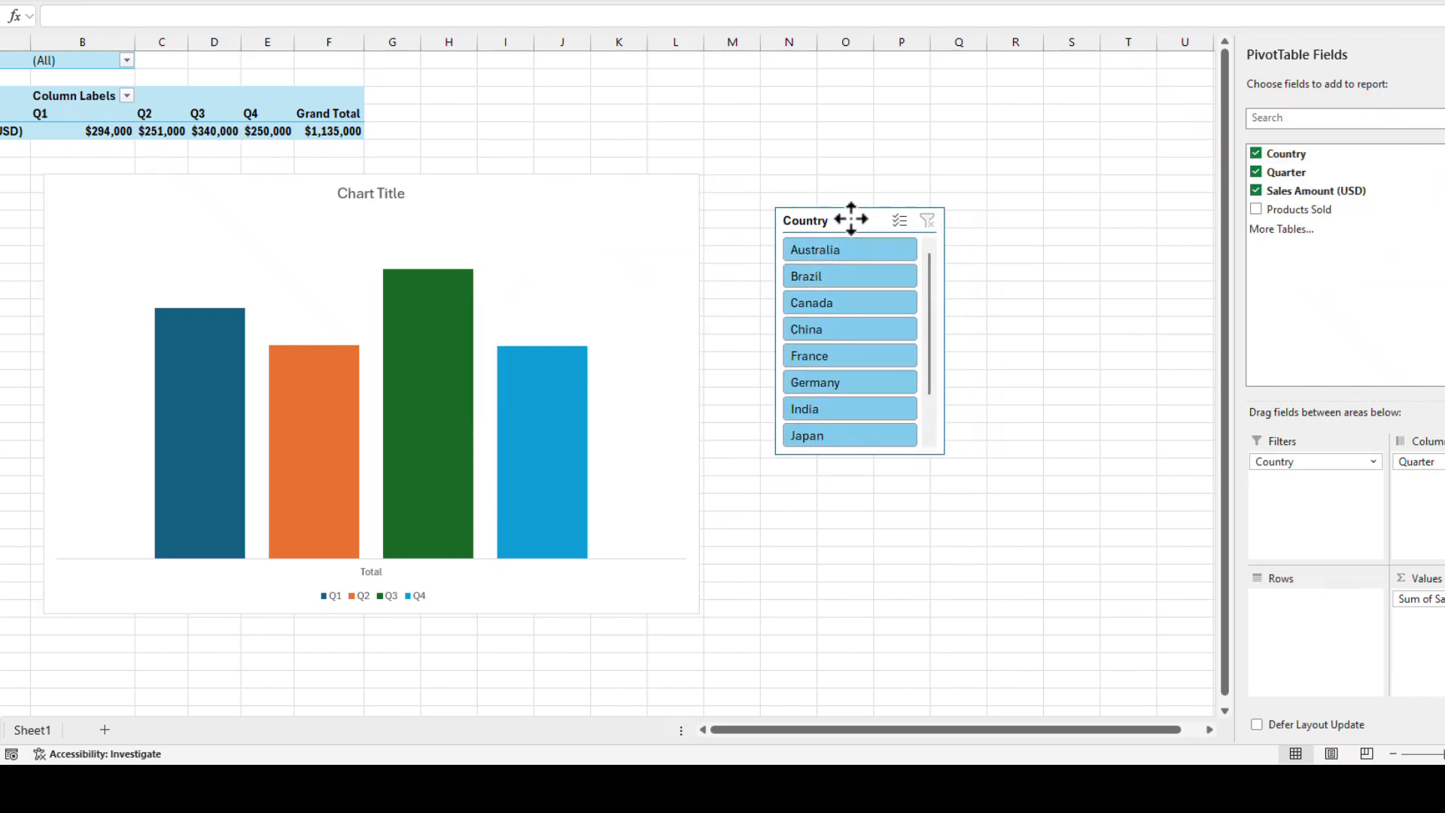
pyautogui.click(848, 271)
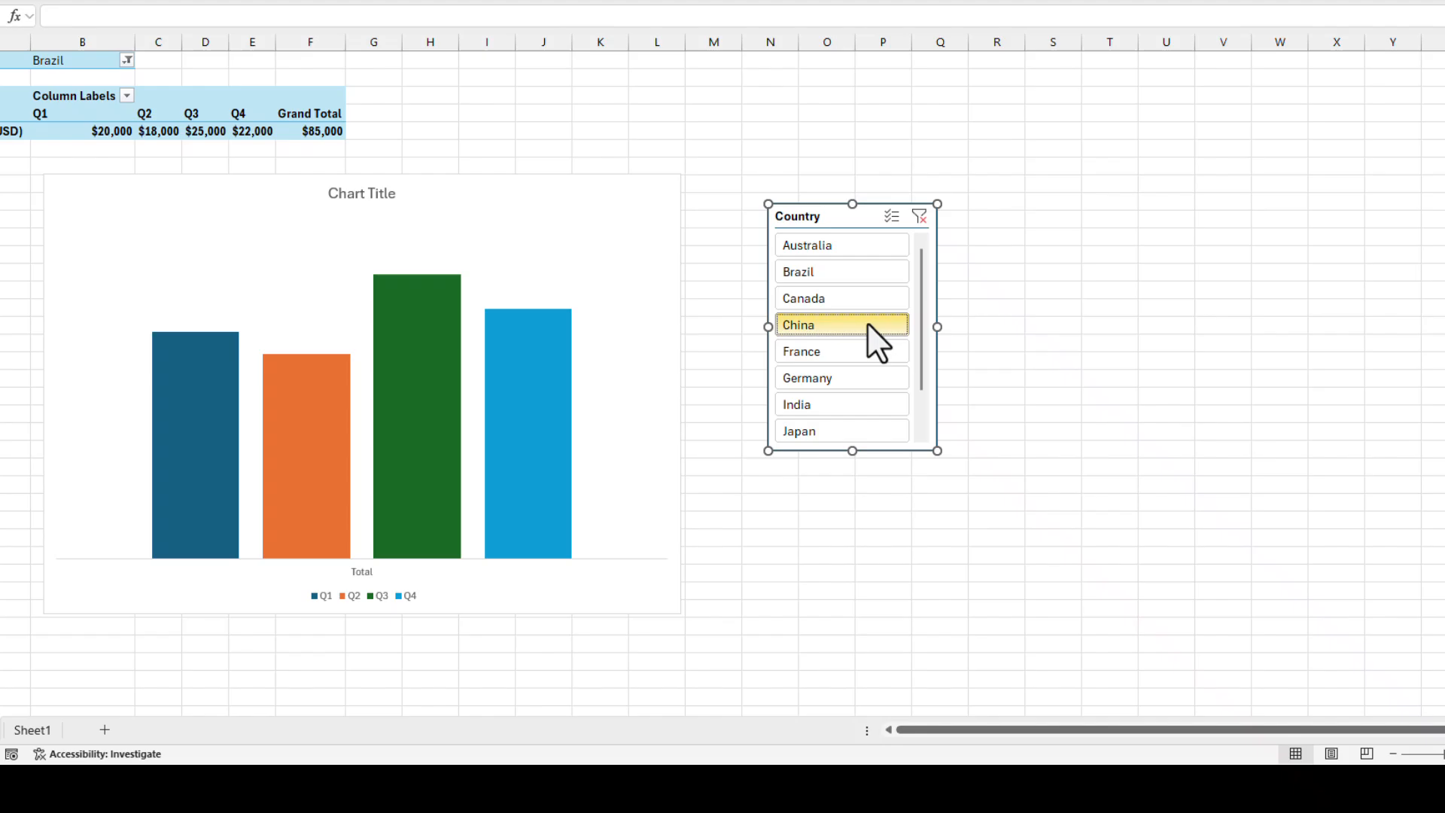
pyautogui.click(805, 244)
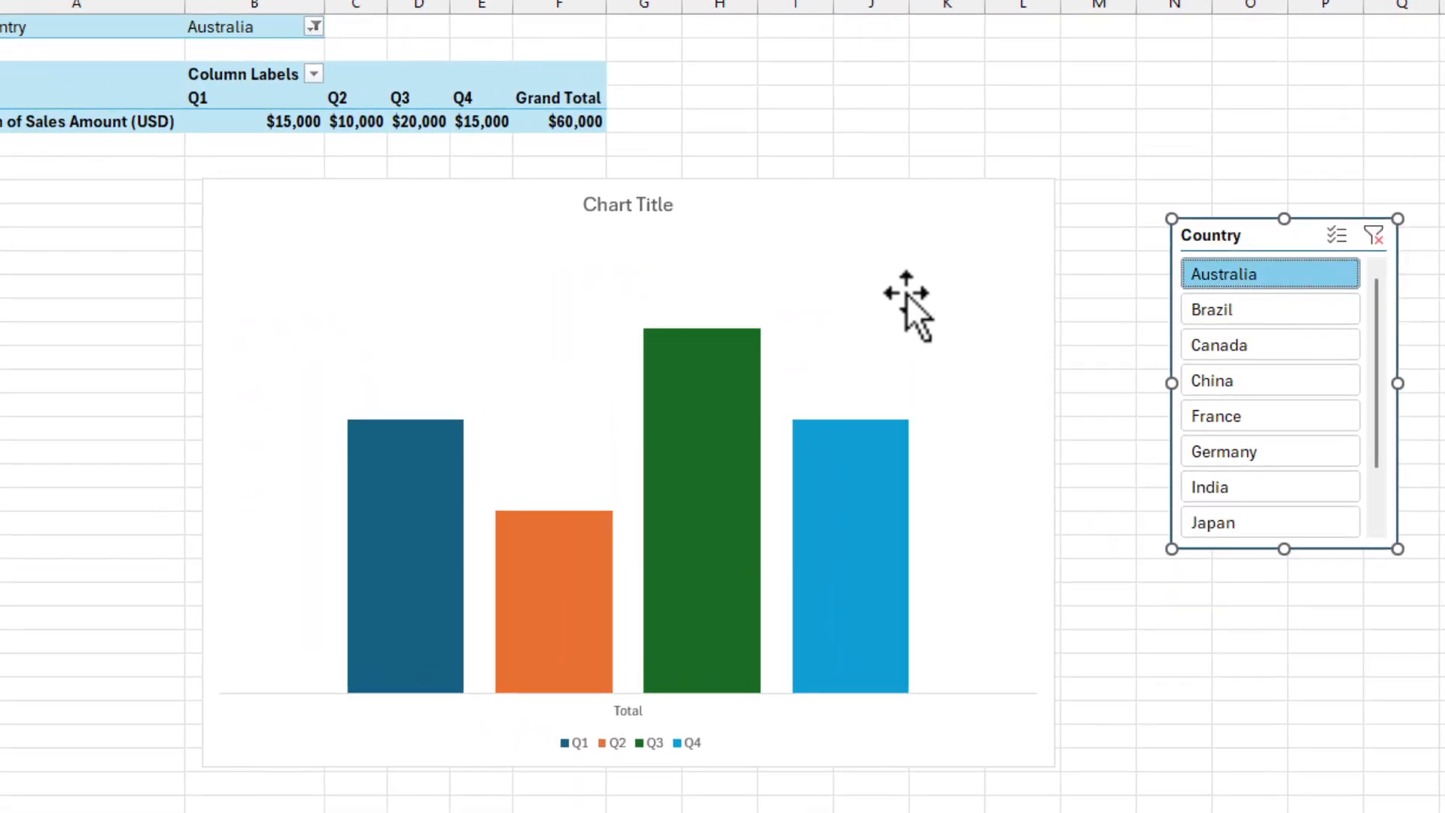
pyautogui.moveTo(626, 205)
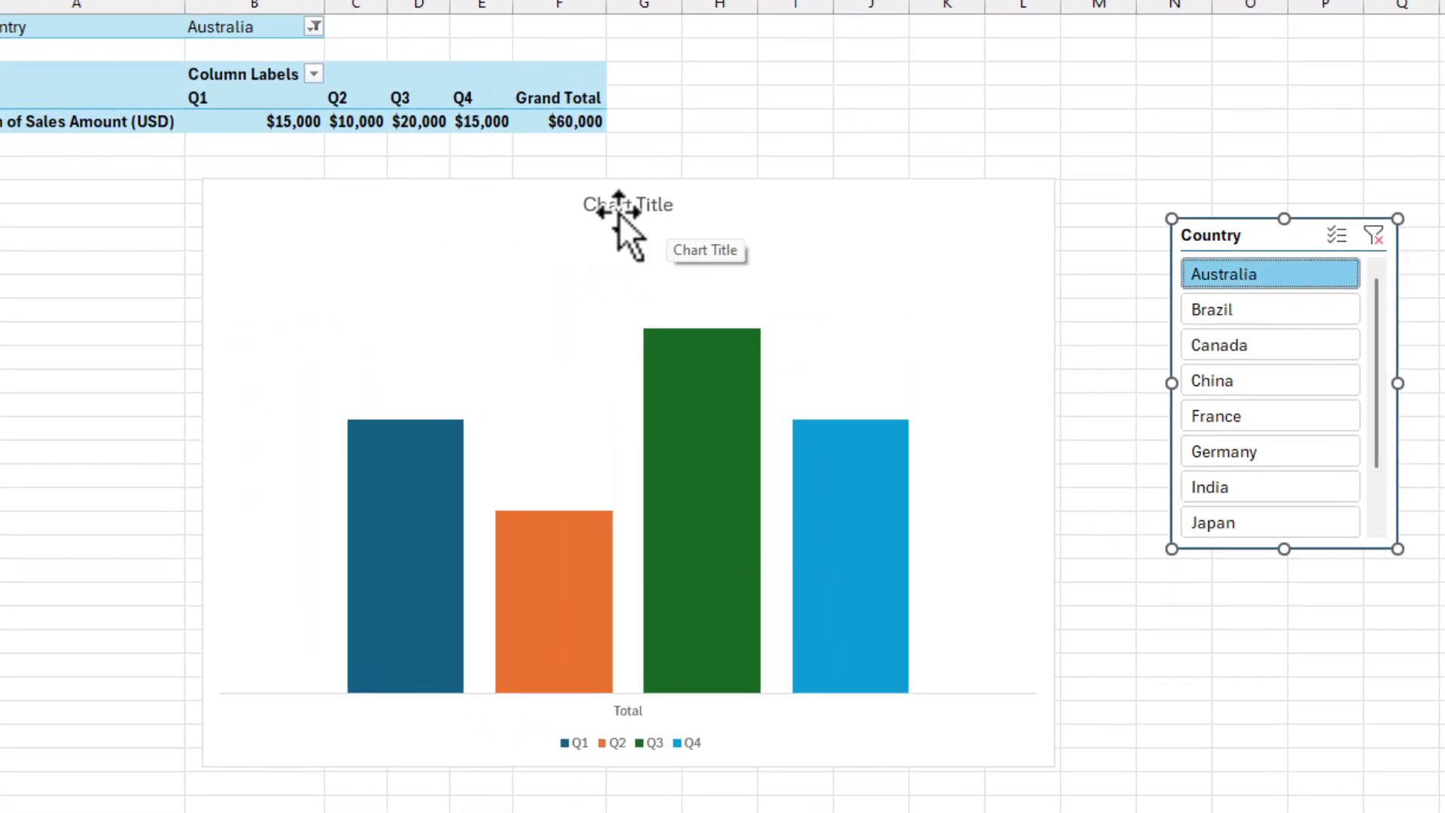
# - Link the chart title to the pivot's Country cell B1 with an = formula
pyautogui.click(628, 205)
pyautogui.write('=')
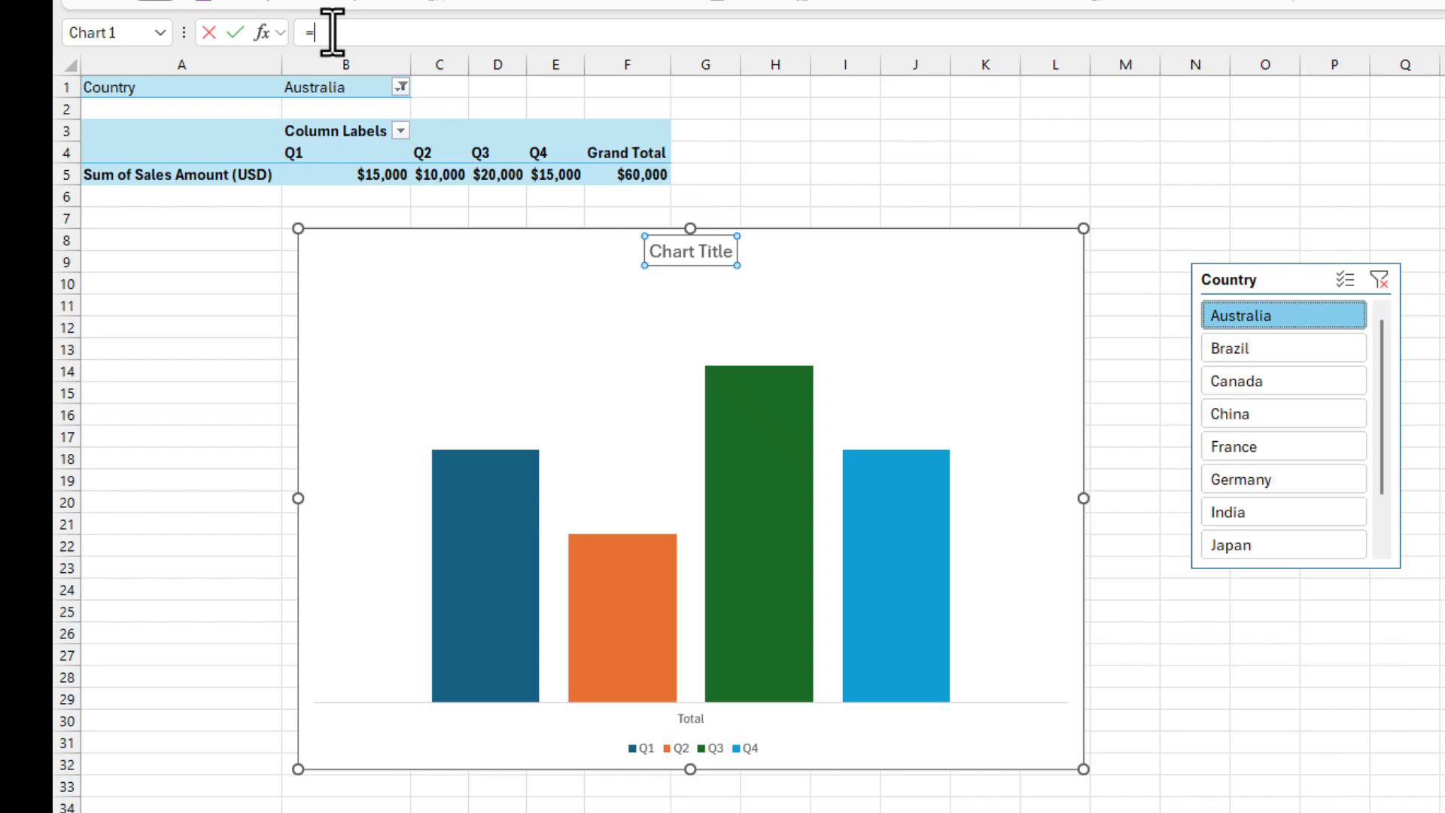
pyautogui.click(346, 88)
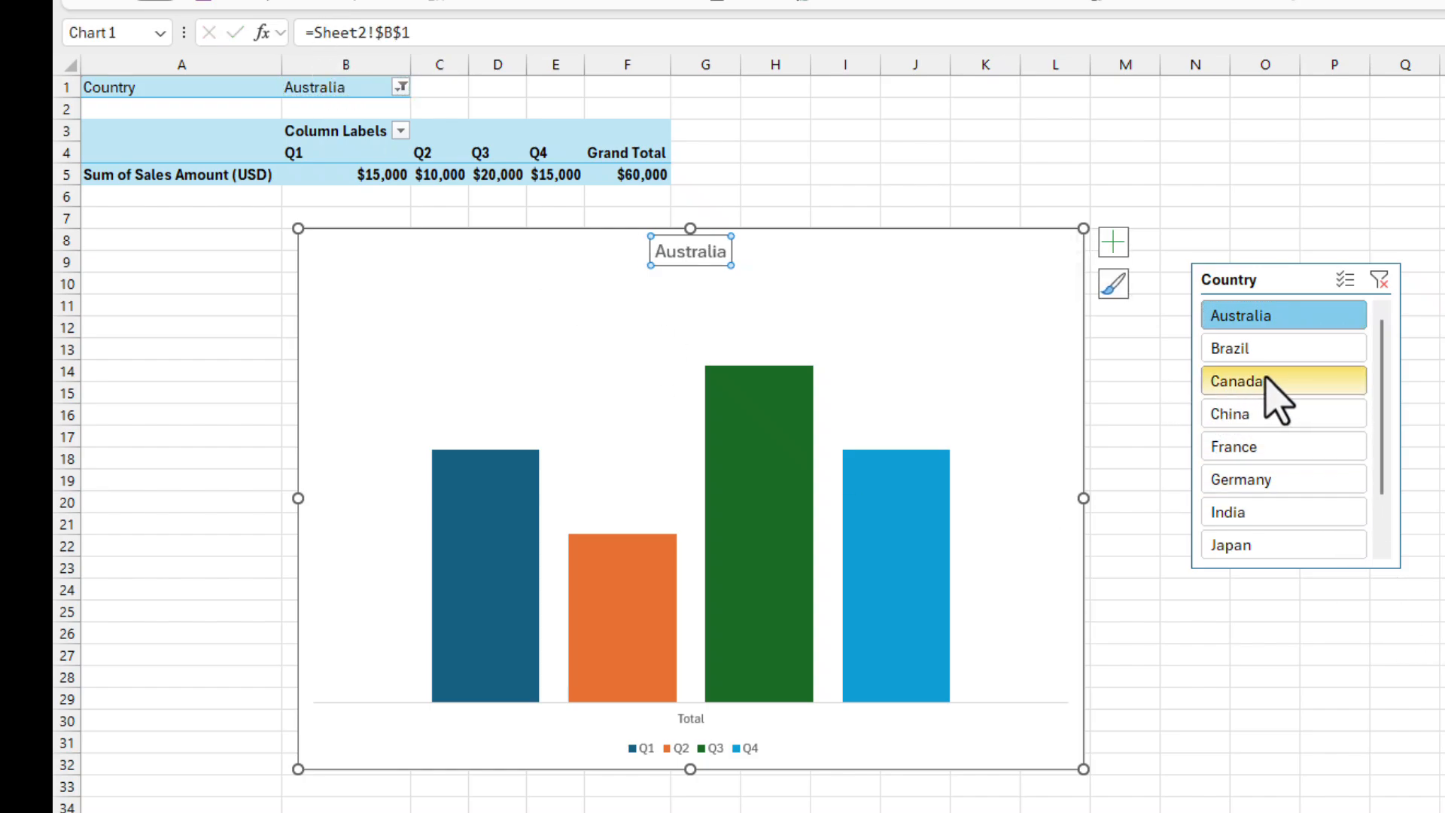
# - Filter the slicer to Germany, China, then France, confirming the title follows the selection
pyautogui.click(1281, 479)
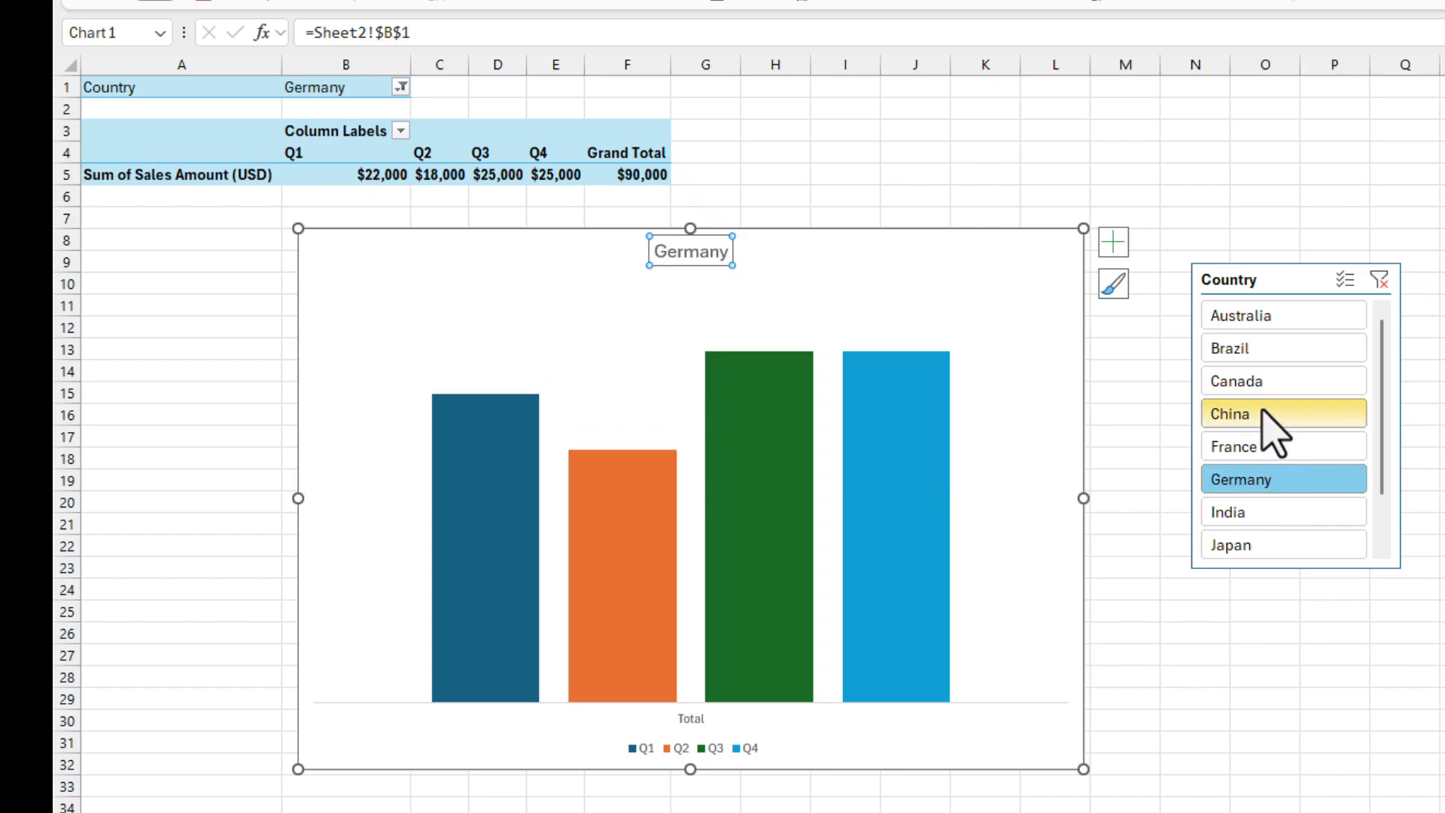
pyautogui.click(1281, 412)
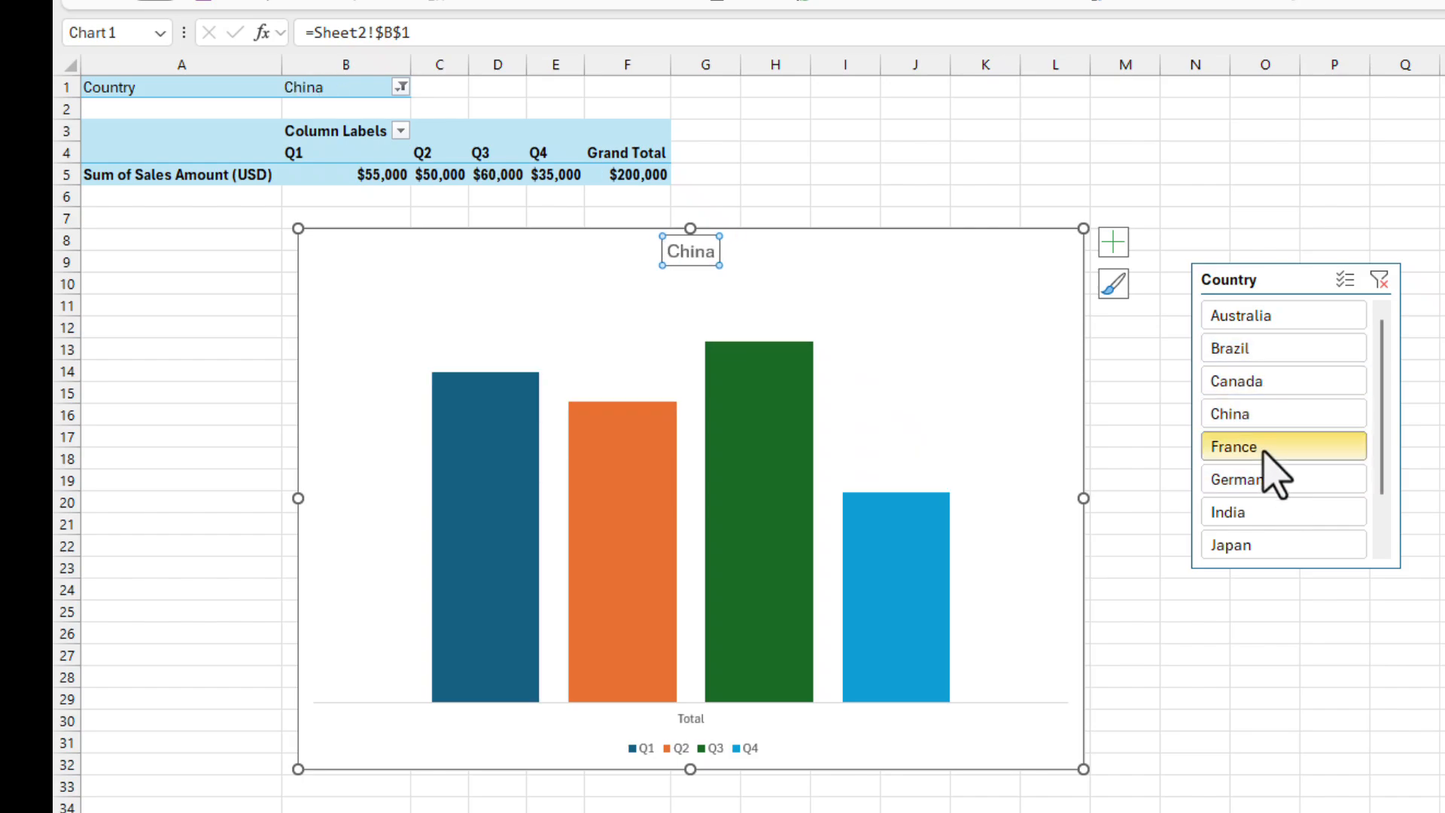
pyautogui.click(1283, 446)
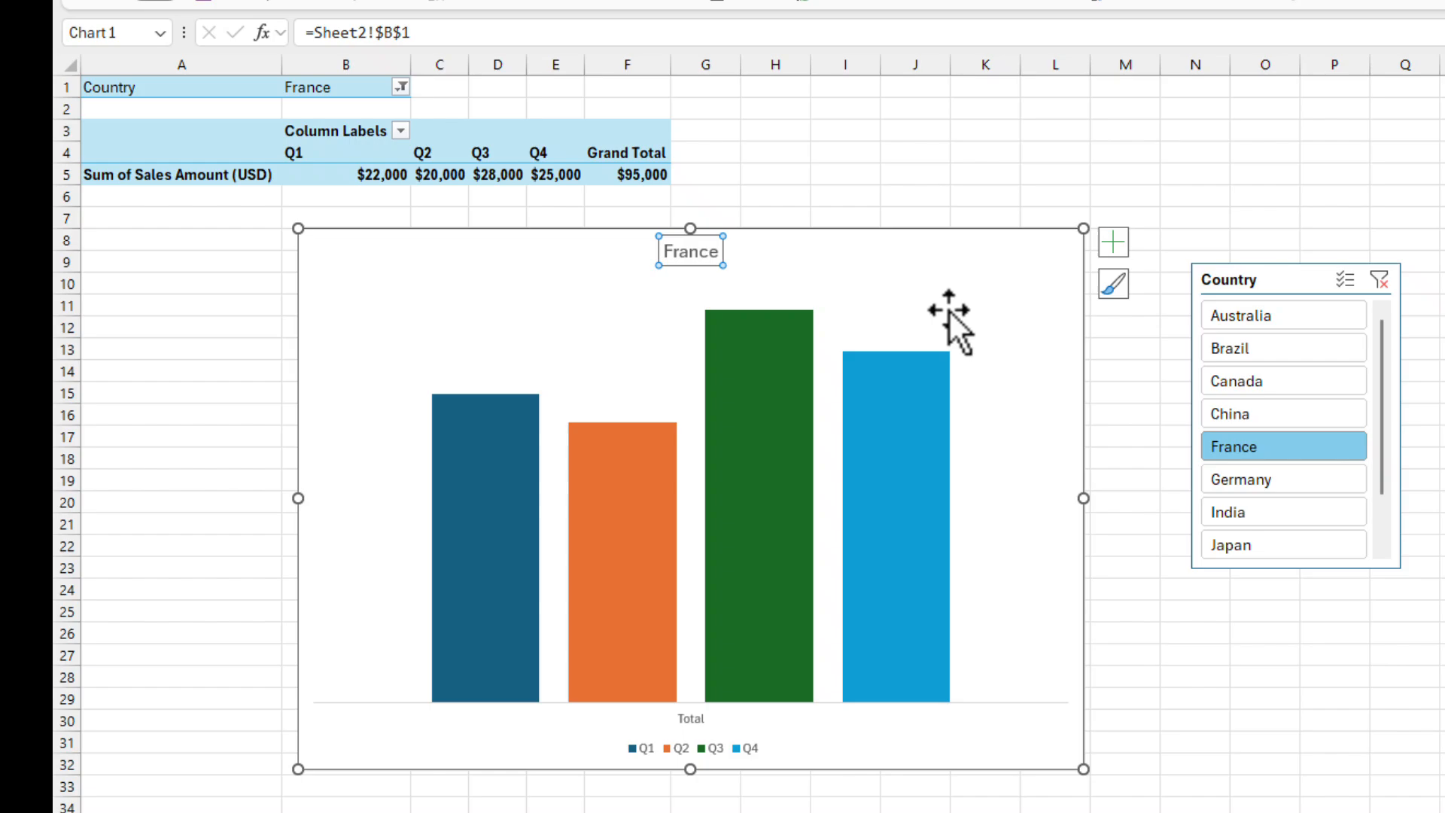
pyautogui.click(1112, 242)
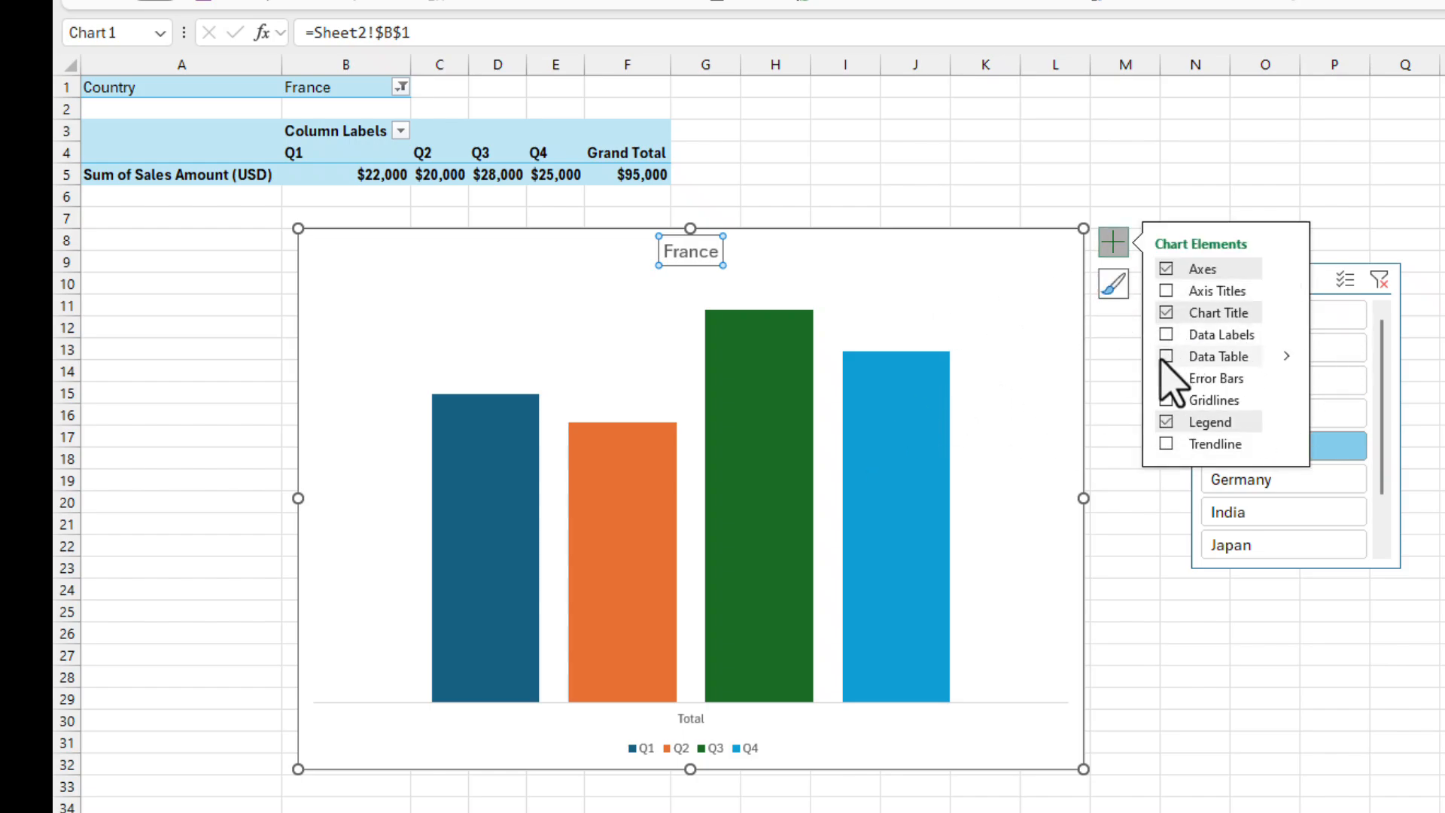
# - Add data labels above the columns showing France's quarterly dollar sales
pyautogui.click(1165, 334)
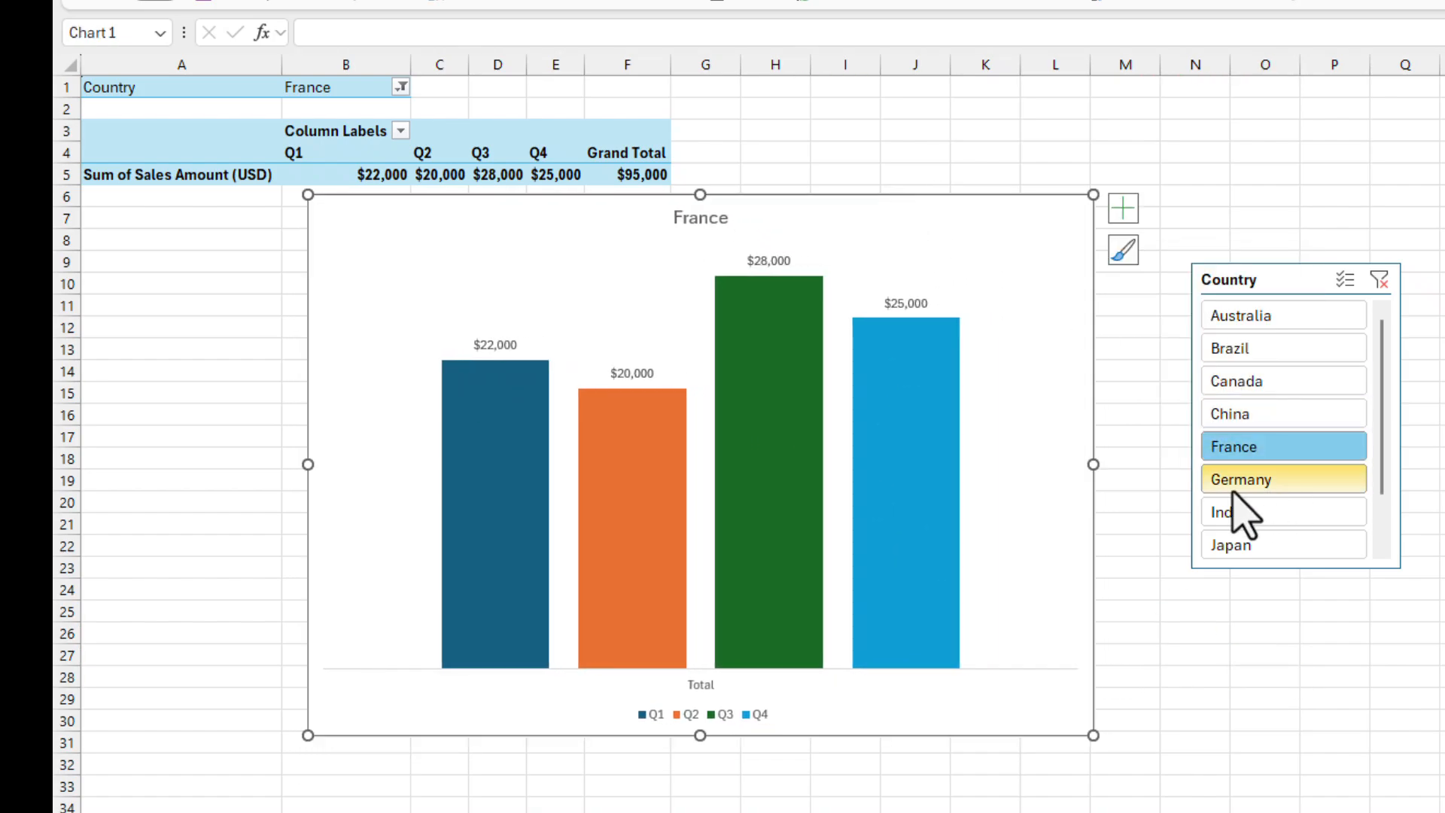
pyautogui.moveTo(759, 554)
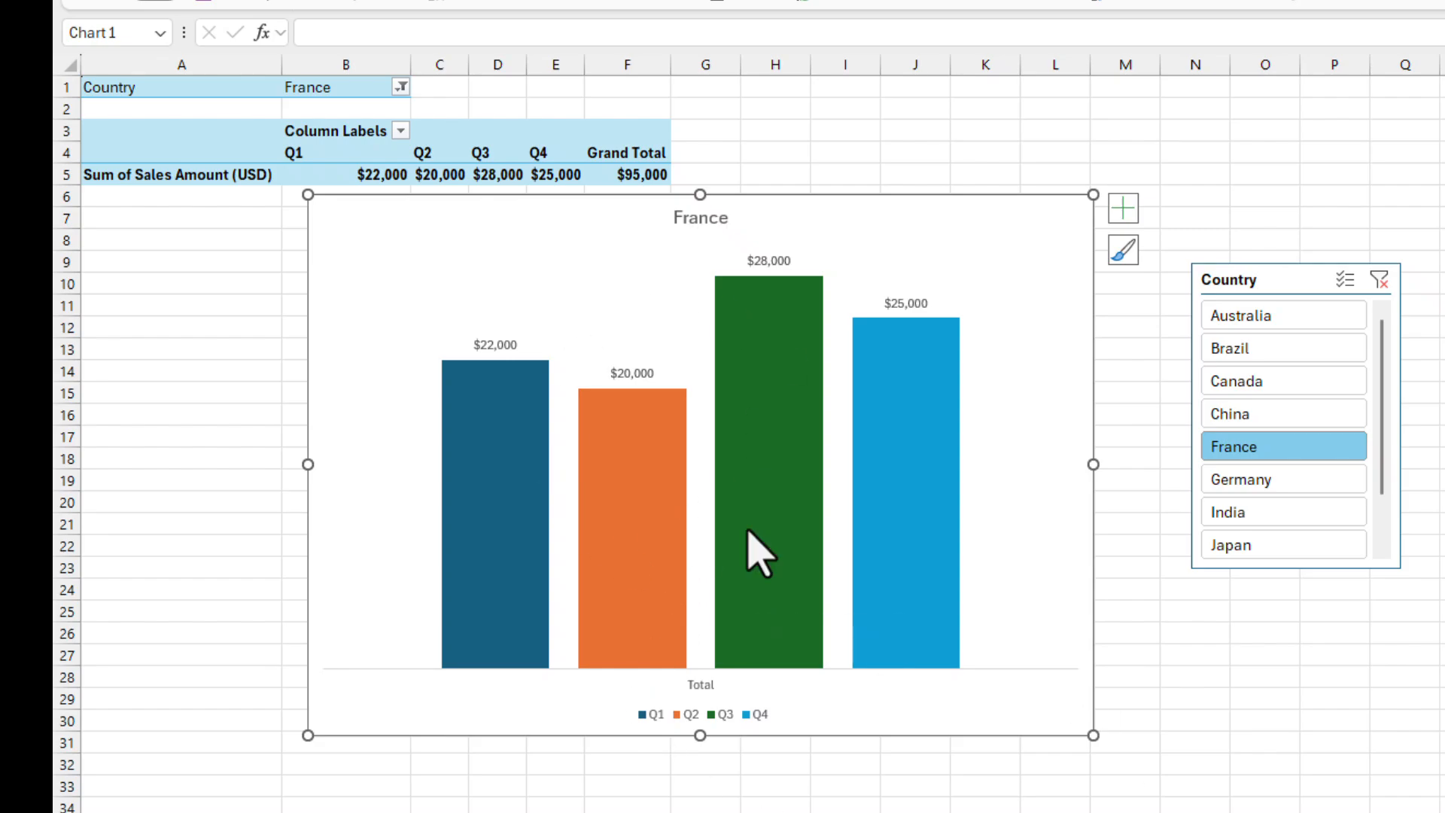
pyautogui.moveTo(1144, 697)
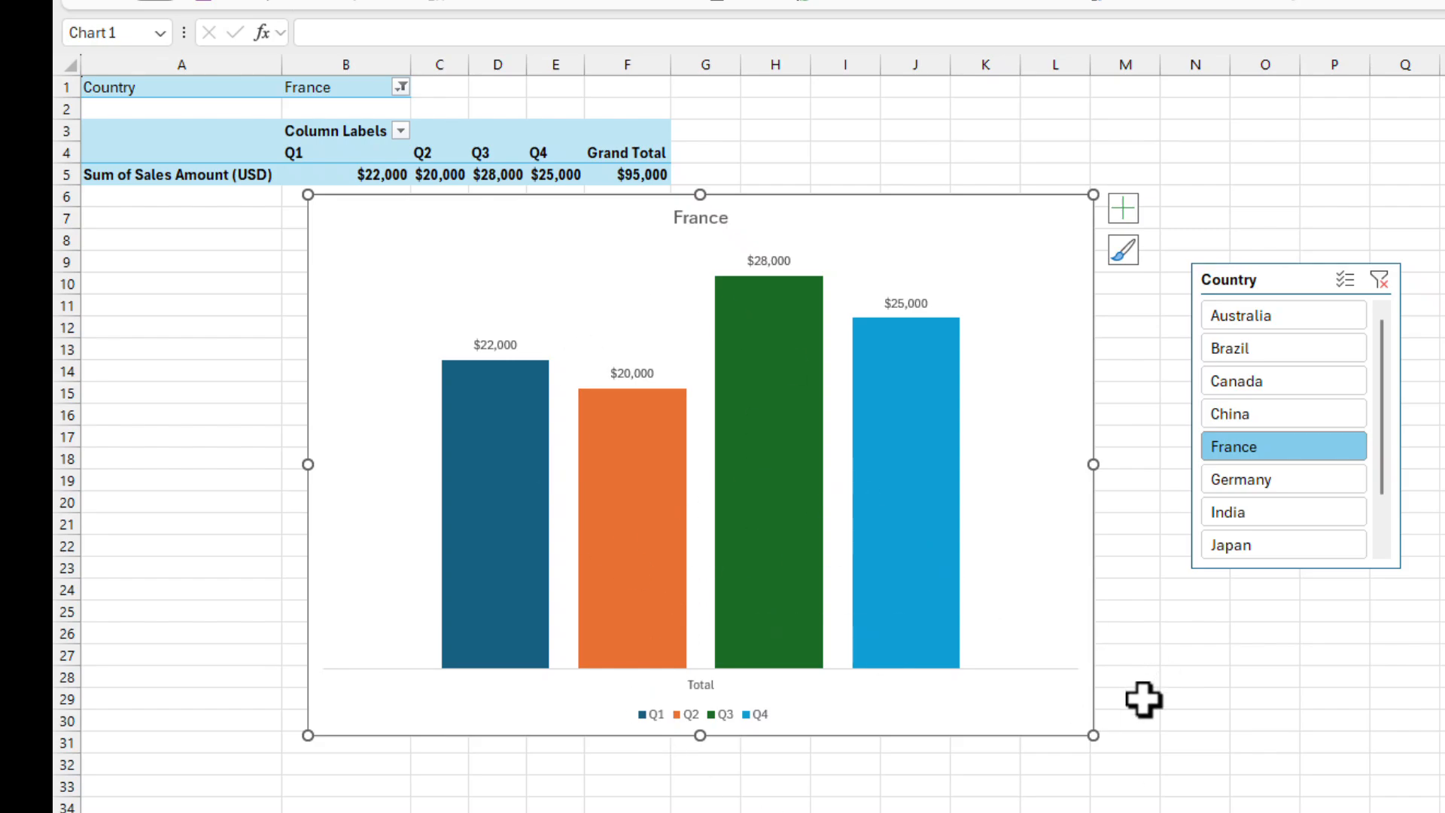
pyautogui.moveTo(1267, 395)
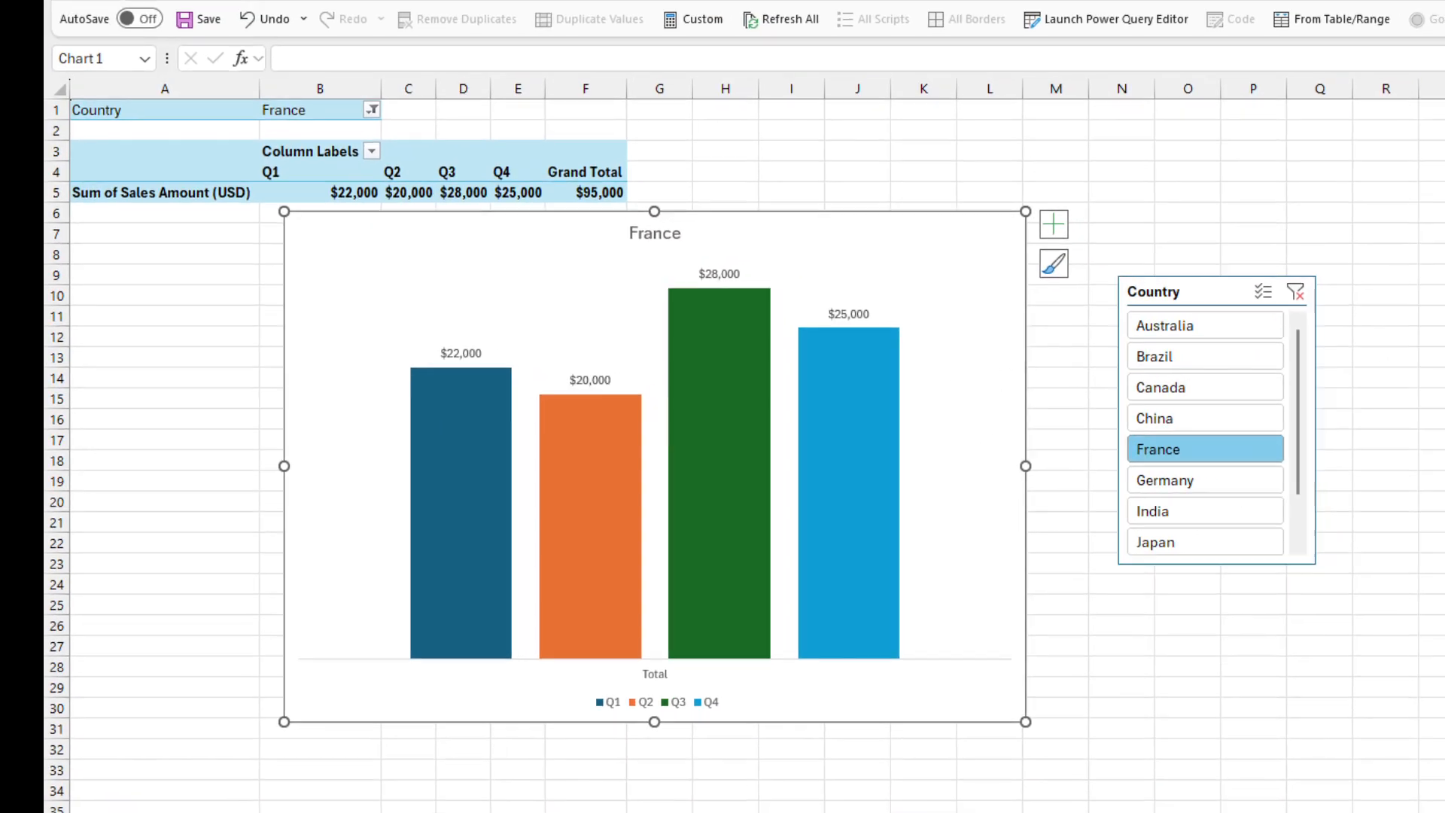
# - View the Sheet3 country sales stories, then add a new blank worksheet
pyautogui.click(158, 783)
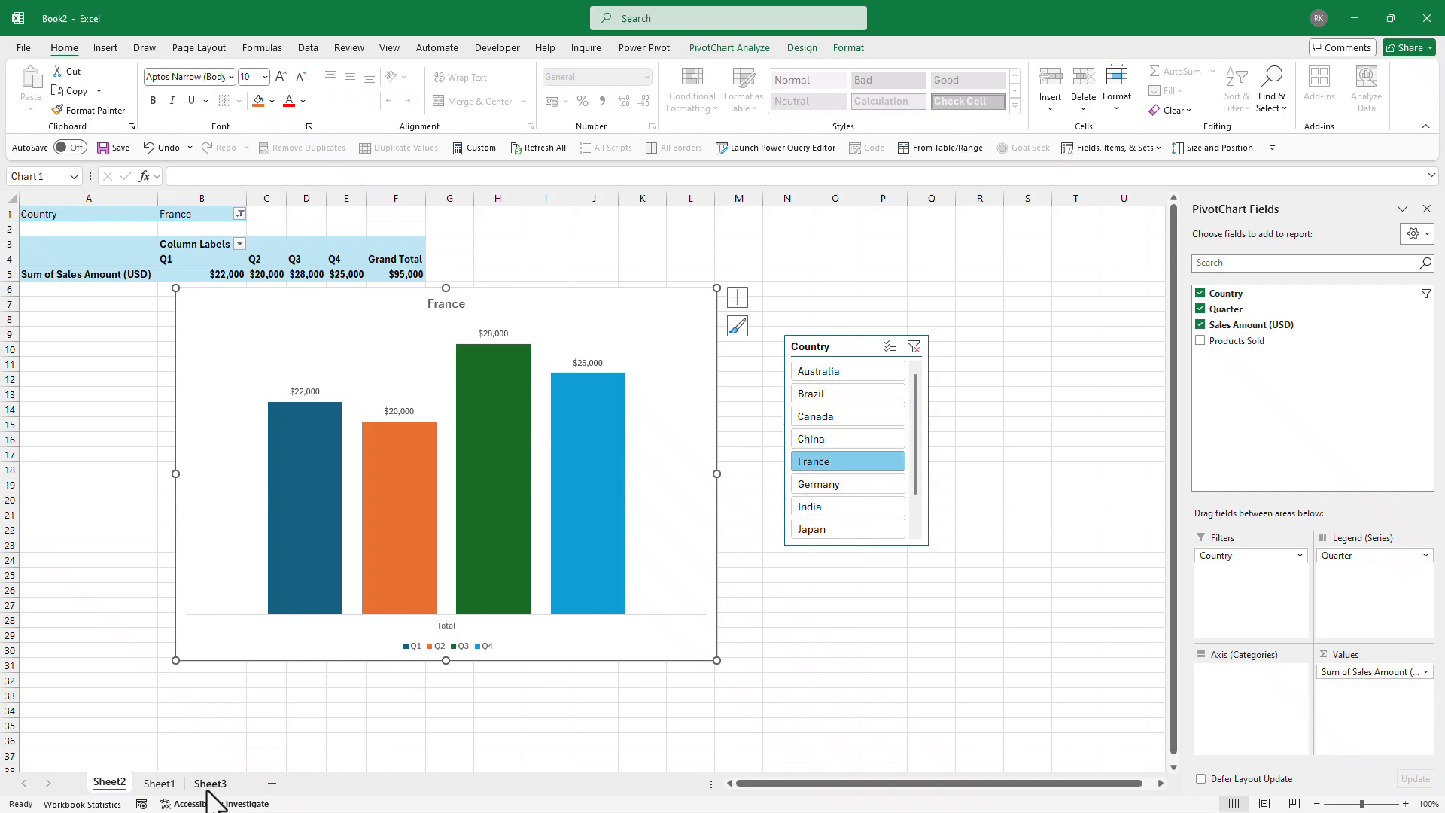
pyautogui.click(209, 783)
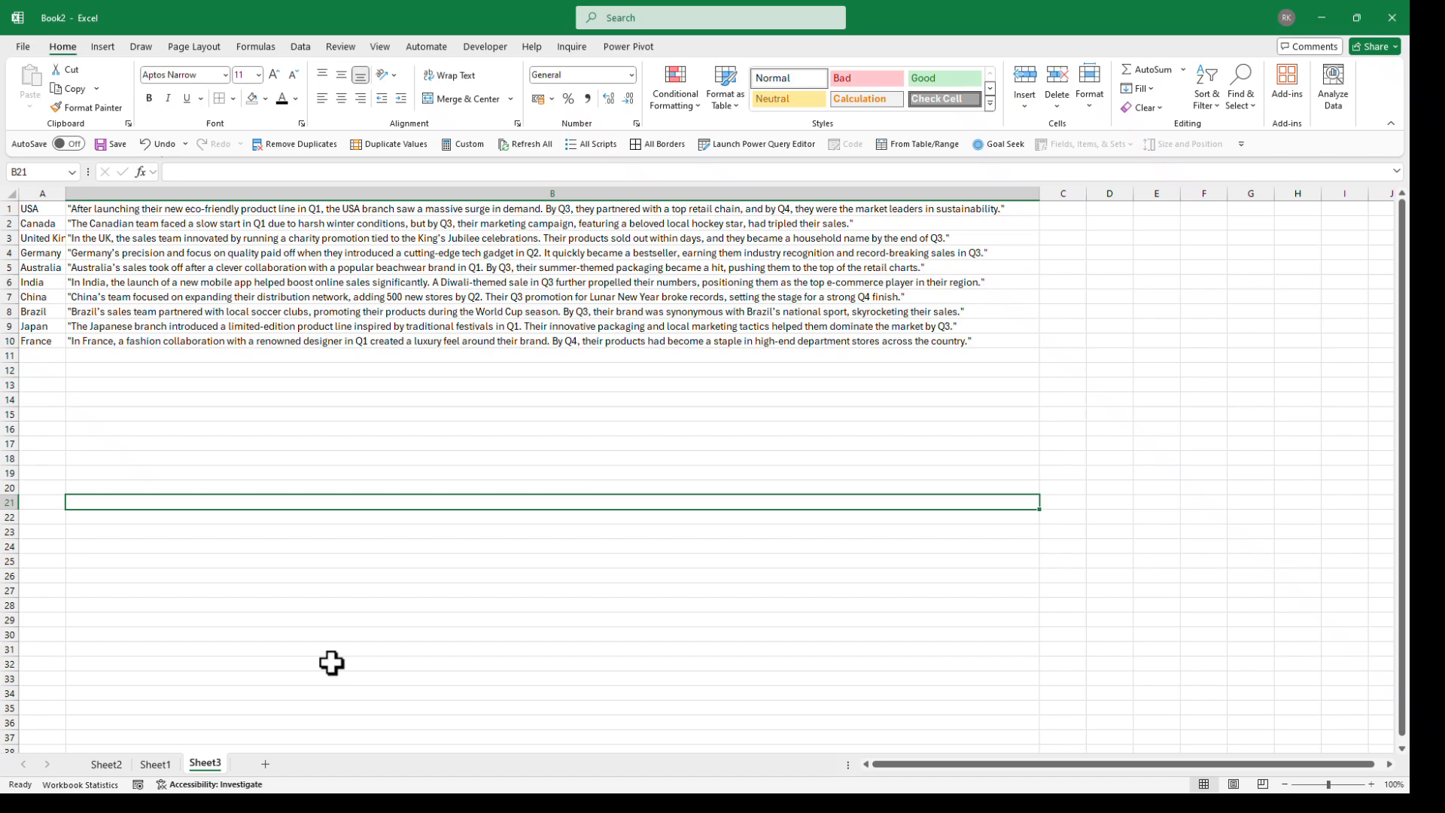
pyautogui.moveTo(274, 787)
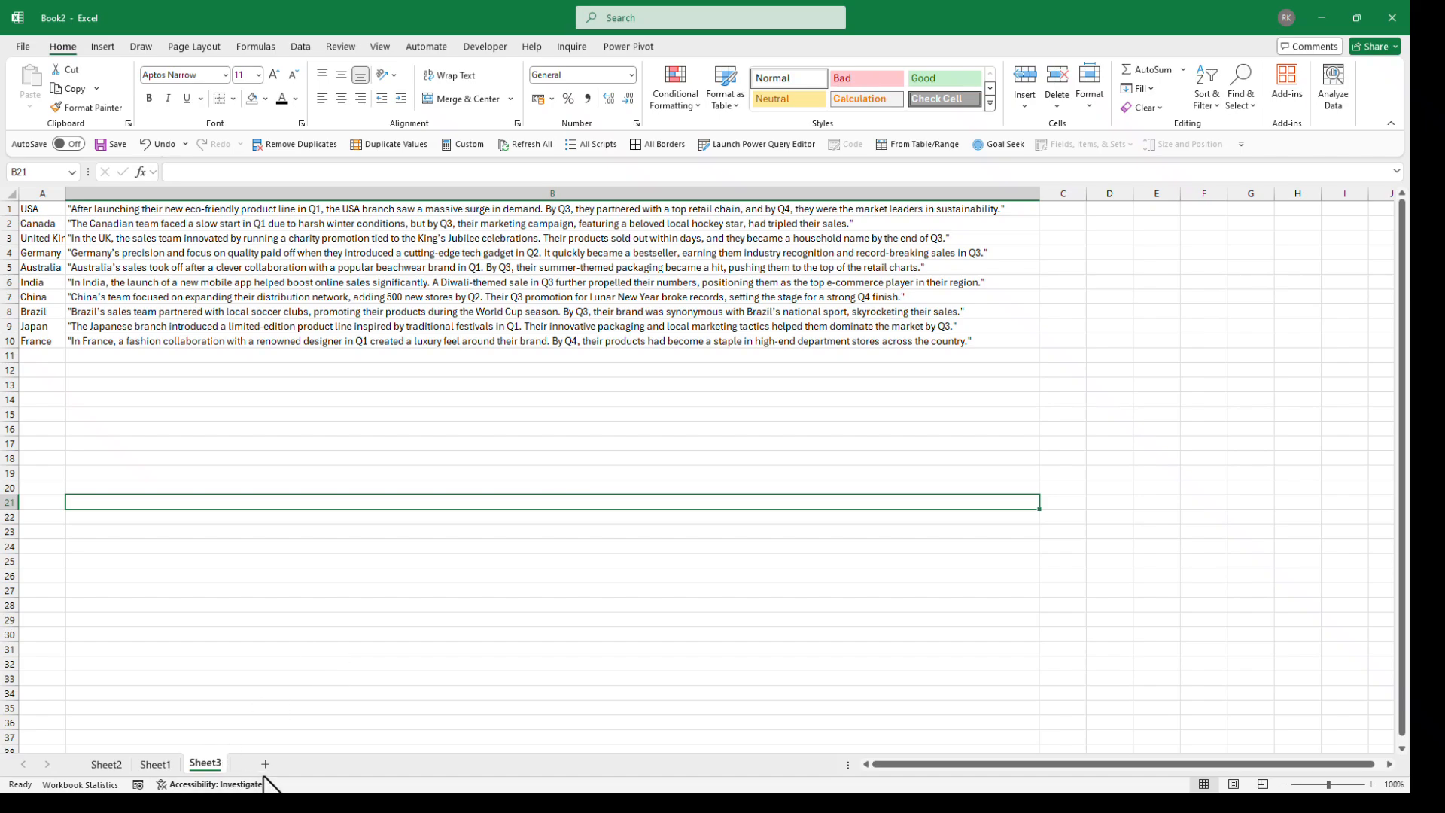
pyautogui.click(265, 763)
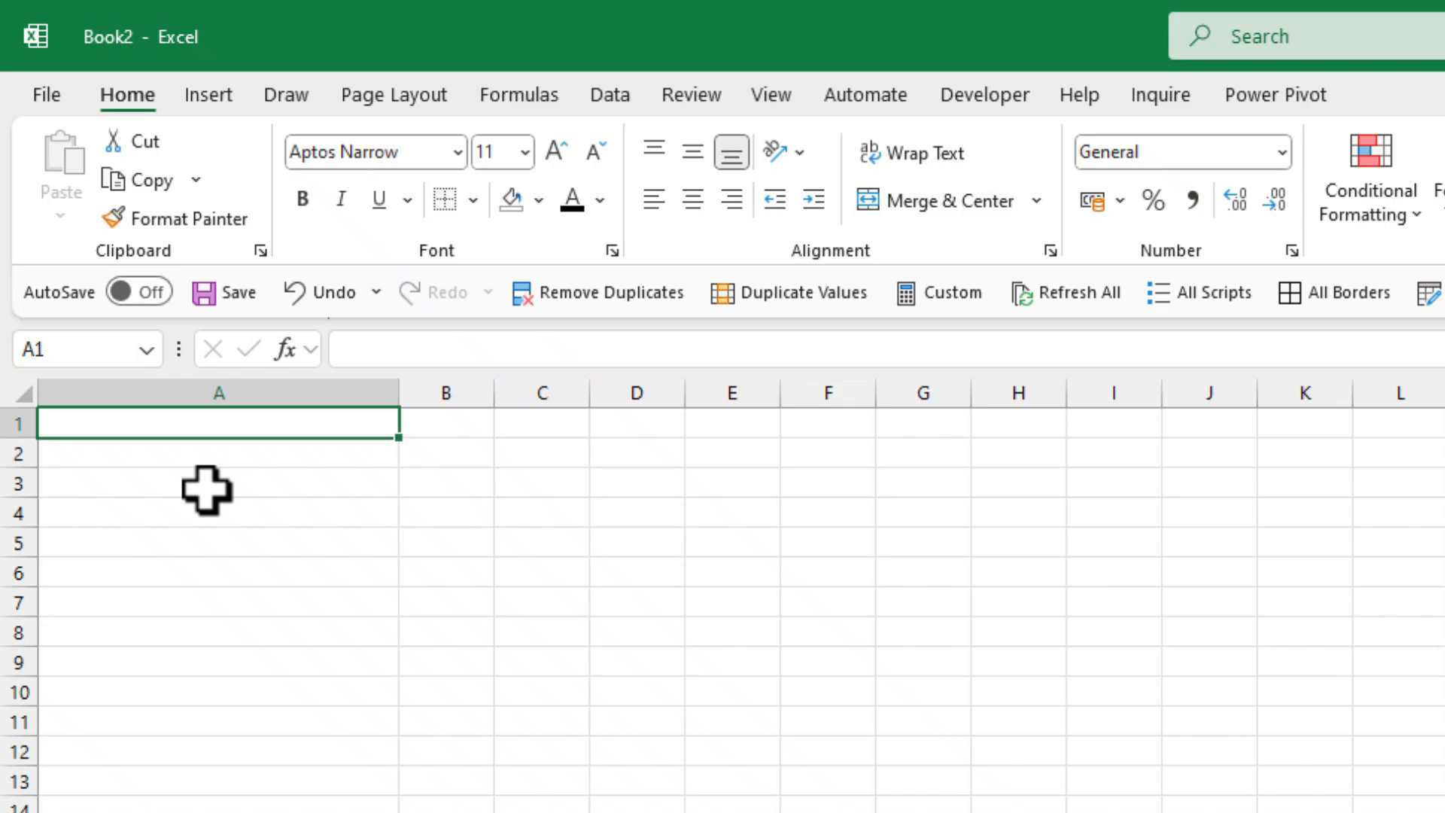
# - Enter =XLOOKUP(Sheet2!$B$1,Sheet3!A:A,Sheet3!B:B,"",0,1) in A1 to return the selected country's story
pyautogui.write('=')
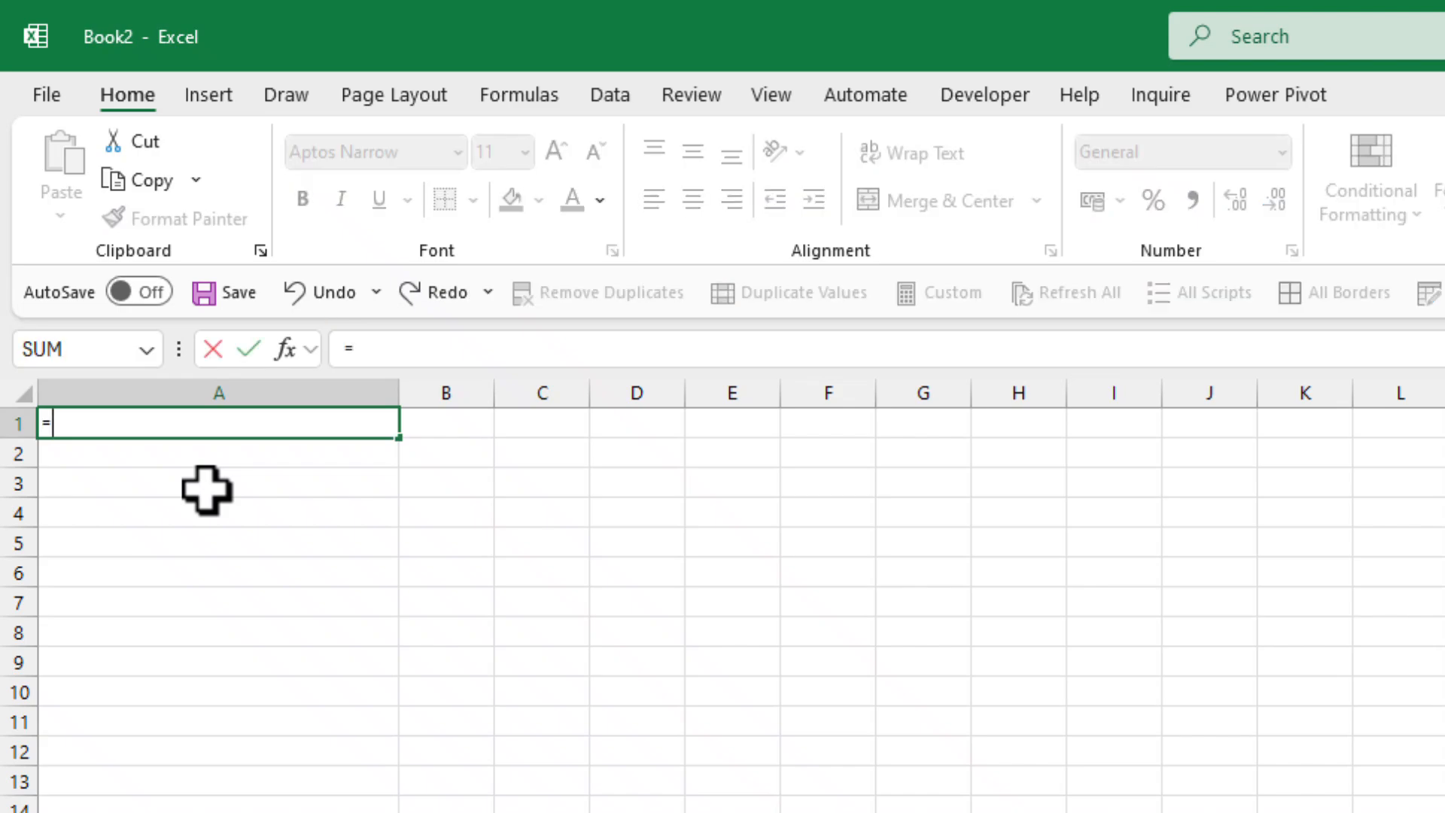
pyautogui.write('x')
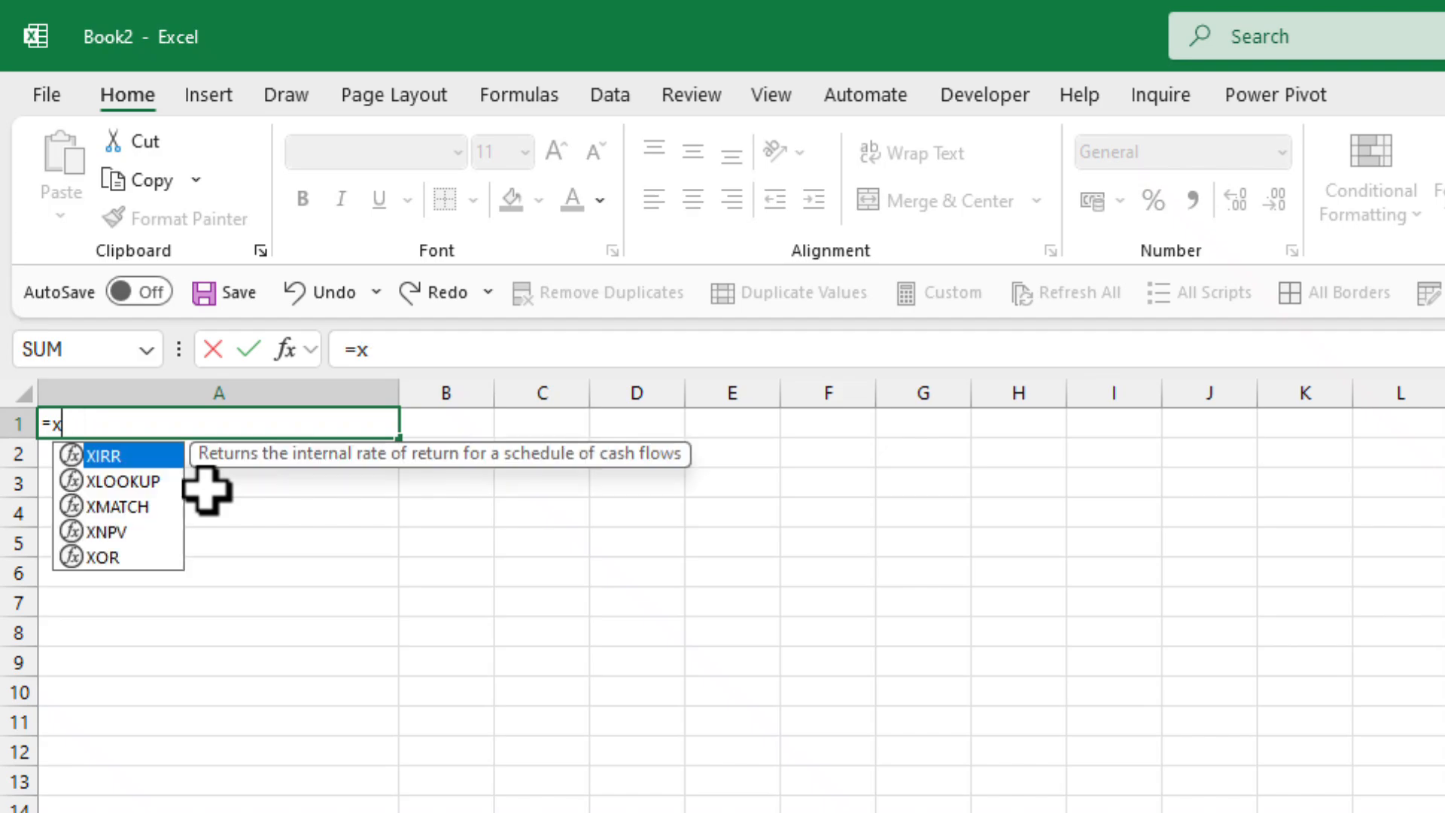
pyautogui.doubleClick(118, 480)
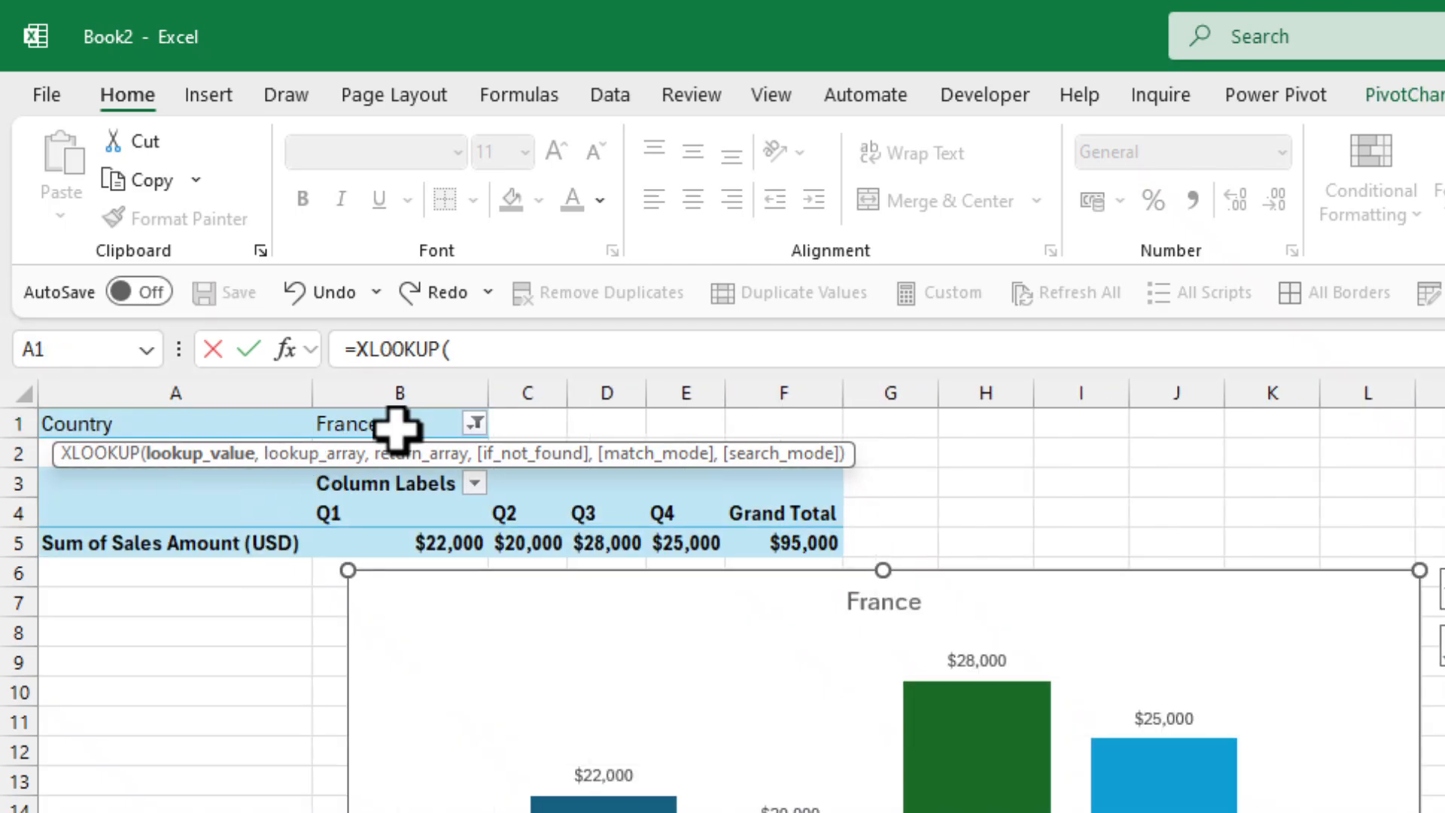
pyautogui.click(373, 424)
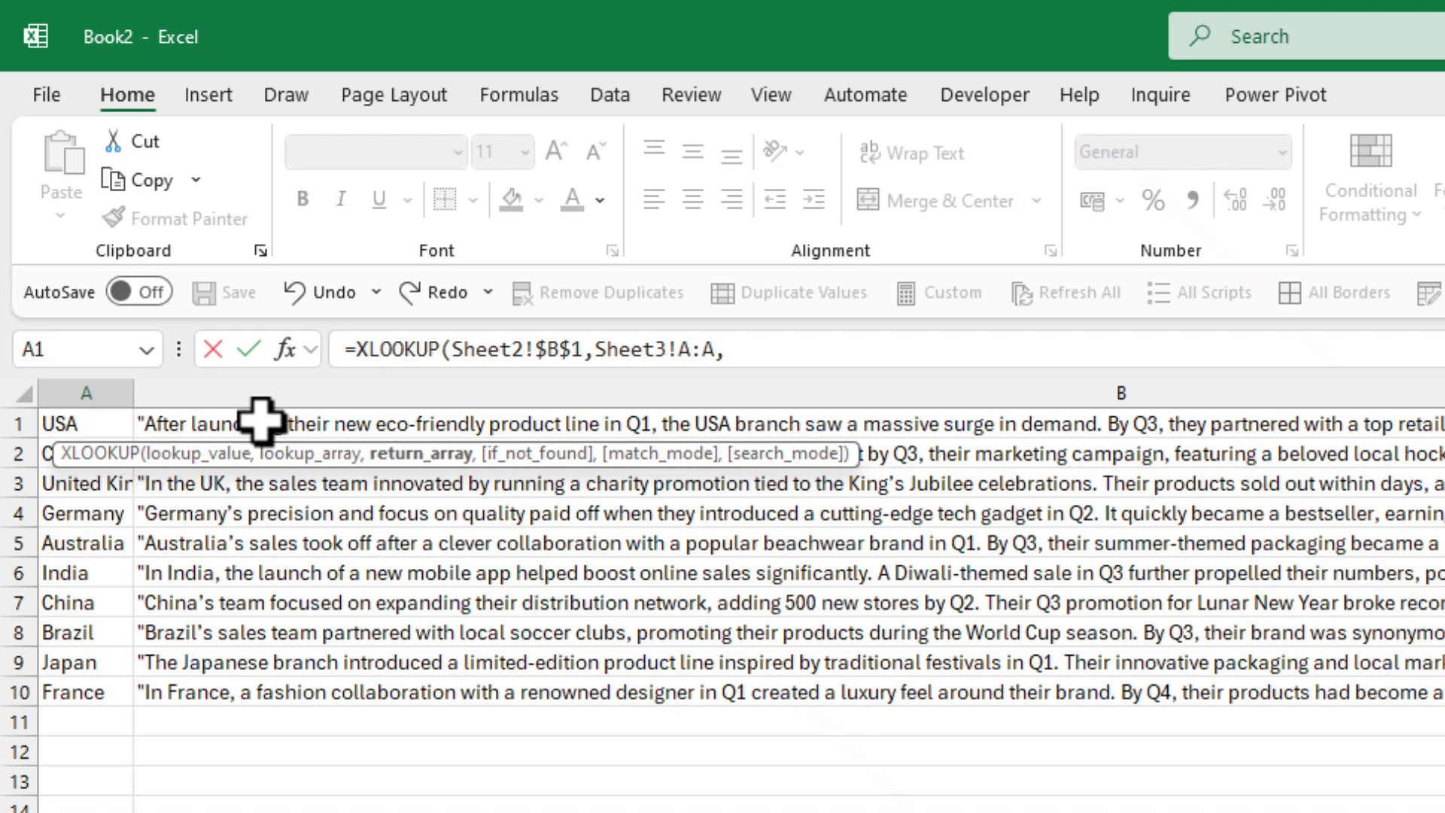
pyautogui.write('Sheet3!B:B,')
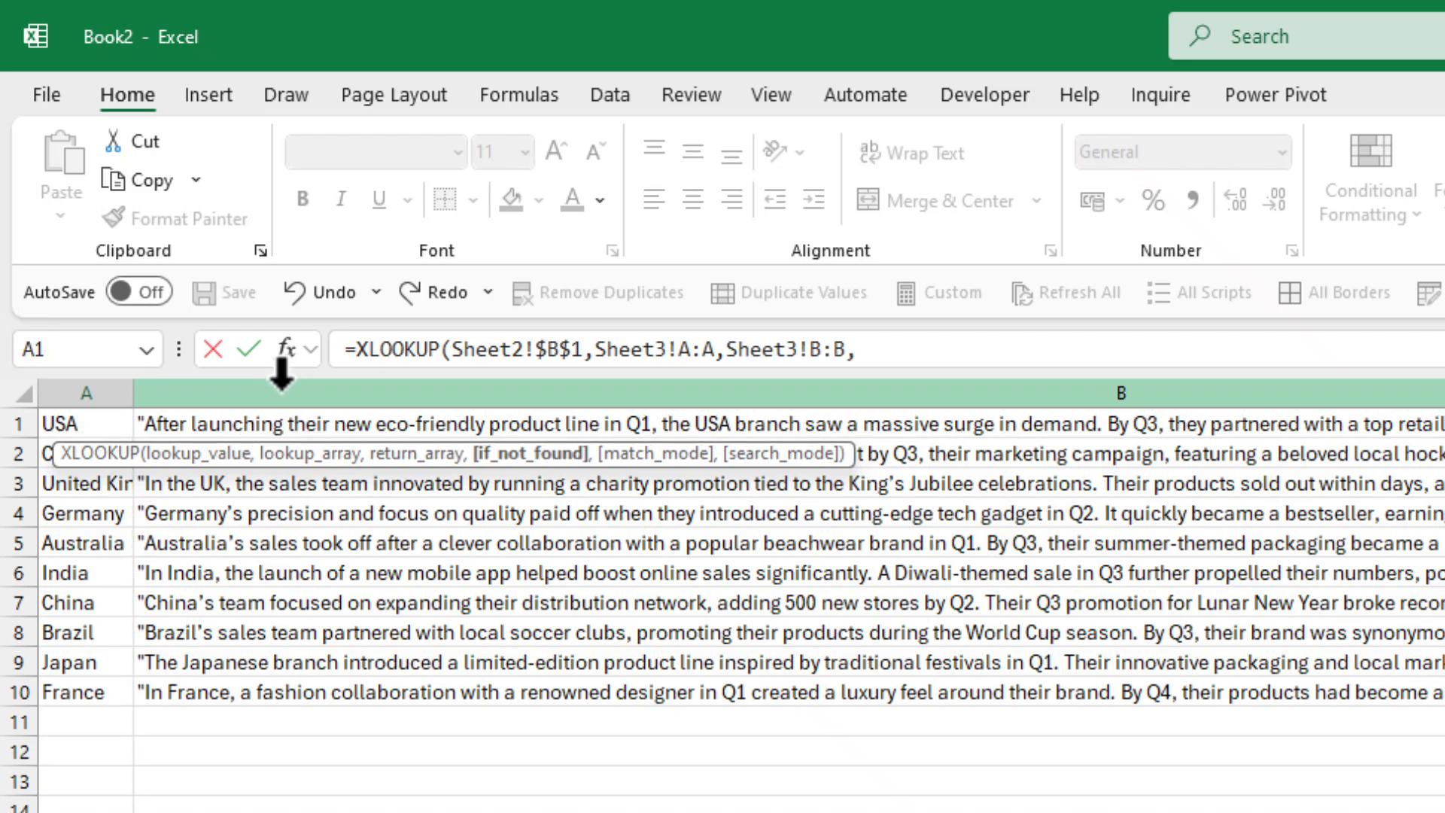
pyautogui.write('""')
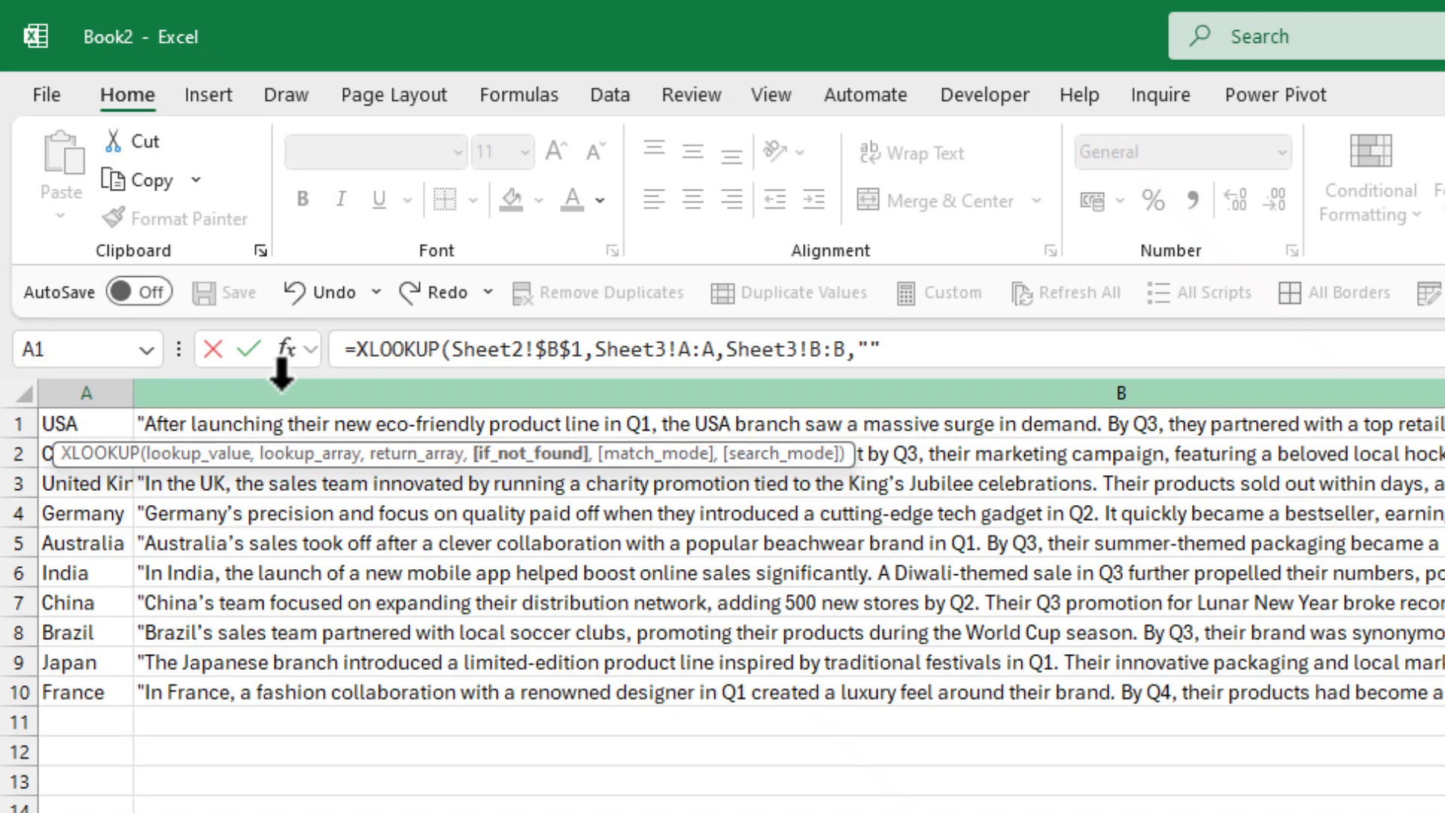
pyautogui.write(',0')
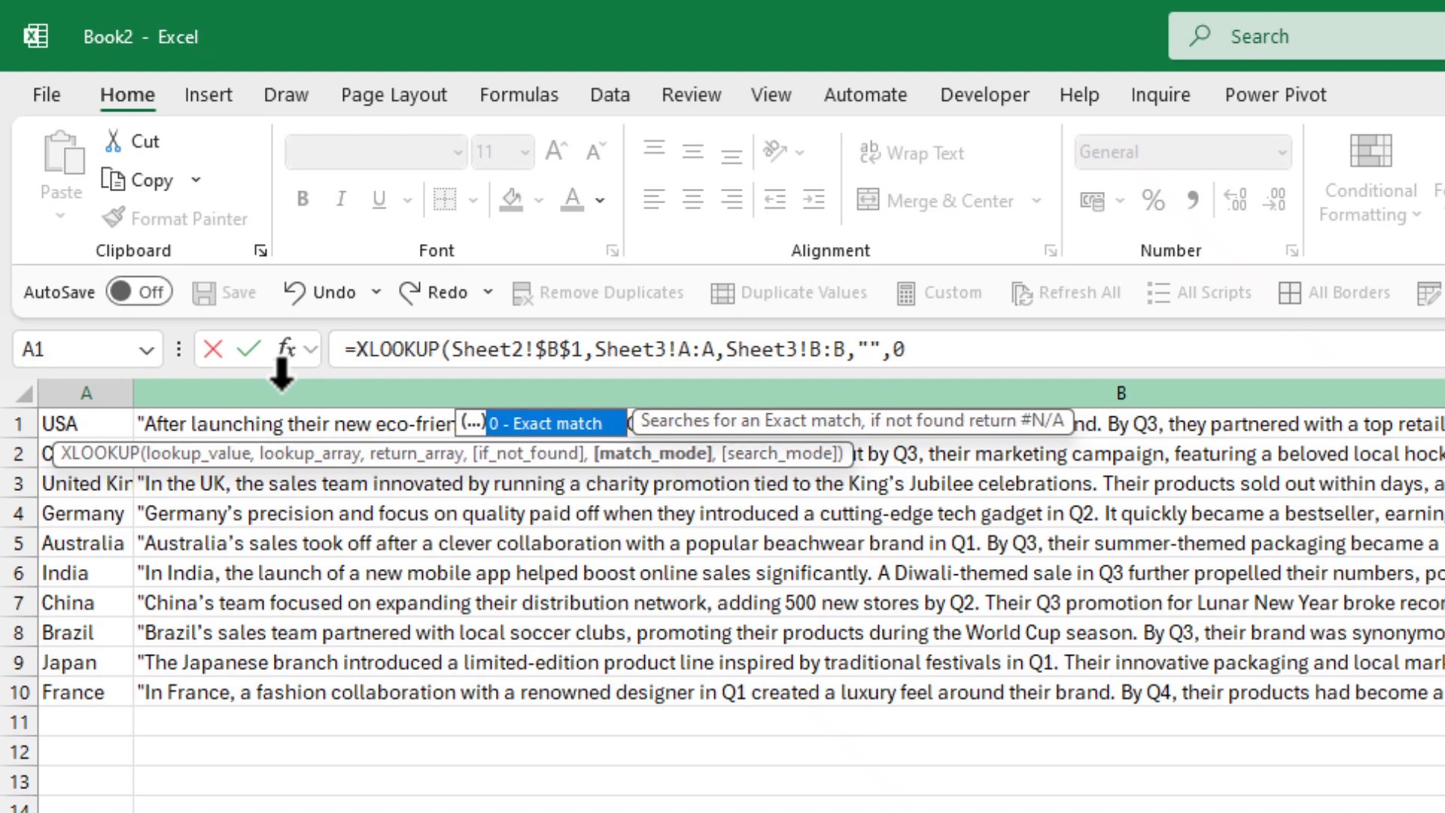
pyautogui.write(',1)')
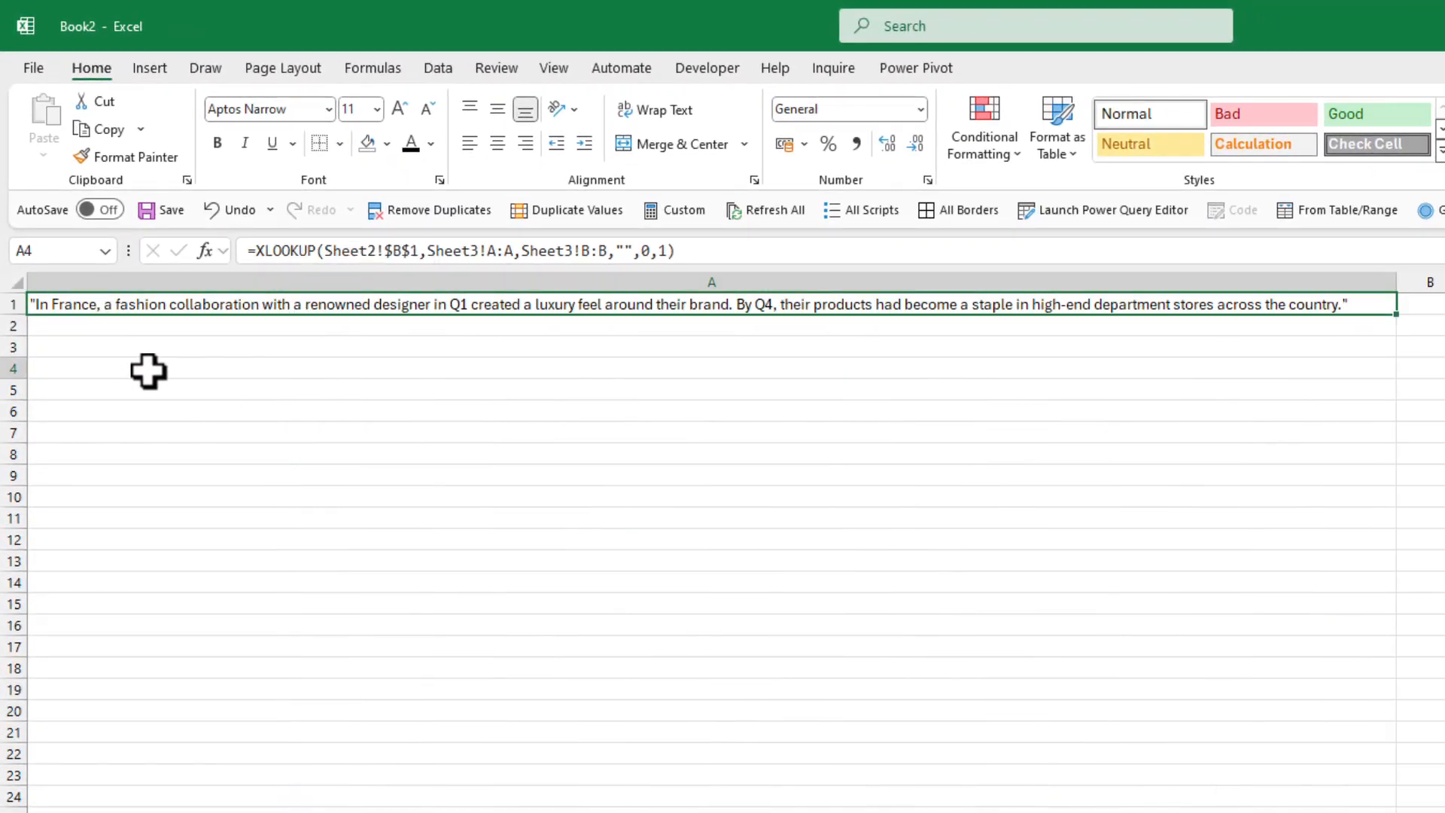
# - Switch the Country slicer to Canada so the story cell shows Canada's sales story
pyautogui.click(711, 302)
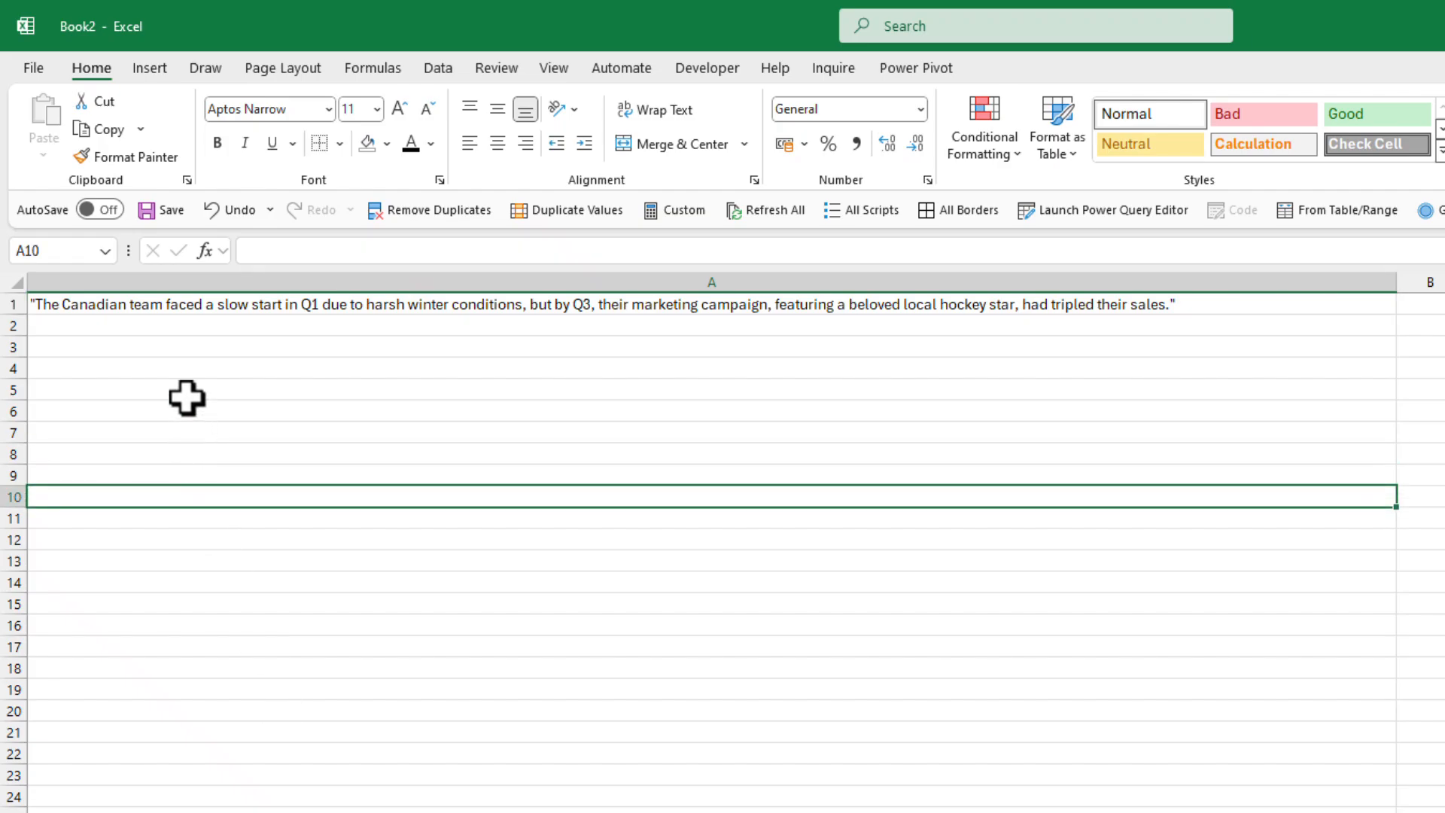
pyautogui.moveTo(434, 326)
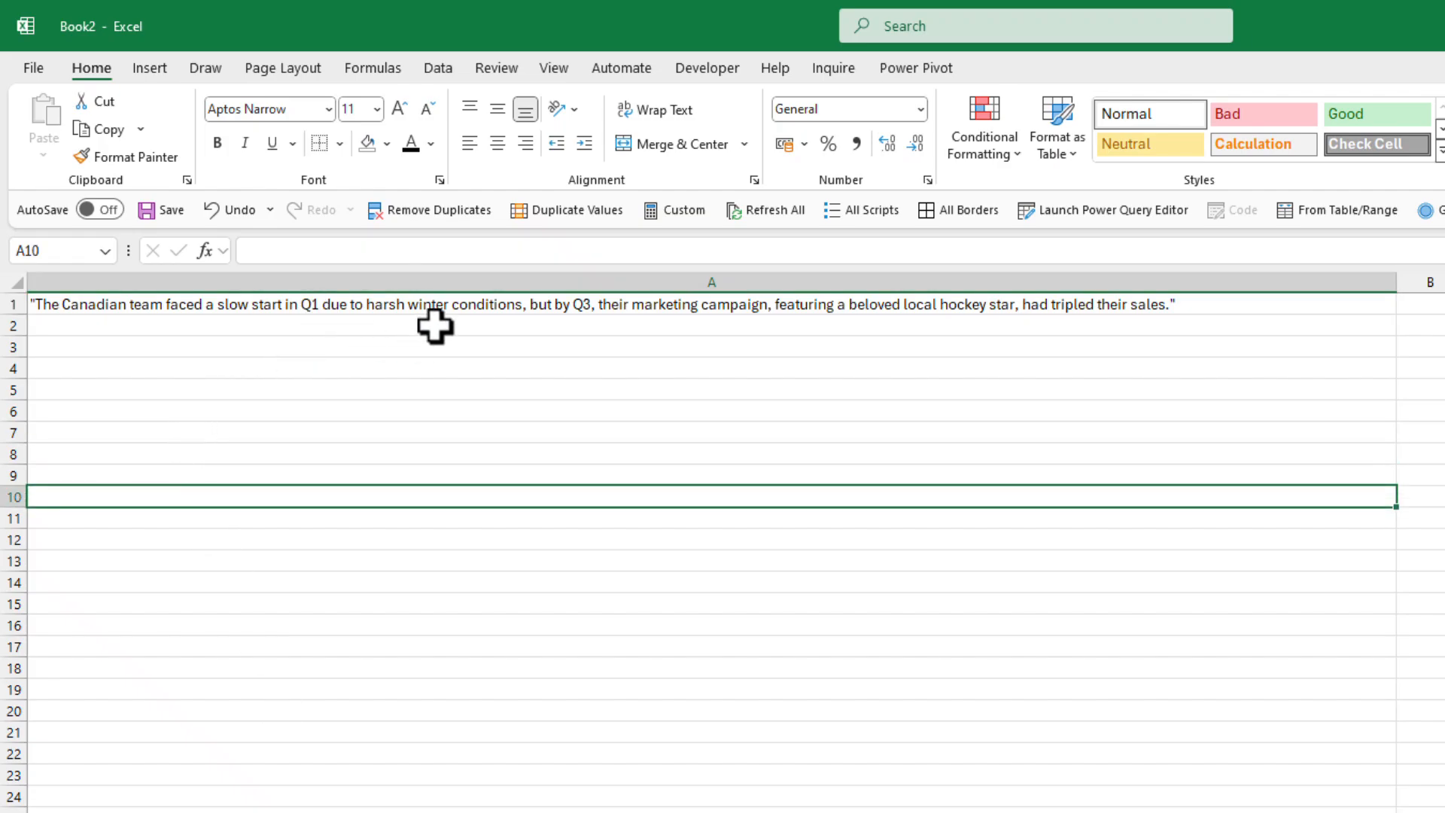
pyautogui.moveTo(377, 545)
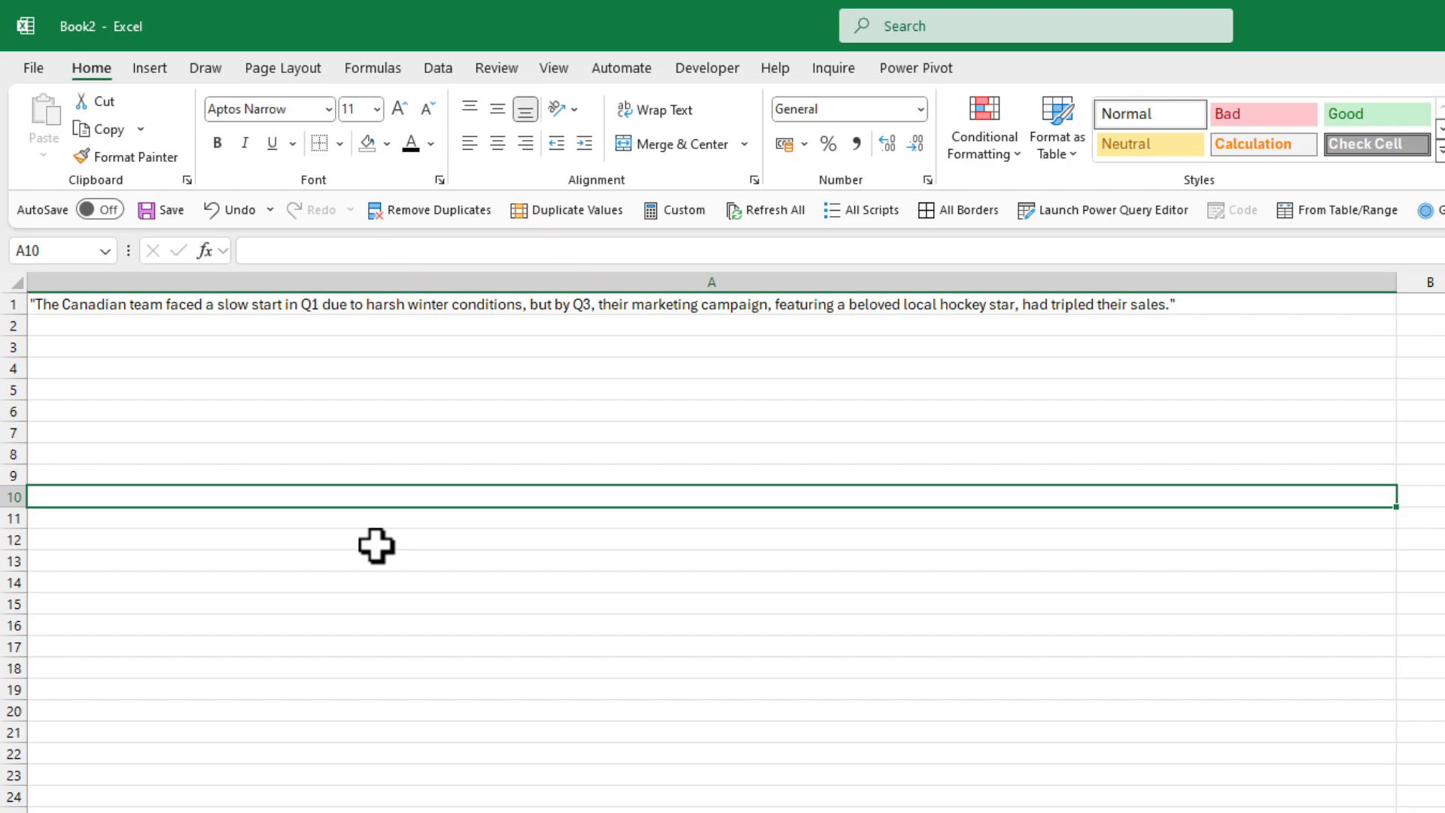
pyautogui.moveTo(101, 134)
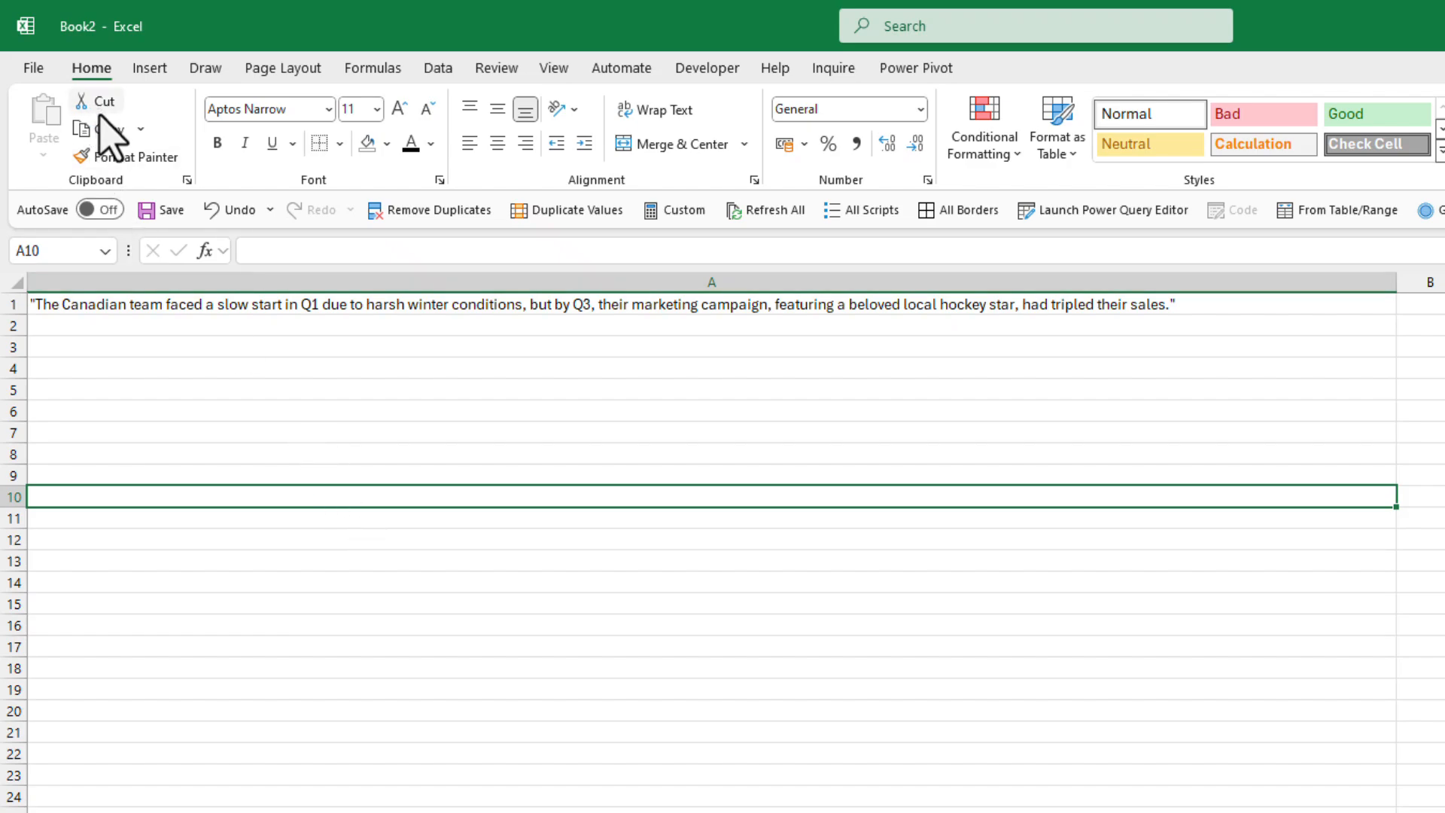
pyautogui.moveTo(470, 147)
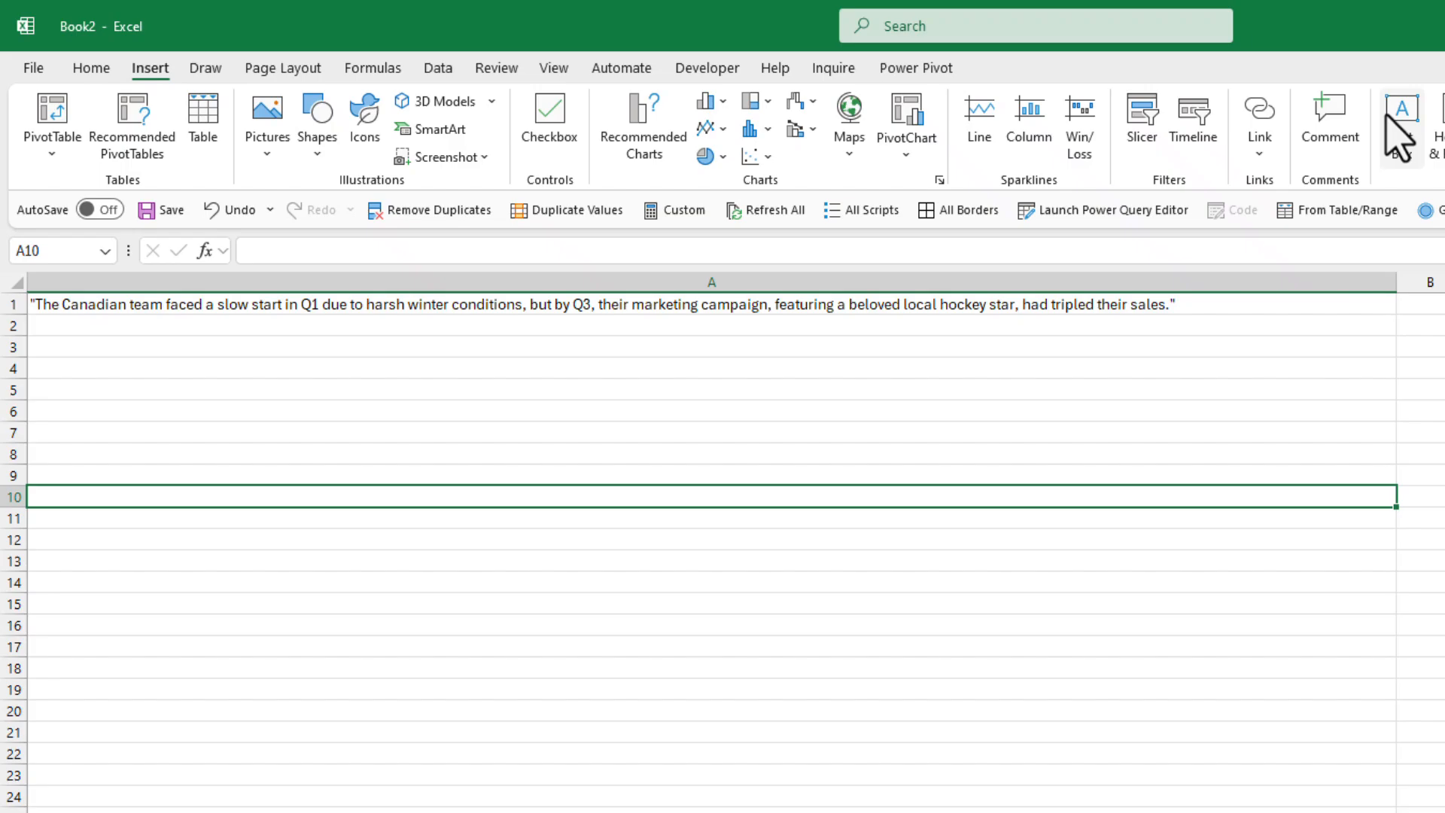
# - Insert a text box linked to =$A$1, cut it, and return to the dashboard sheet
pyautogui.click(1400, 110)
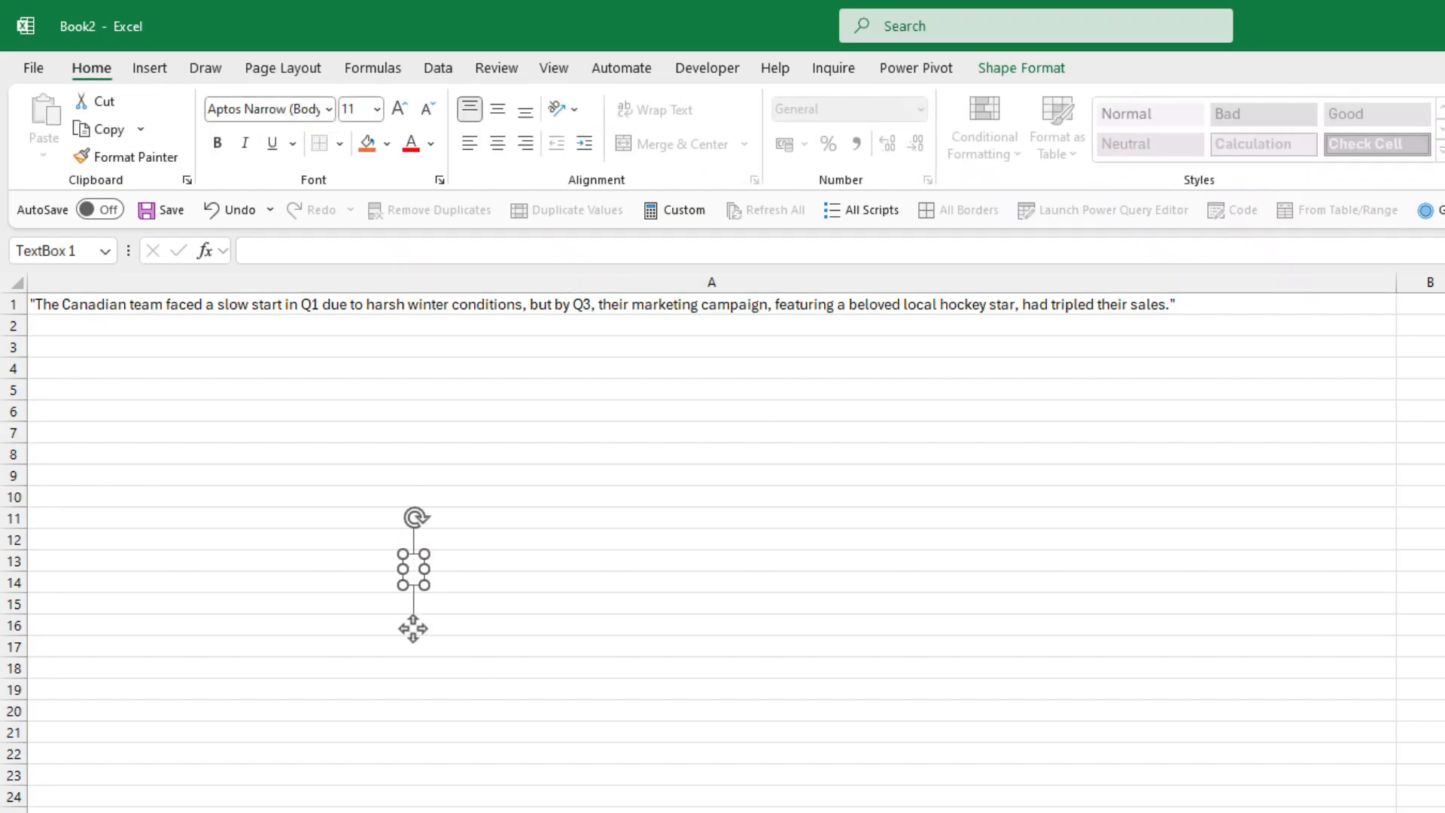
pyautogui.click(268, 252)
pyautogui.write('=$A$1')
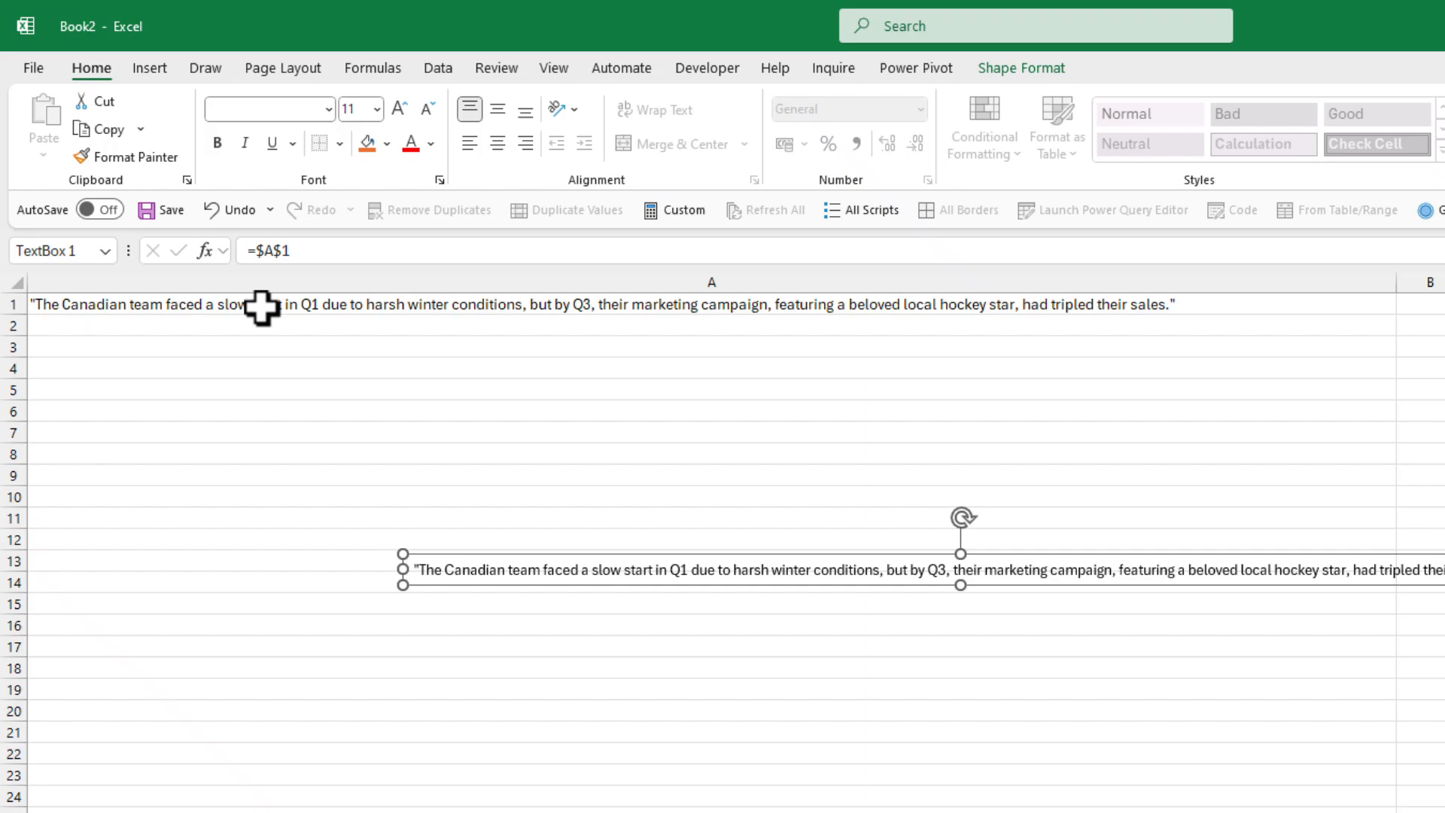
pyautogui.moveTo(764, 551)
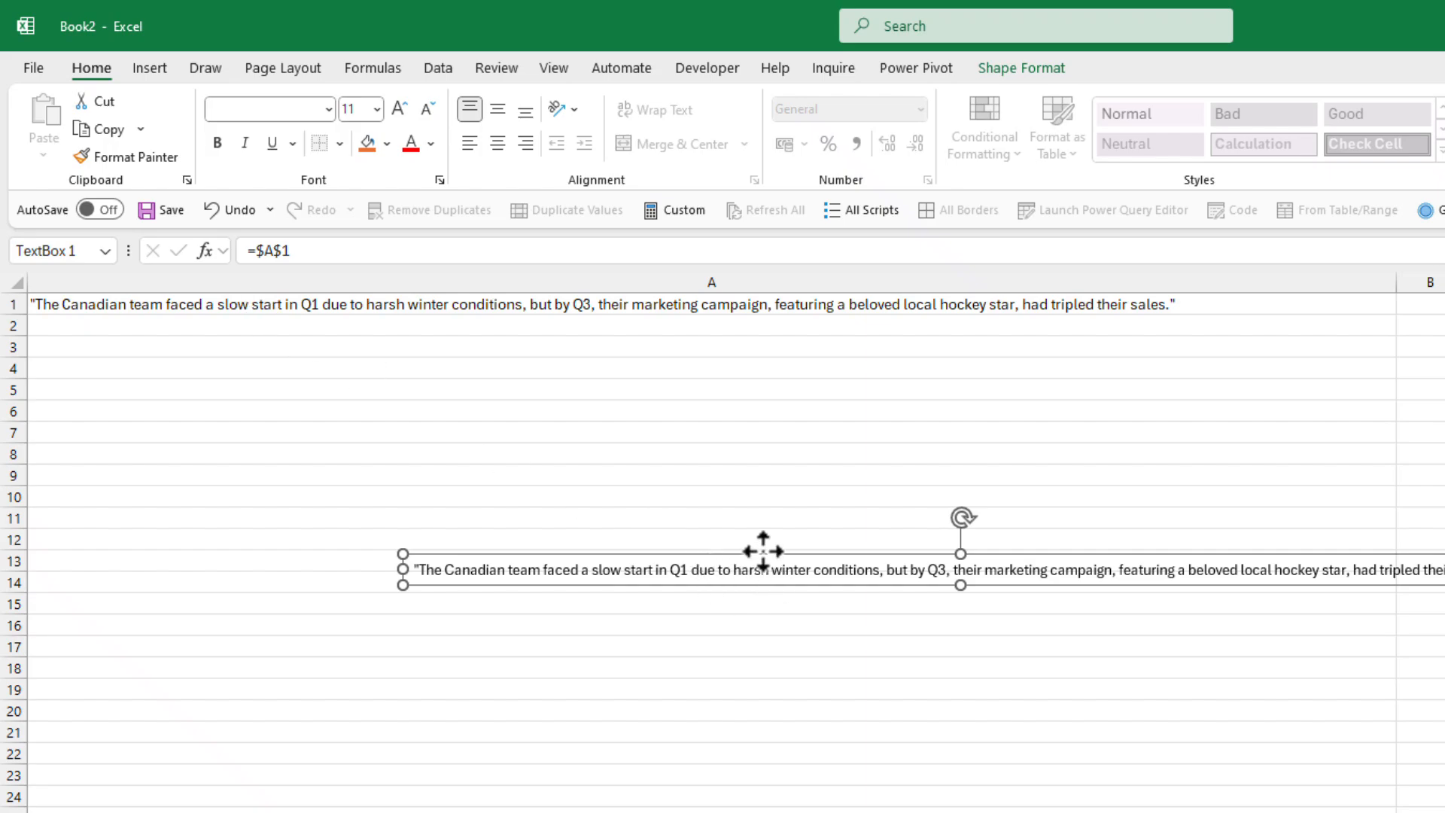
pyautogui.moveTo(772, 577)
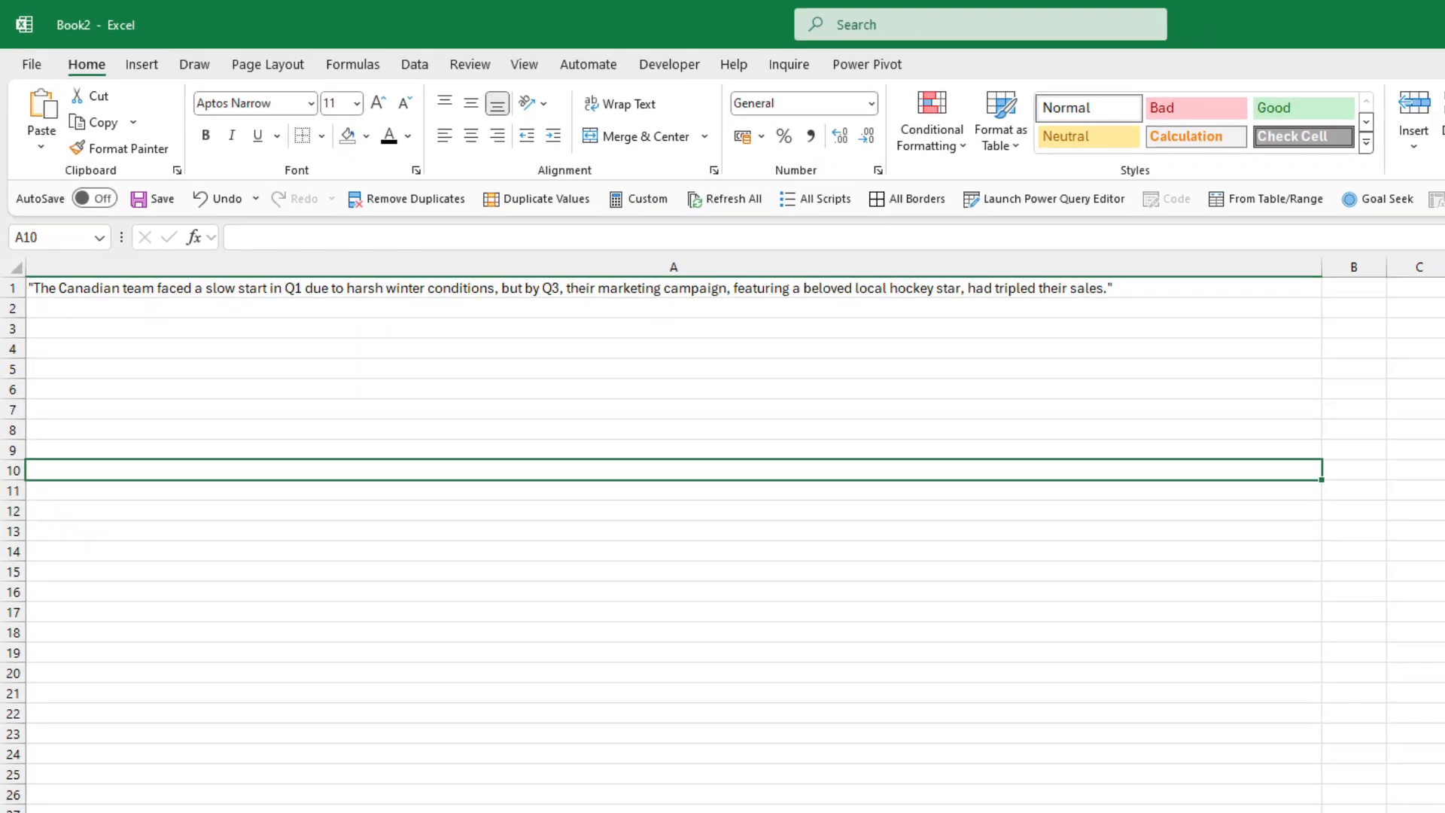
pyautogui.click(108, 784)
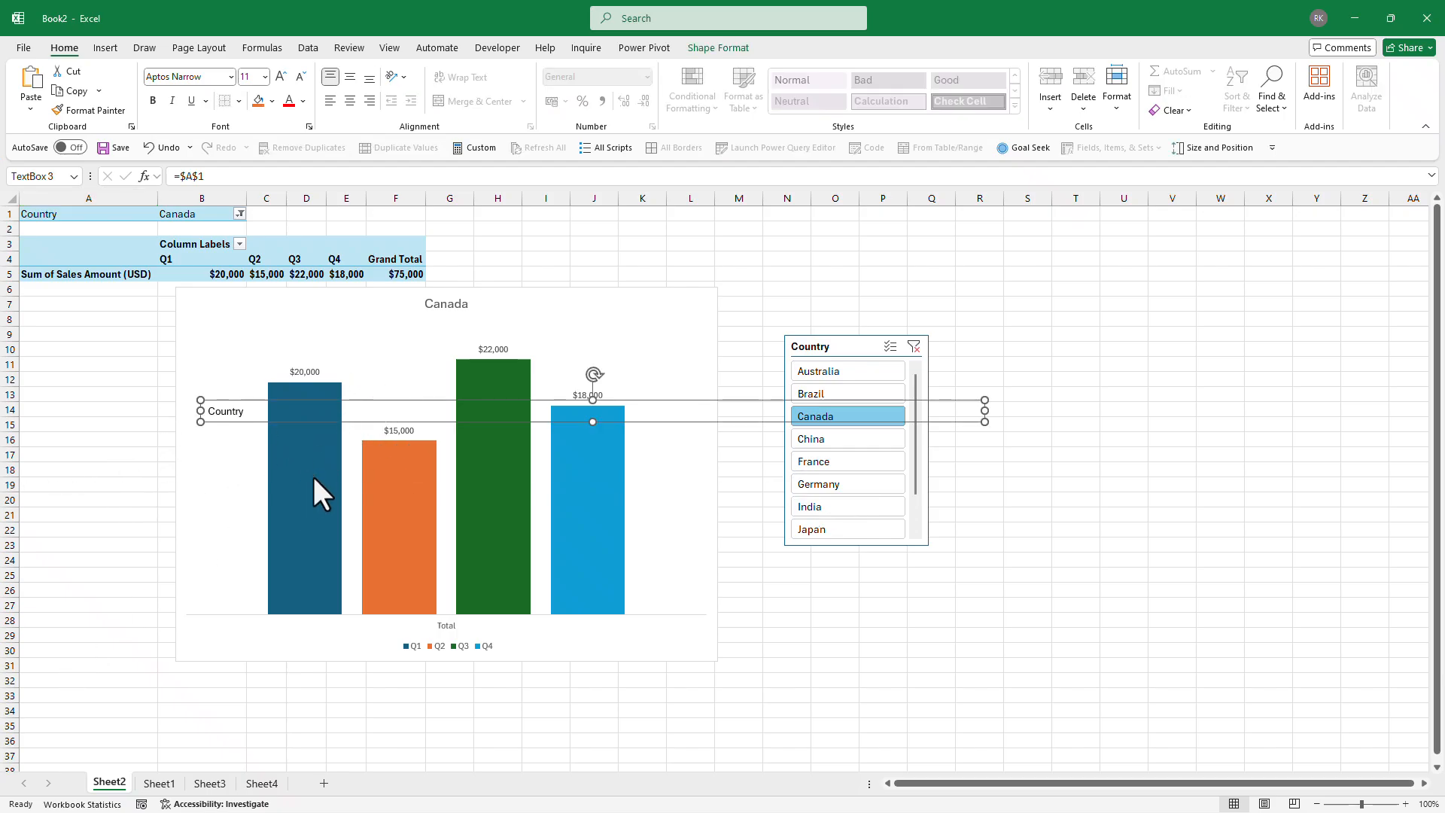
pyautogui.moveTo(305, 470)
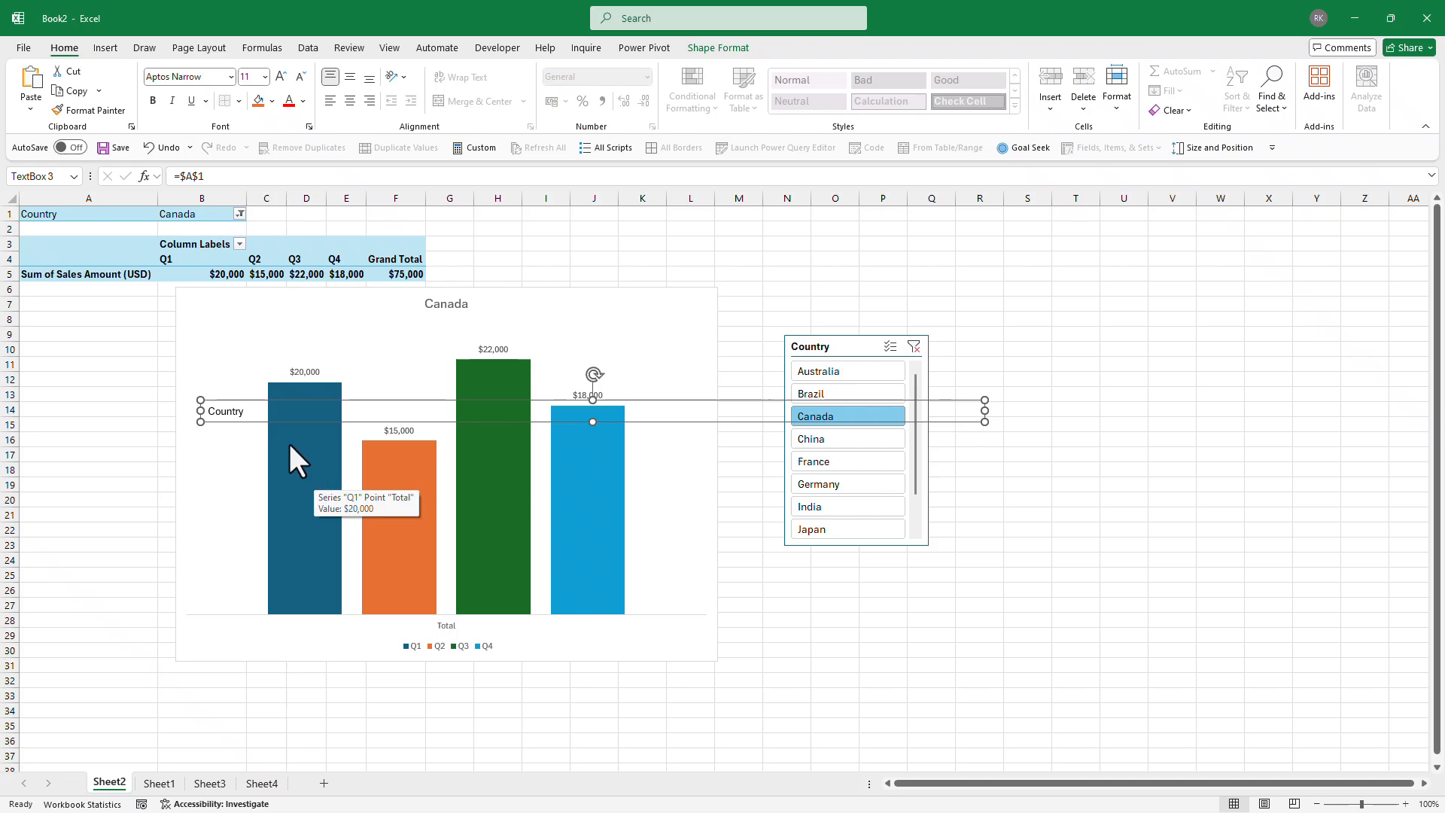
pyautogui.moveTo(252, 429)
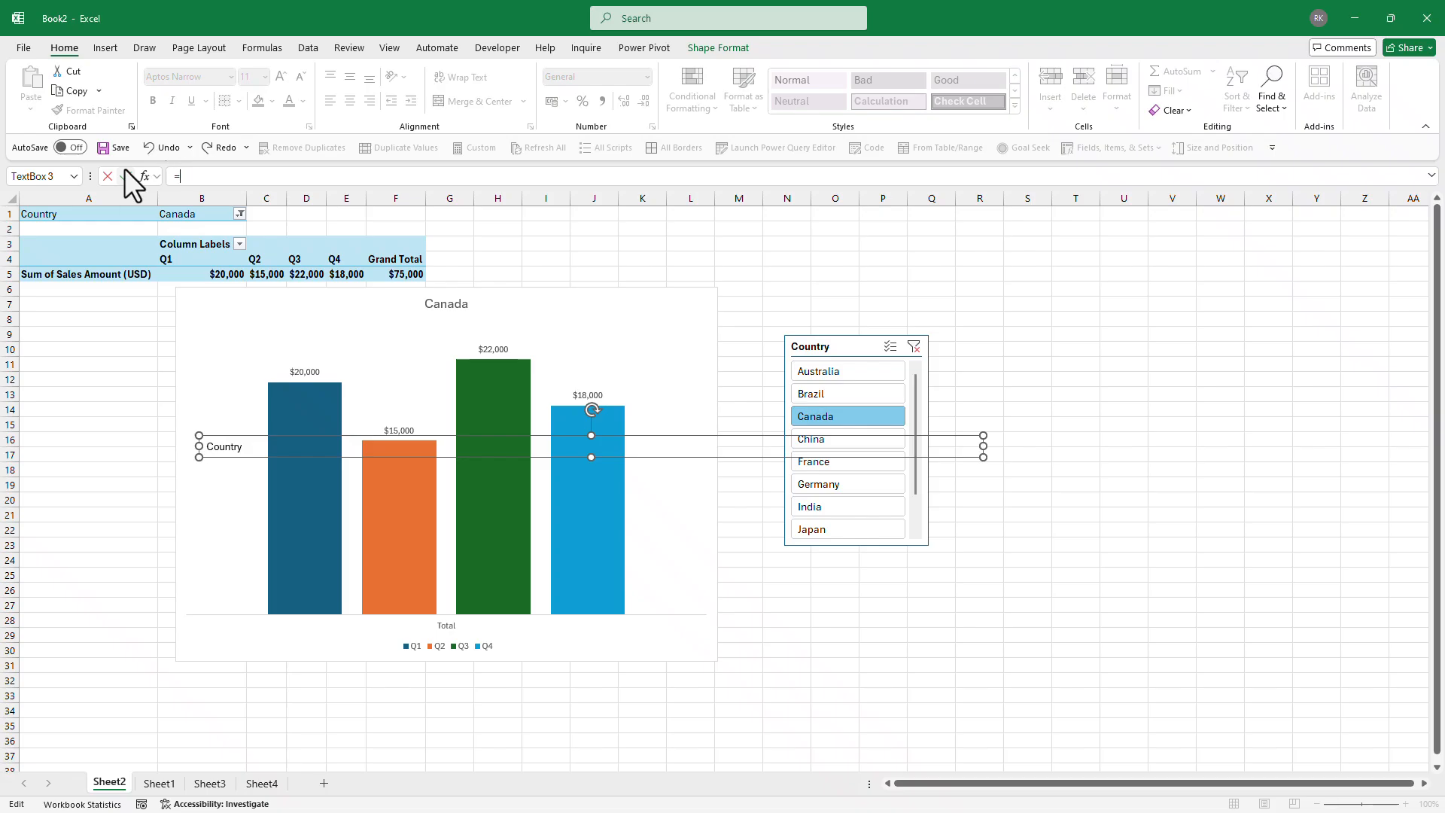
# - Link the pasted text box over the chart to Sheet4 cell A1 holding the story
pyautogui.click(260, 783)
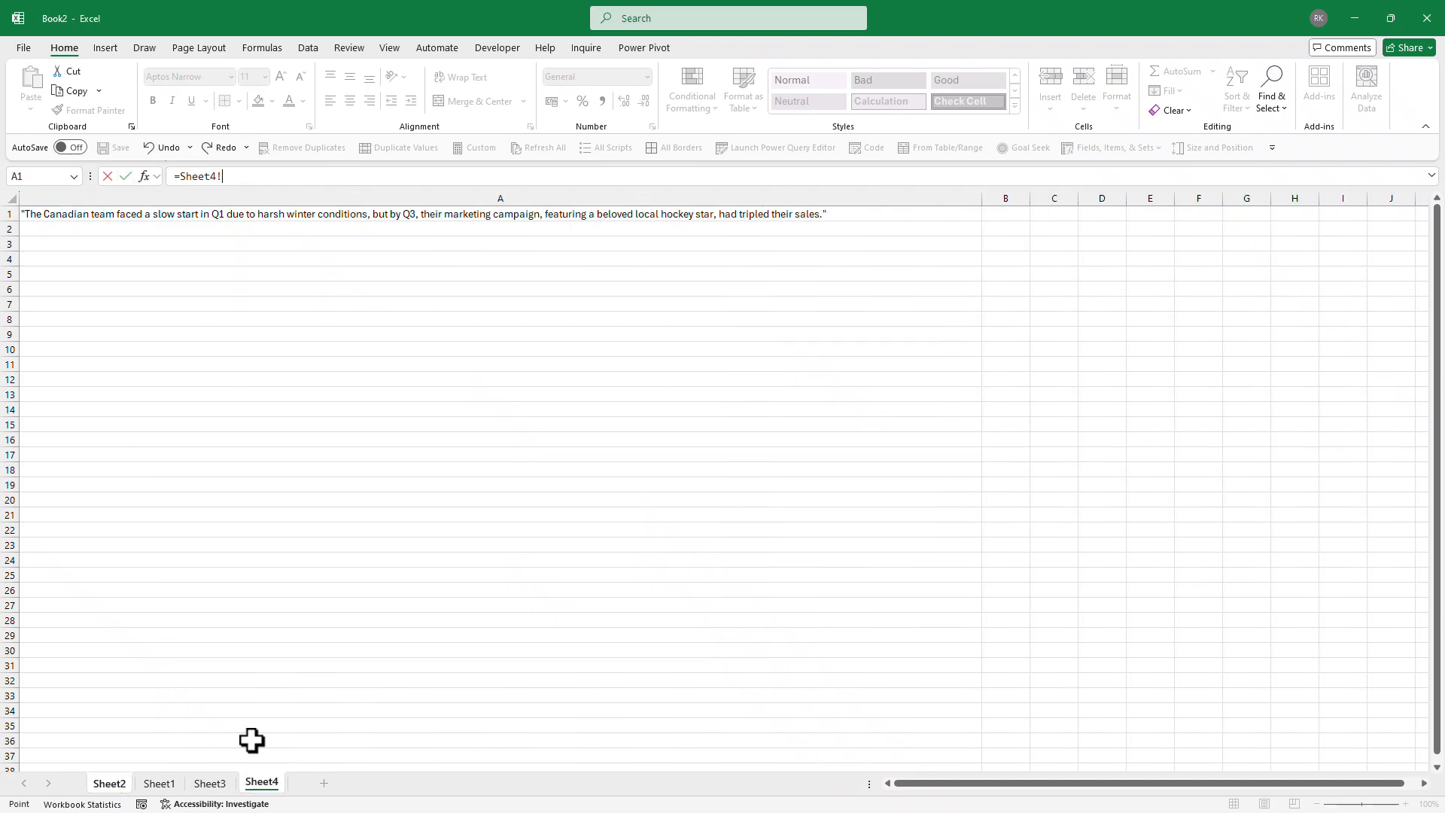
pyautogui.moveTo(290, 612)
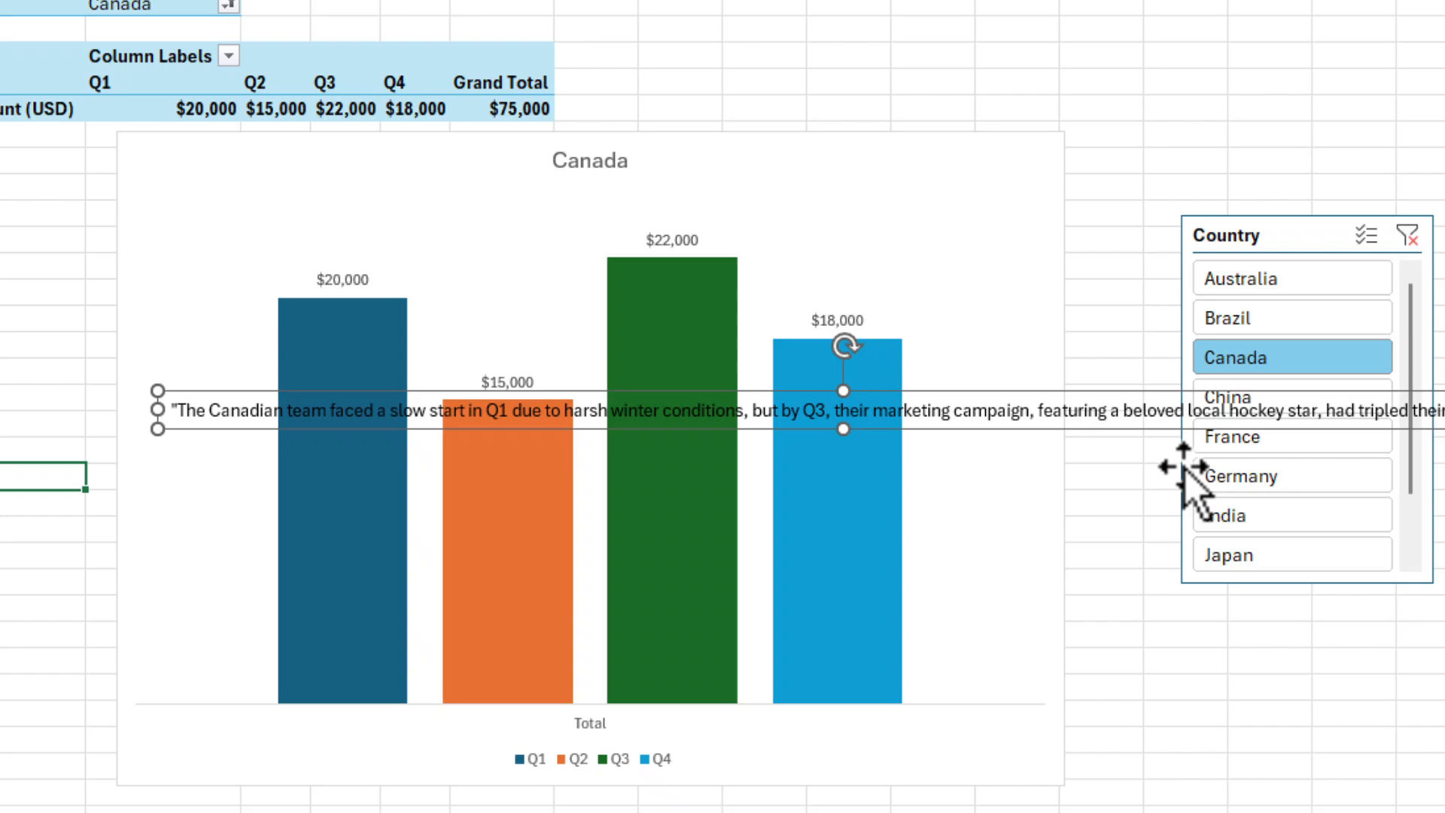
# - Filter the slicer to Germany, then Brazil, confirming the story text box follows
pyautogui.click(1292, 317)
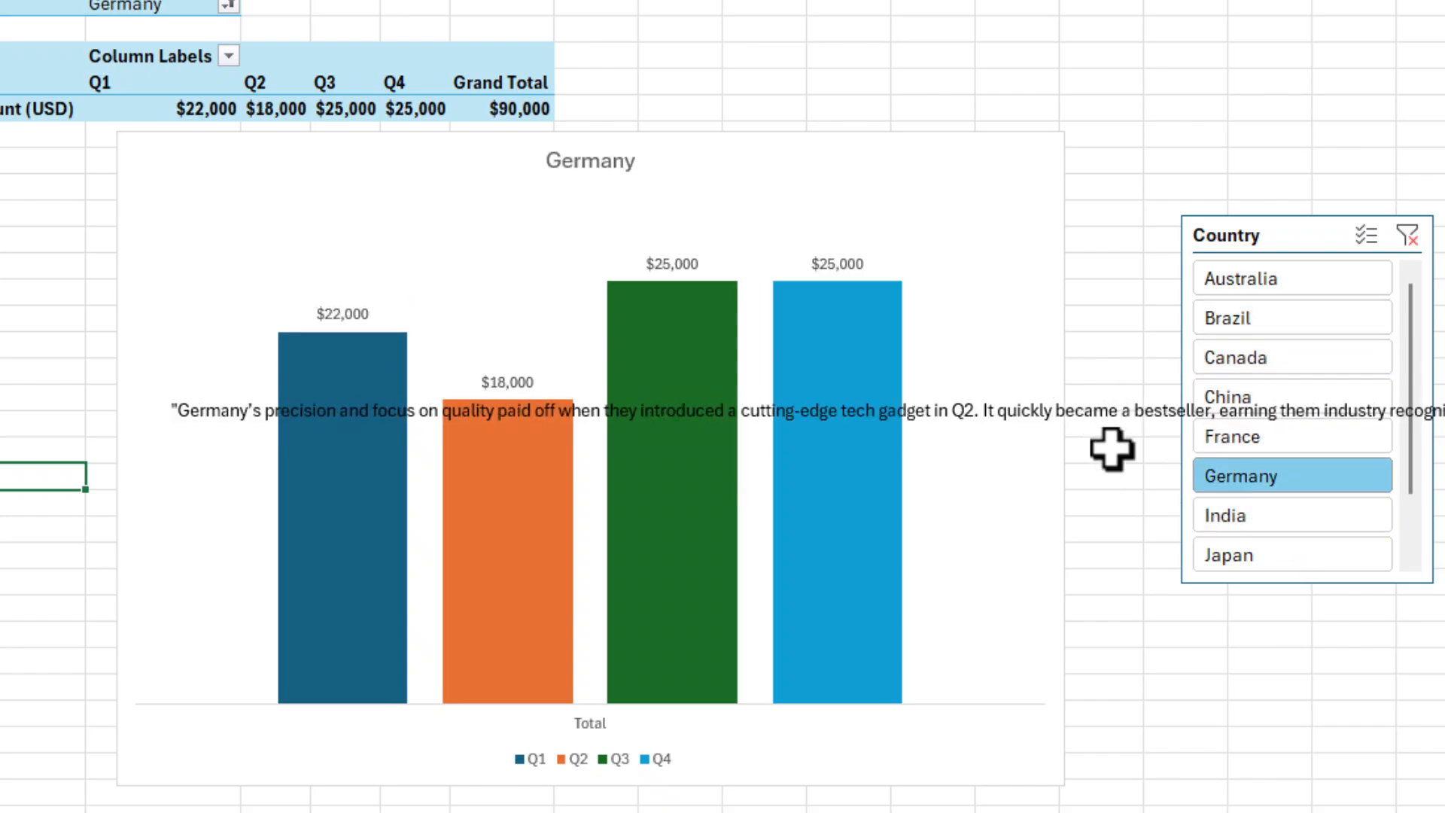
pyautogui.click(1292, 317)
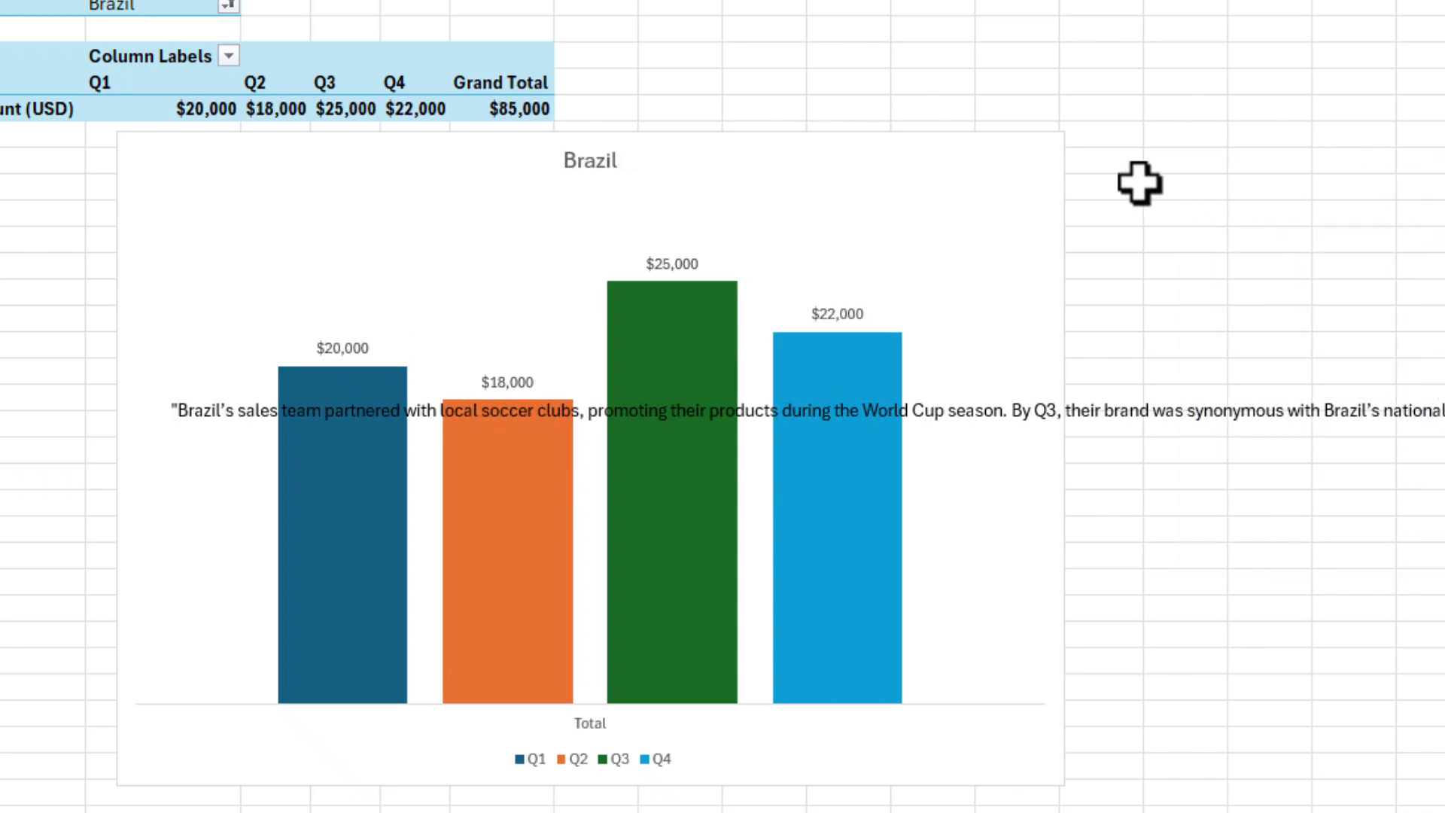
pyautogui.moveTo(950, 217)
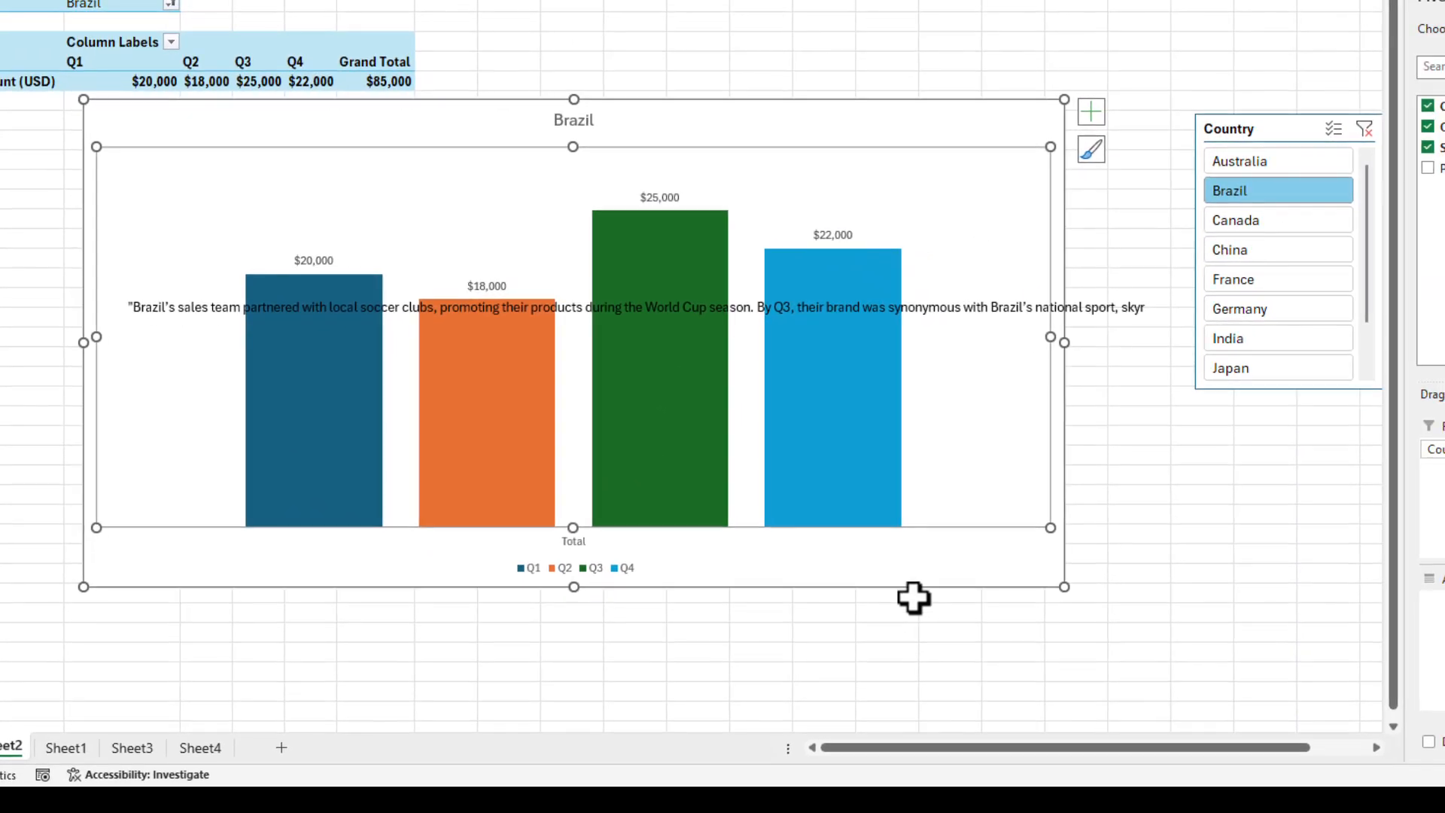
pyautogui.moveTo(803, 536)
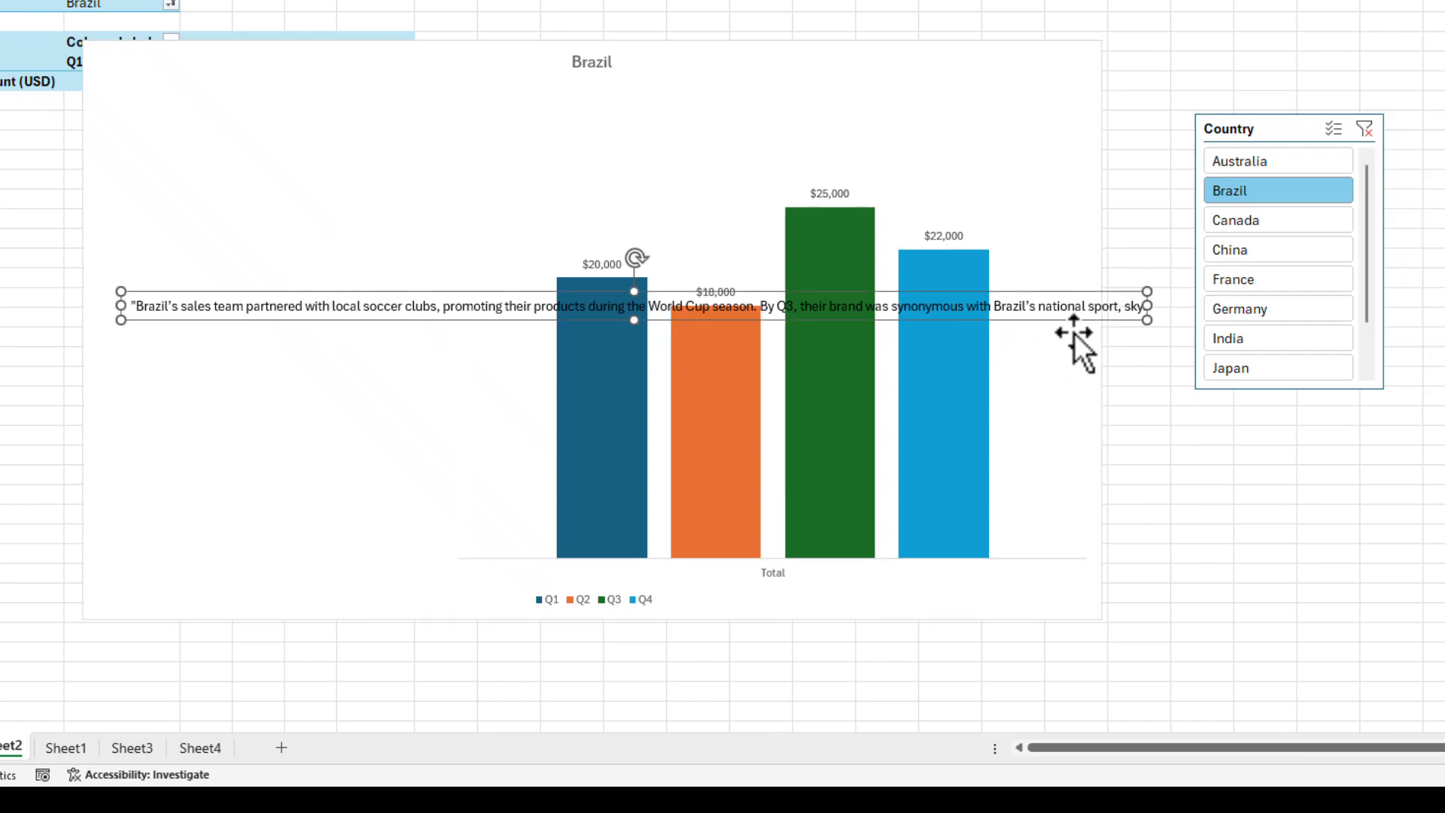
pyautogui.moveTo(1146, 319)
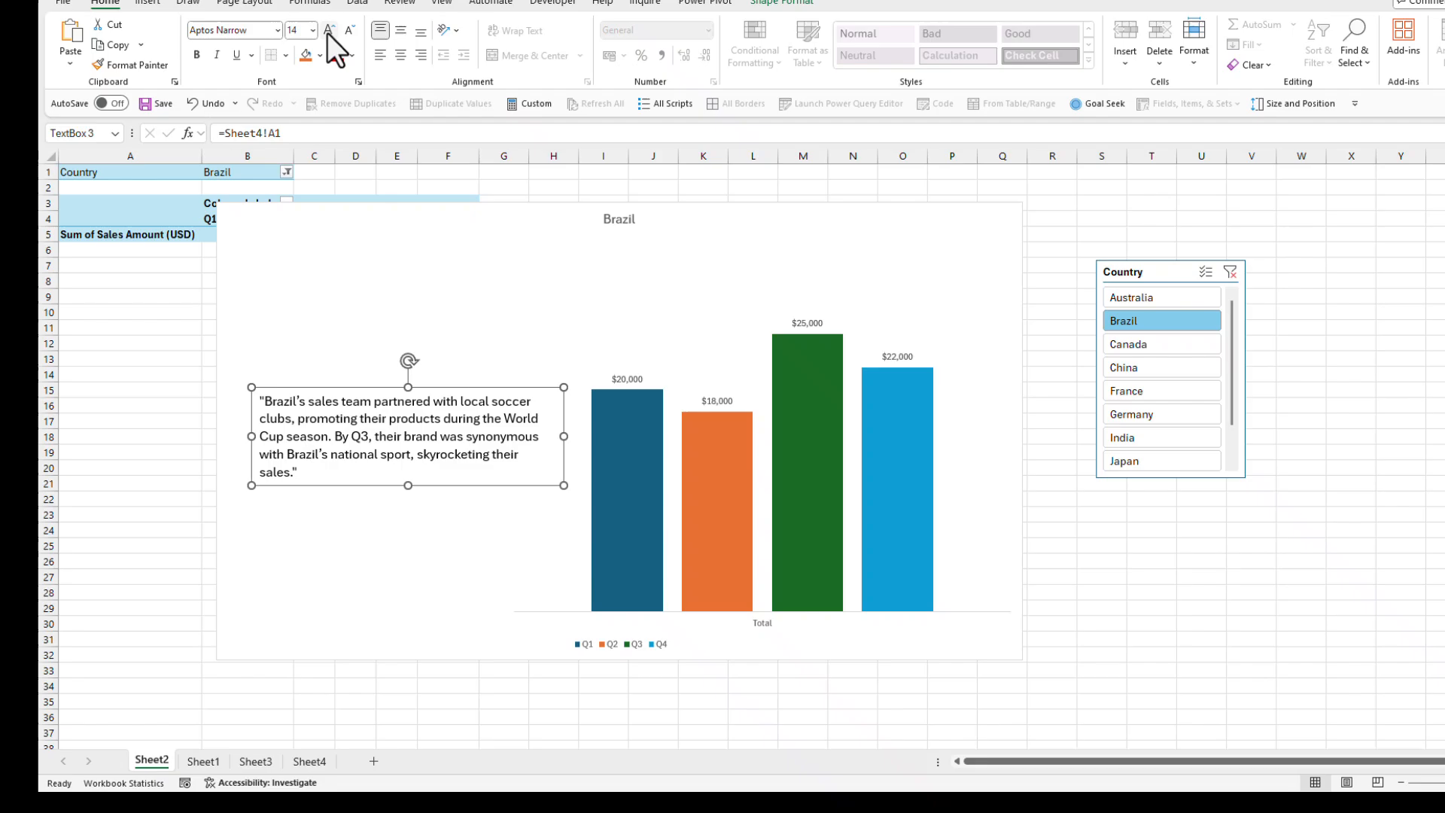
# - Increase the font size of Brazil's story text in the chart's text box
pyautogui.click(329, 30)
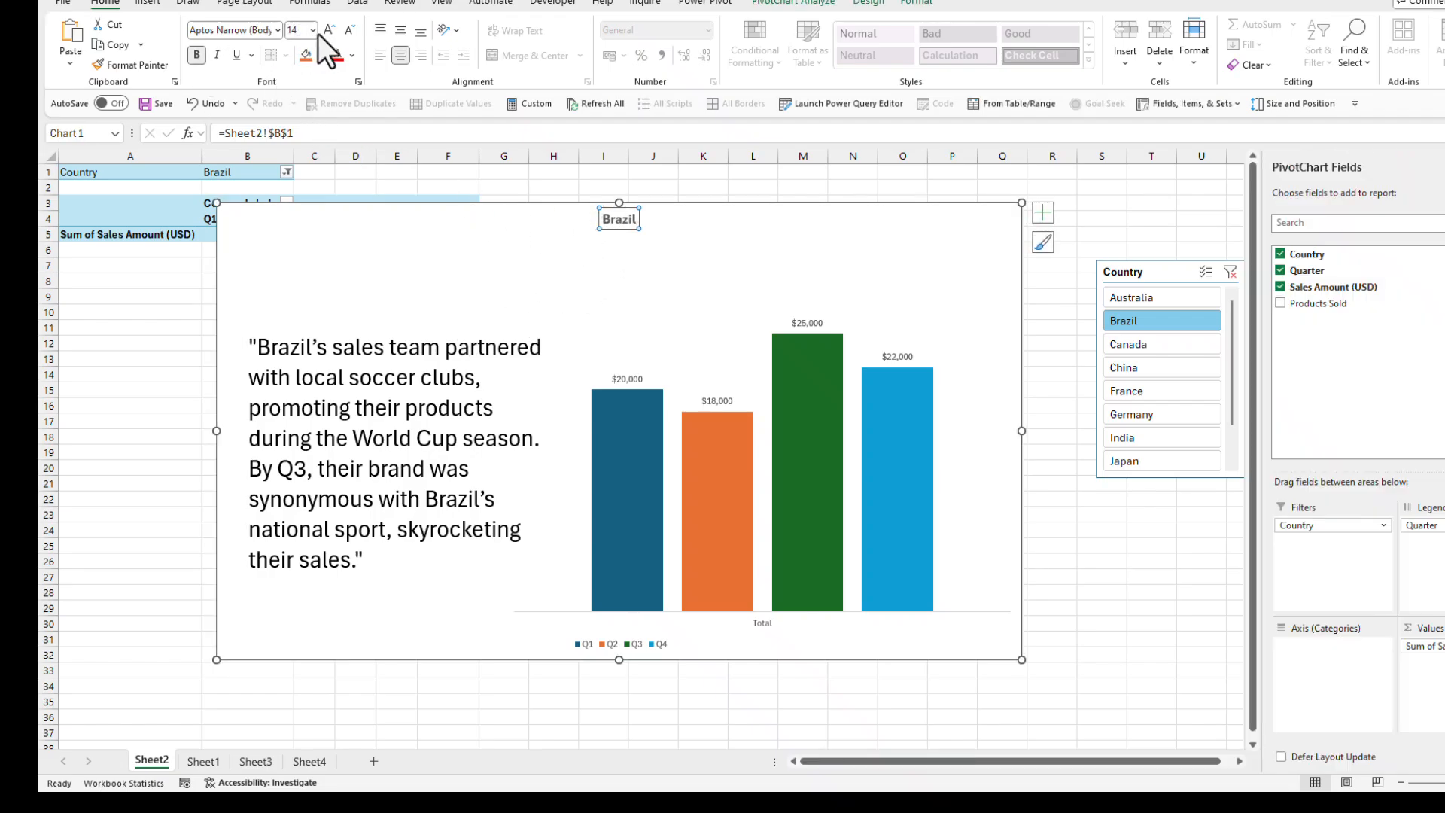
# - Enlarge the chart's country title, then switch countries to Australia to verify title and story update
pyautogui.click(328, 31)
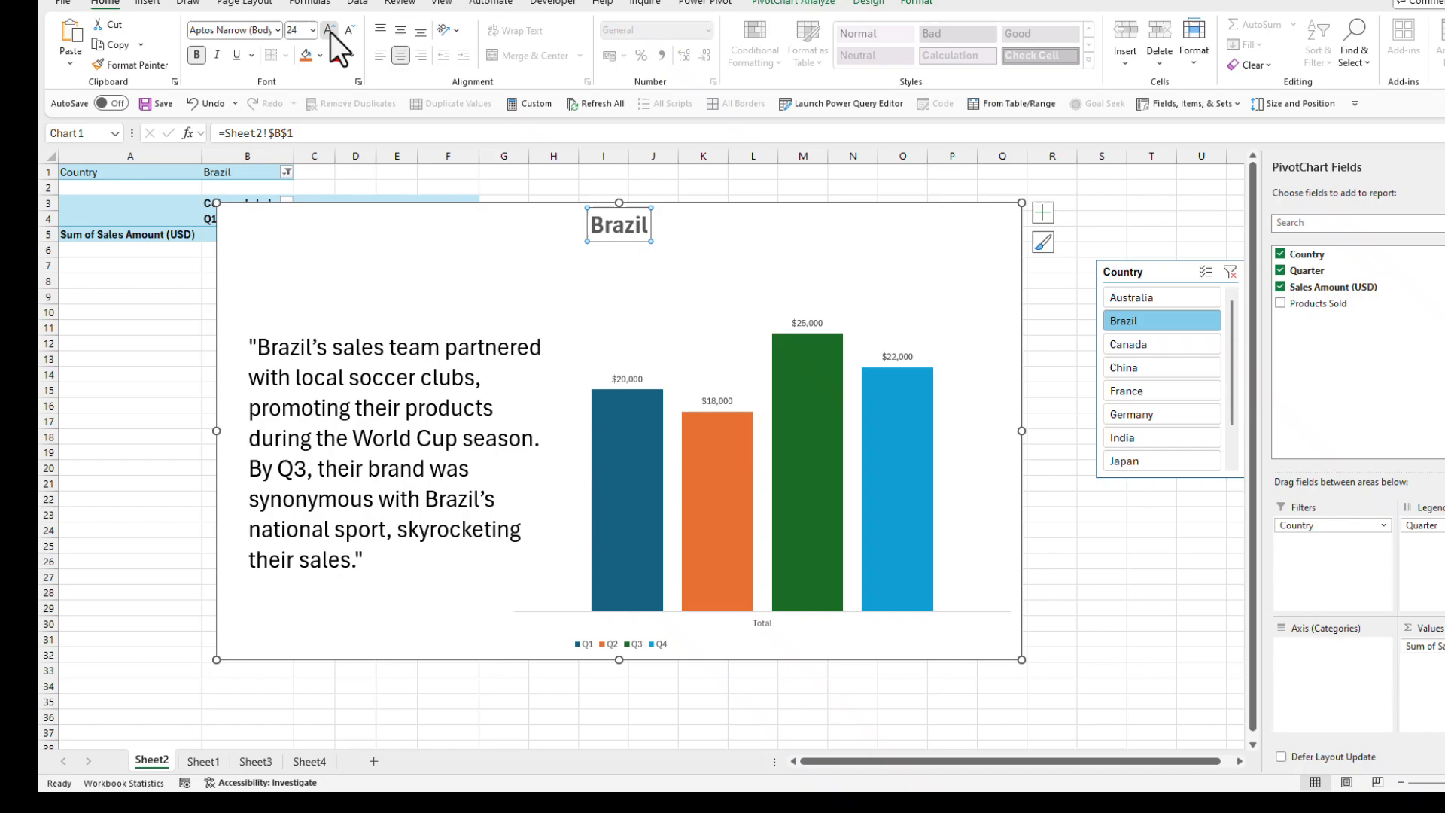
pyautogui.click(130, 343)
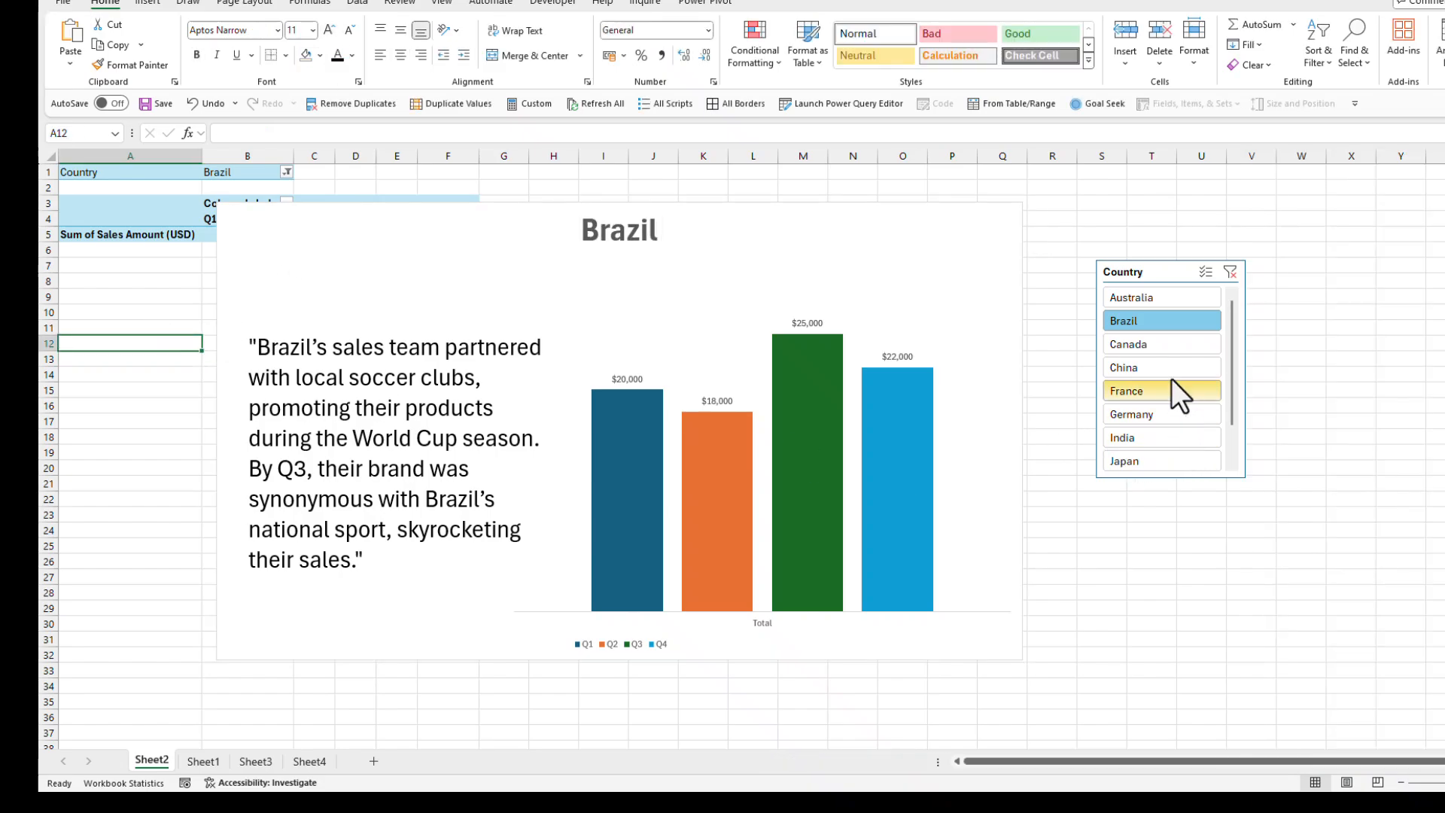
pyautogui.click(1159, 414)
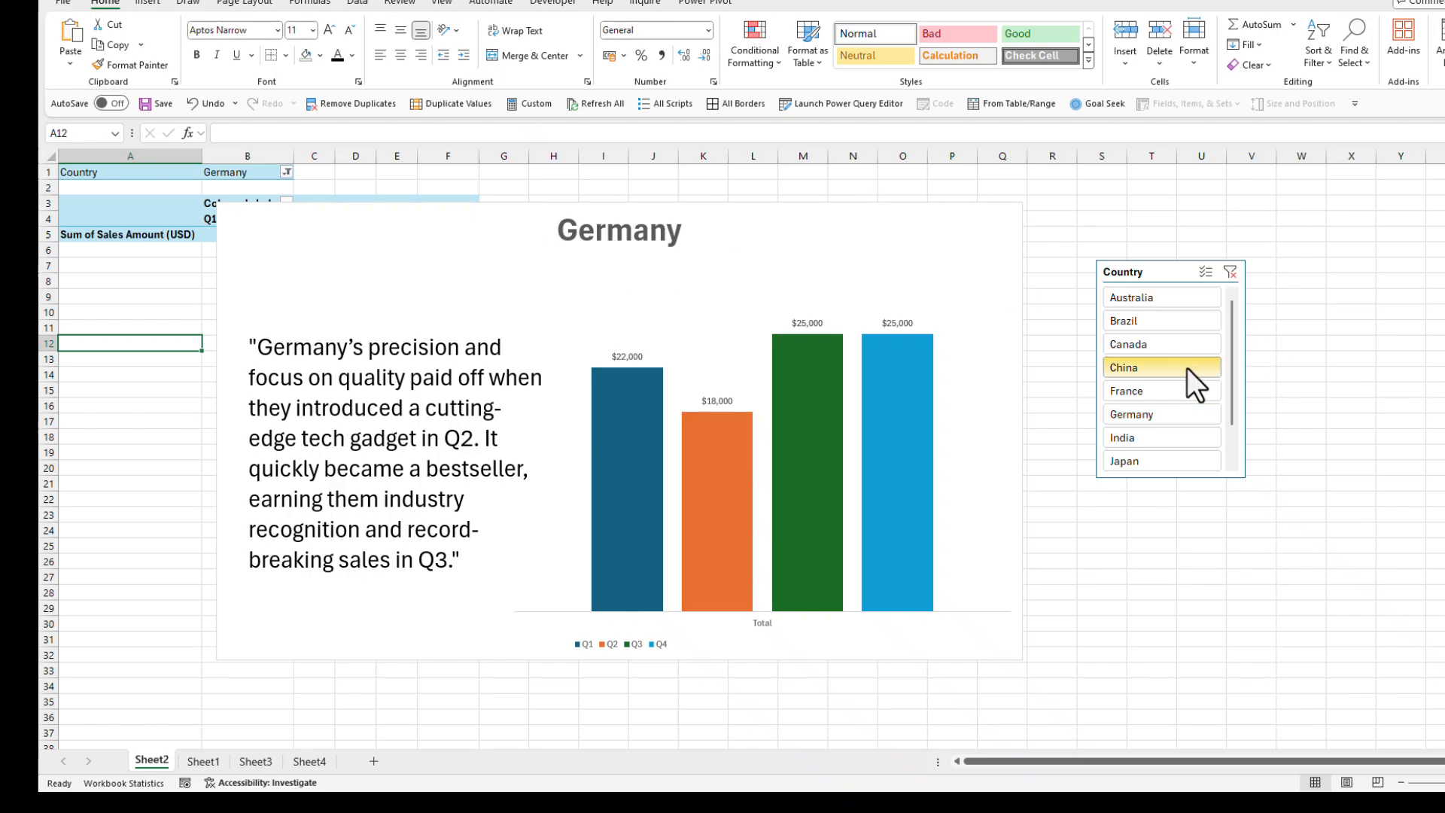
pyautogui.click(1132, 297)
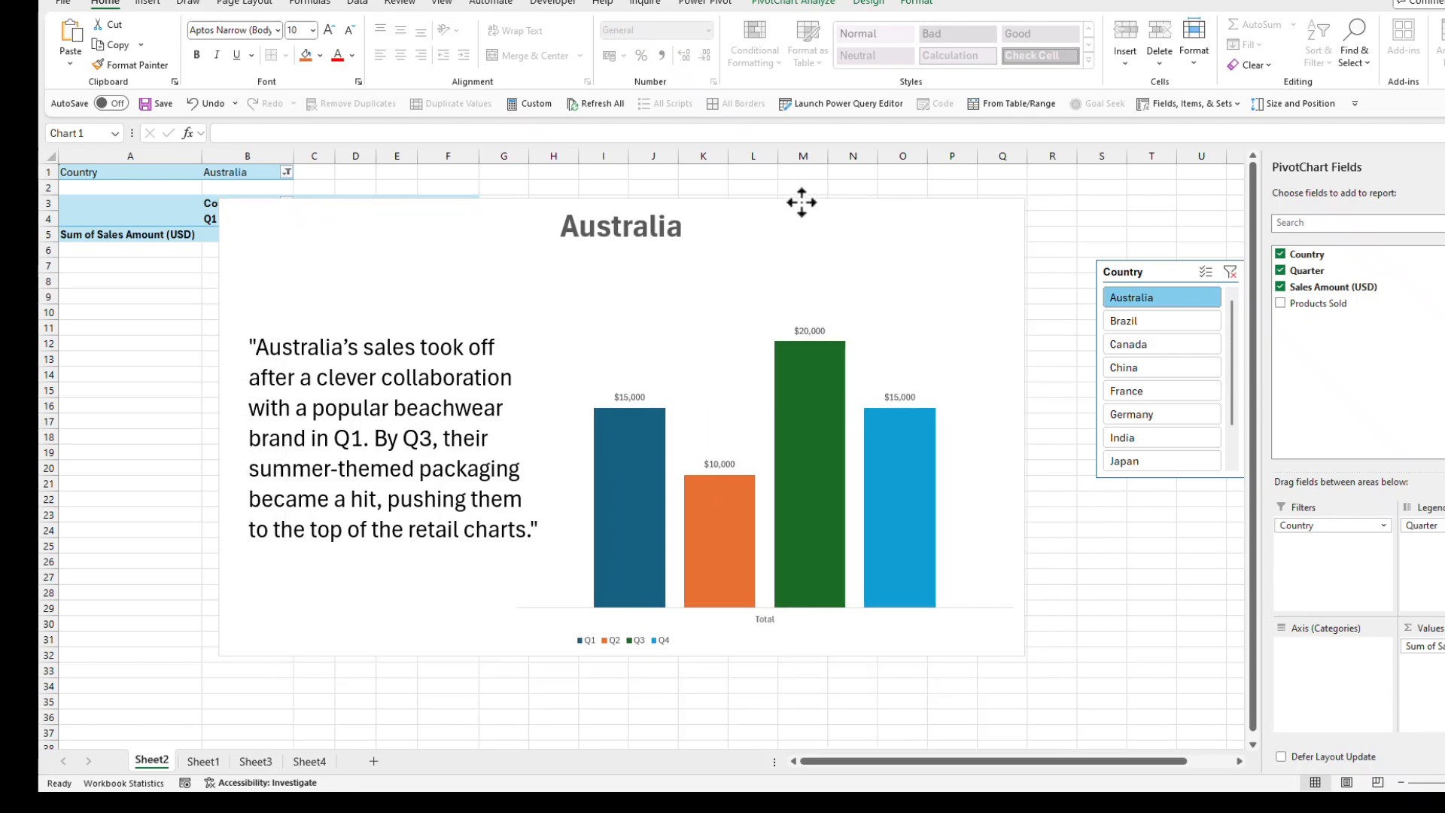
# - Select the chart and story text box together and group them into one object
pyautogui.click(621, 424)
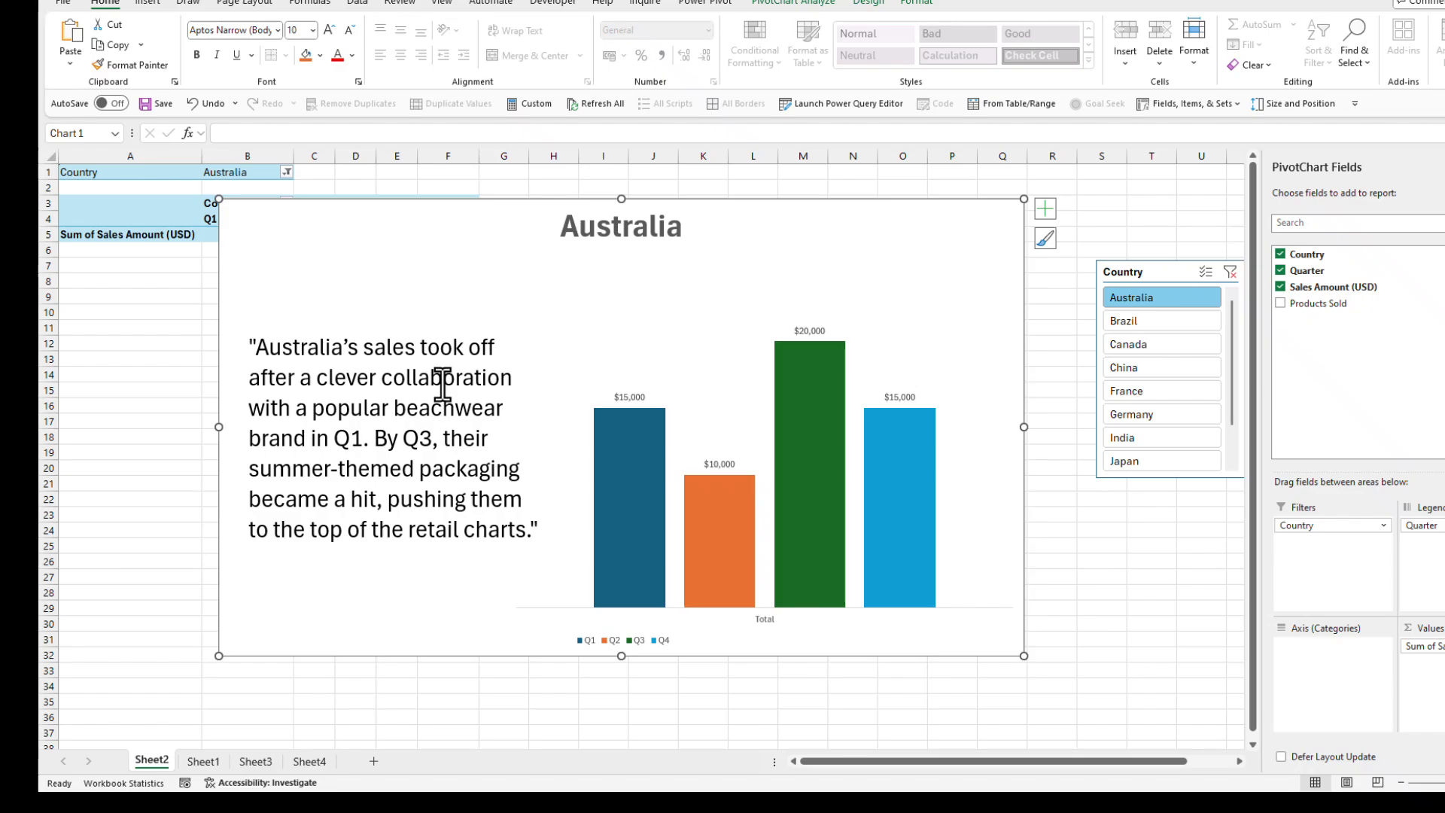
pyautogui.moveTo(504, 269)
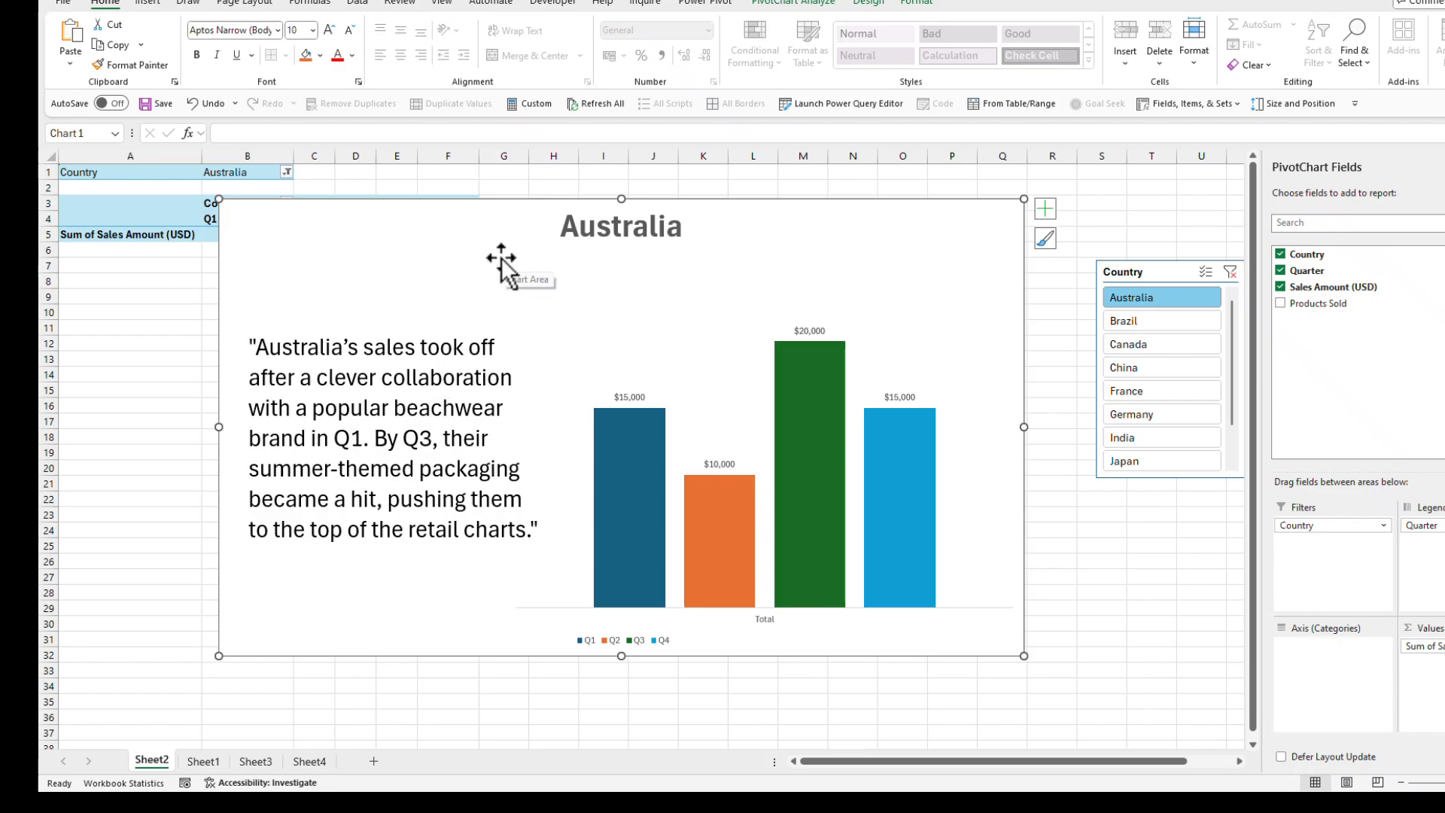
pyautogui.moveTo(437, 249)
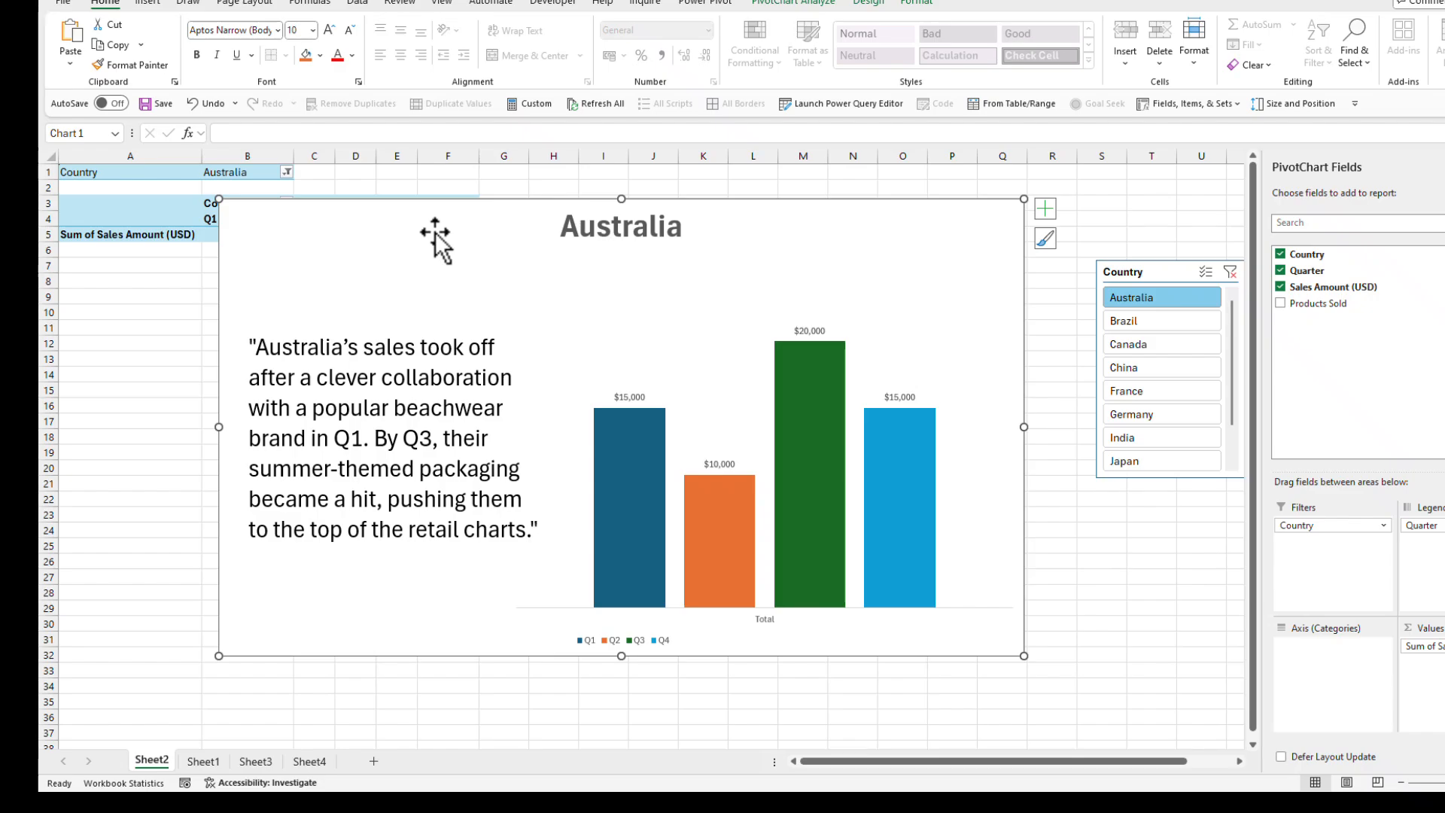
pyautogui.moveTo(438, 348)
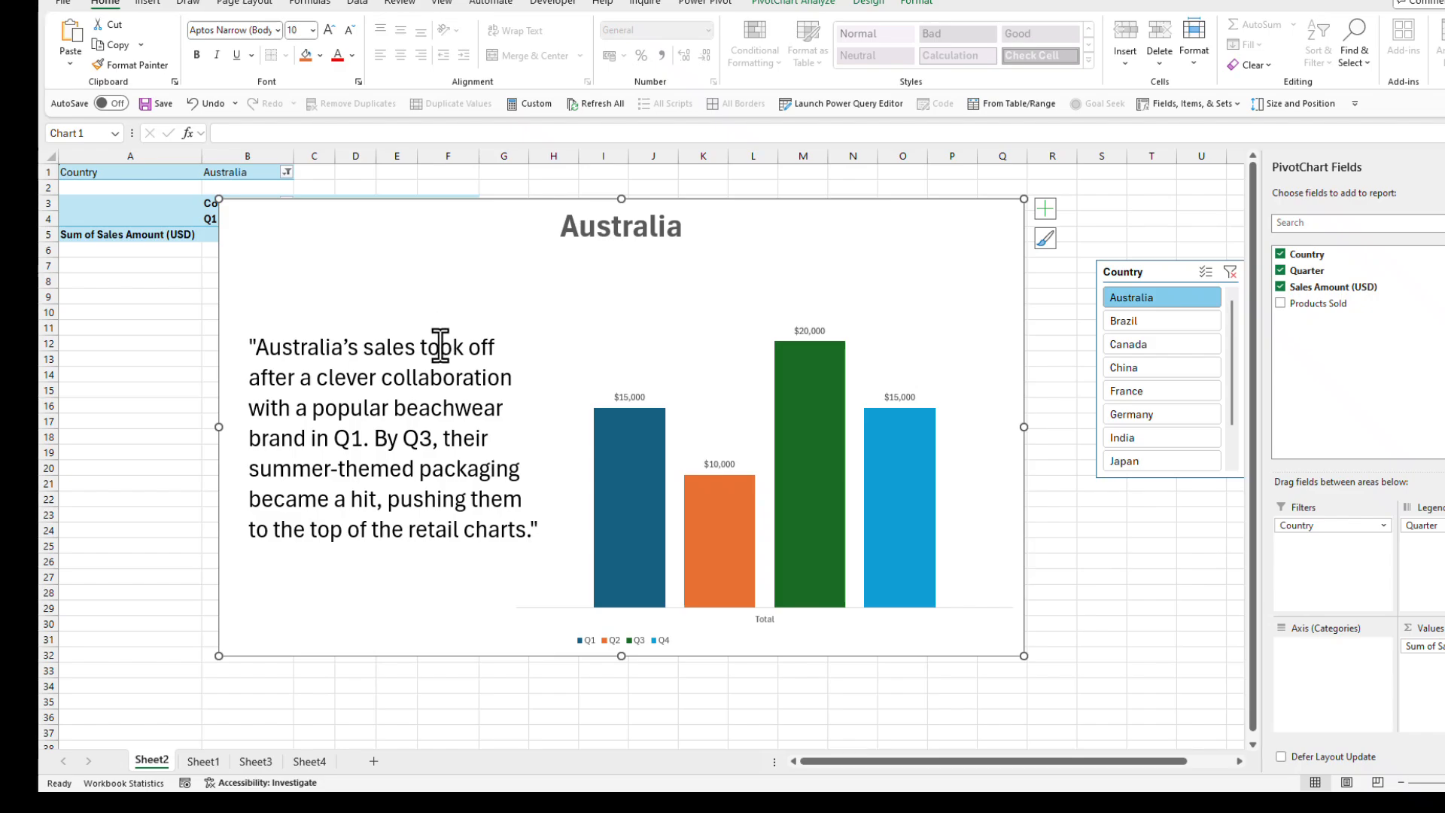
pyautogui.click(392, 438)
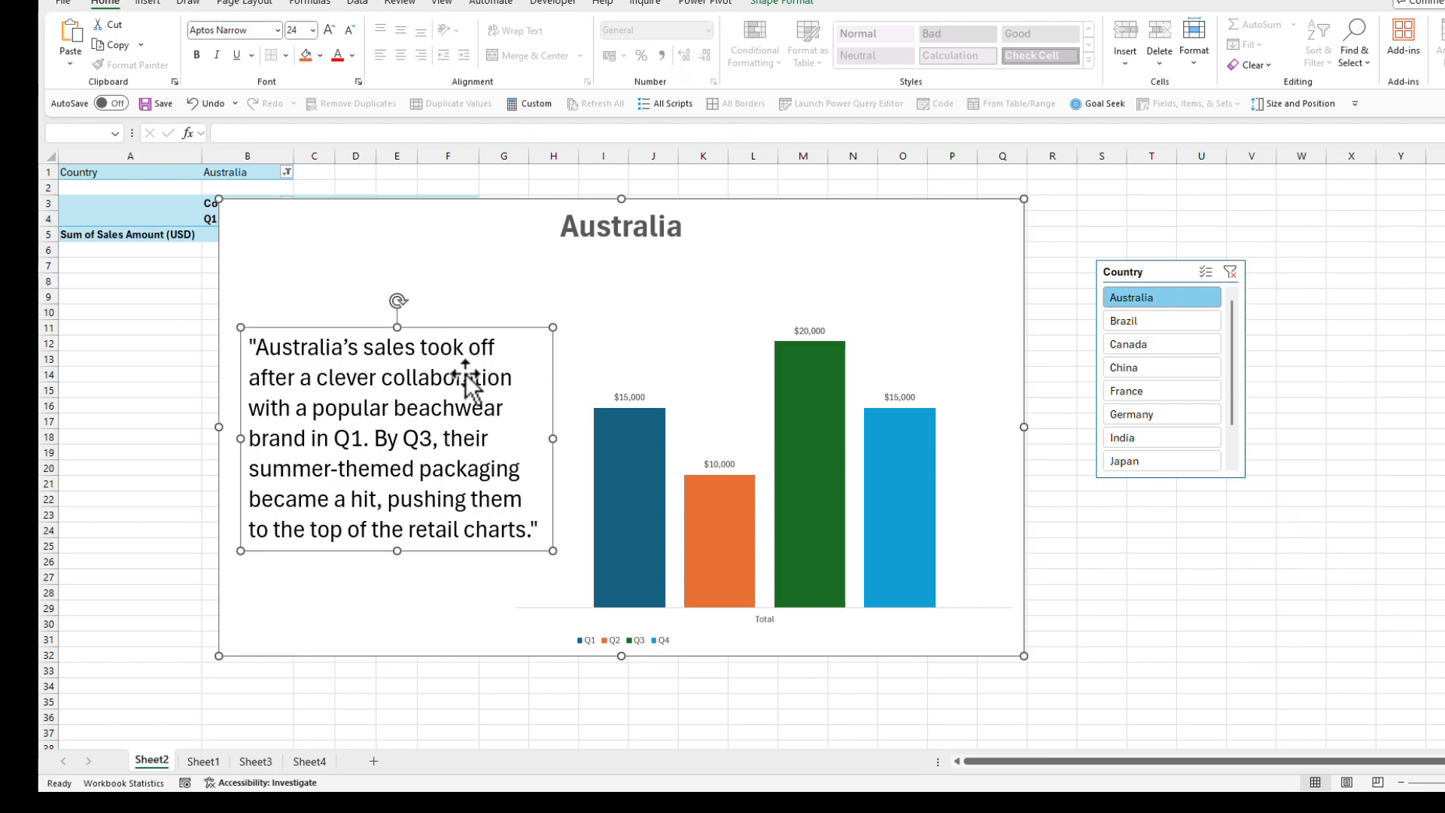
pyautogui.rightClick(469, 386)
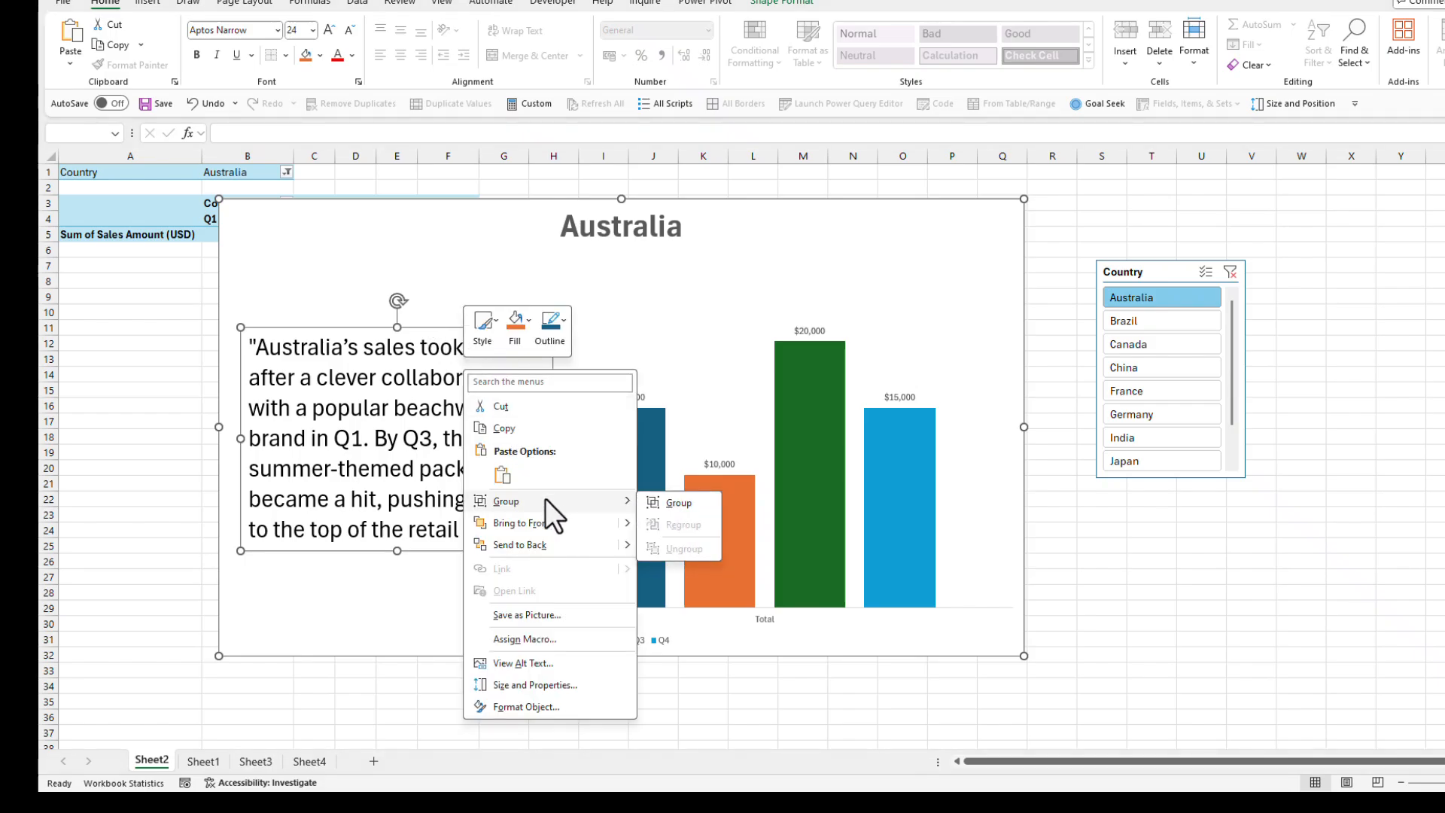
pyautogui.click(678, 503)
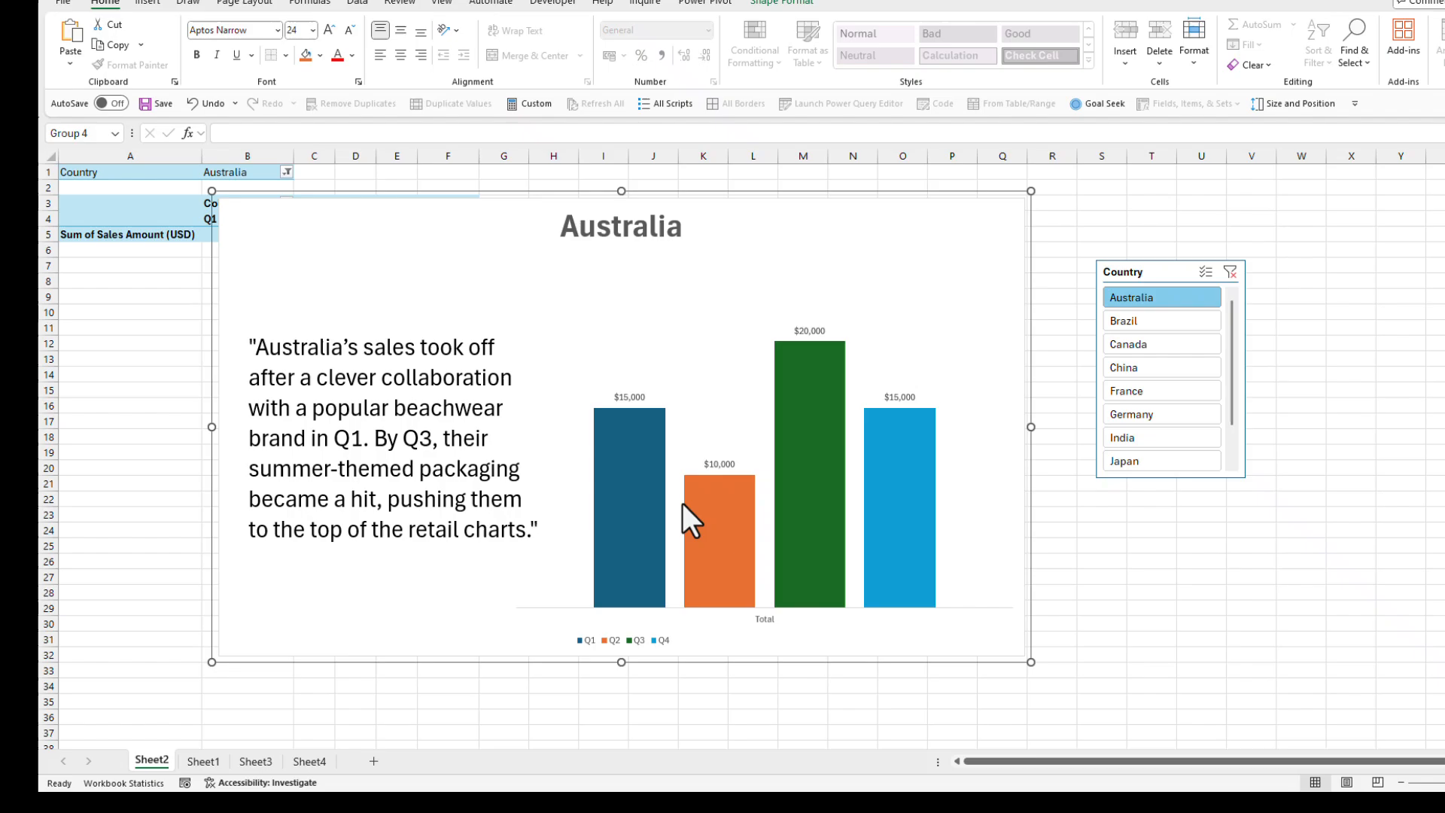
pyautogui.moveTo(660, 336)
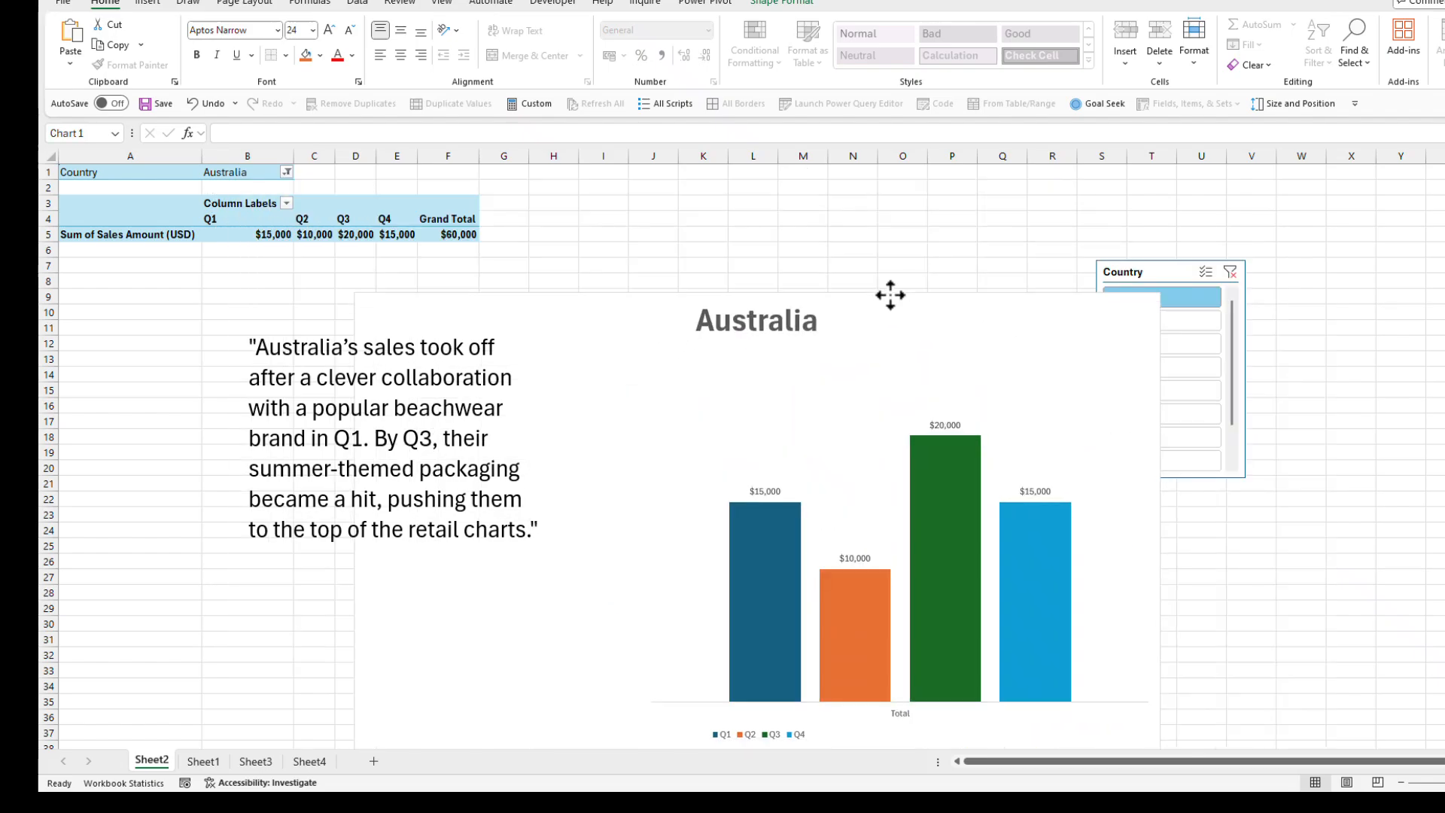
# - Reselect the chart and reopen the grouping options to adjust the grouped objects
pyautogui.click(890, 295)
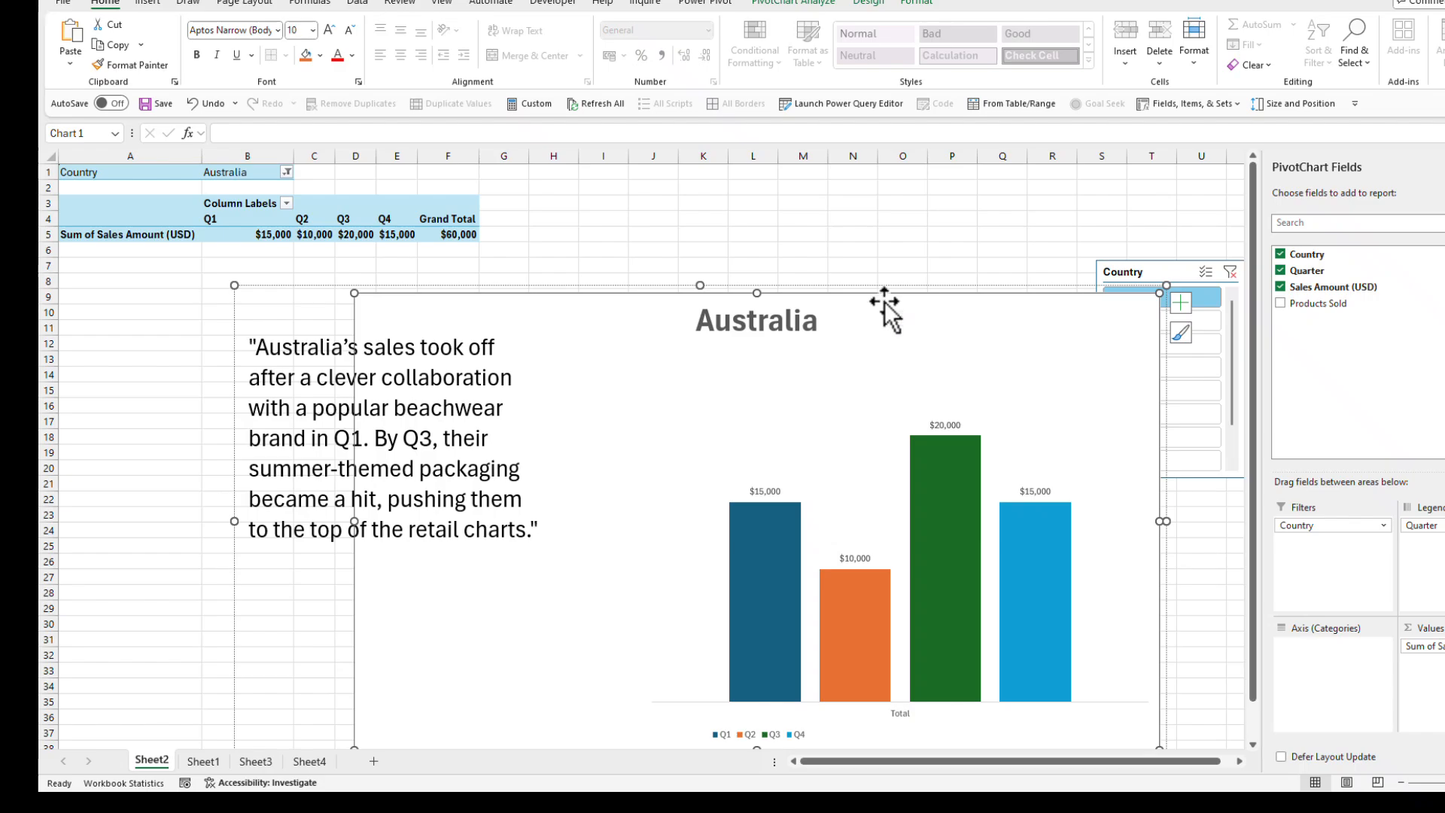
pyautogui.moveTo(885, 309)
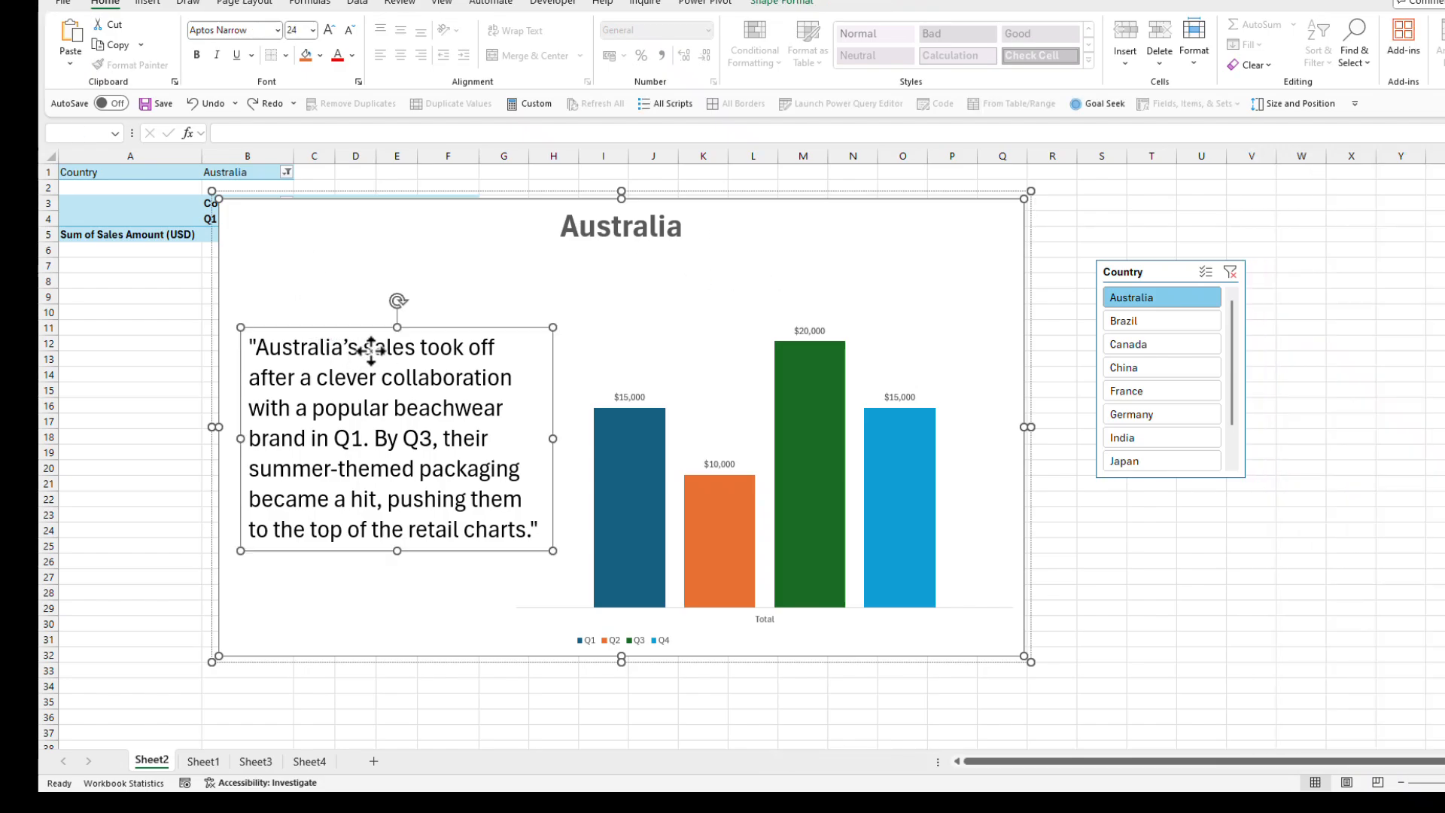
pyautogui.moveTo(358, 336)
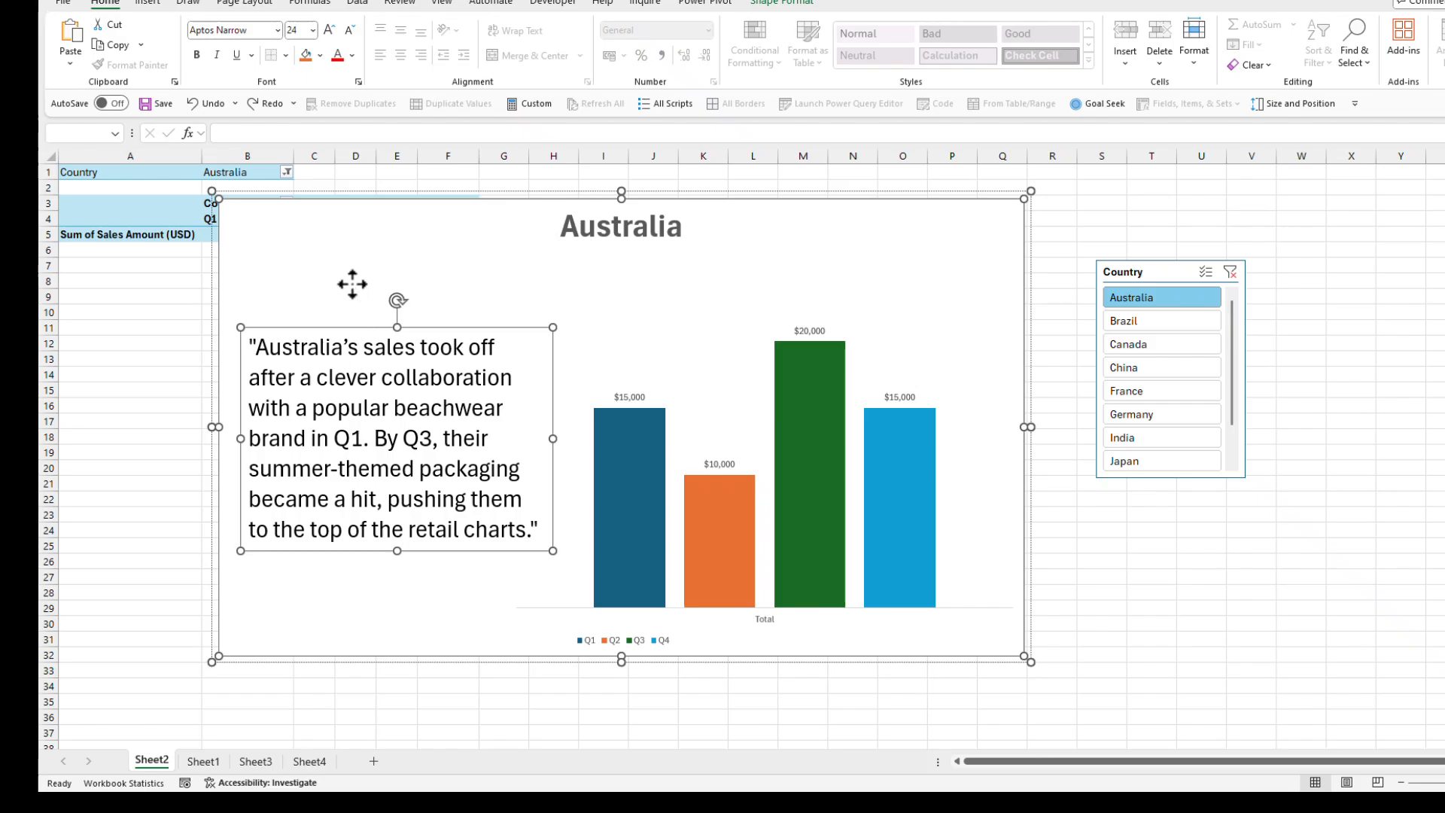
pyautogui.rightClick(396, 416)
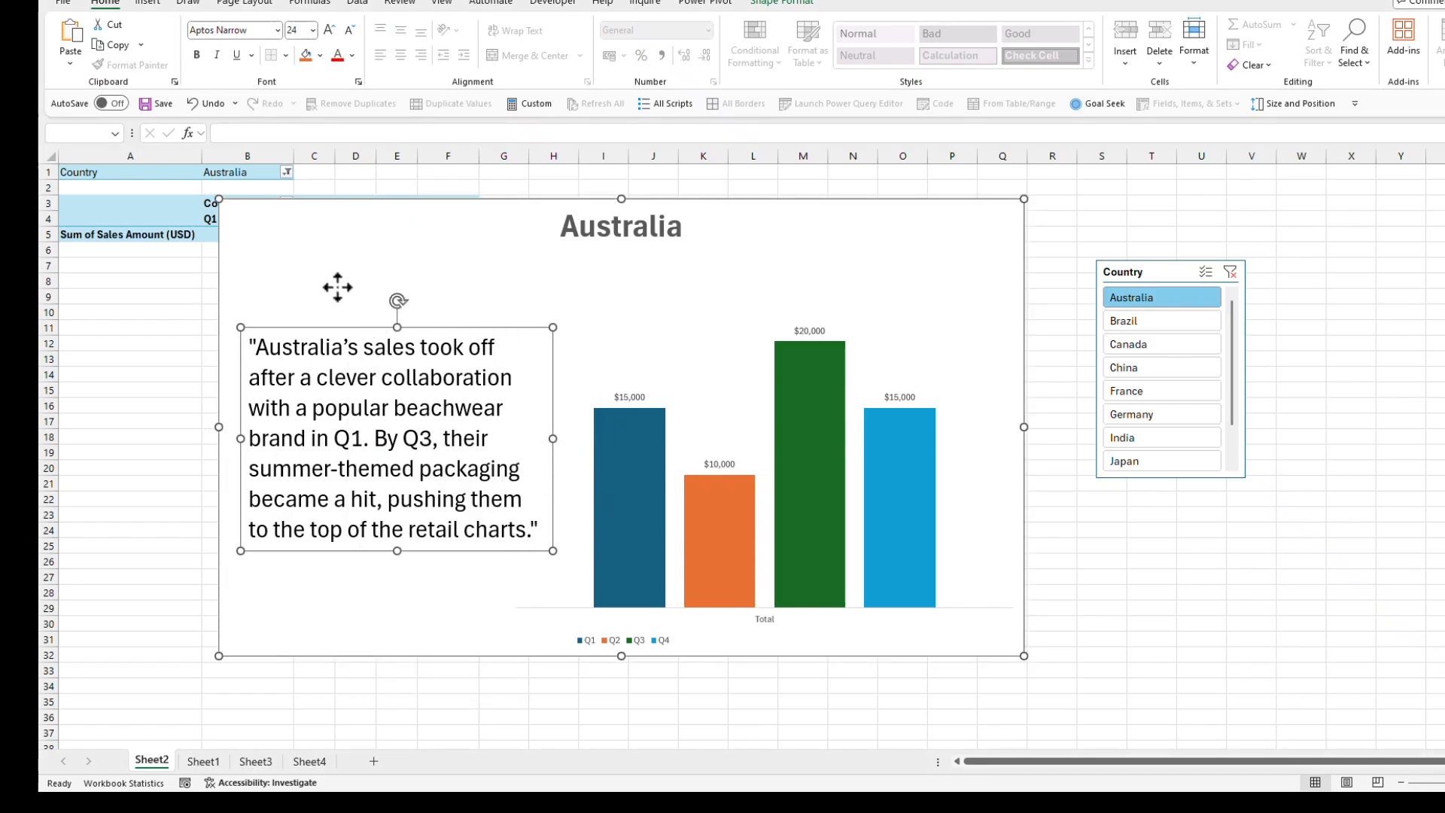
pyautogui.rightClick(336, 286)
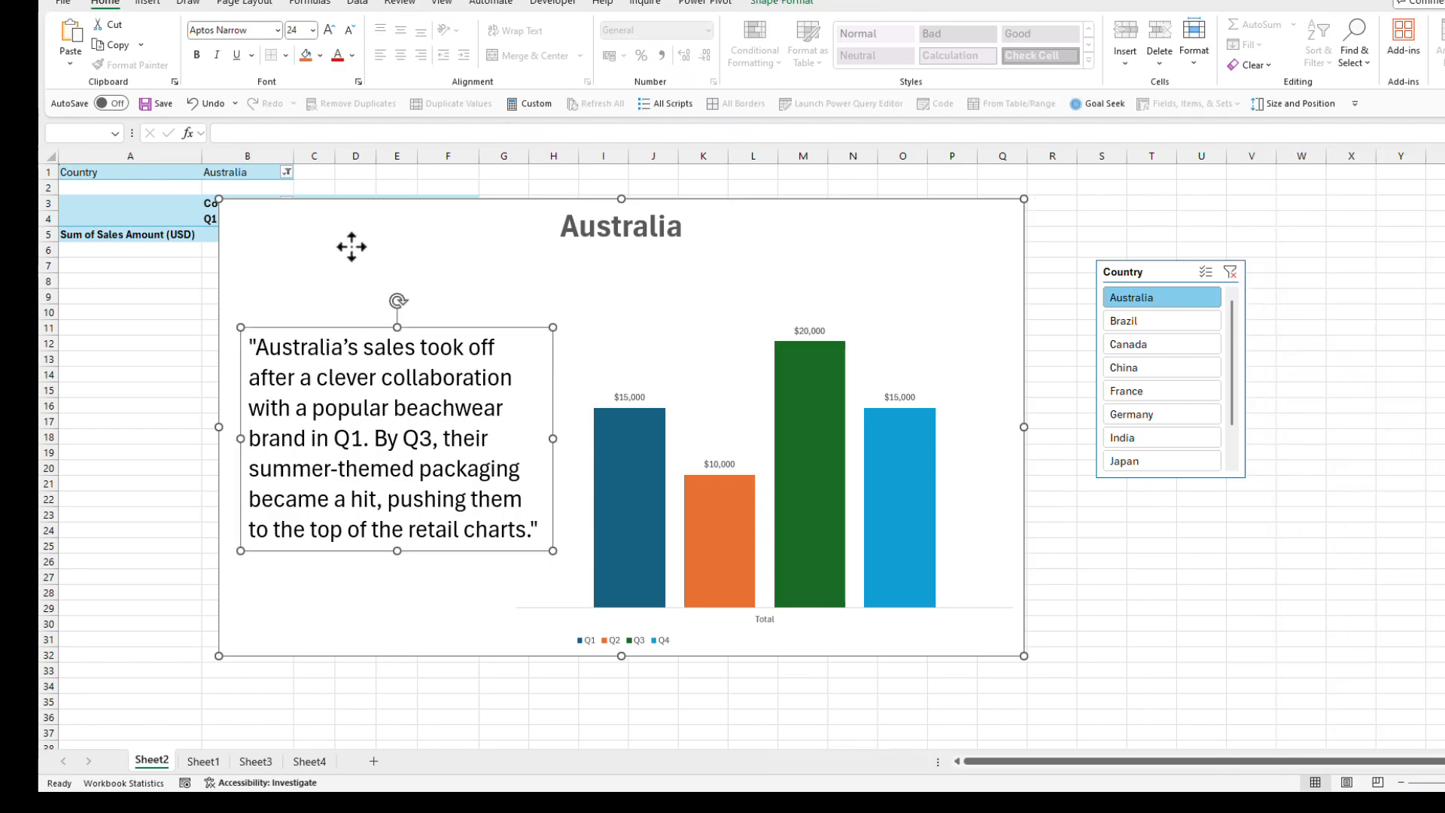
pyautogui.moveTo(295, 334)
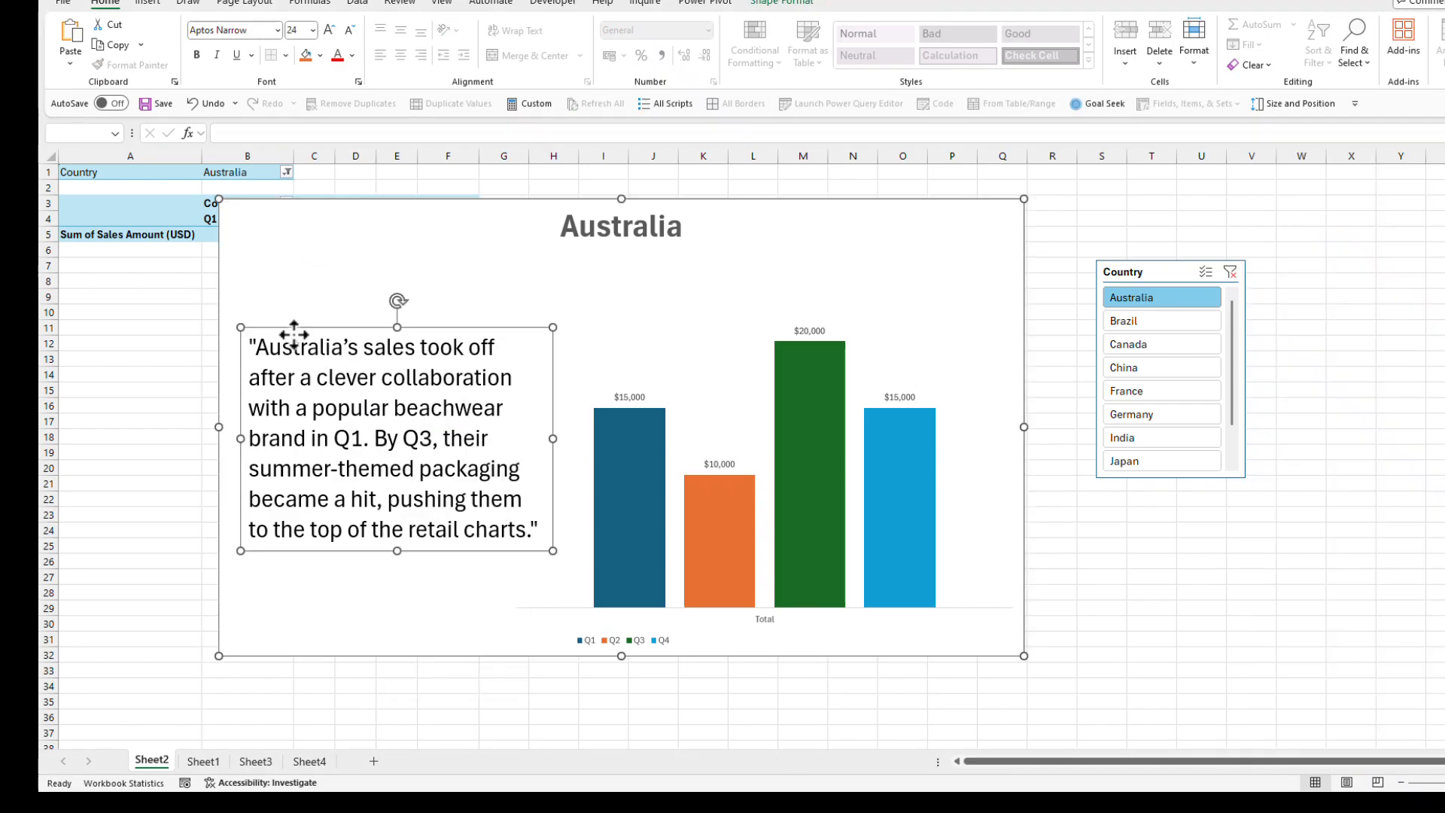
pyautogui.moveTo(305, 363)
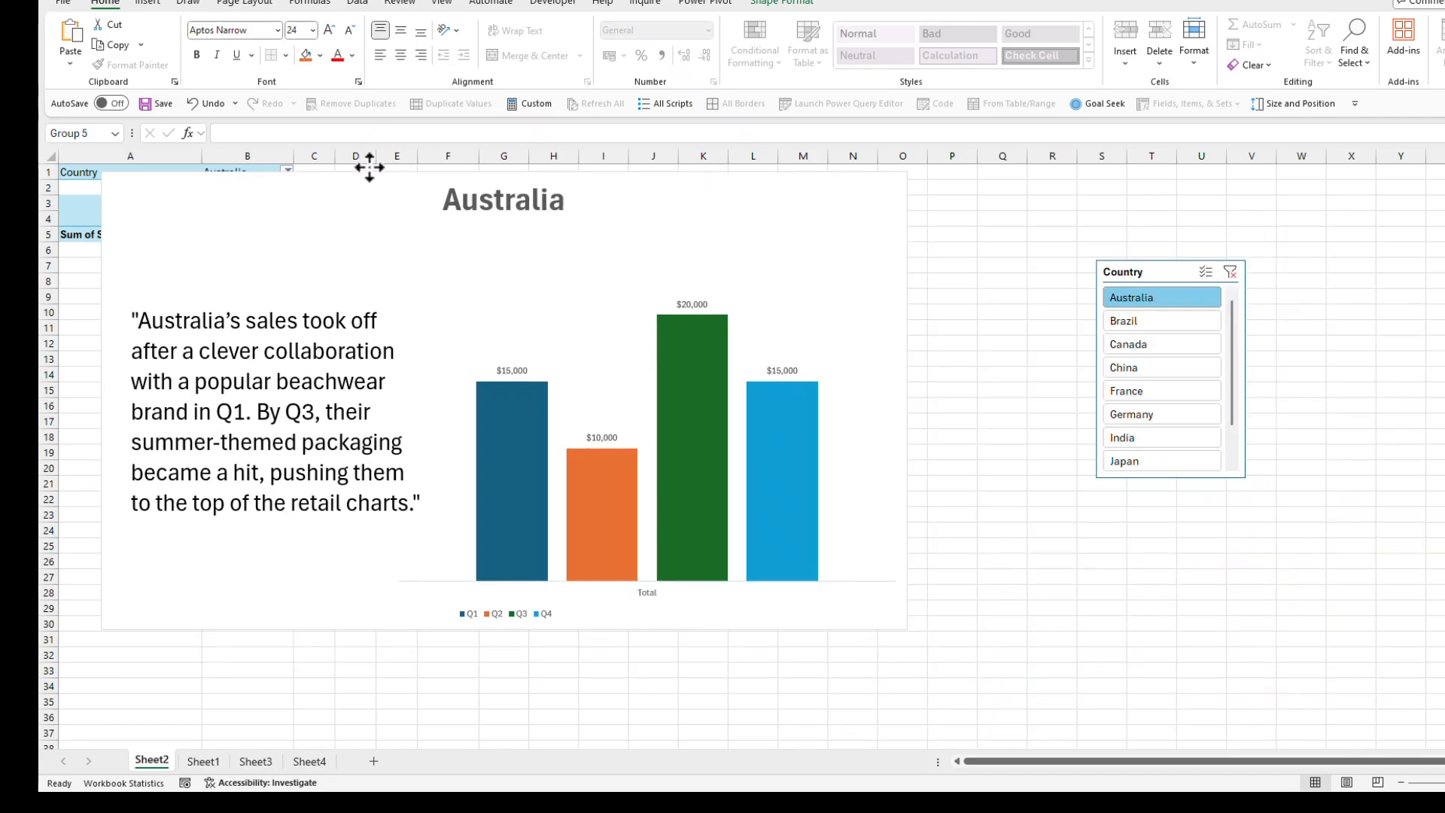
# - Switch the slicer between Brazil and Germany, ending on Brazil, to check title and story update
pyautogui.click(1160, 320)
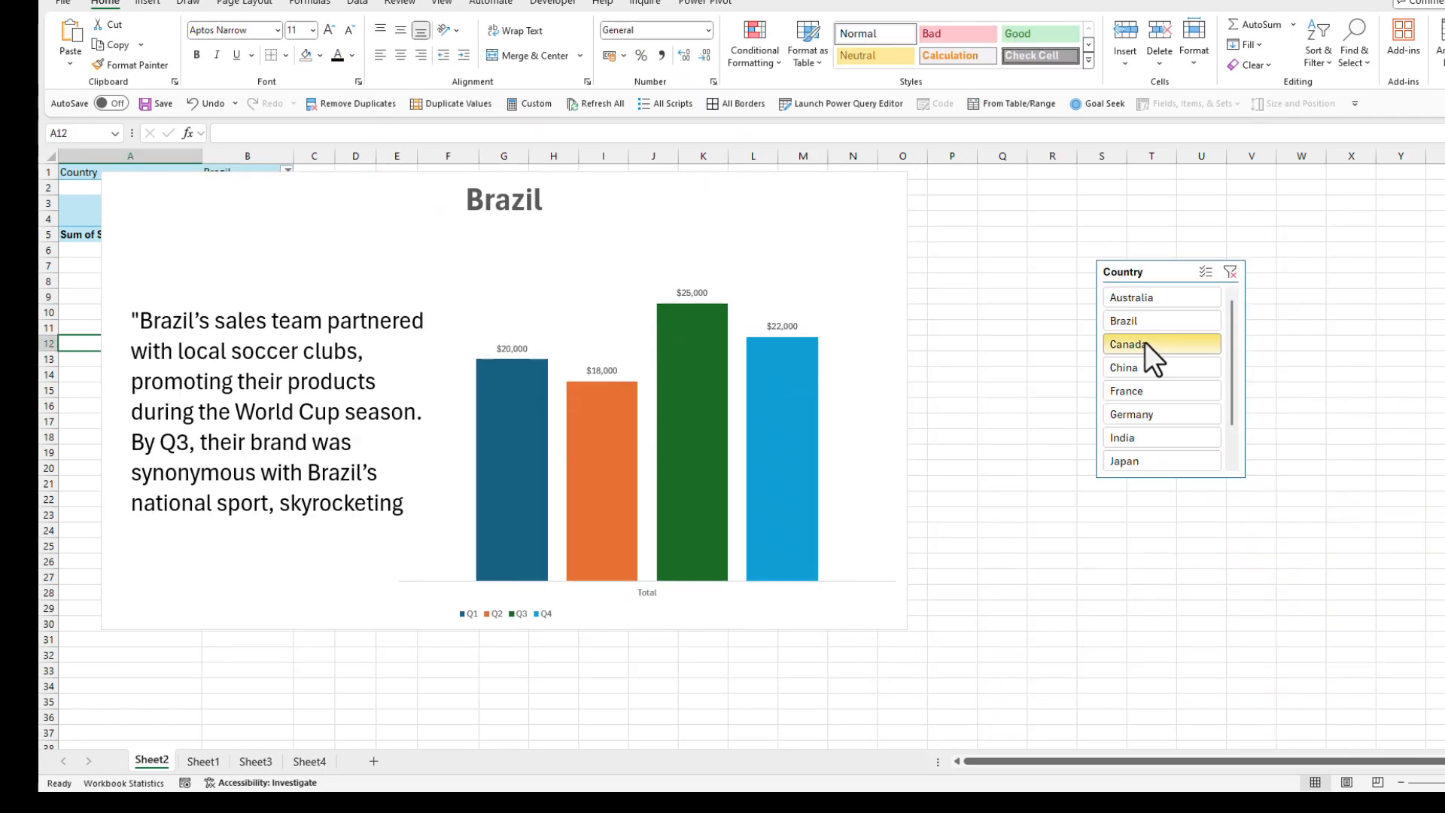
pyautogui.click(1126, 389)
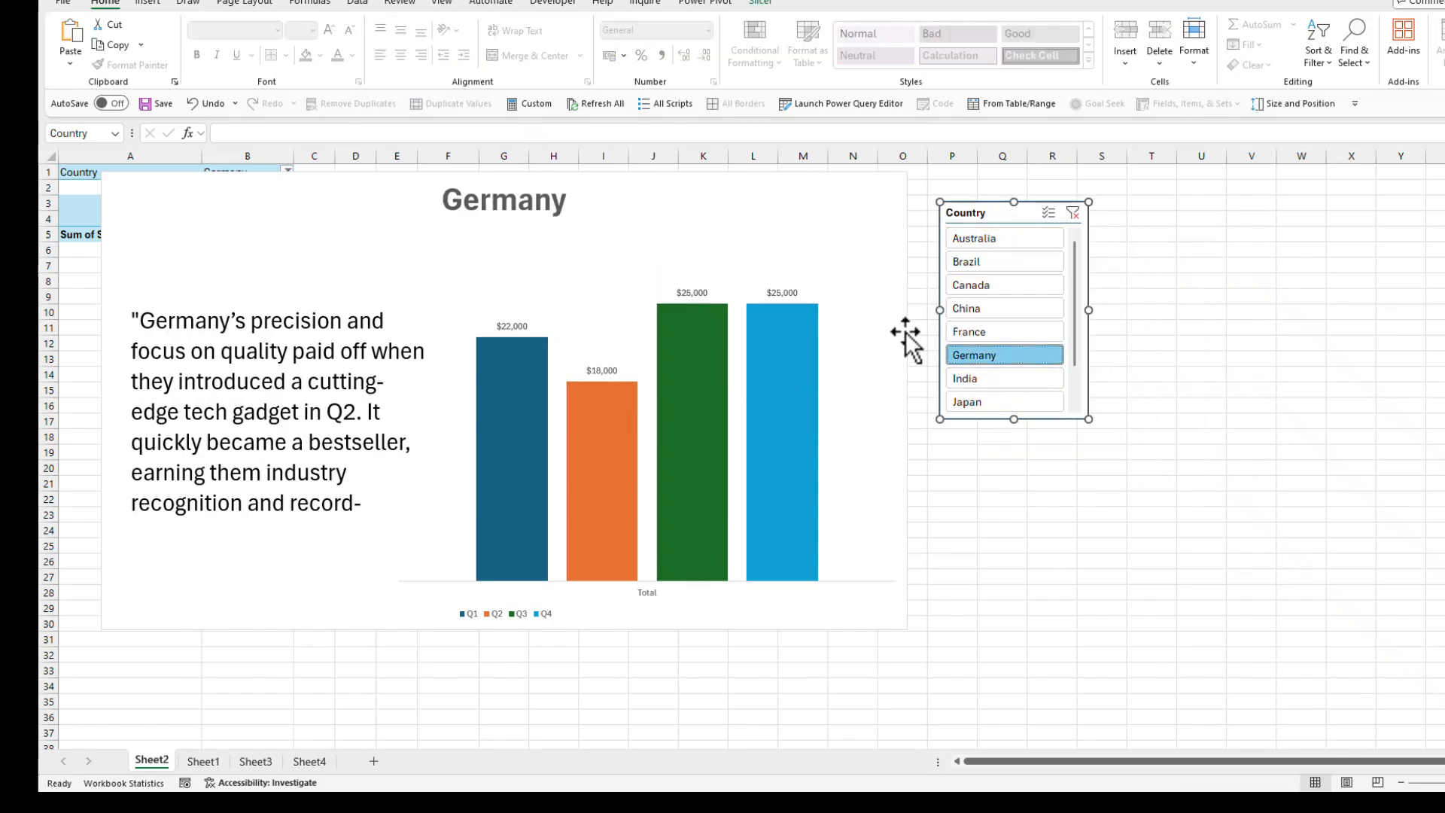
pyautogui.click(1004, 261)
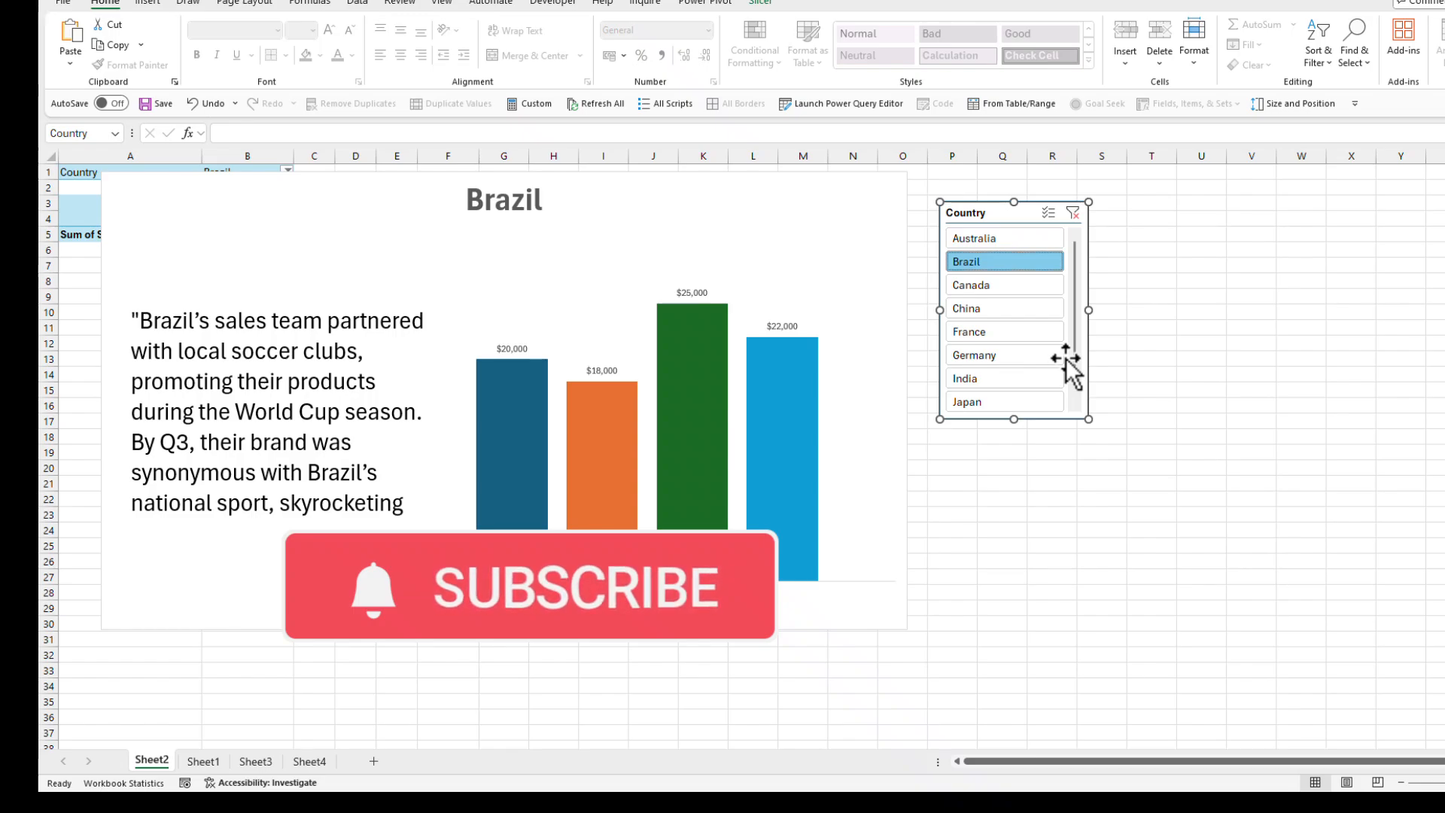
pyautogui.moveTo(381, 378)
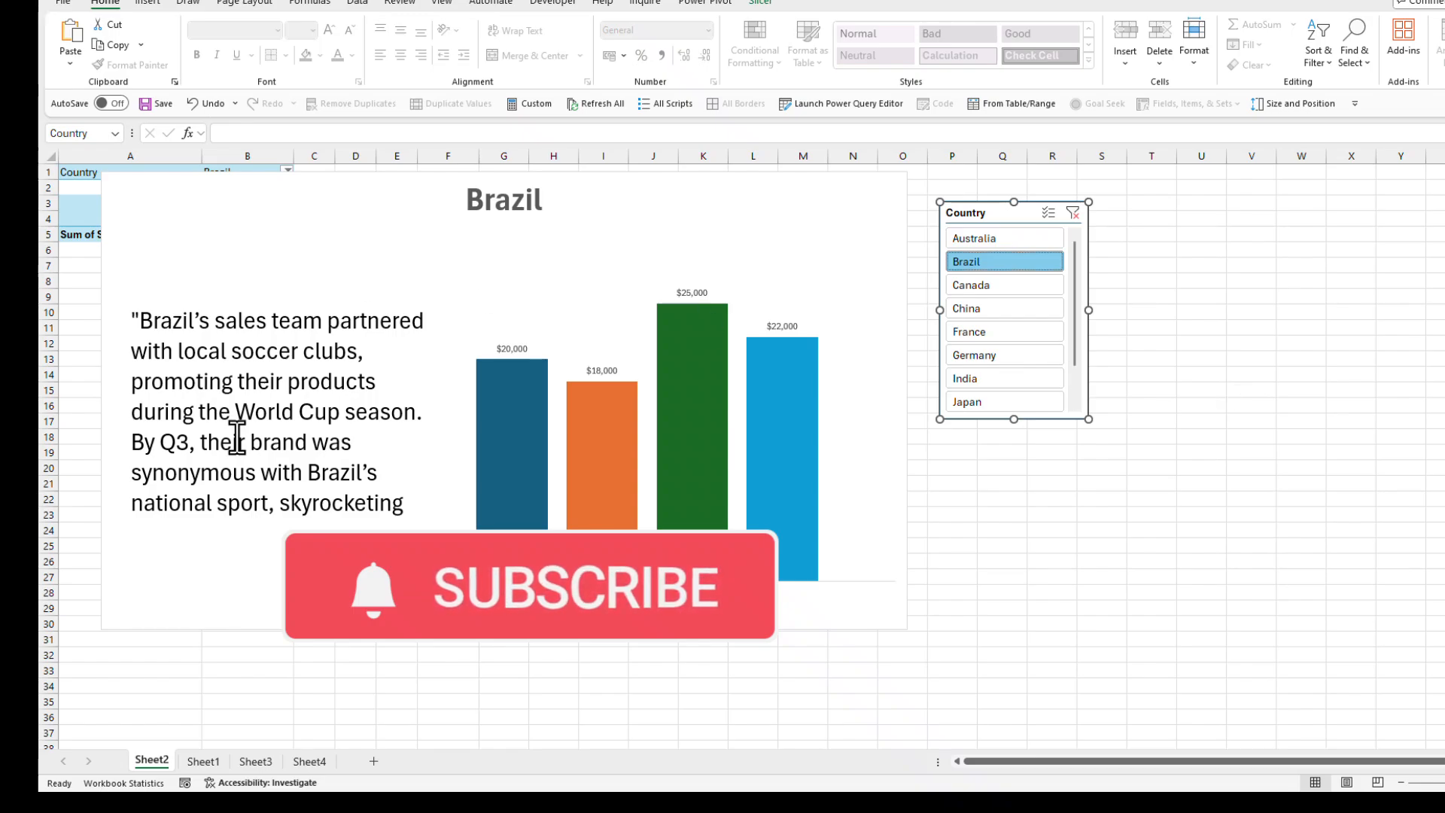
pyautogui.moveTo(1004, 378)
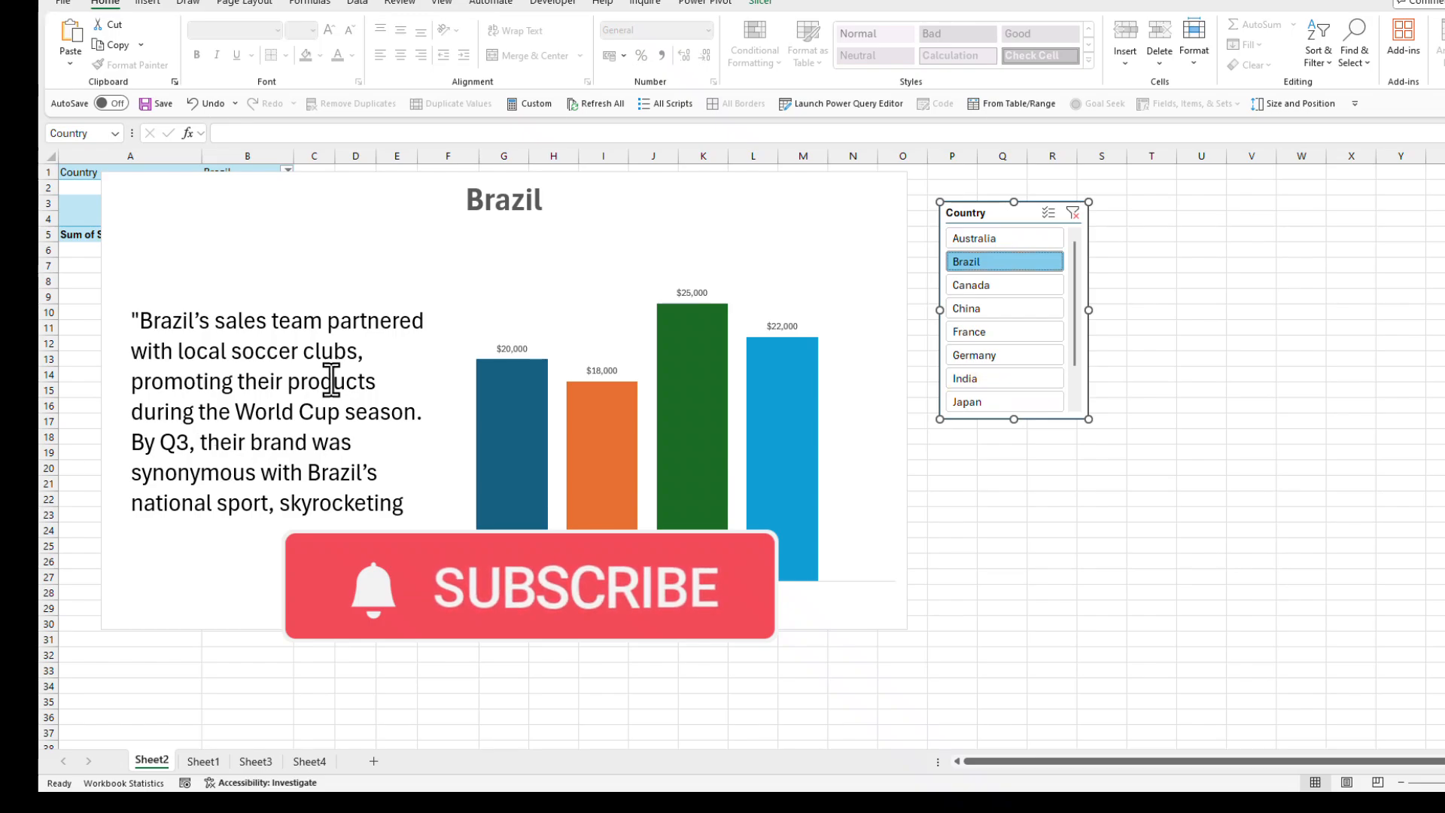
pyautogui.moveTo(660, 415)
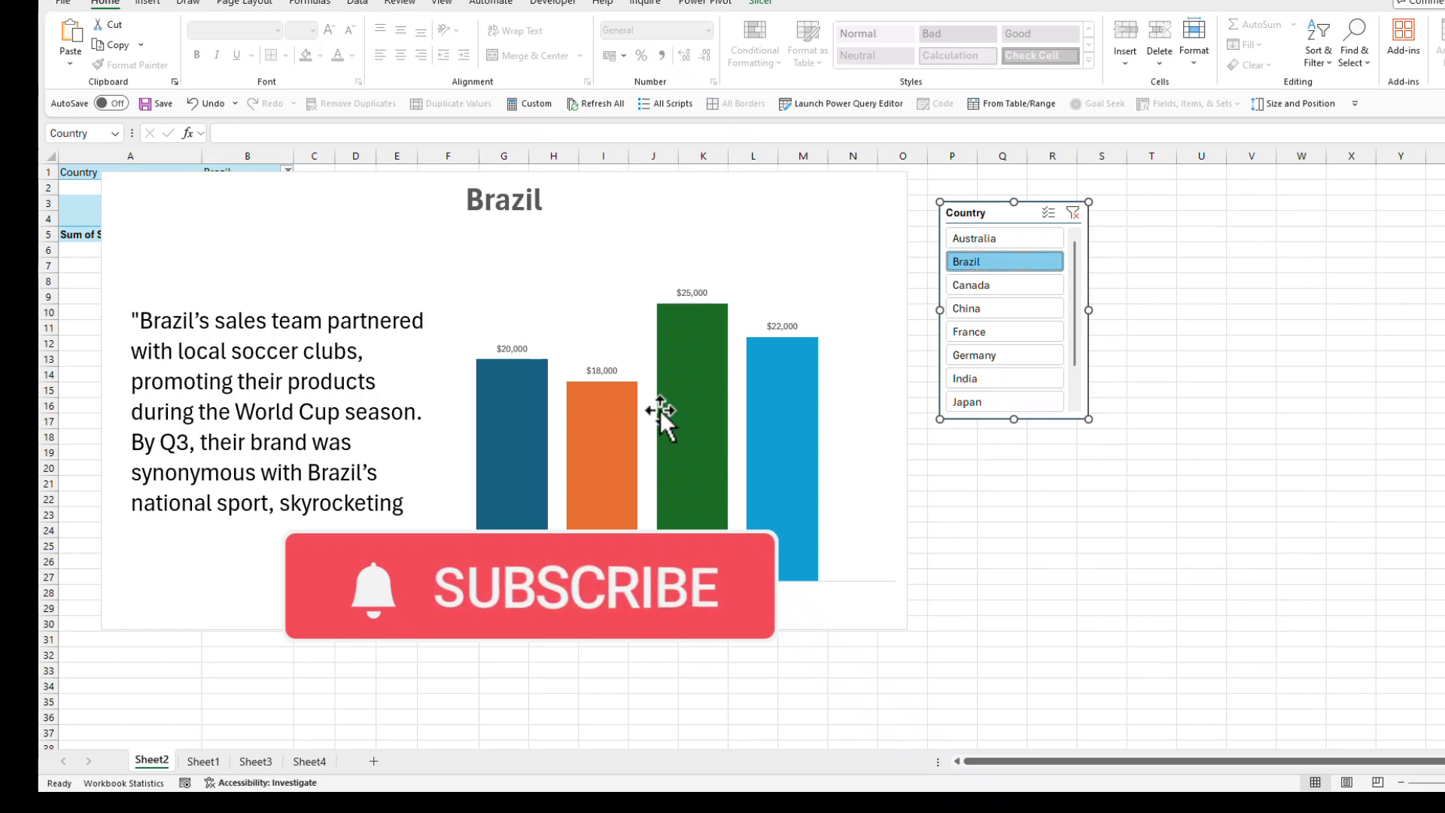
pyautogui.moveTo(496, 273)
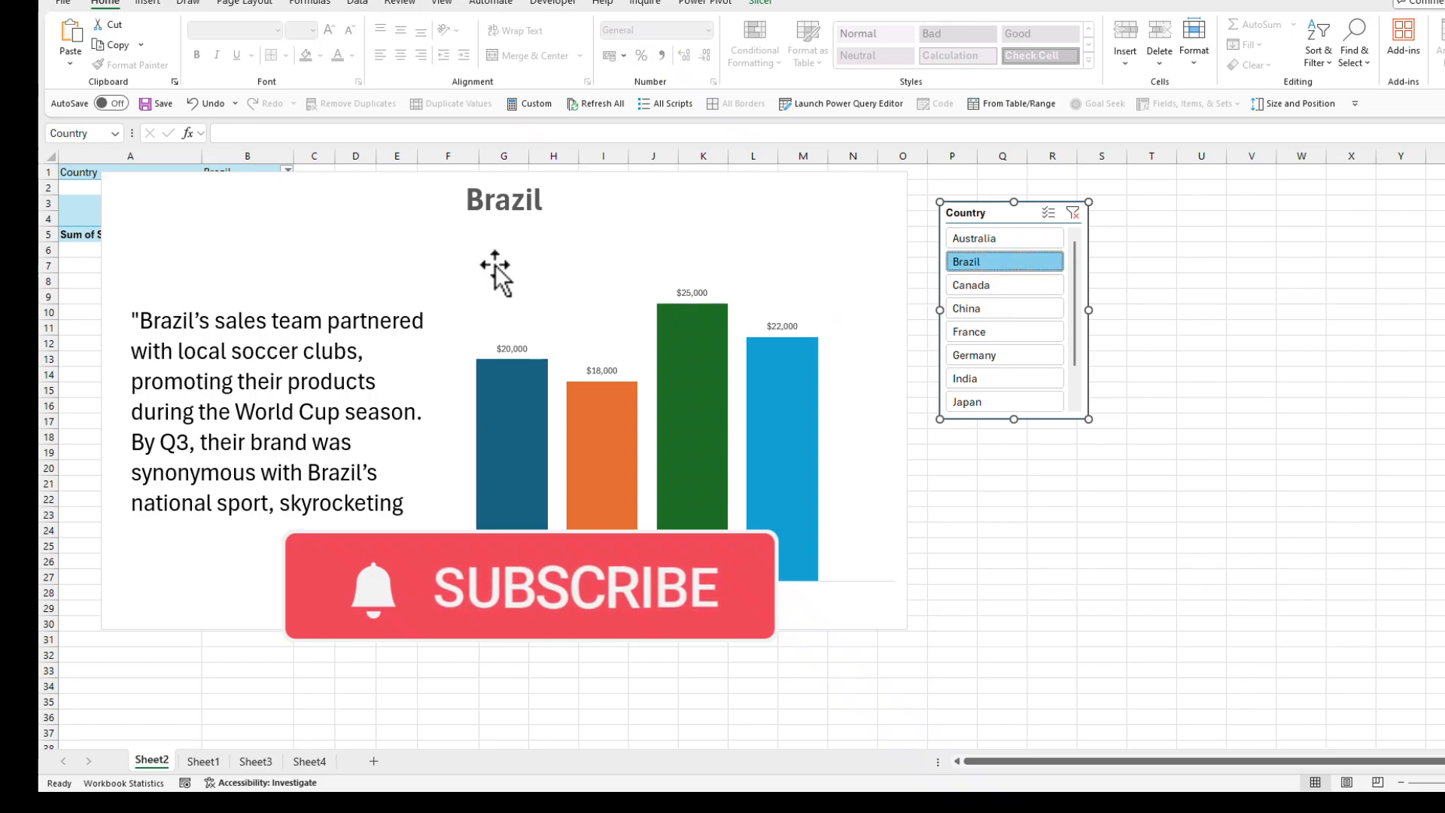
pyautogui.moveTo(297, 387)
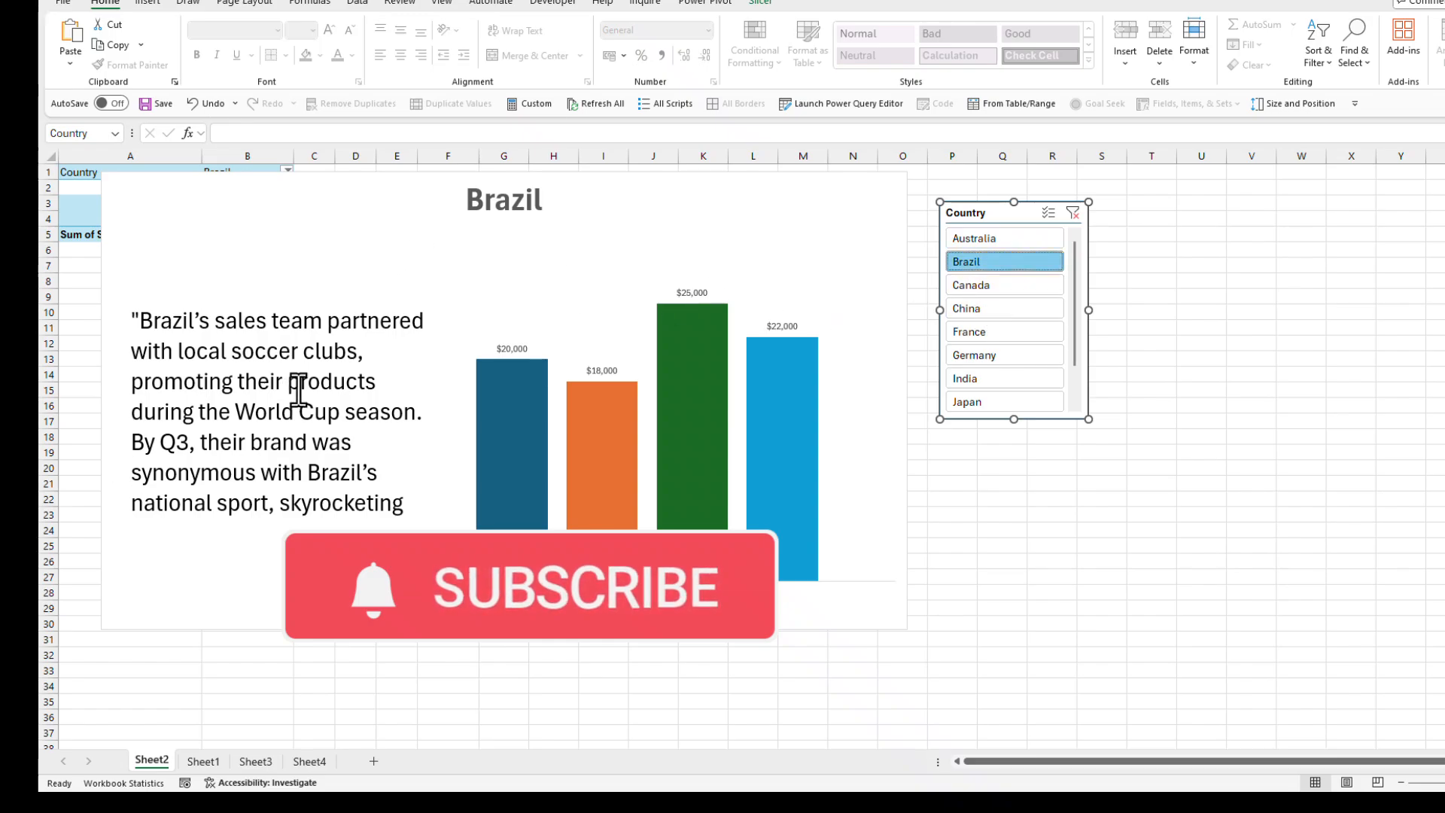